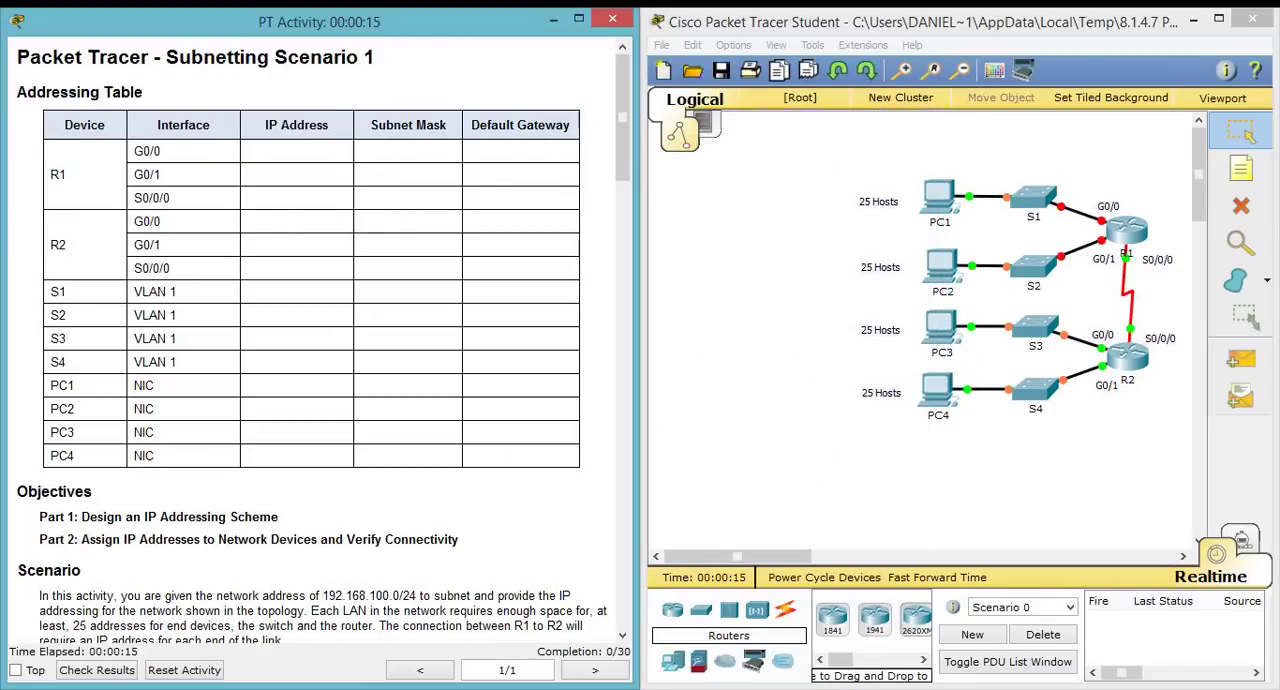
- Scroll the PT Activity instructions from the Addressing Table down to Part 1
scroll("down", 3)
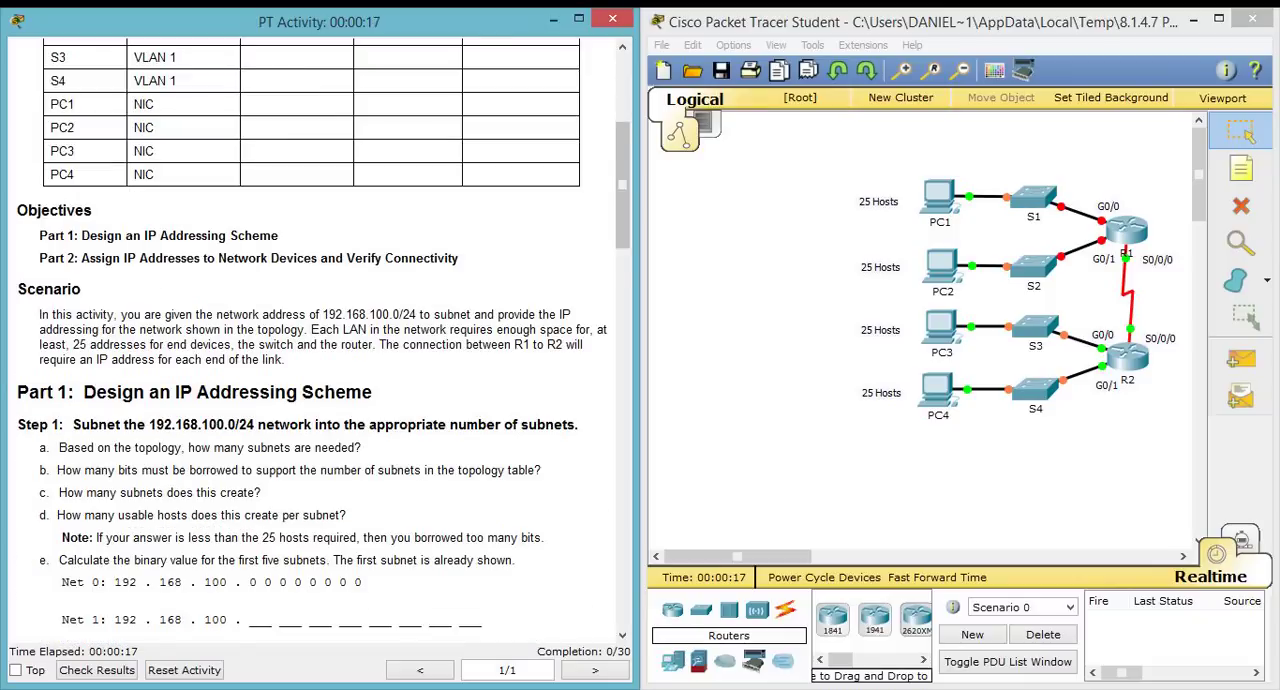
scroll("down", 3)
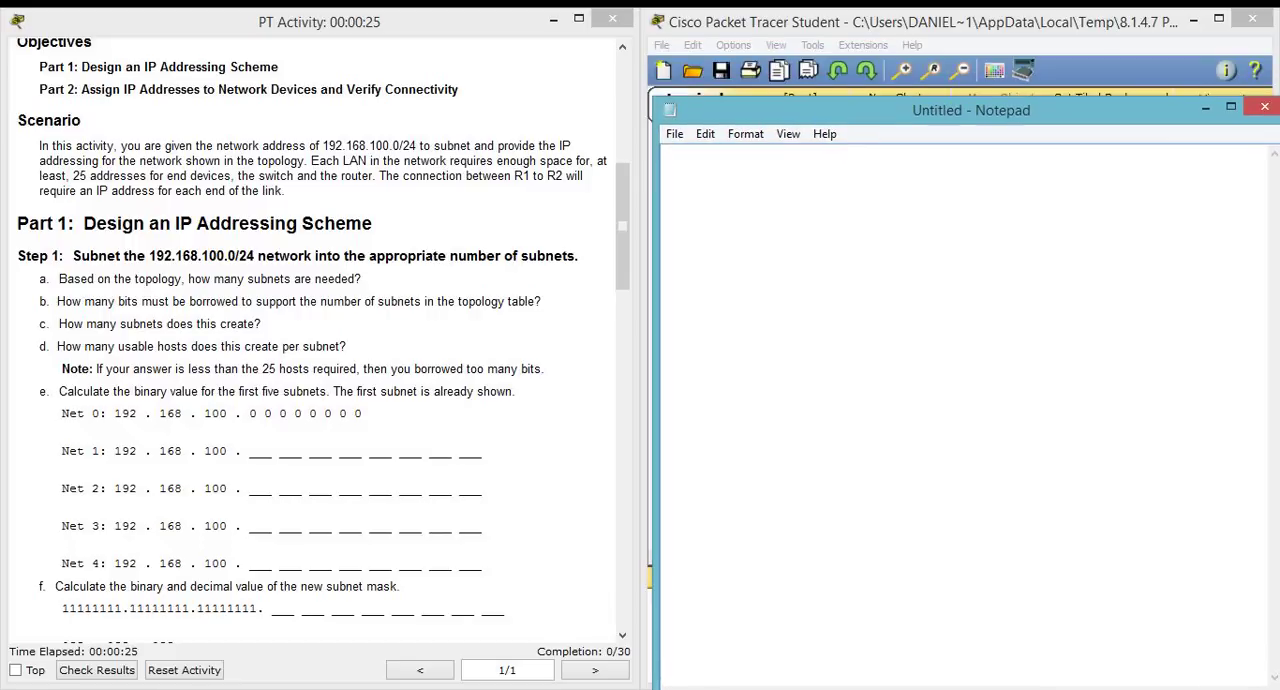
- Type the network address 192.168.100.0 /24 on Notepad's first line
scroll("down", 3)
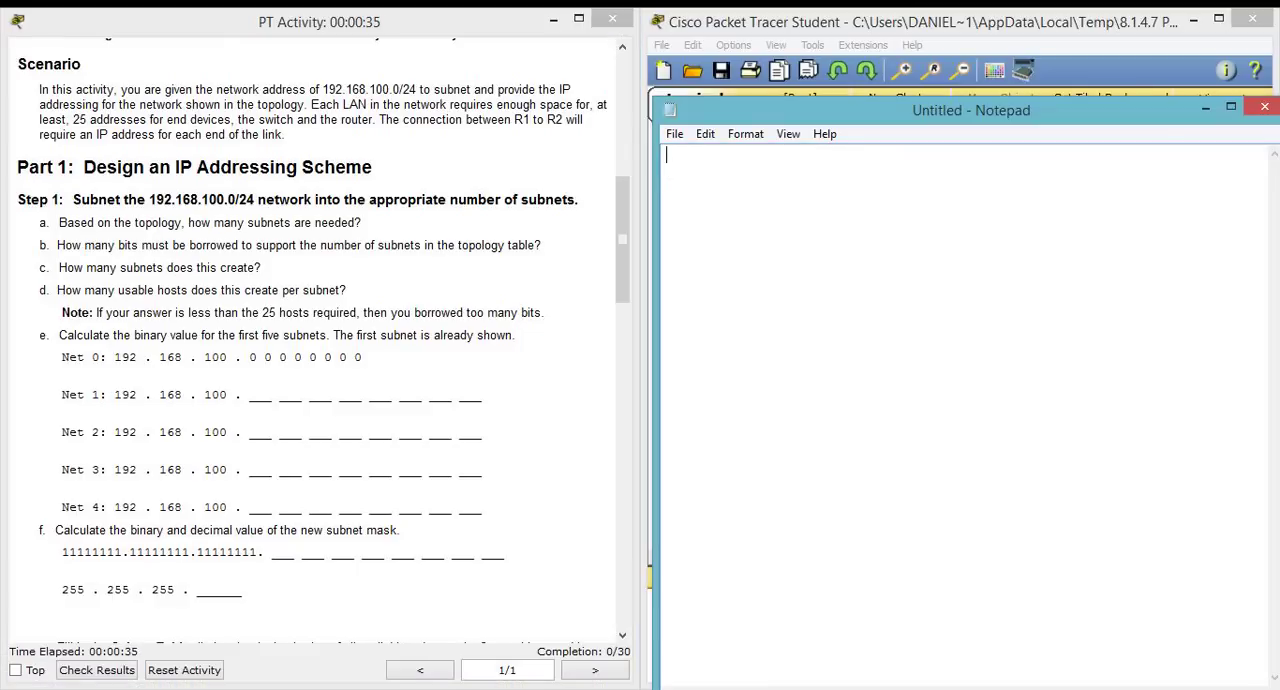
type("192.168")
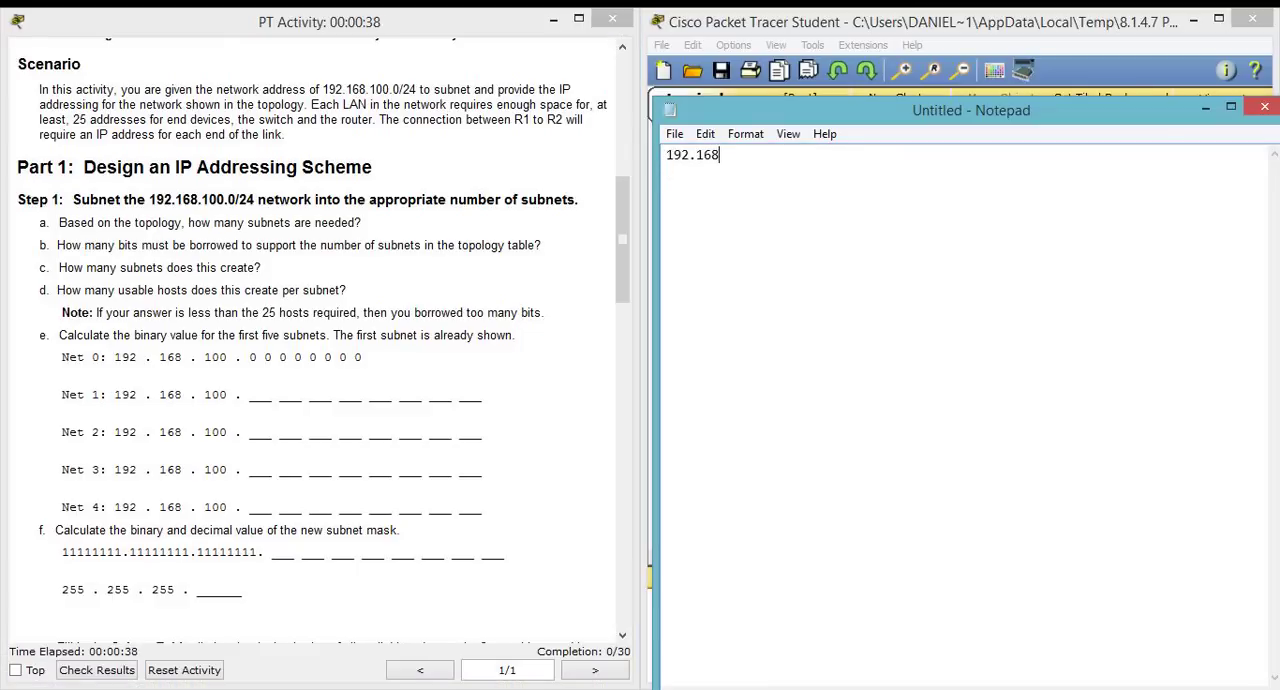
type(".100")
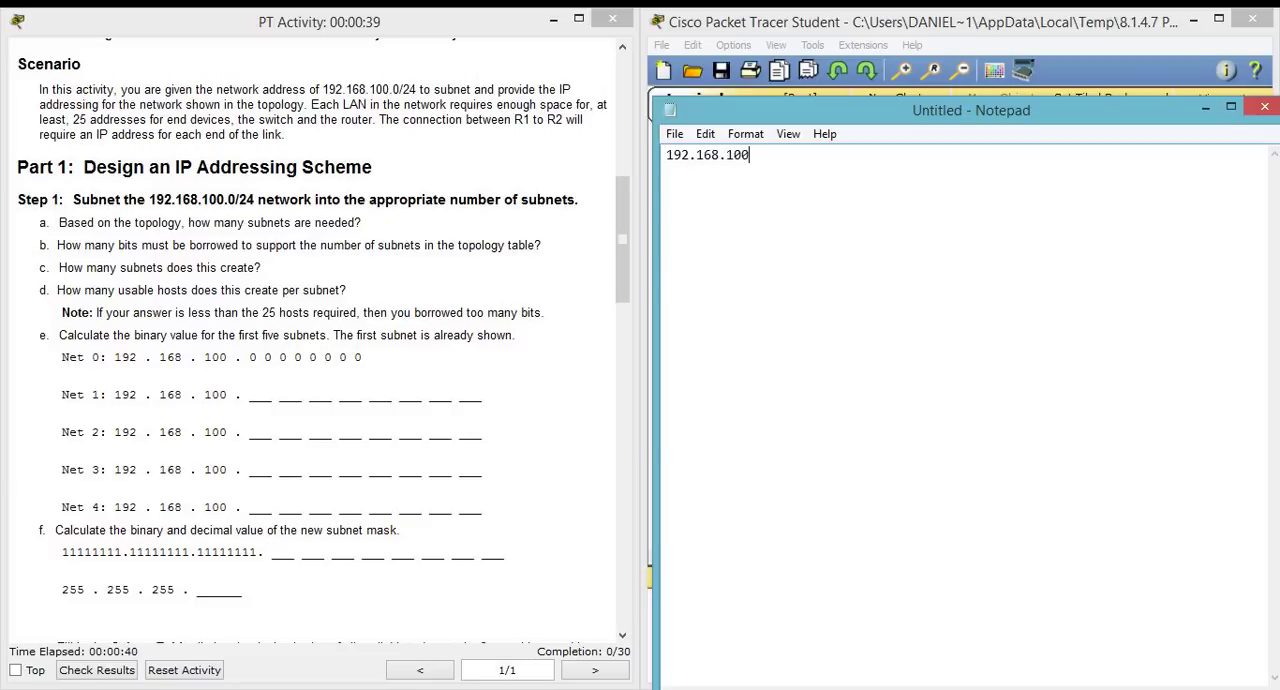
type(".0 /24")
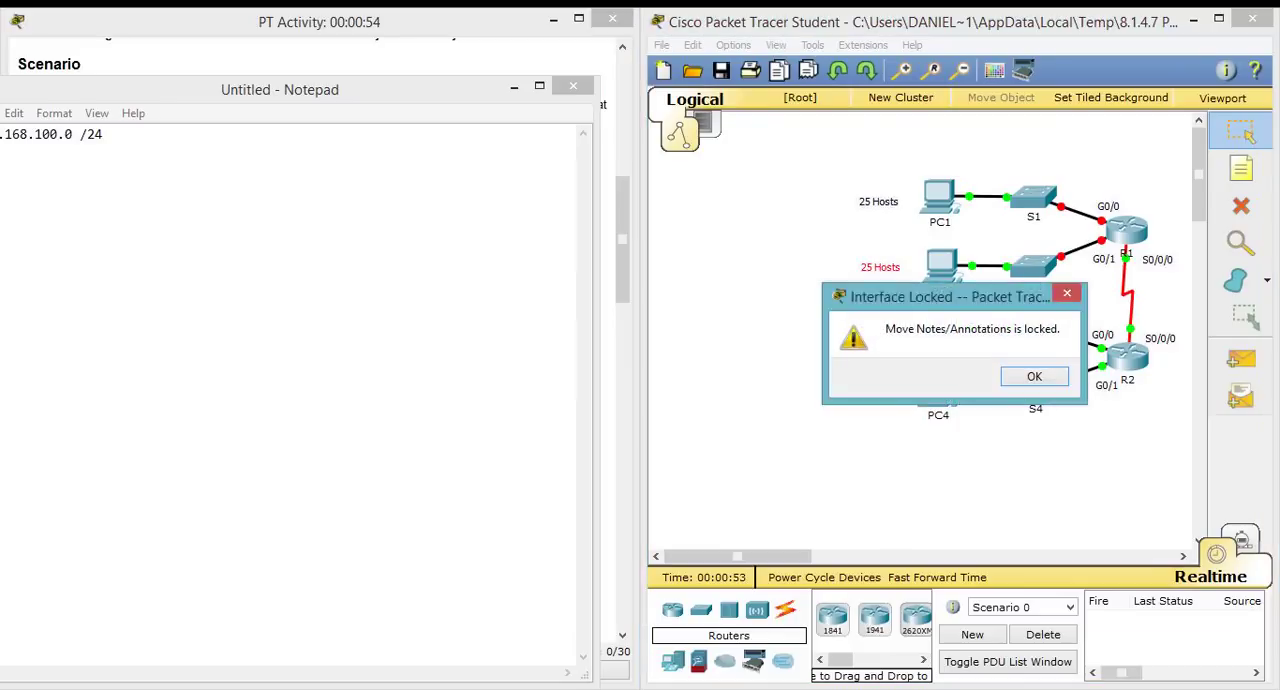
- Dismiss the Interface Locked warning and review the activity's table and questions
left_click(1034, 376)
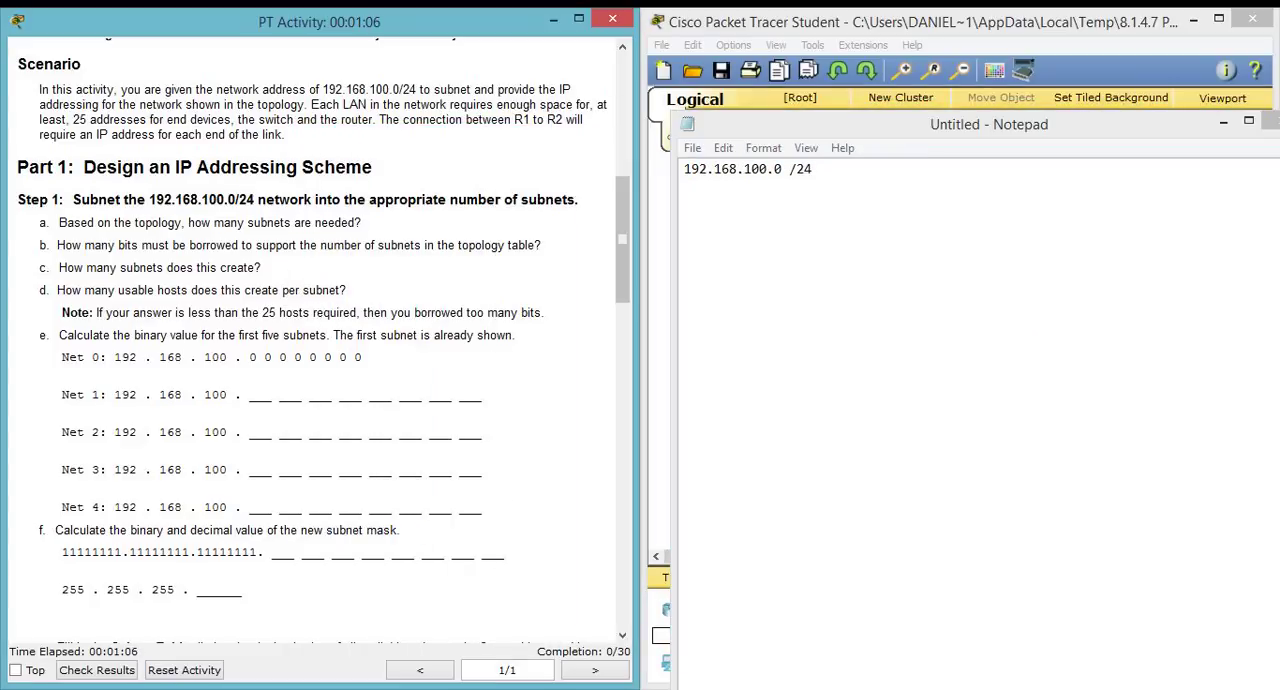
scroll("up", 3)
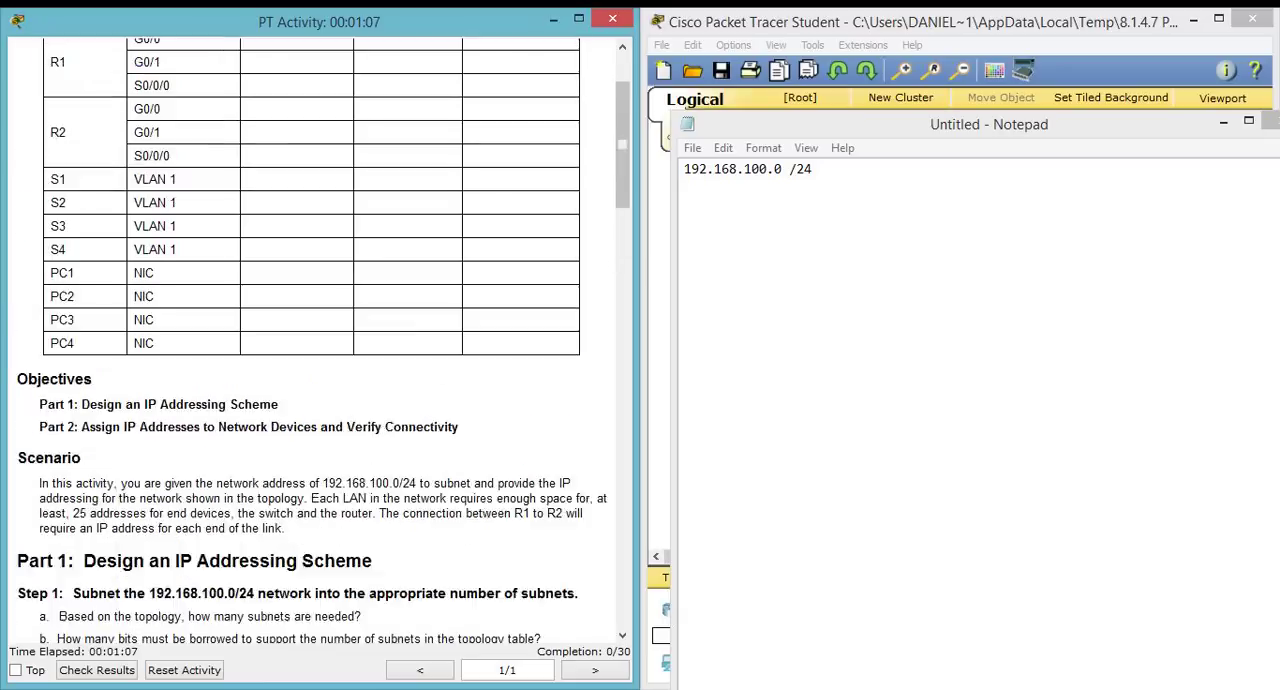
scroll("up", 3)
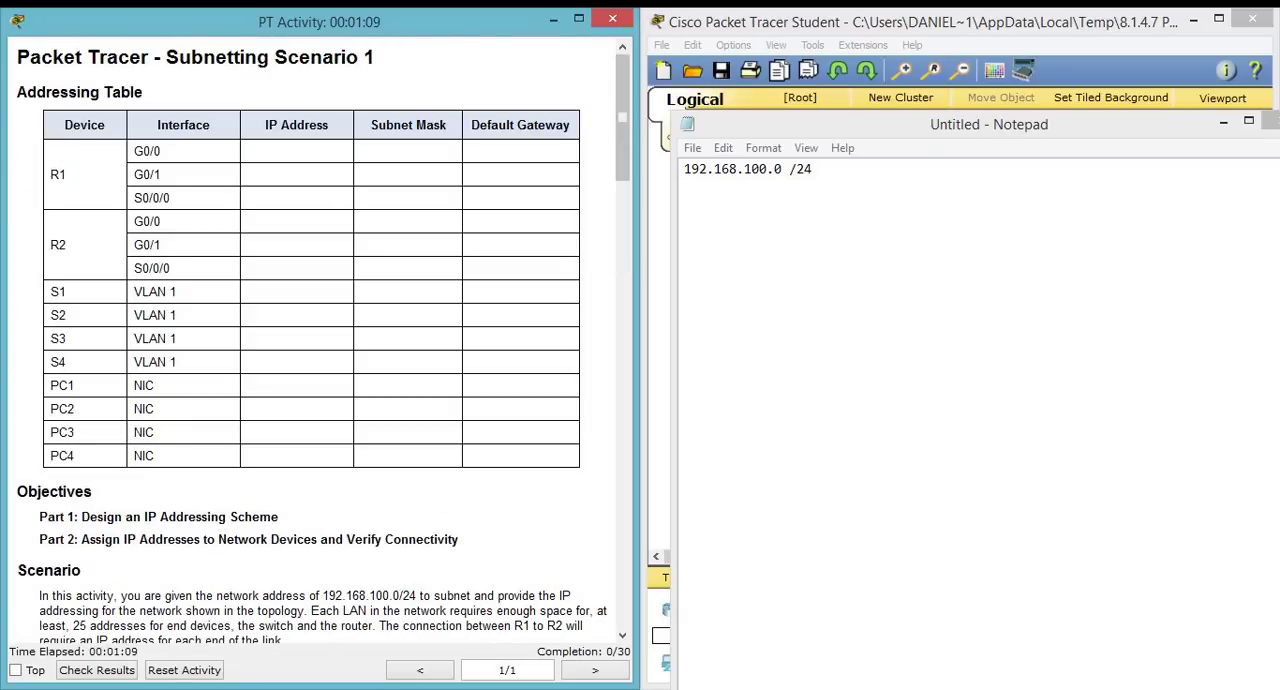
scroll("down", 3)
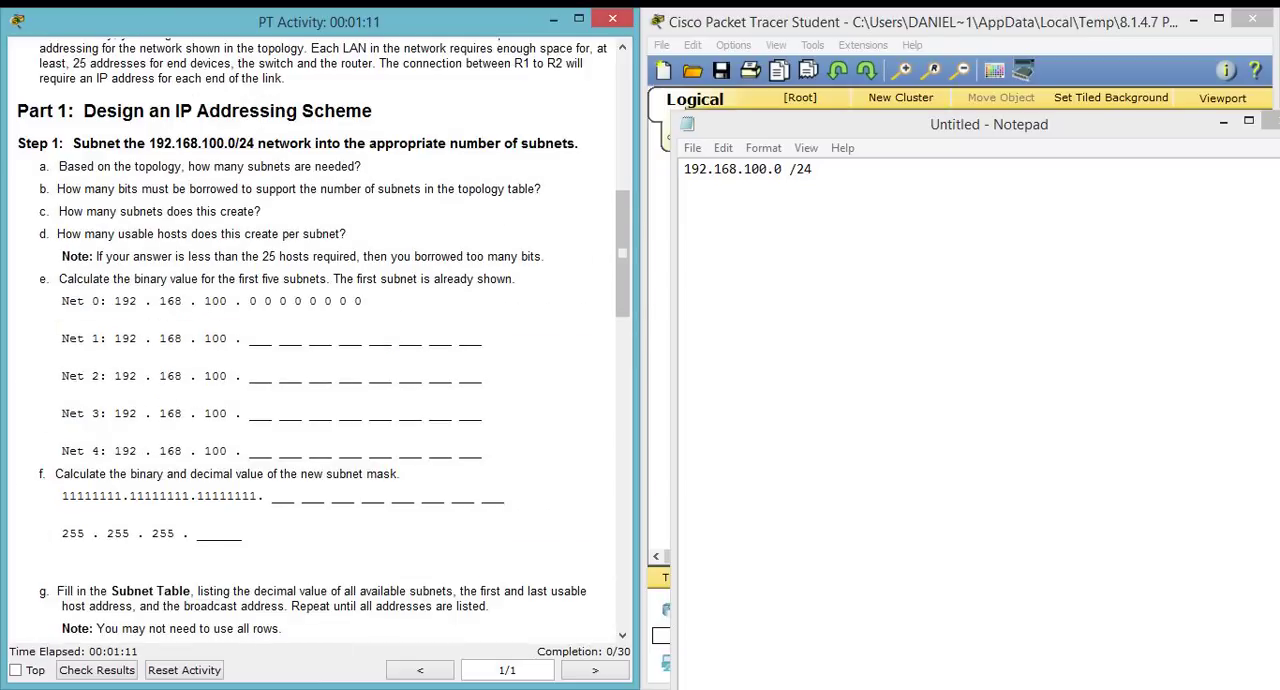
scroll("up", 3)
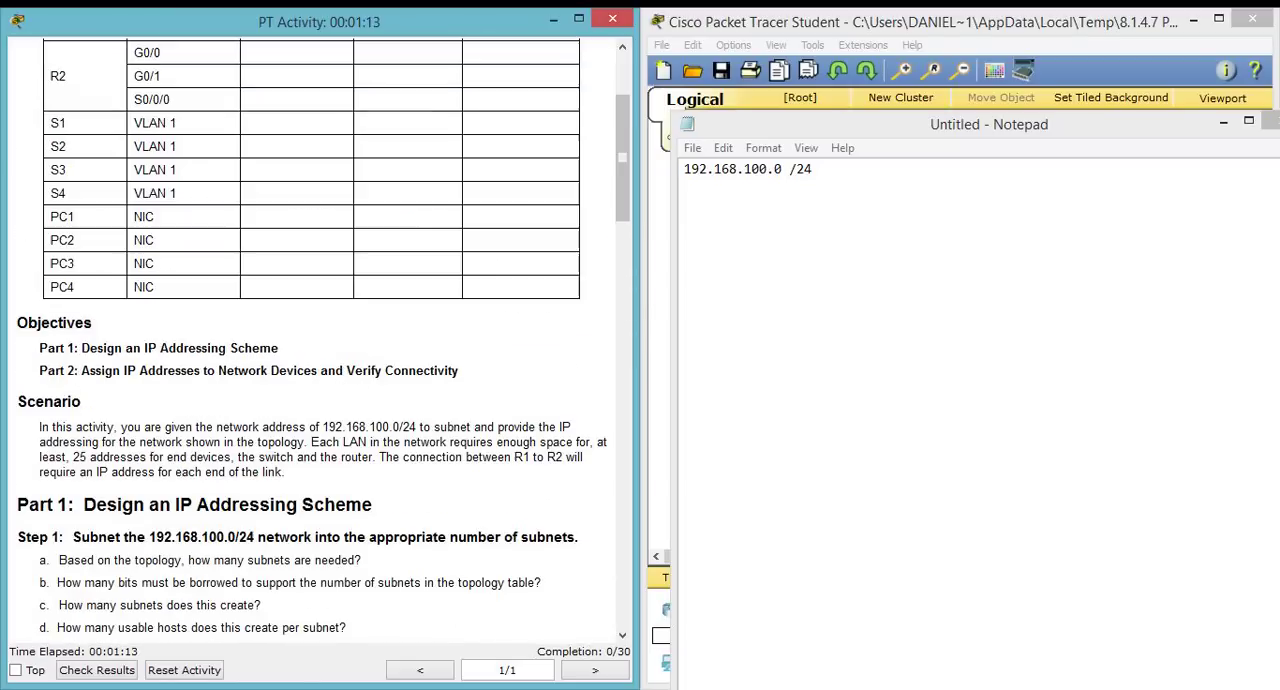
scroll("down", 3)
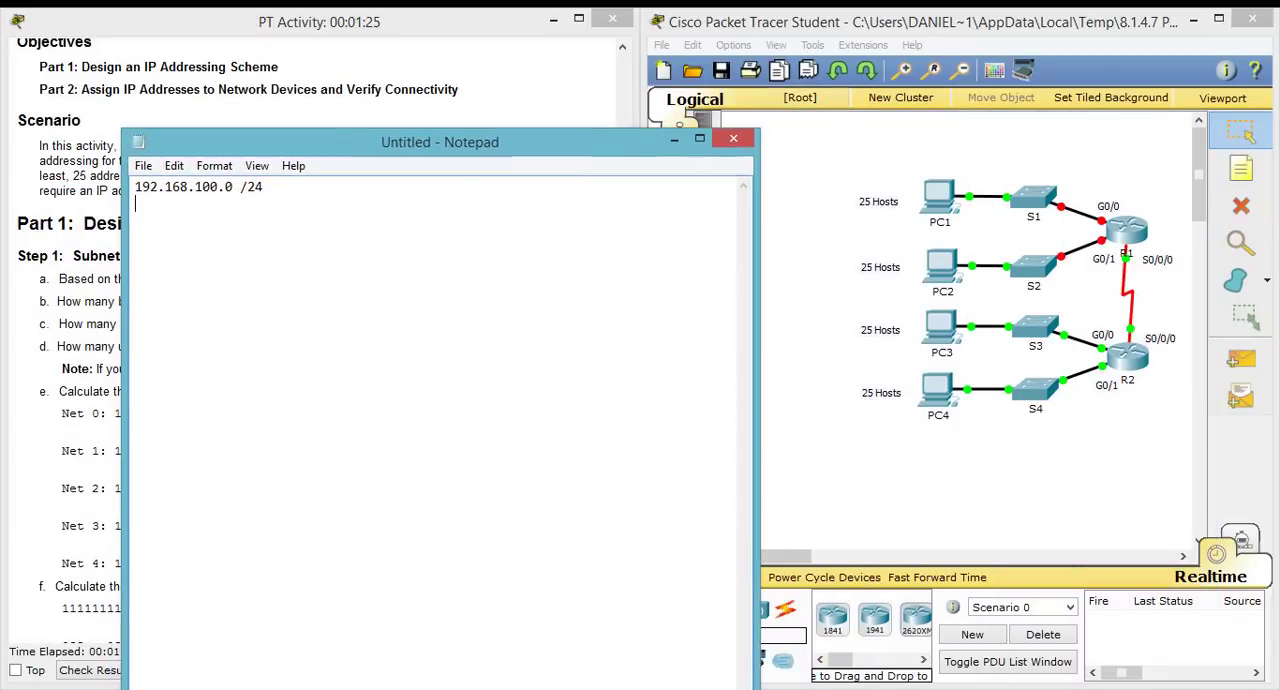
- Move Notepad beside the topology and type the formula 2**n-2=usable host bits
left_click_drag(440, 142, 416, 168)
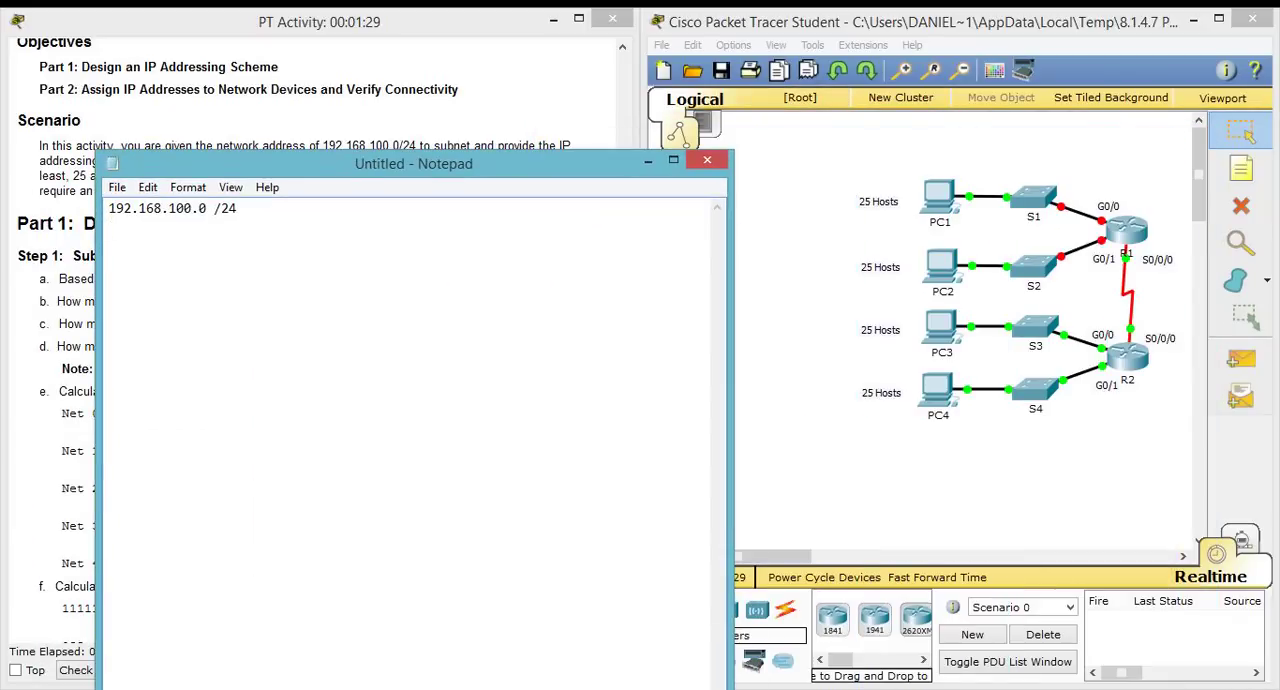
type("2")
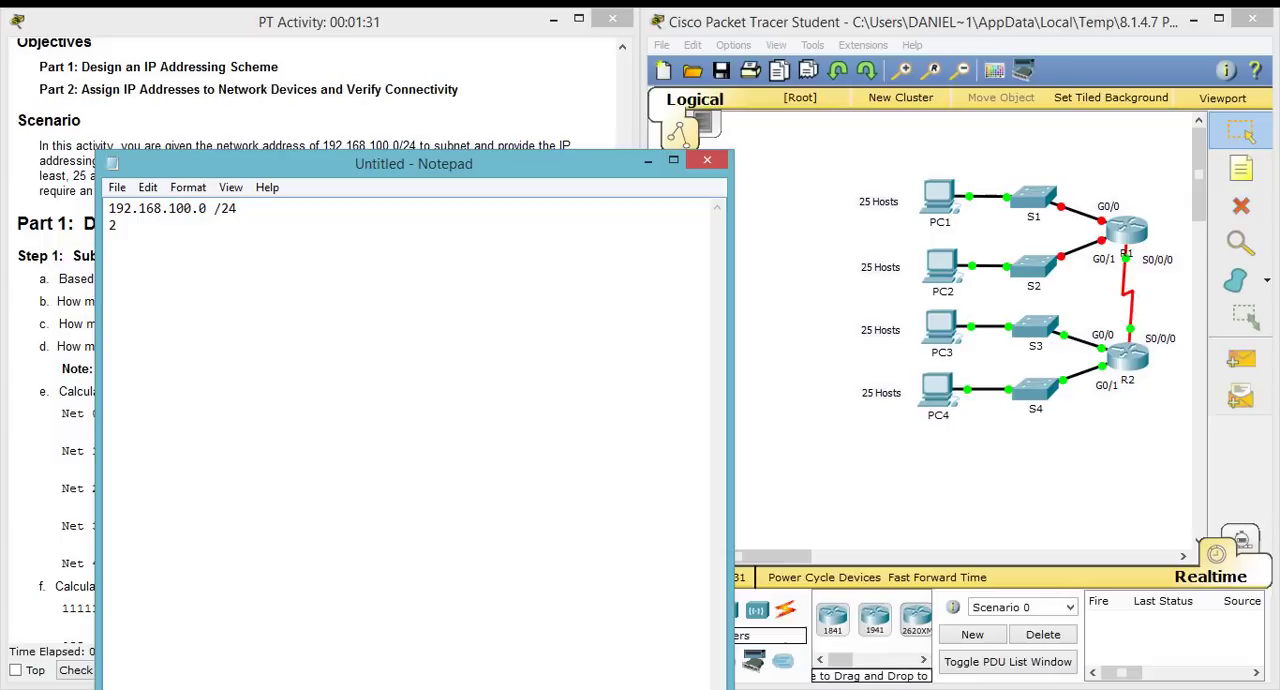
type("**")
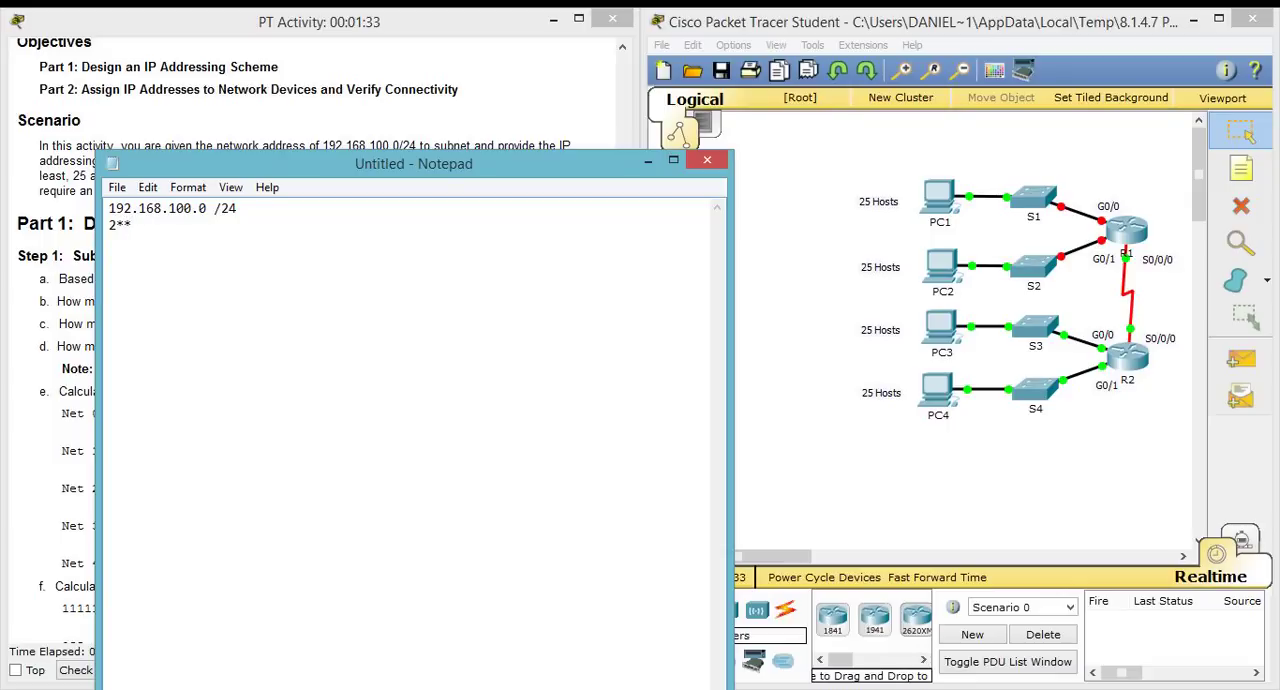
type("n")
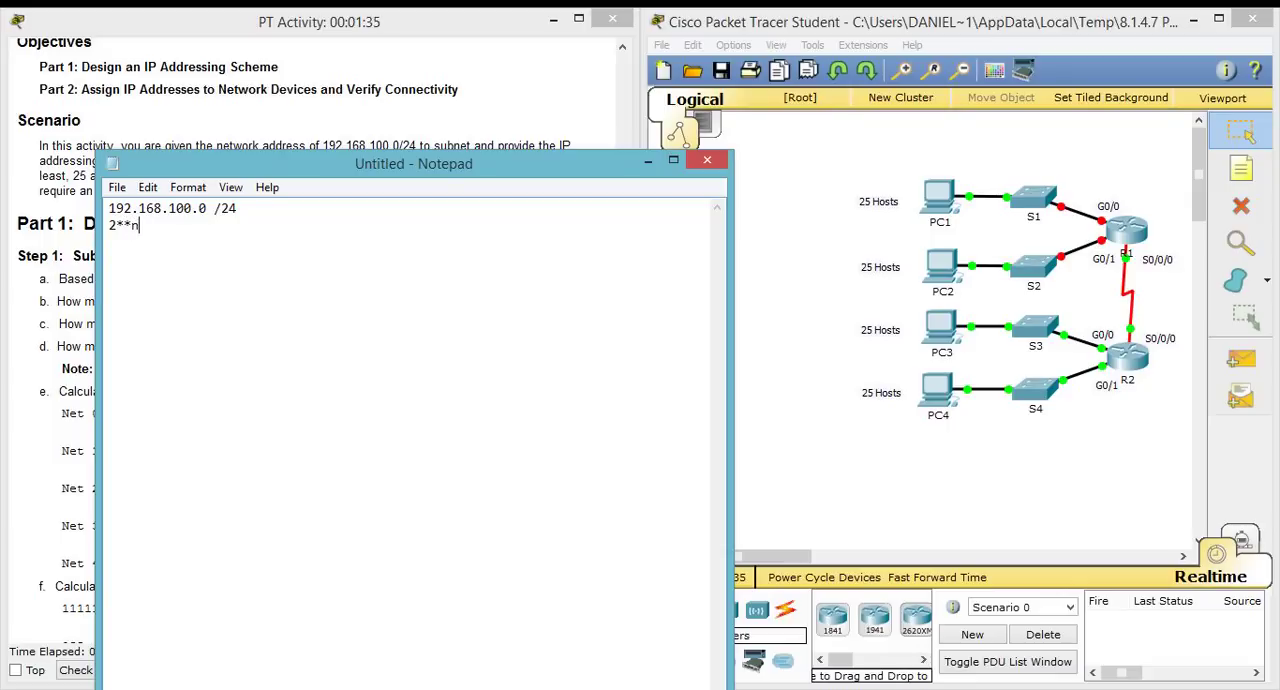
type("-2=")
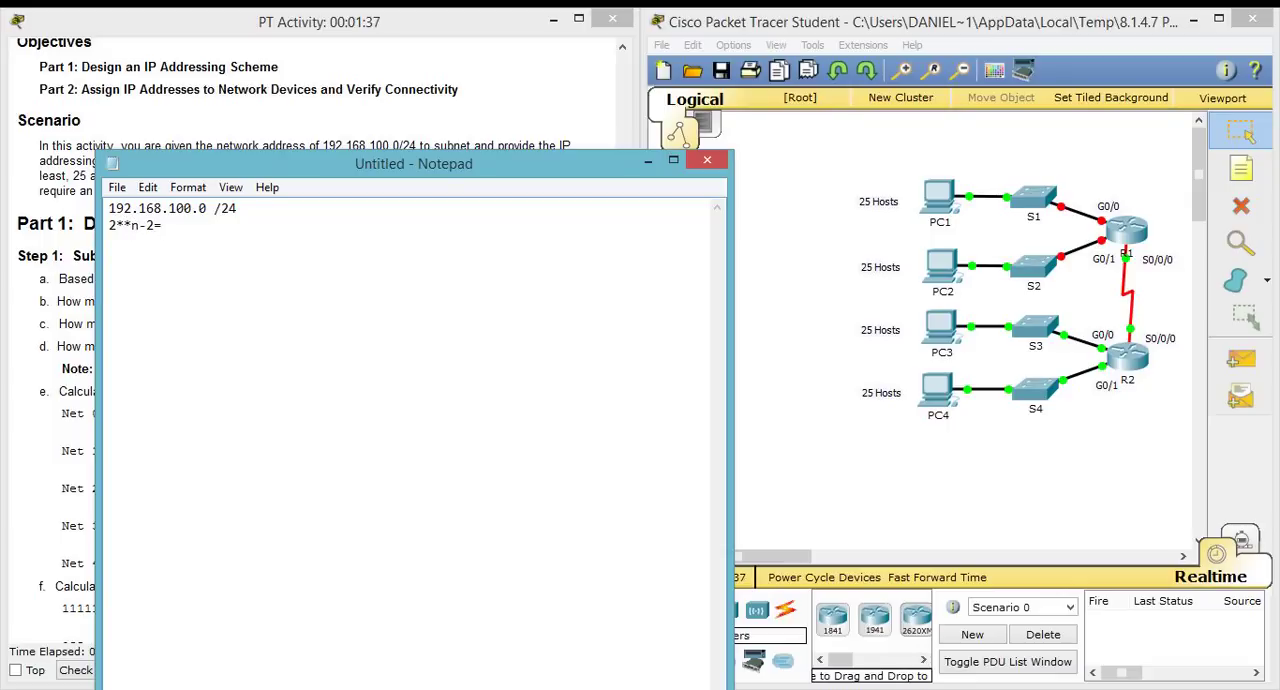
type("usable host bits")
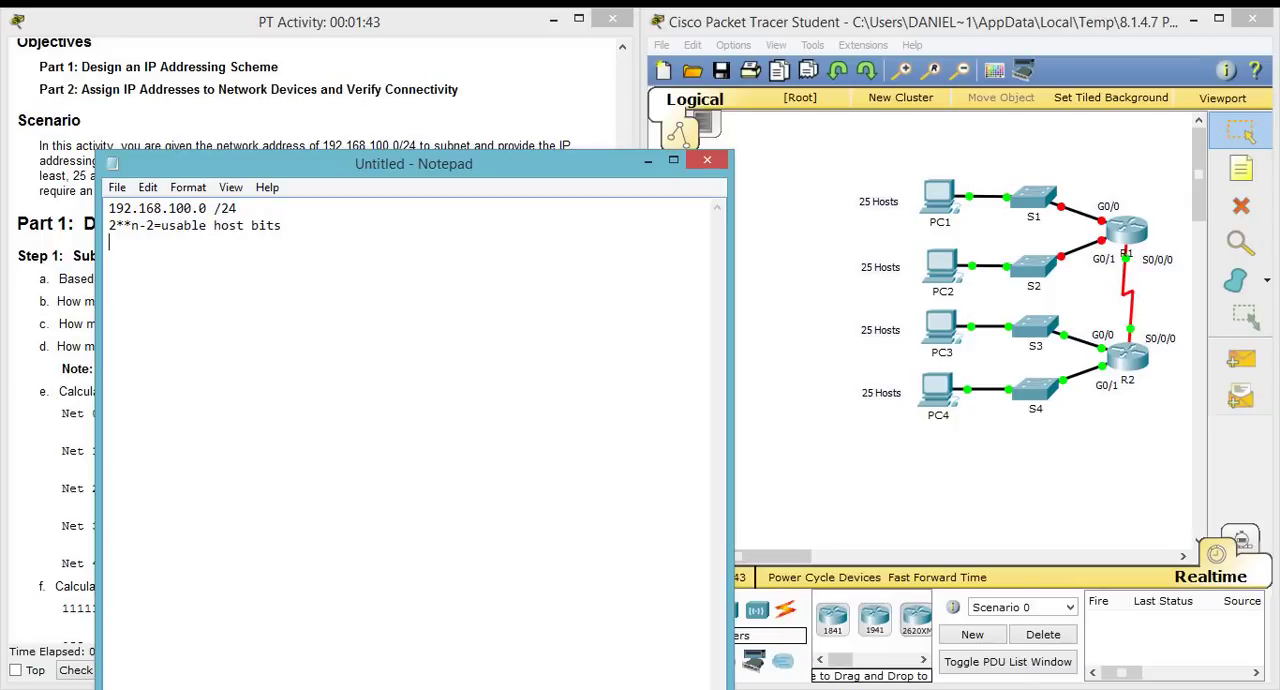
- Start the worked calculation 2**5-2= on the next line
type("2**")
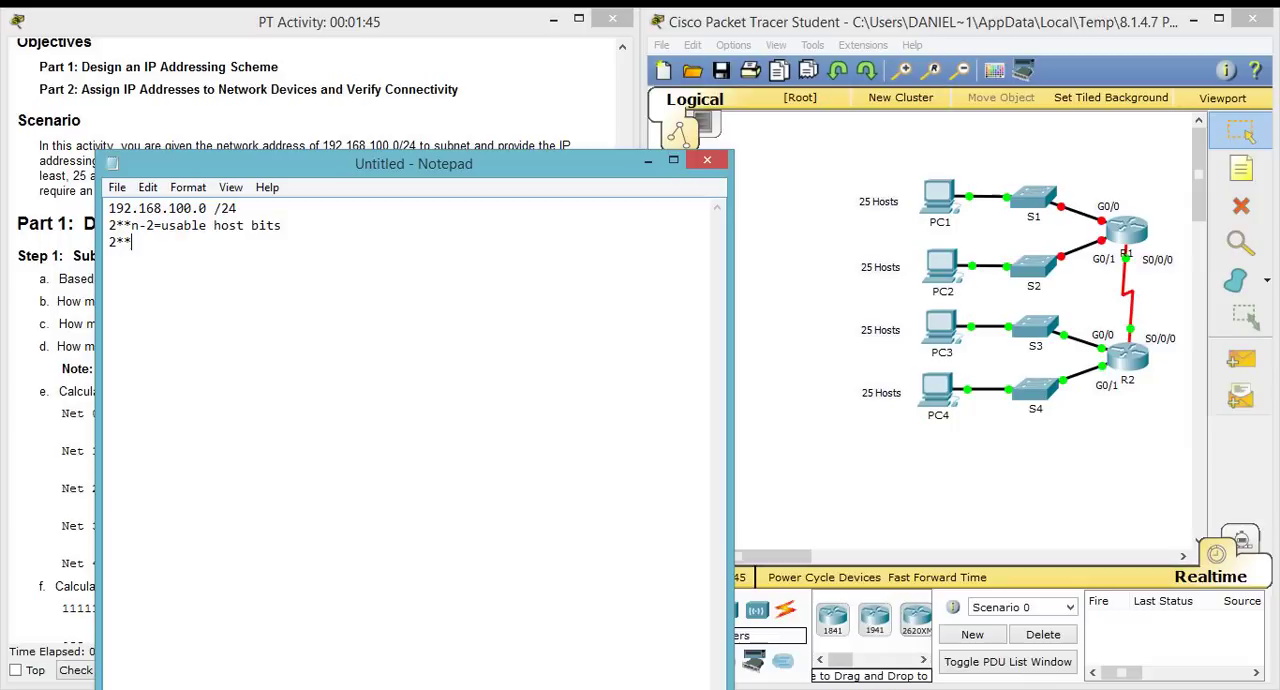
type("5-2")
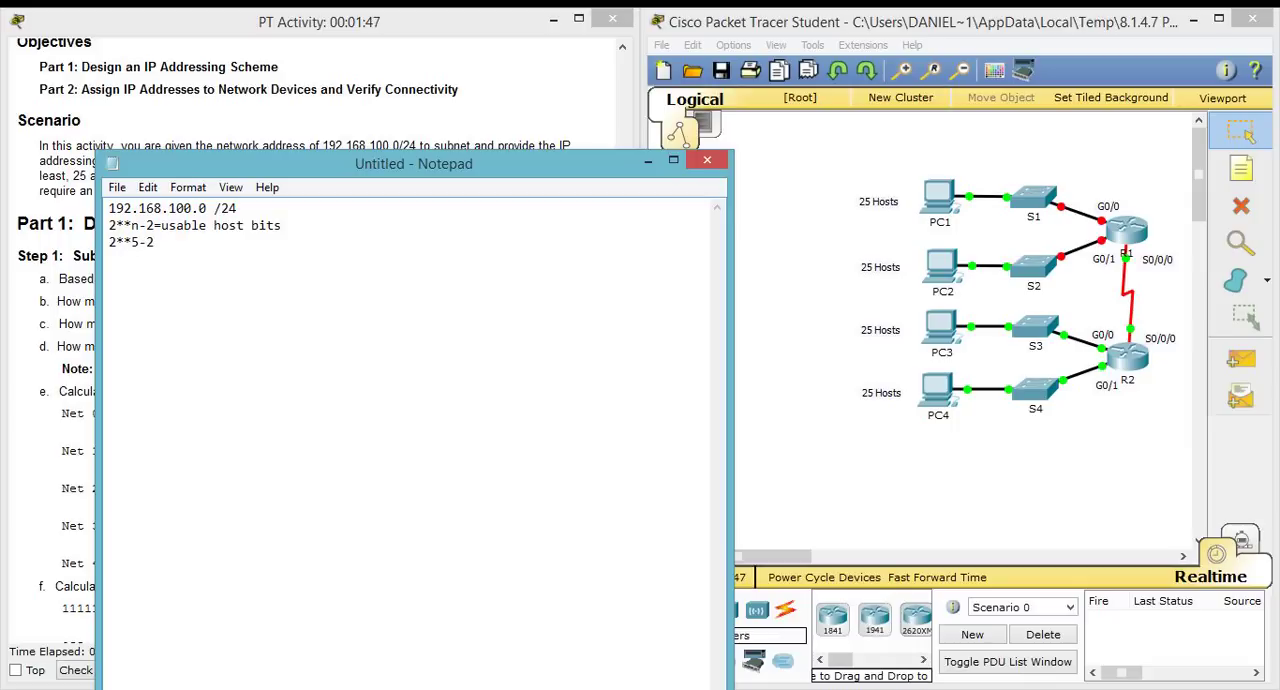
type("-2=")
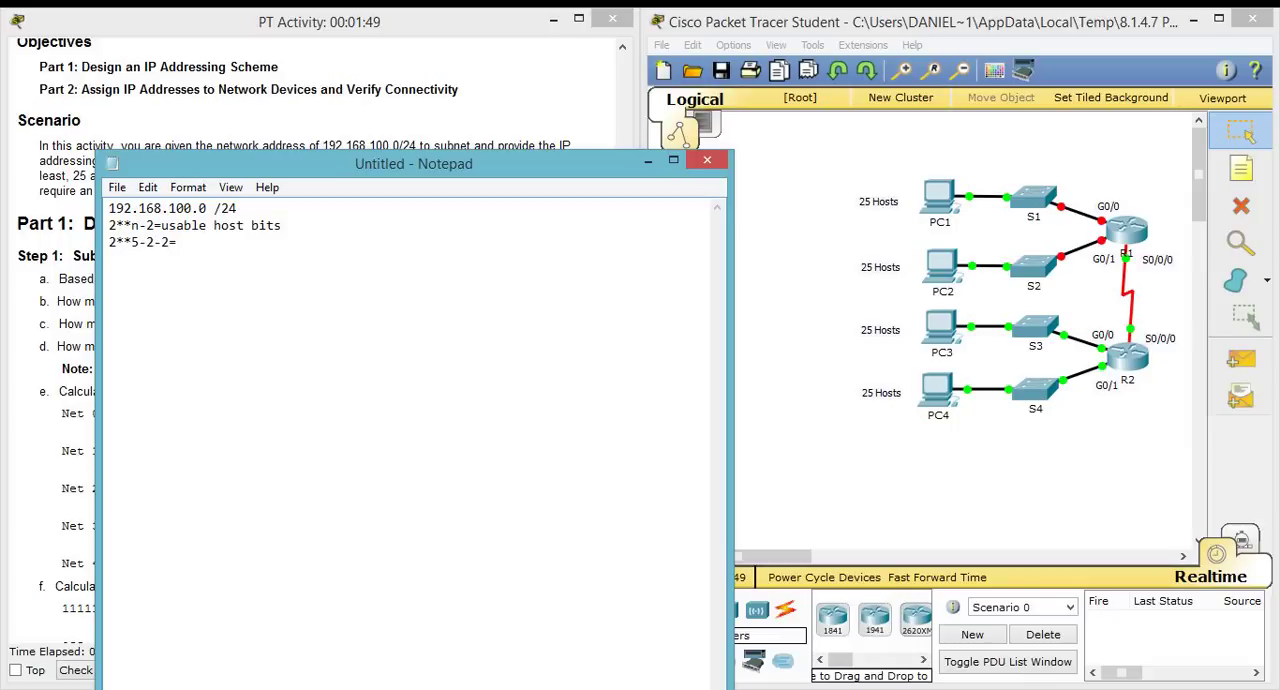
type("30")
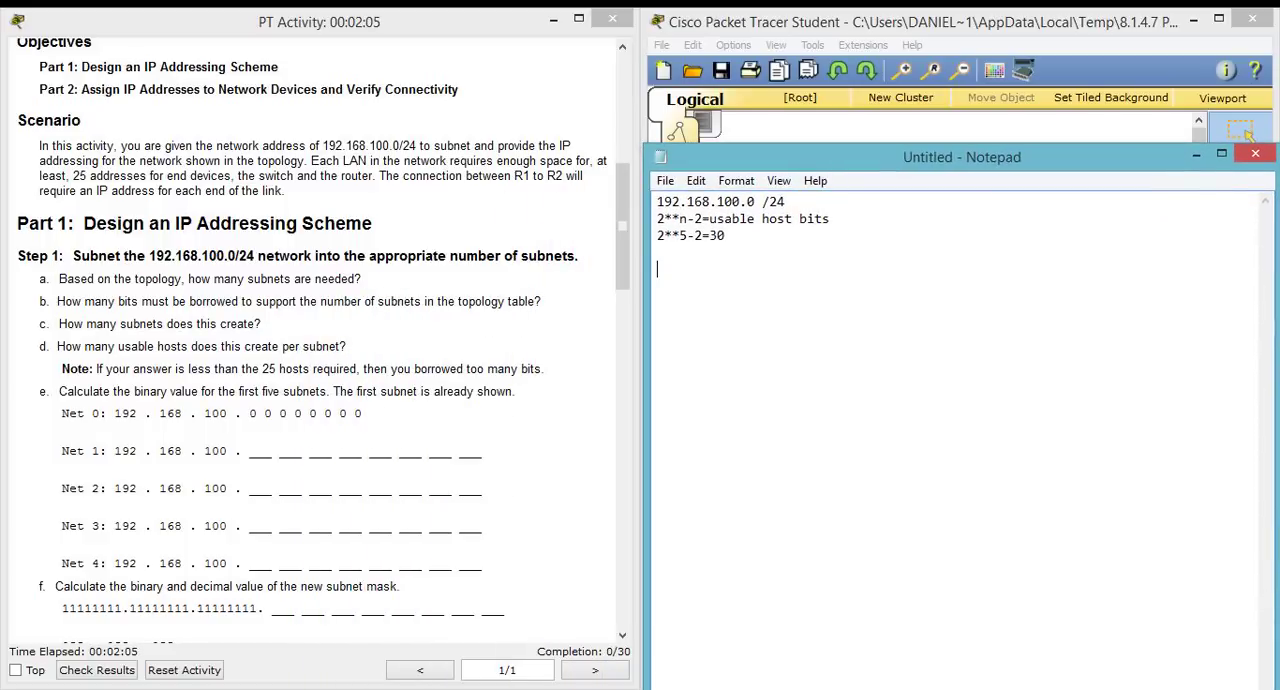
- Complete 2**5-2=30, then note 8 subnets and the check 32*8=256
type("9")
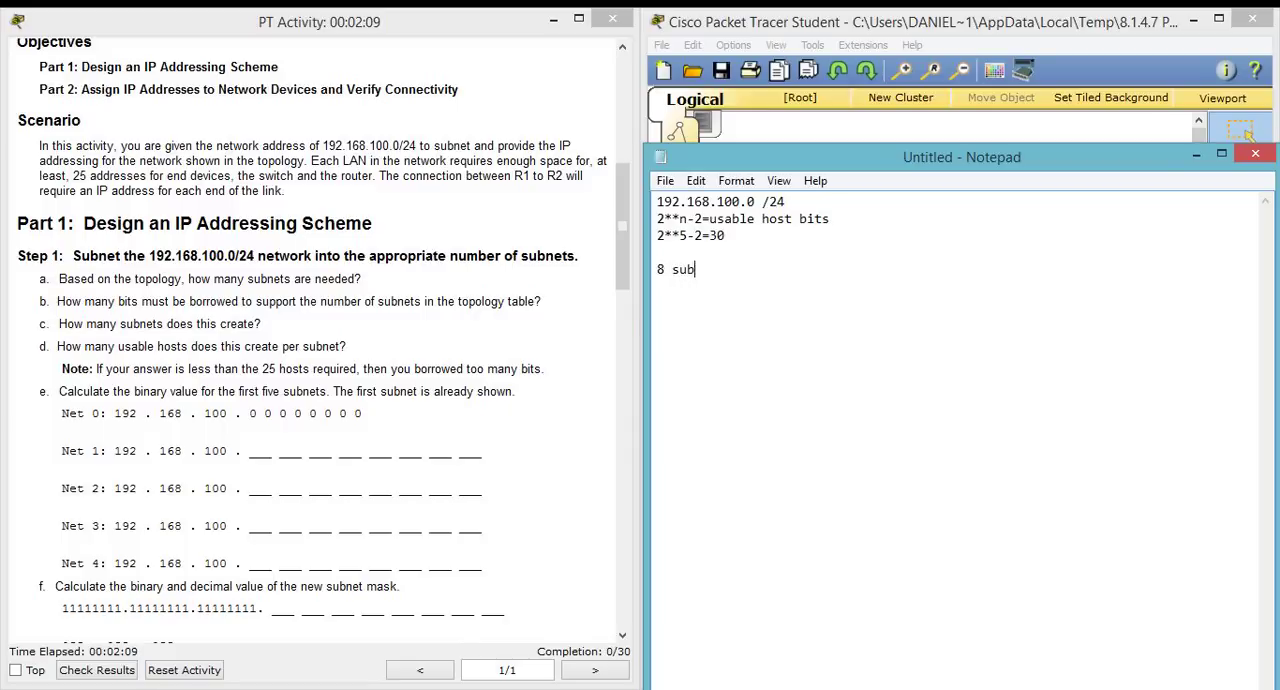
type("nets")
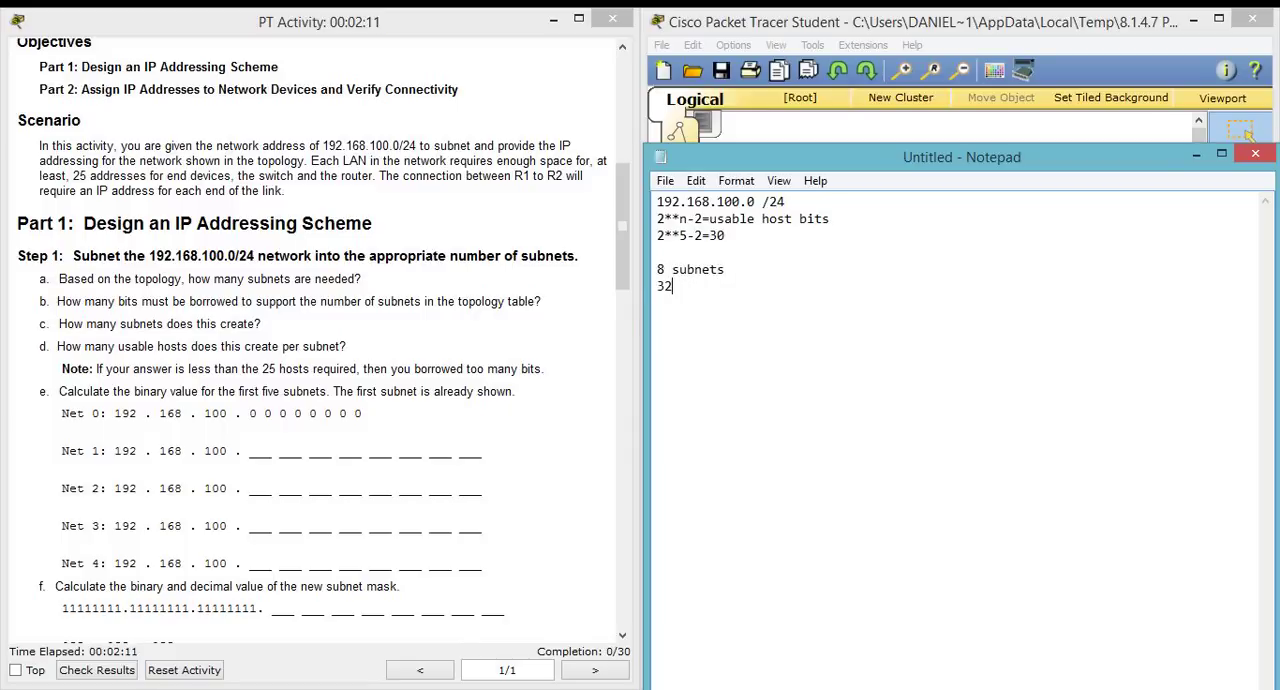
type("*8=")
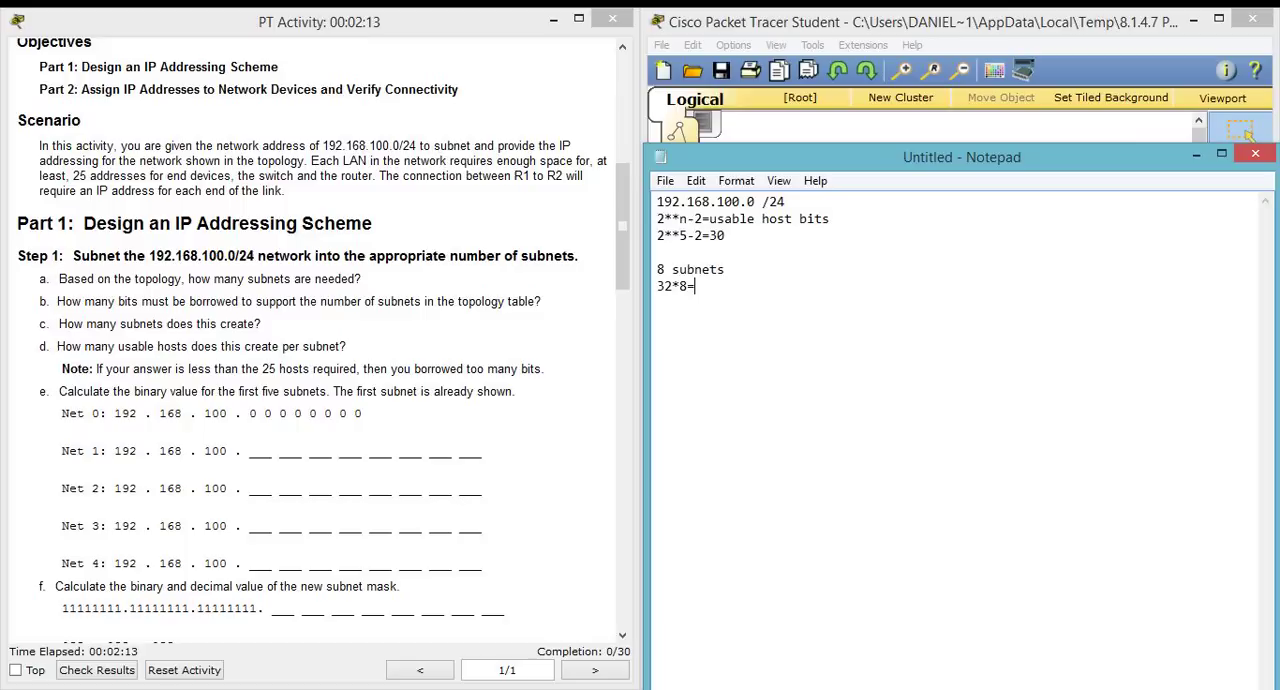
type("256")
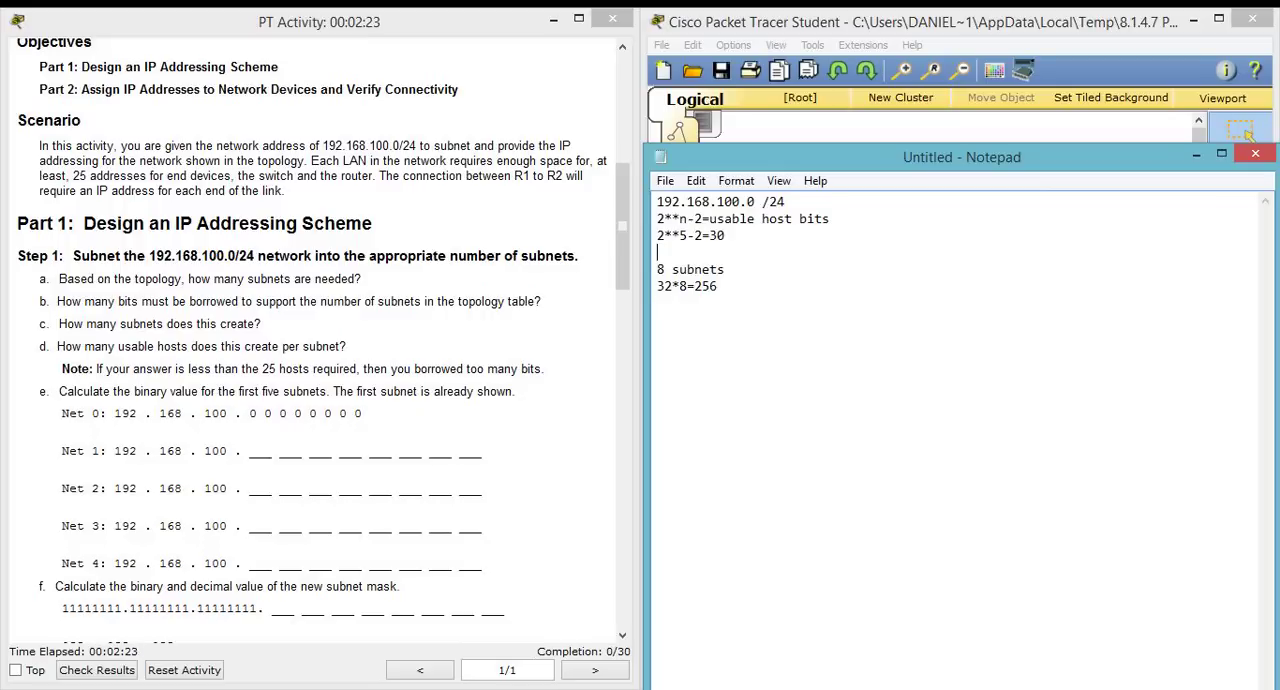
- Highlight the 256 total, deselect it, and scroll the notes down
double_click(705, 286)
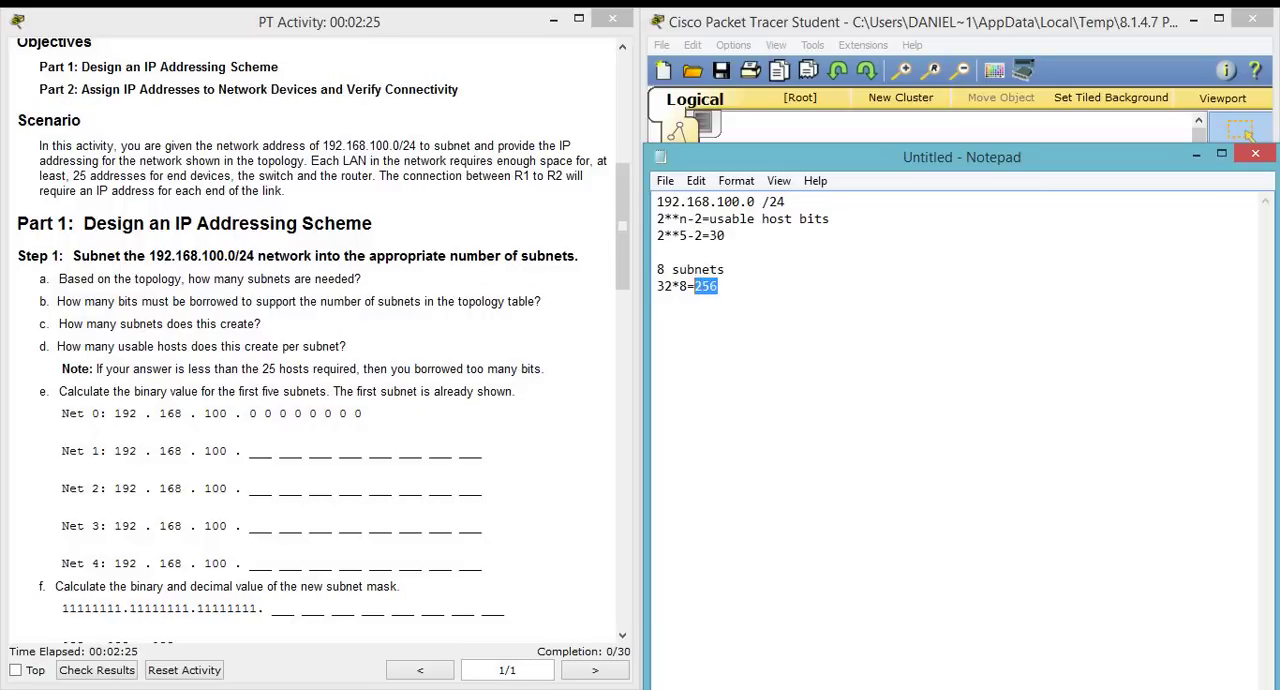
left_click(723, 269)
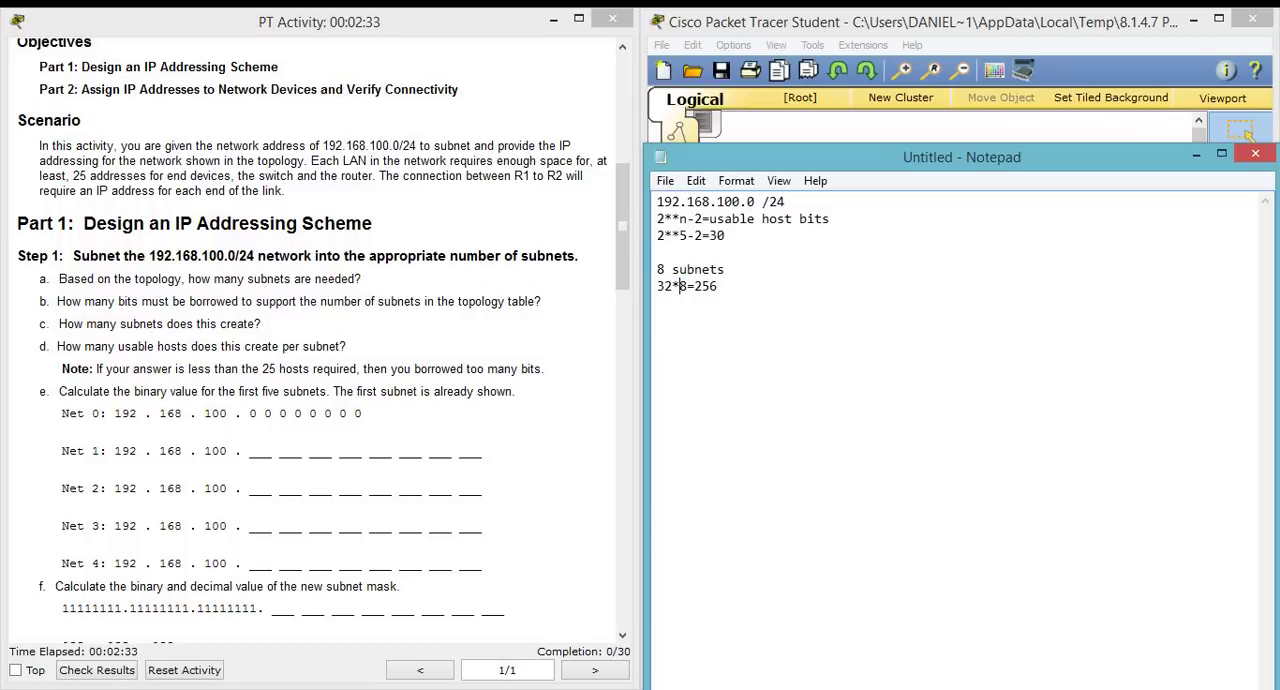
scroll("down", 3)
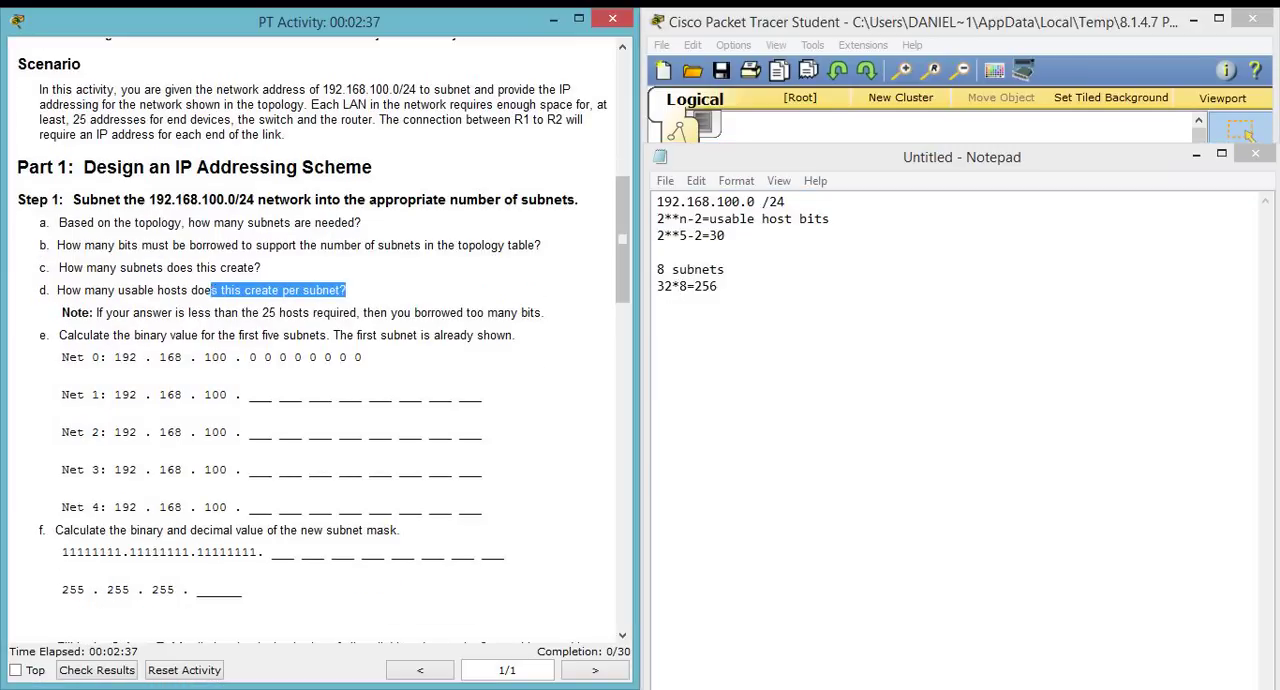
scroll("down", 3)
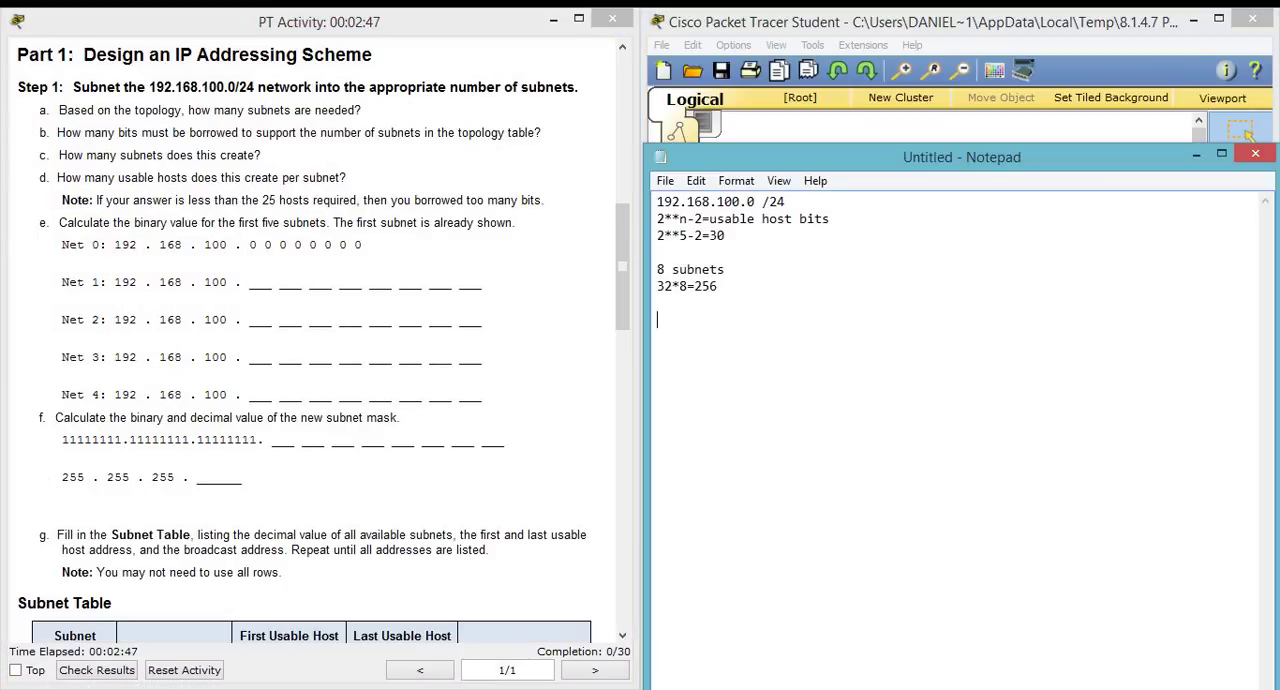
- Type the subnet 1 and subnet 2 lines with binary last octets 00100000 and 01000000
type("subnet: 192")
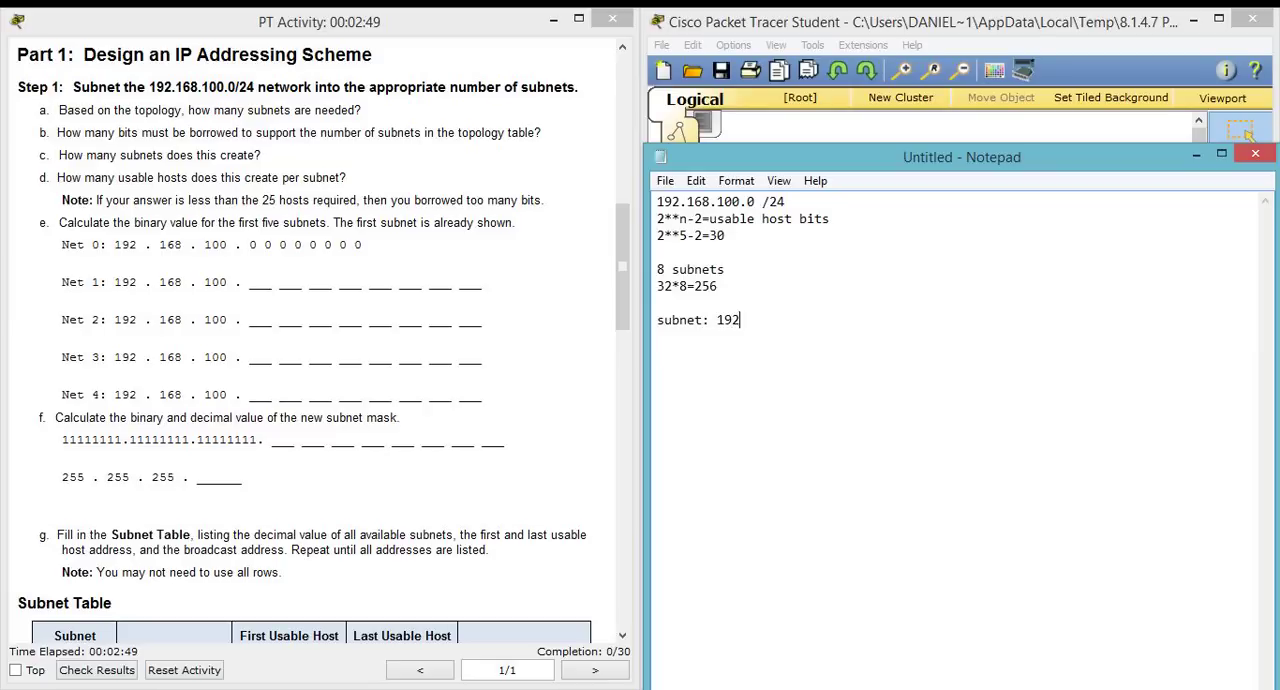
type(".168.100")
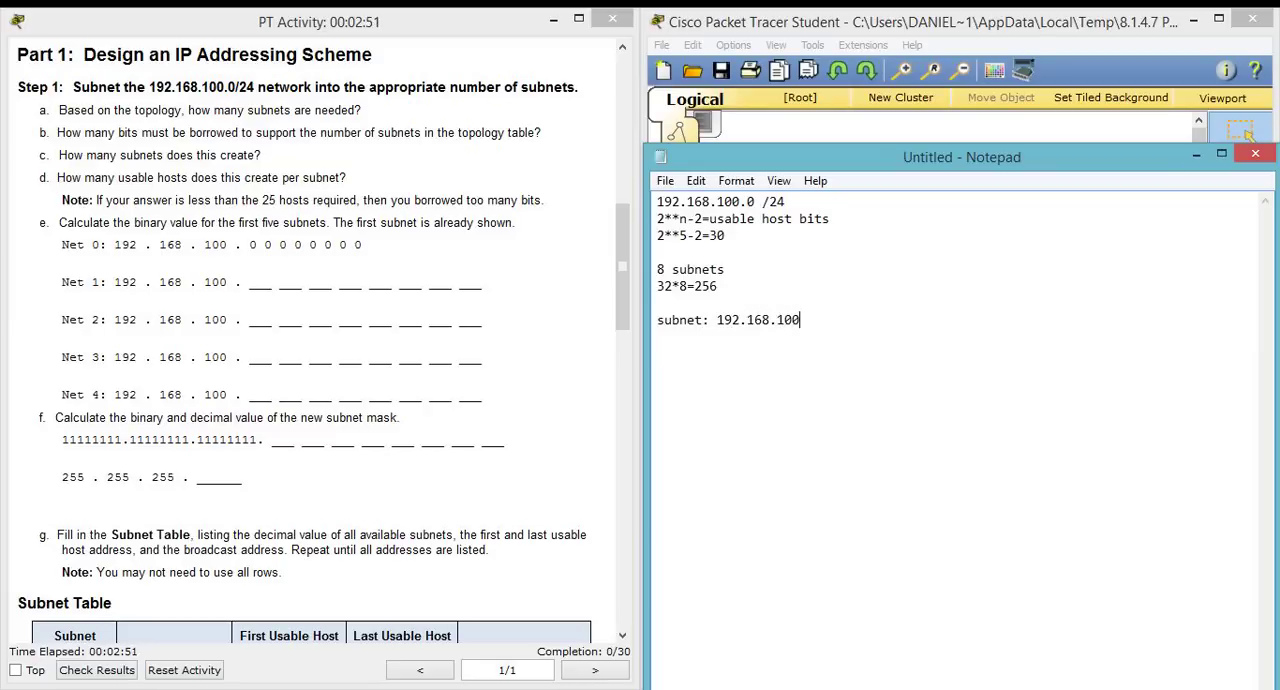
type(".0")
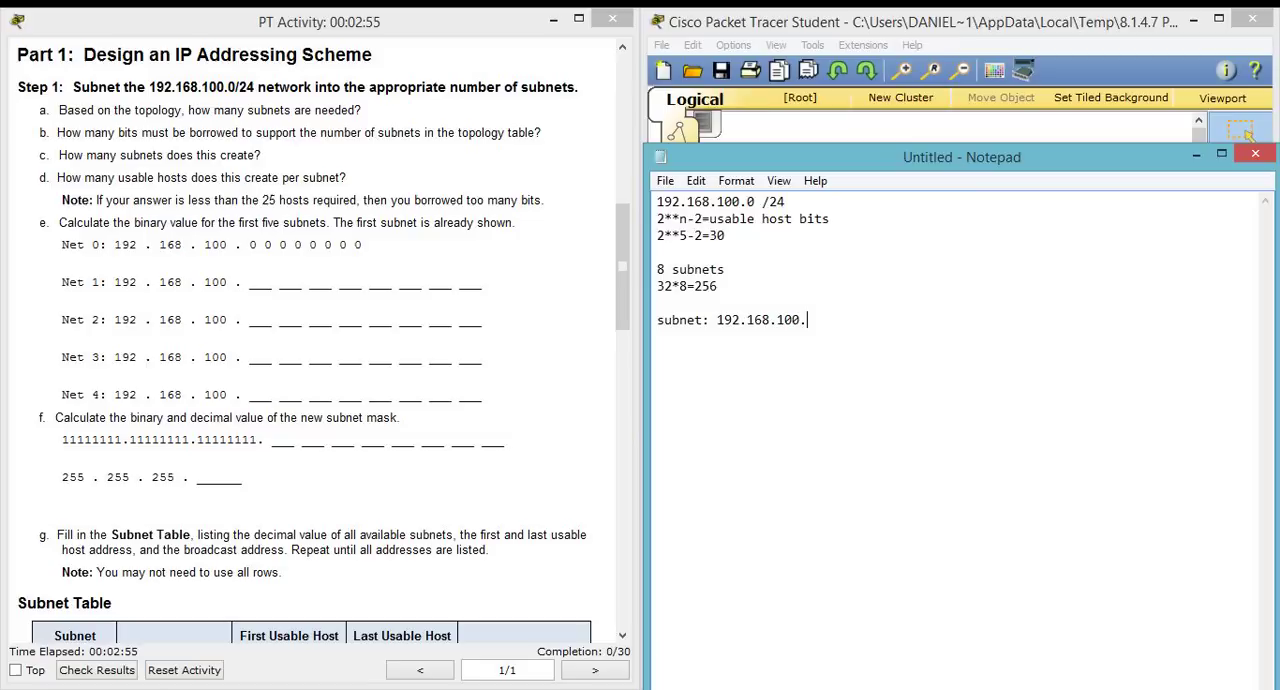
type("32")
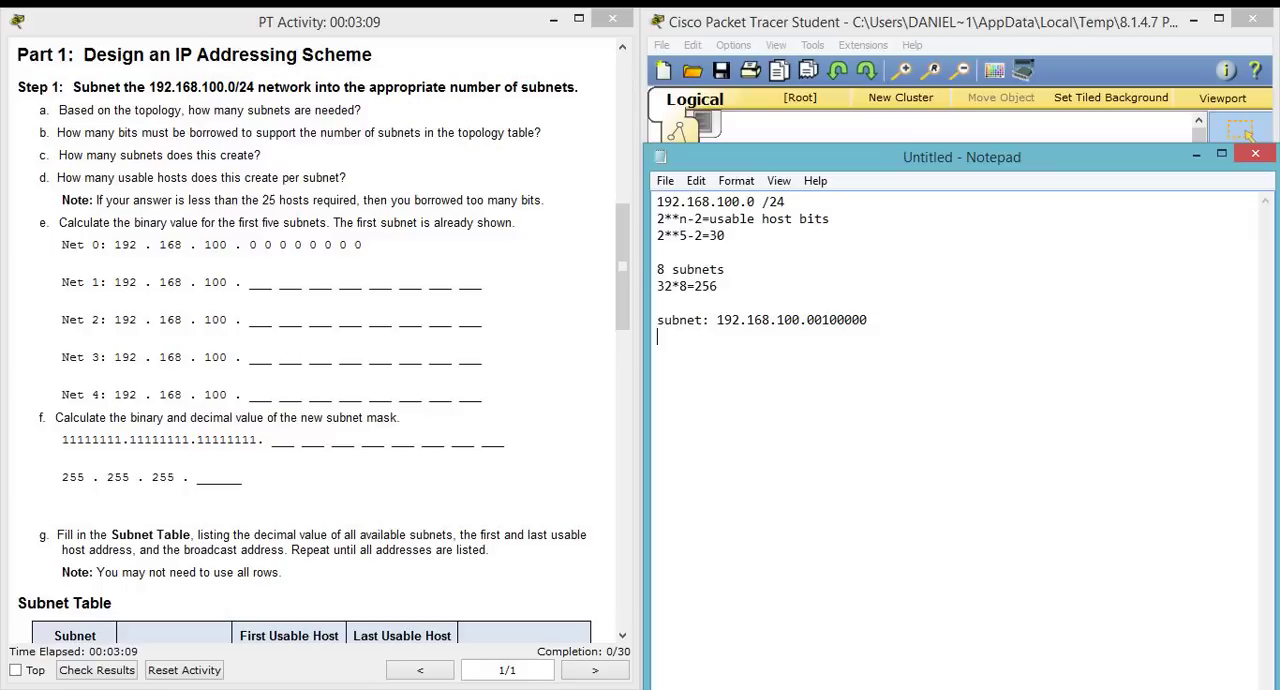
type("subnet 2:")
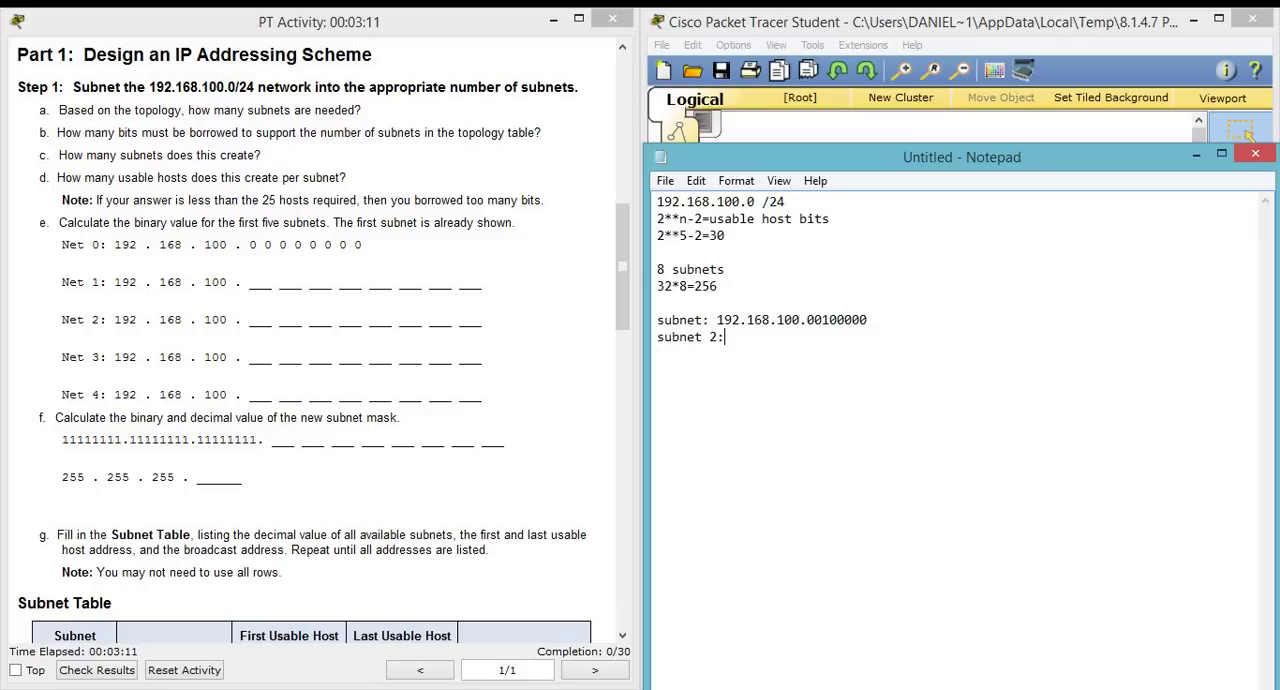
type("192.168")
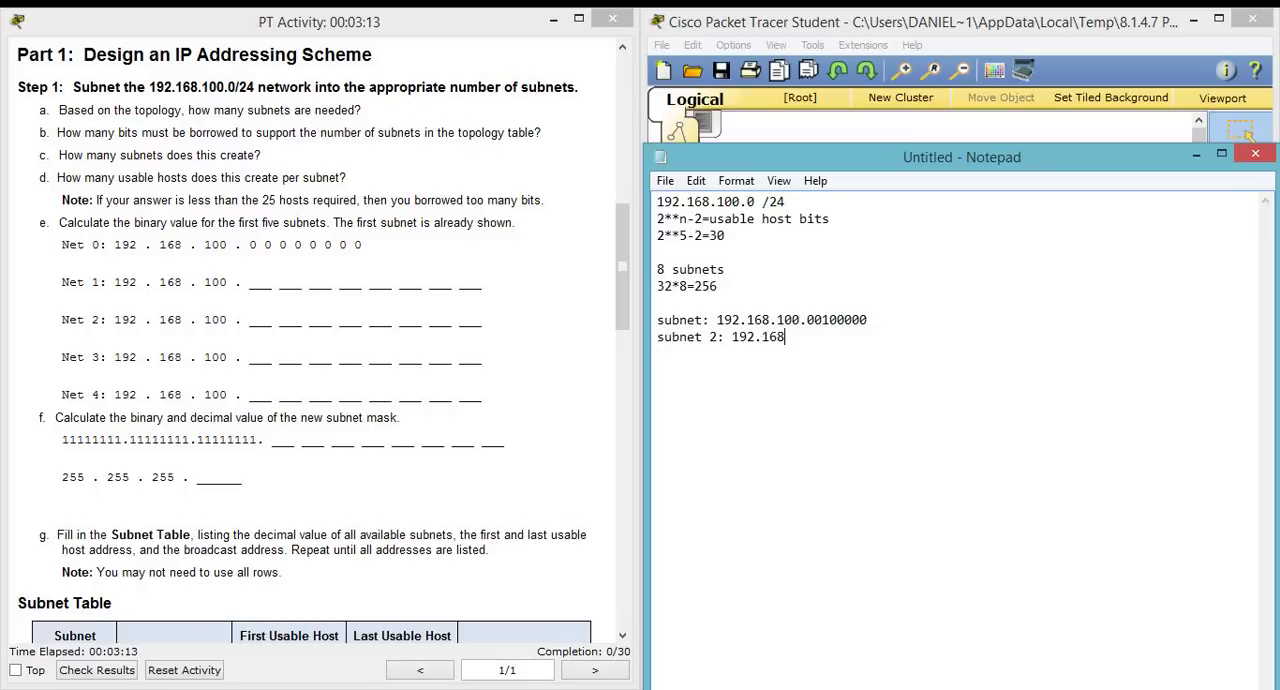
type(".100.")
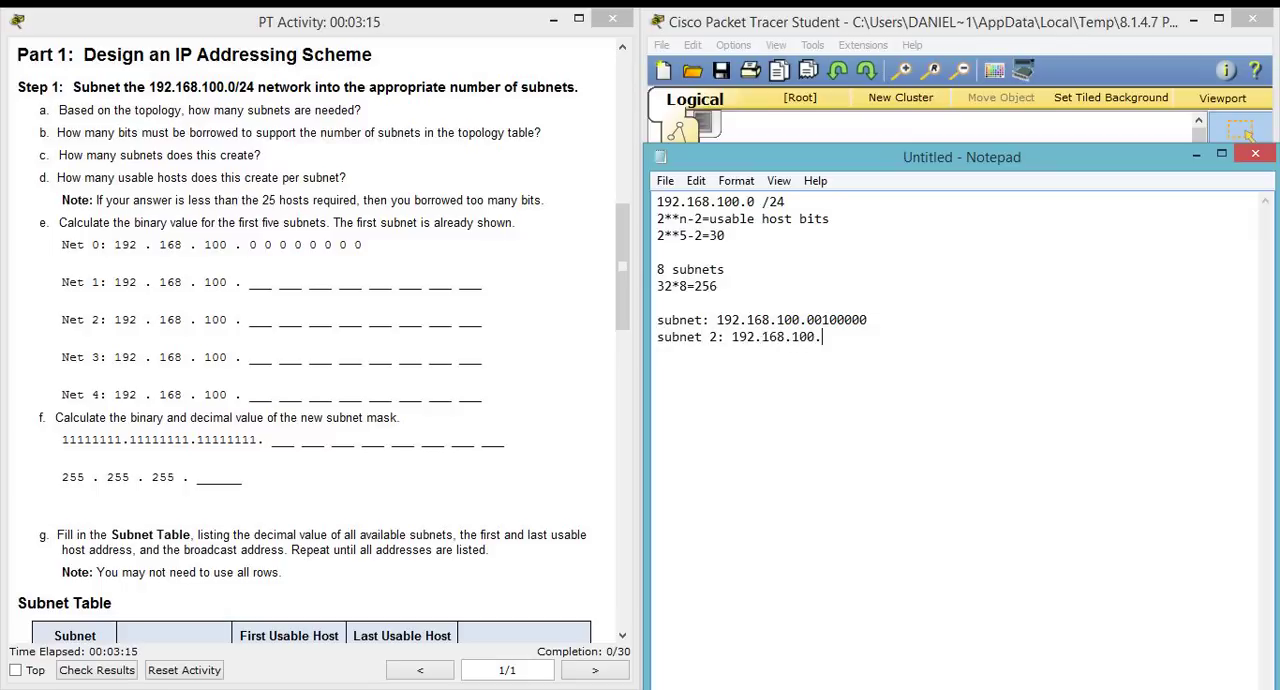
type("01")
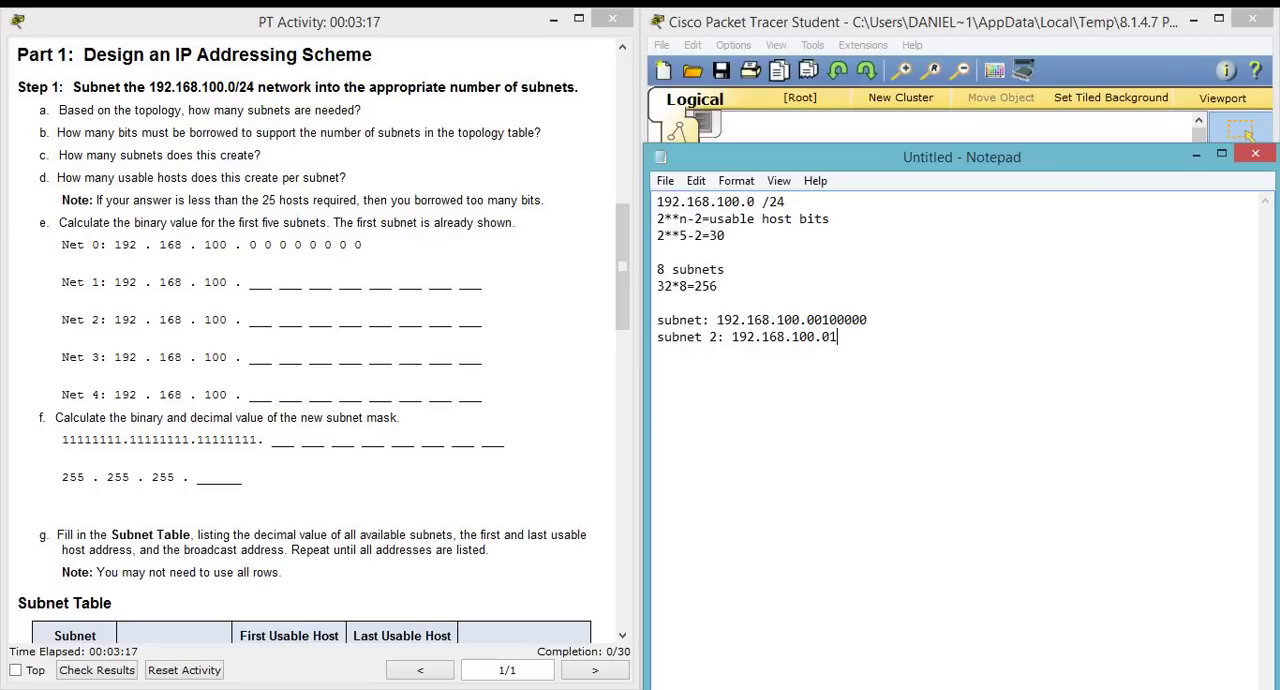
type("000000")
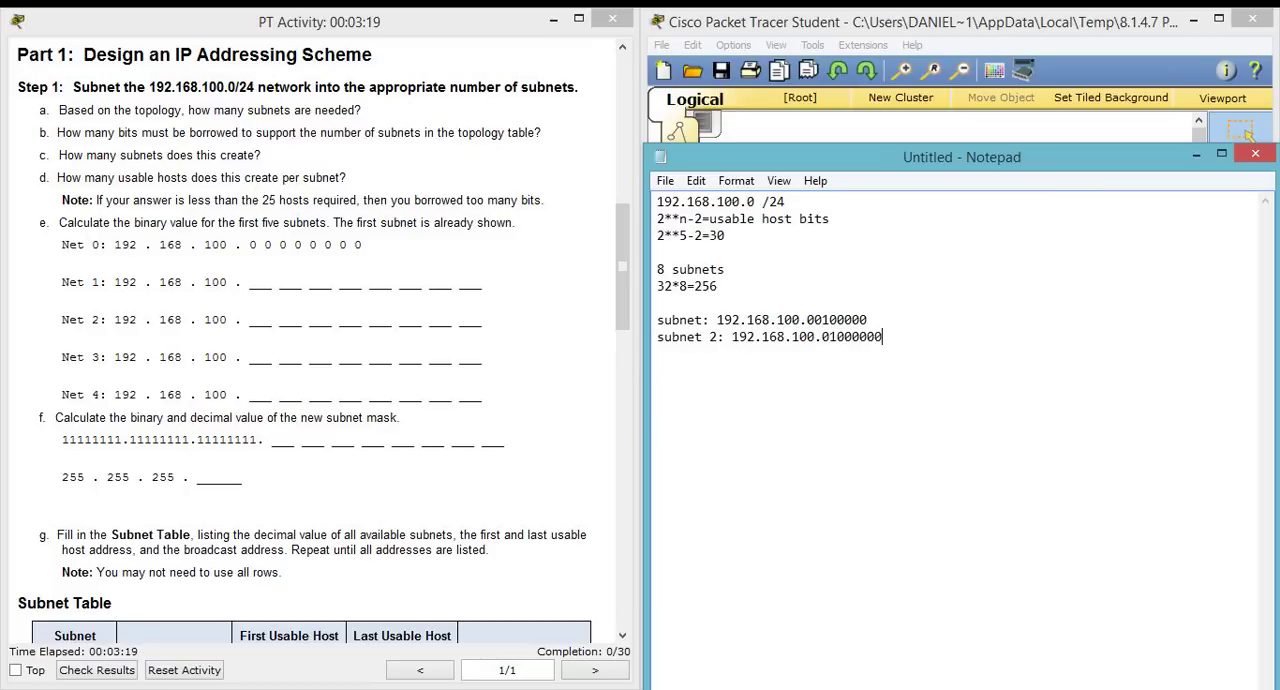
- Add the subnet 3 line with 01100000 and begin subnet 4 as 192.168.100
type("subnet 3:192.168.100")
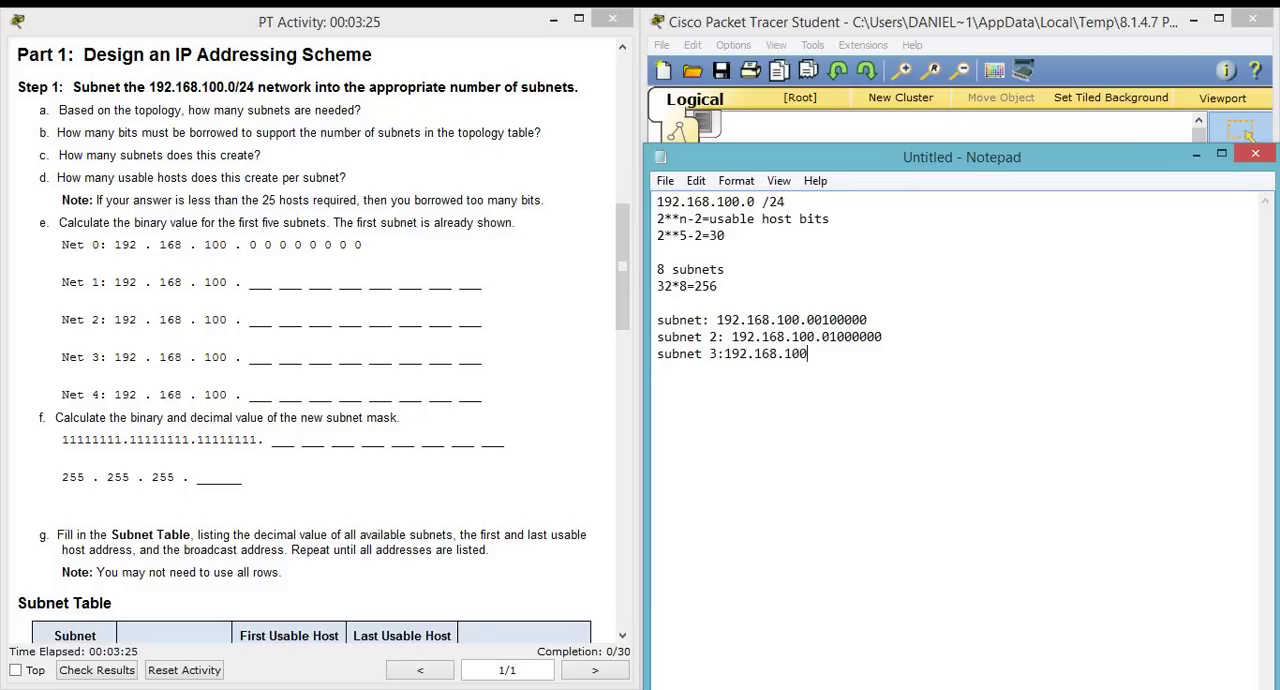
type(".")
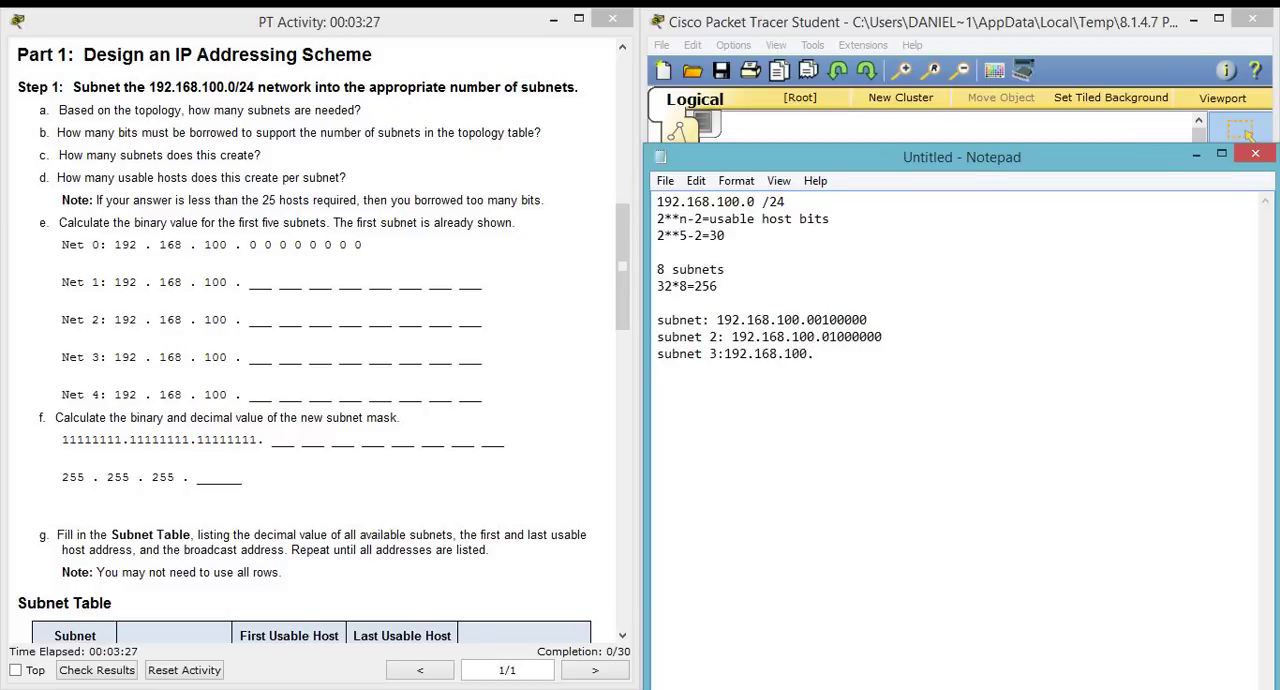
type("011.")
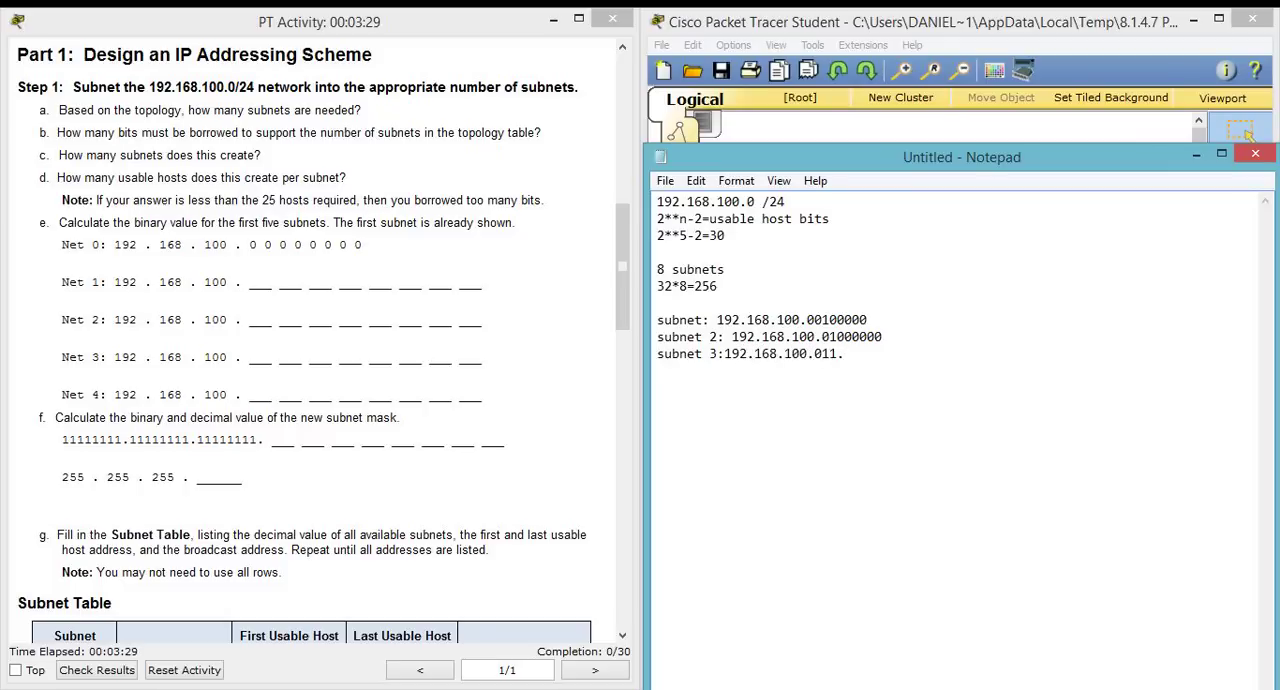
type("00000")
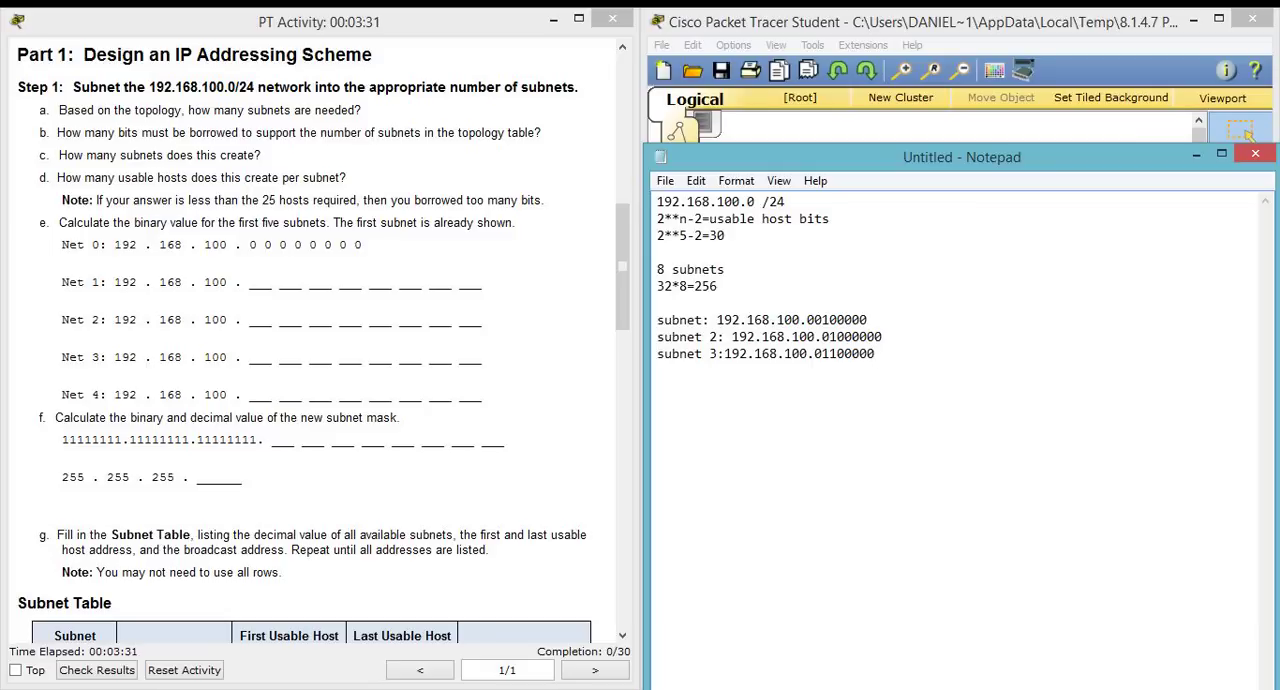
type("subnet")
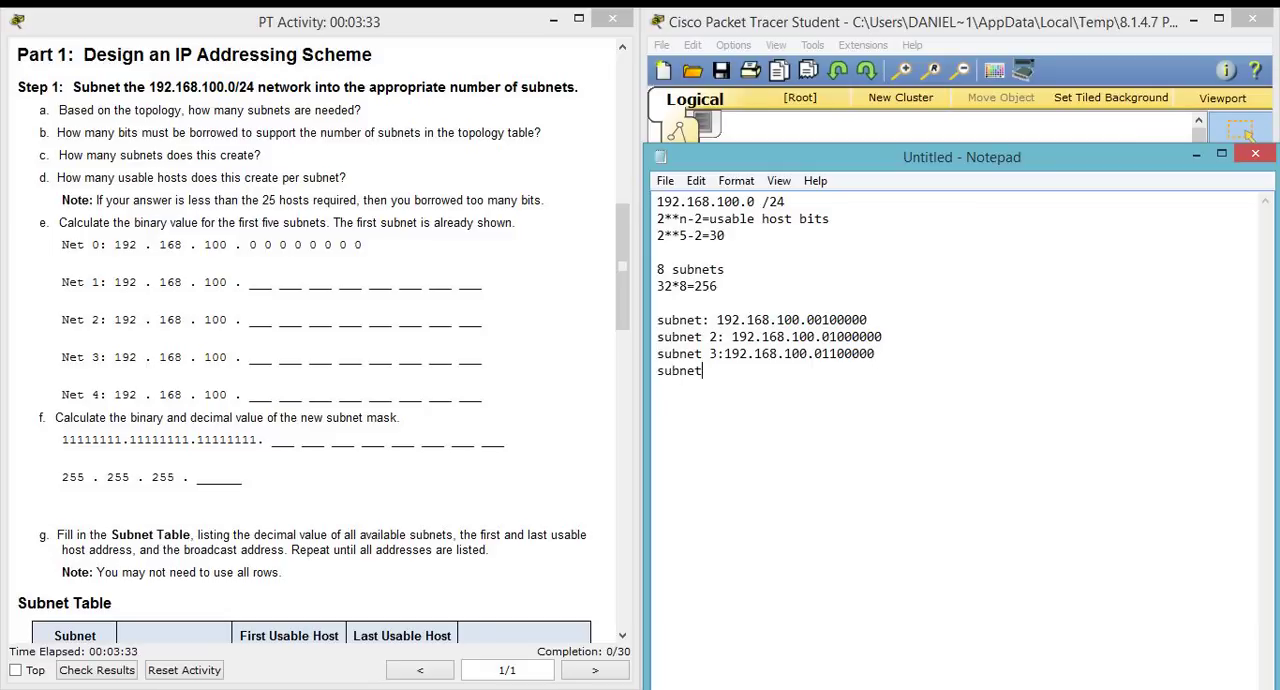
type("4: 192.168")
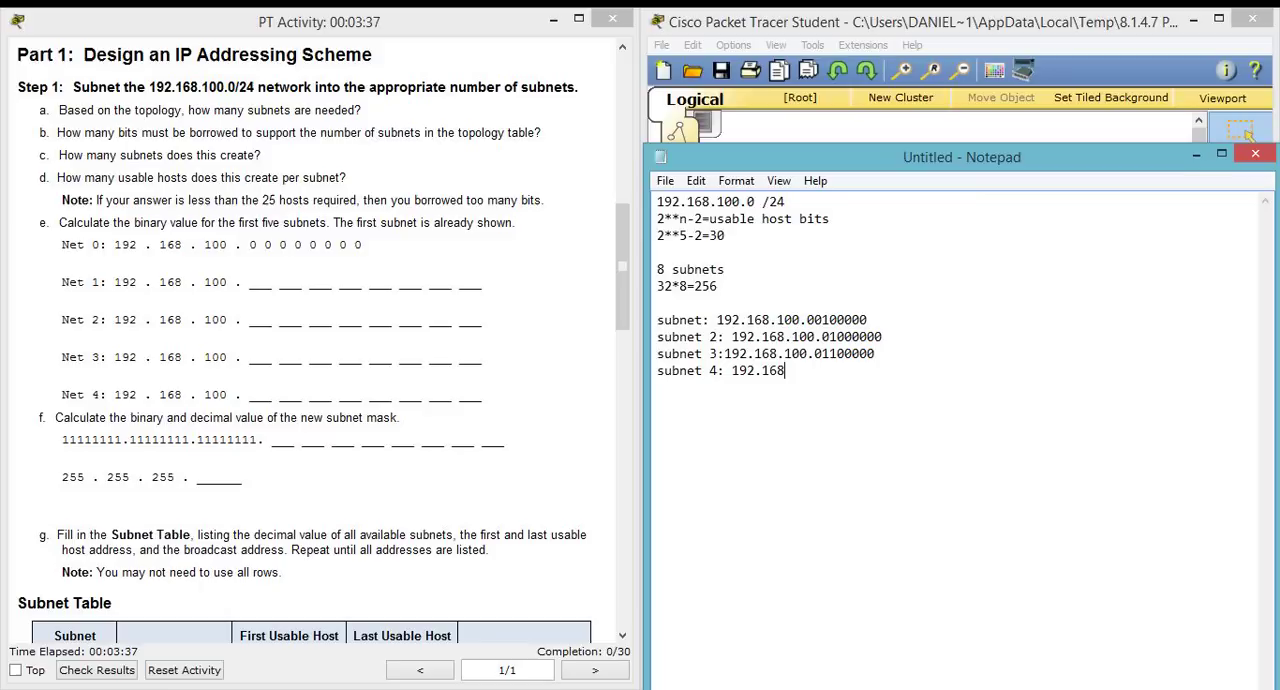
type("100.")
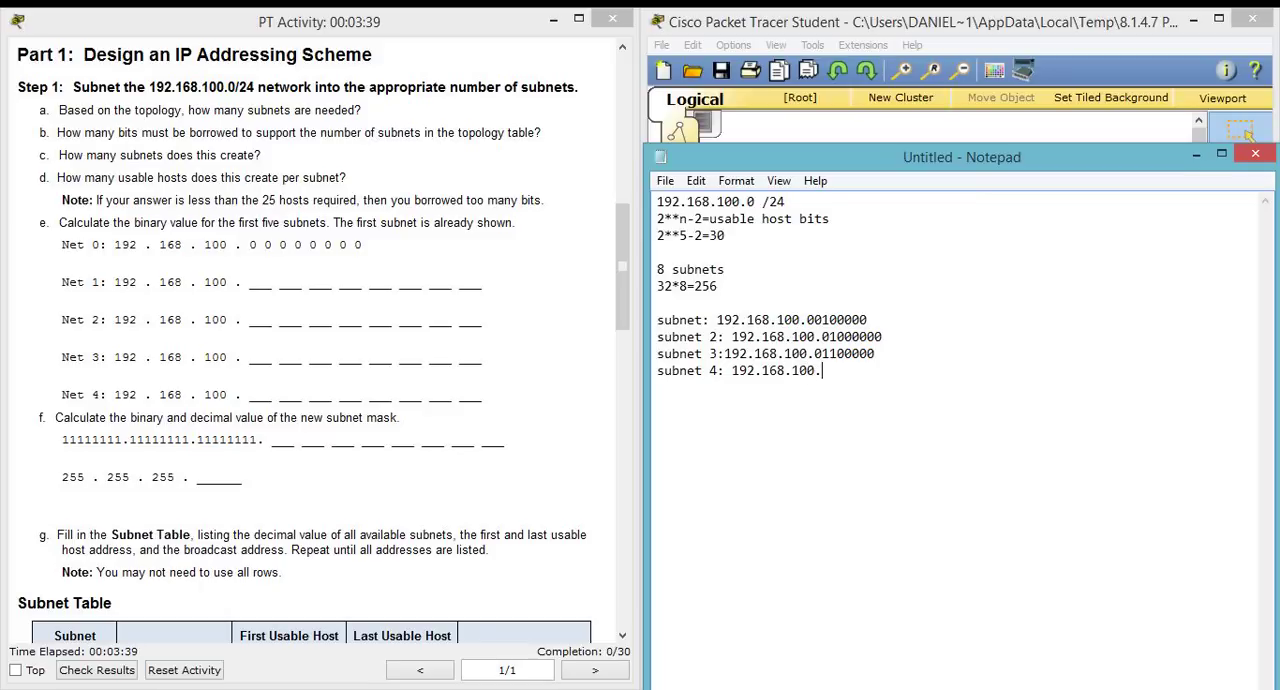
- Finish subnet 4 as 192.168.100.10000000 and add mask 11111111.11111111.11111111.11100000
type("1000000")
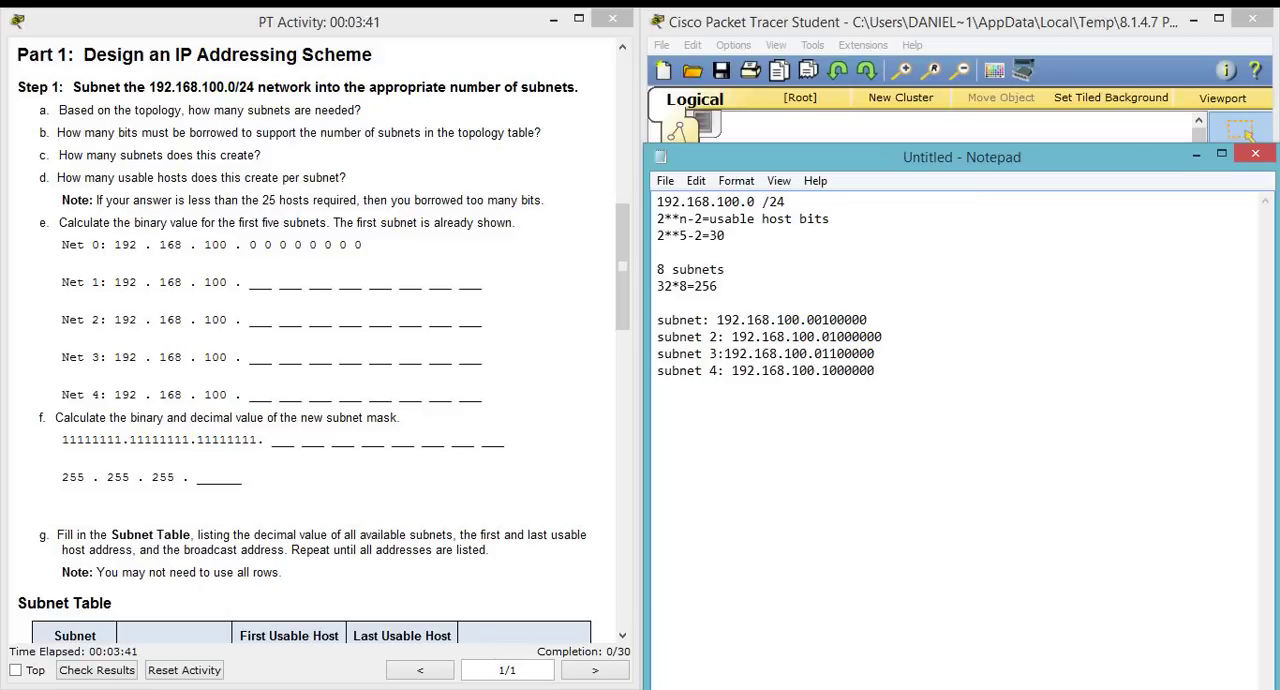
type("0")
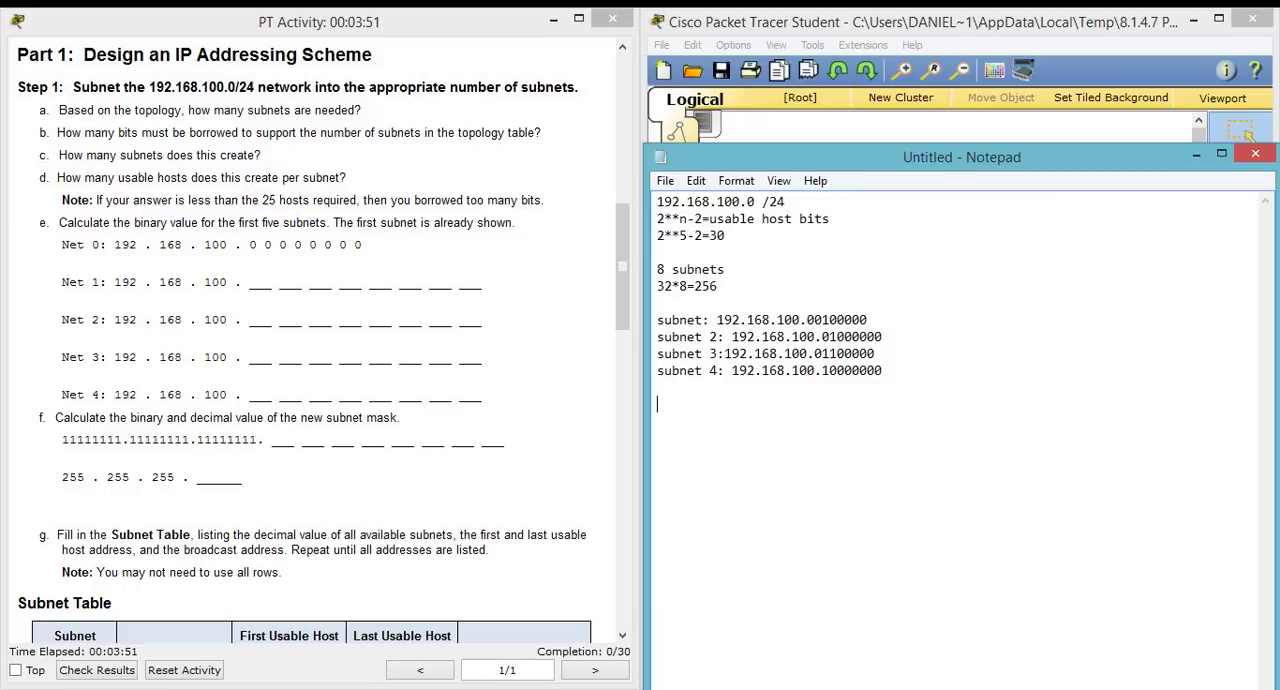
type("11111111")
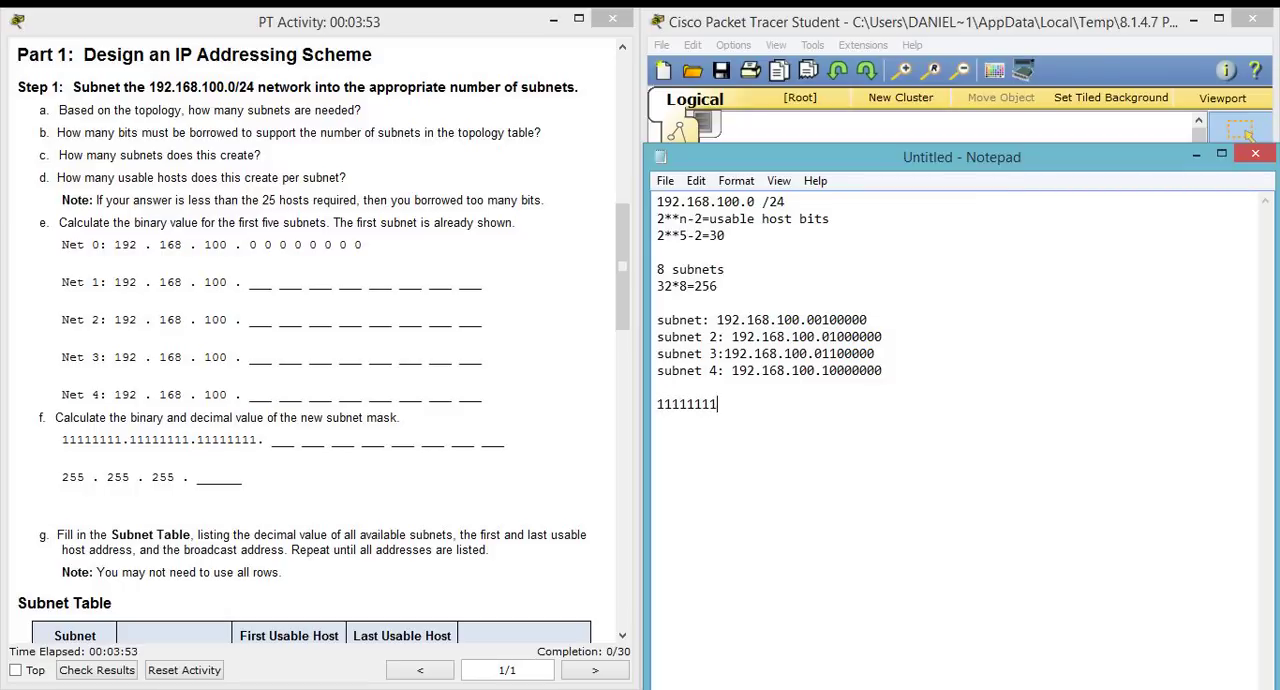
type(".11111111..111")
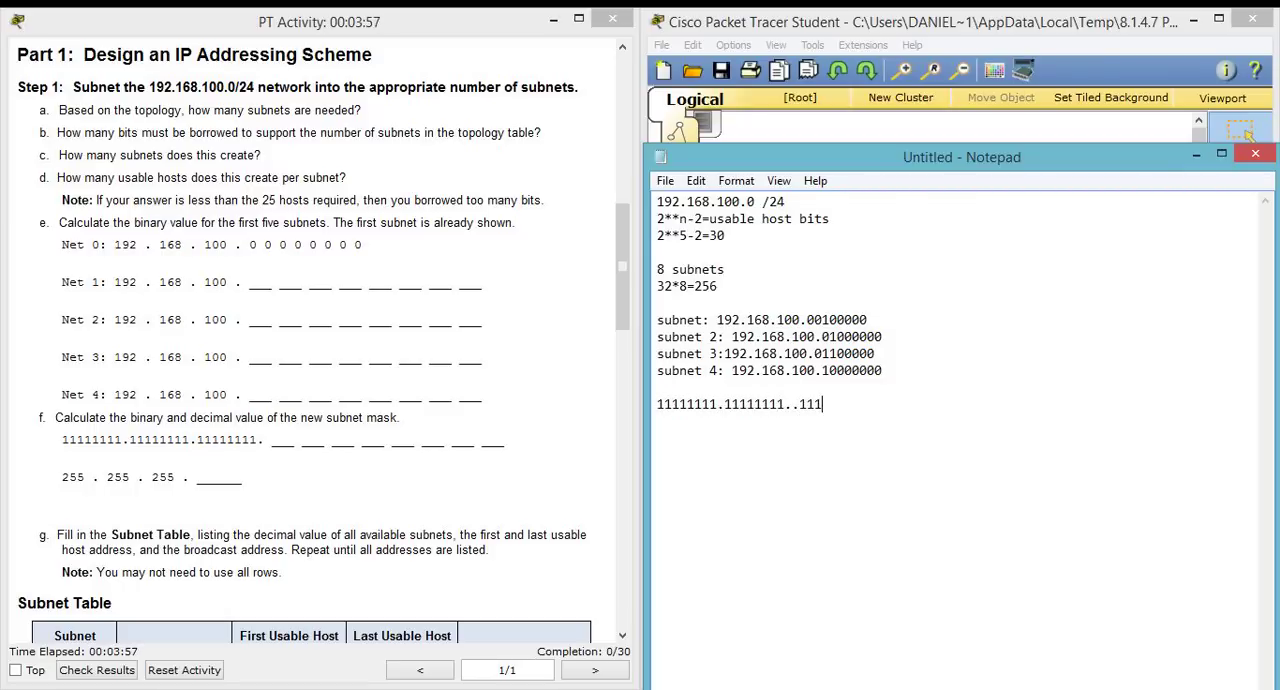
key("Backspace")
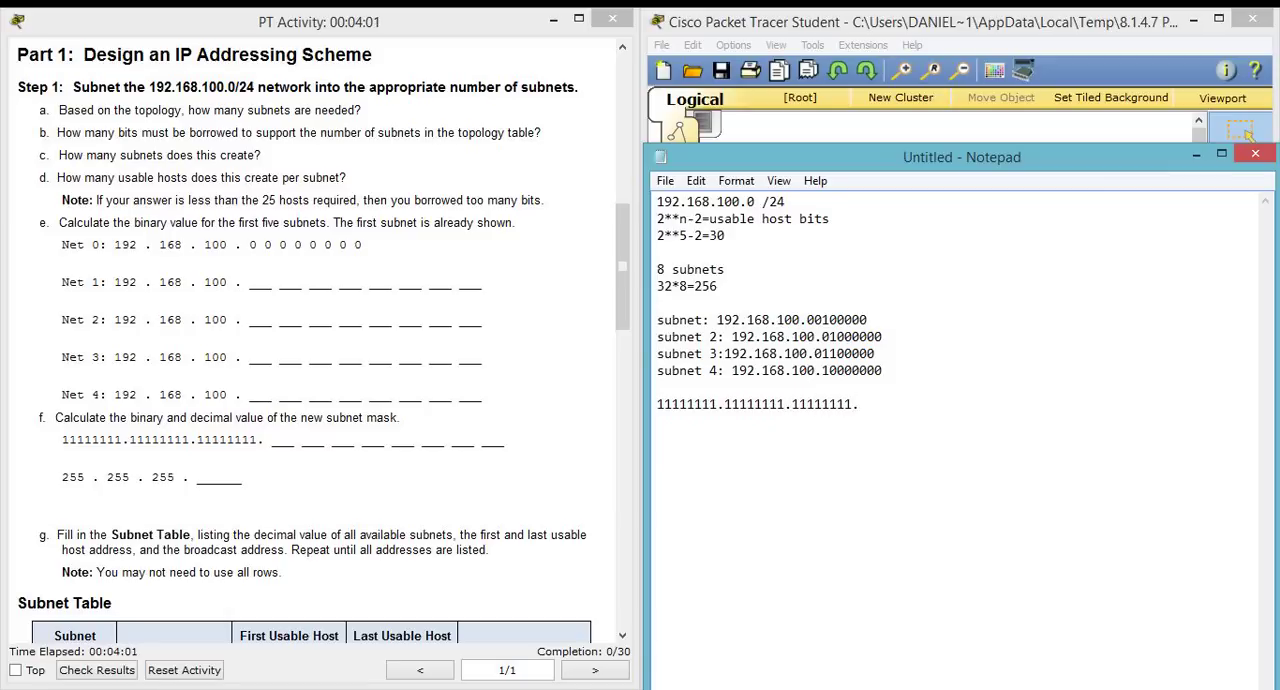
type("1110")
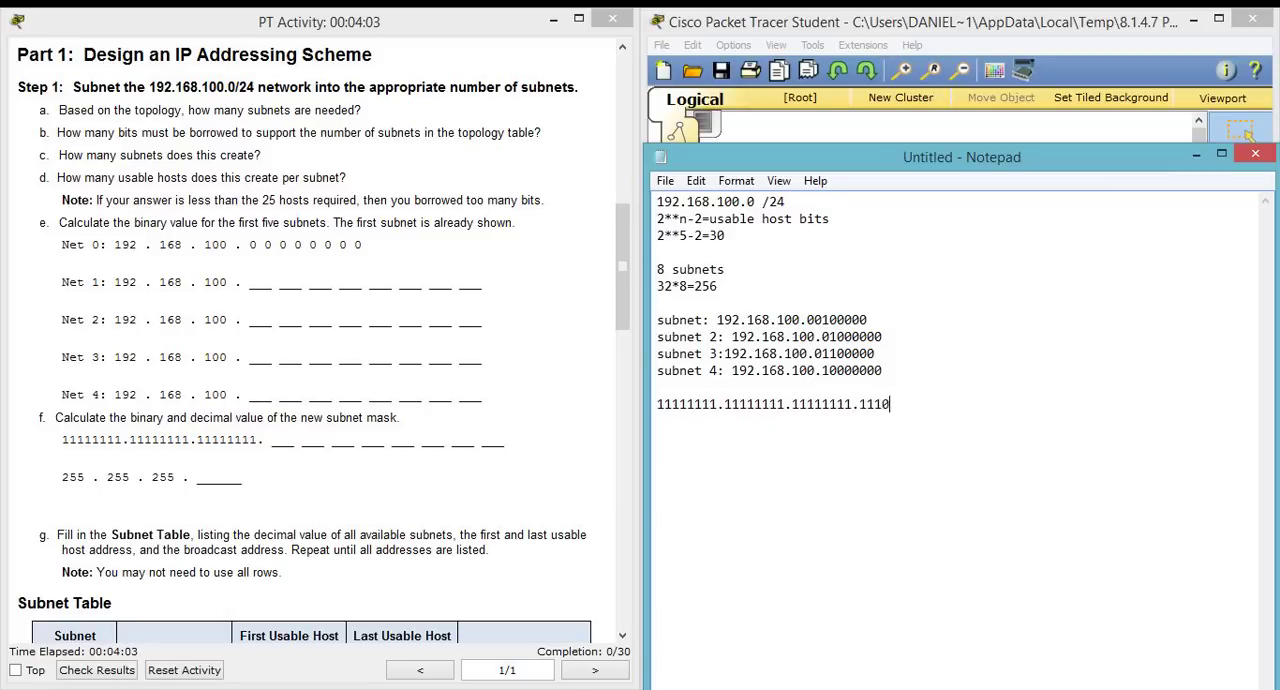
type("0000")
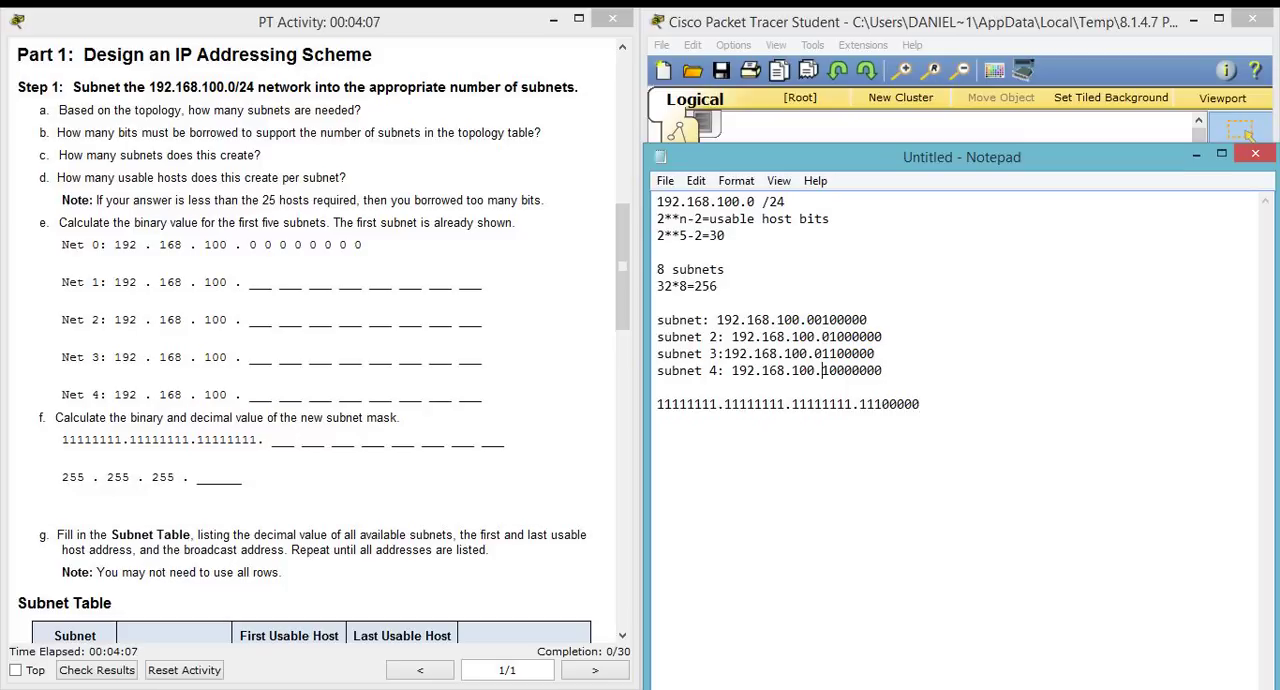
left_click(815, 319)
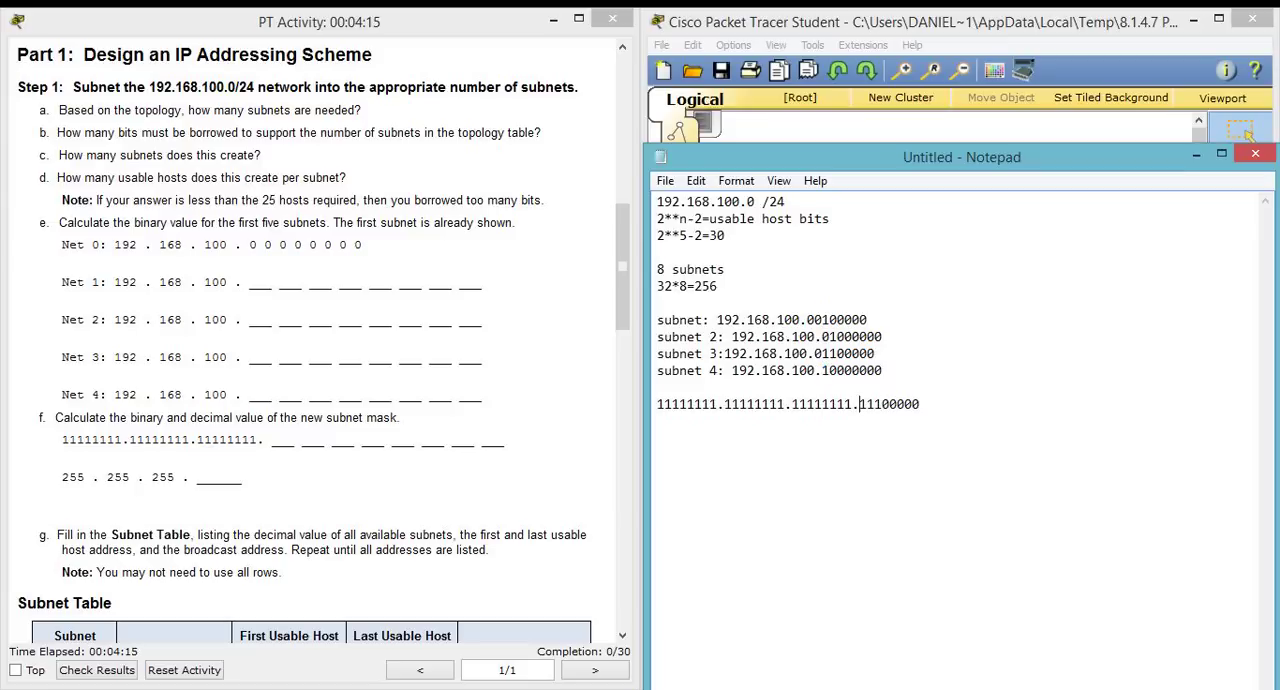
left_click_drag(858, 404, 882, 404)
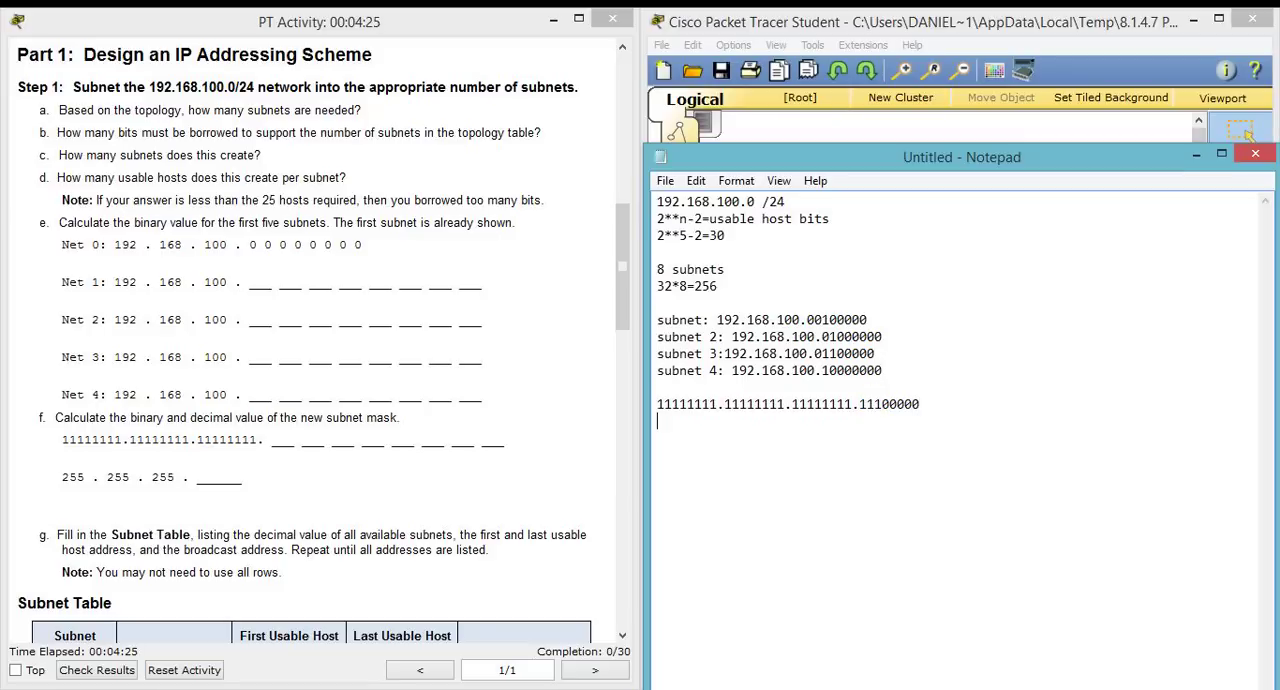
- Type 255.255.255.224 under the binary mask, then check the instructions' Subnet Table
type("255.25")
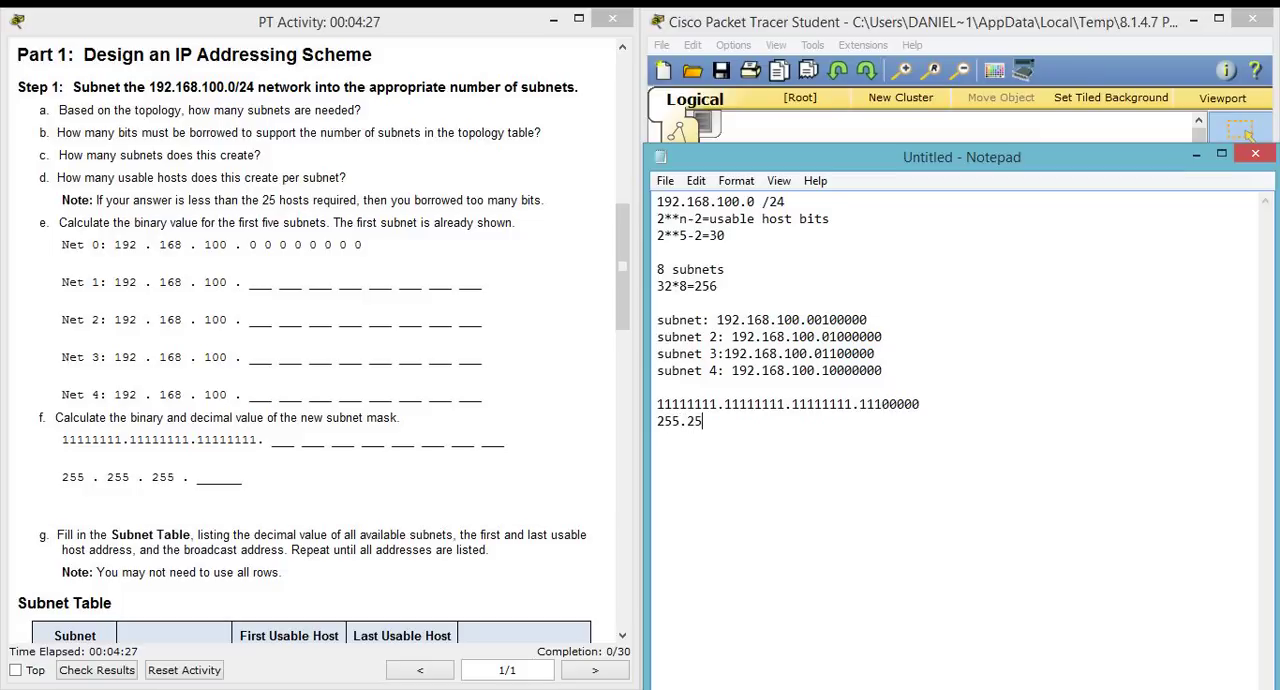
type("5.255.224")
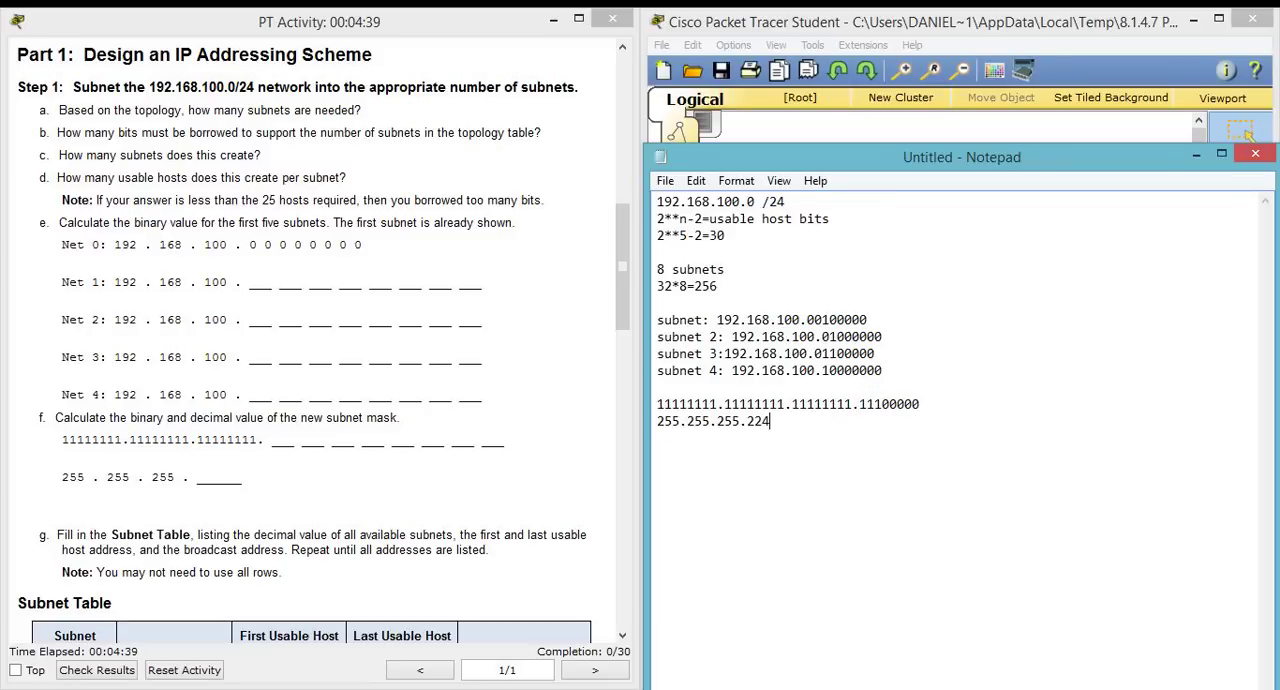
scroll("down", 3)
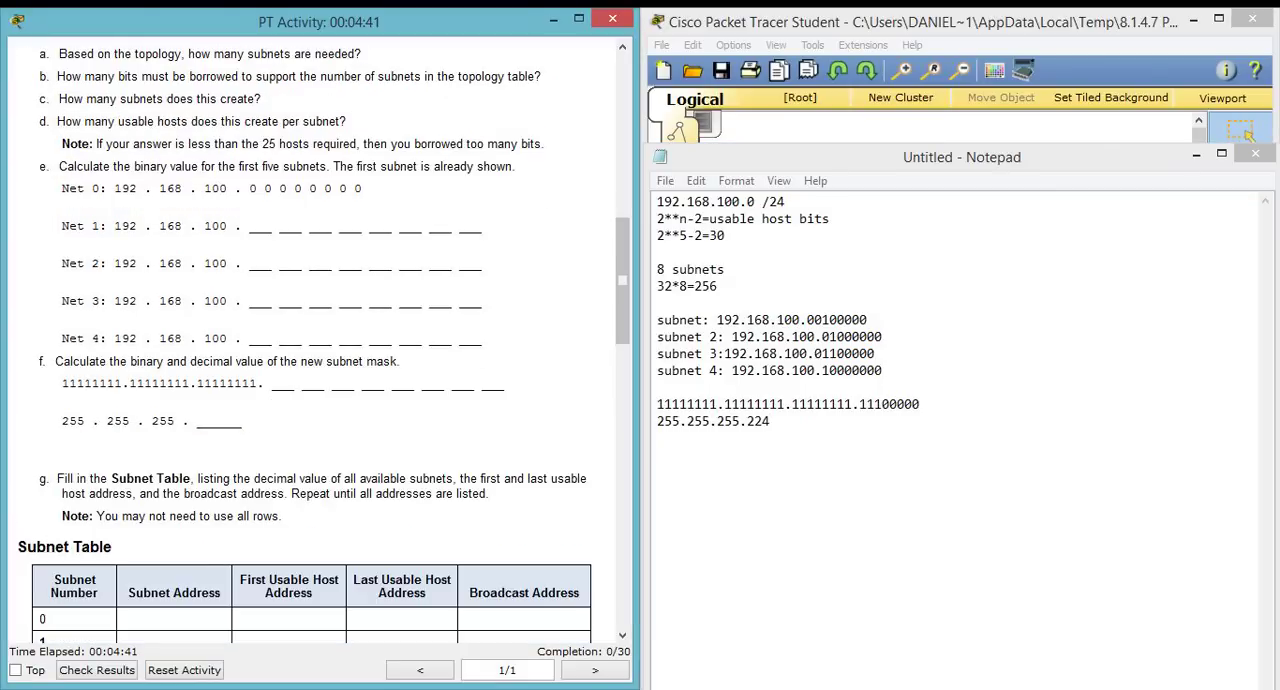
scroll("up", 3)
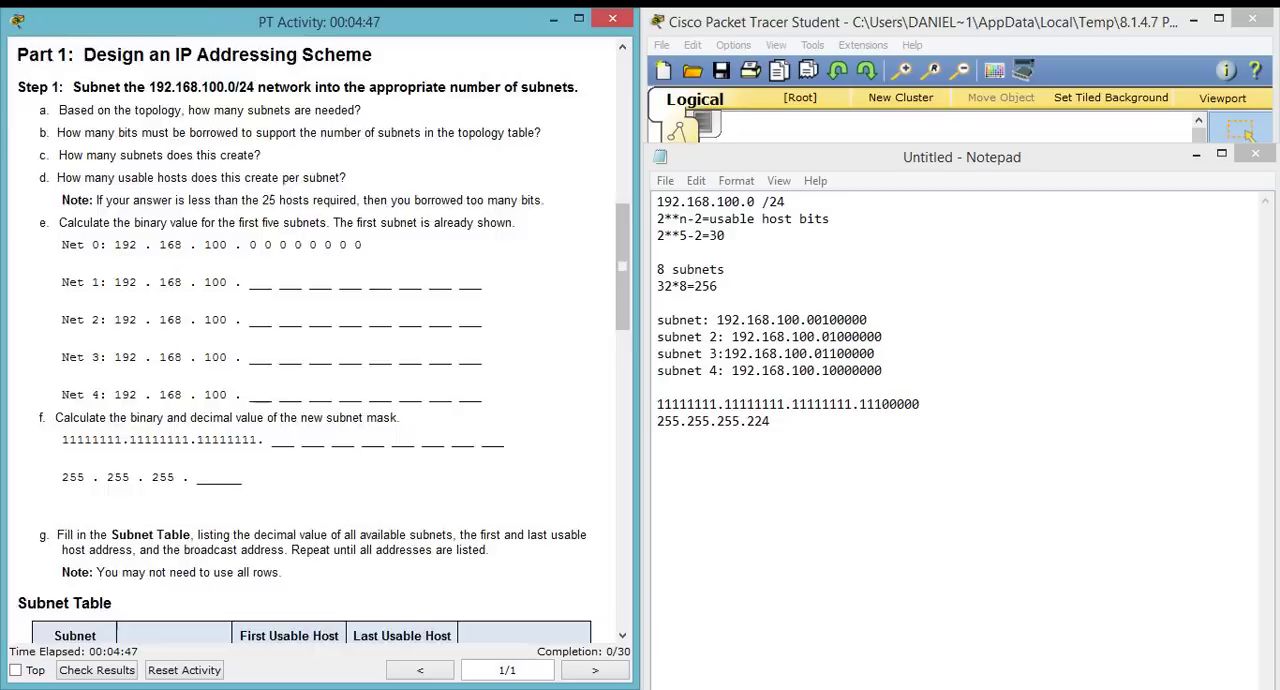
scroll("down", 3)
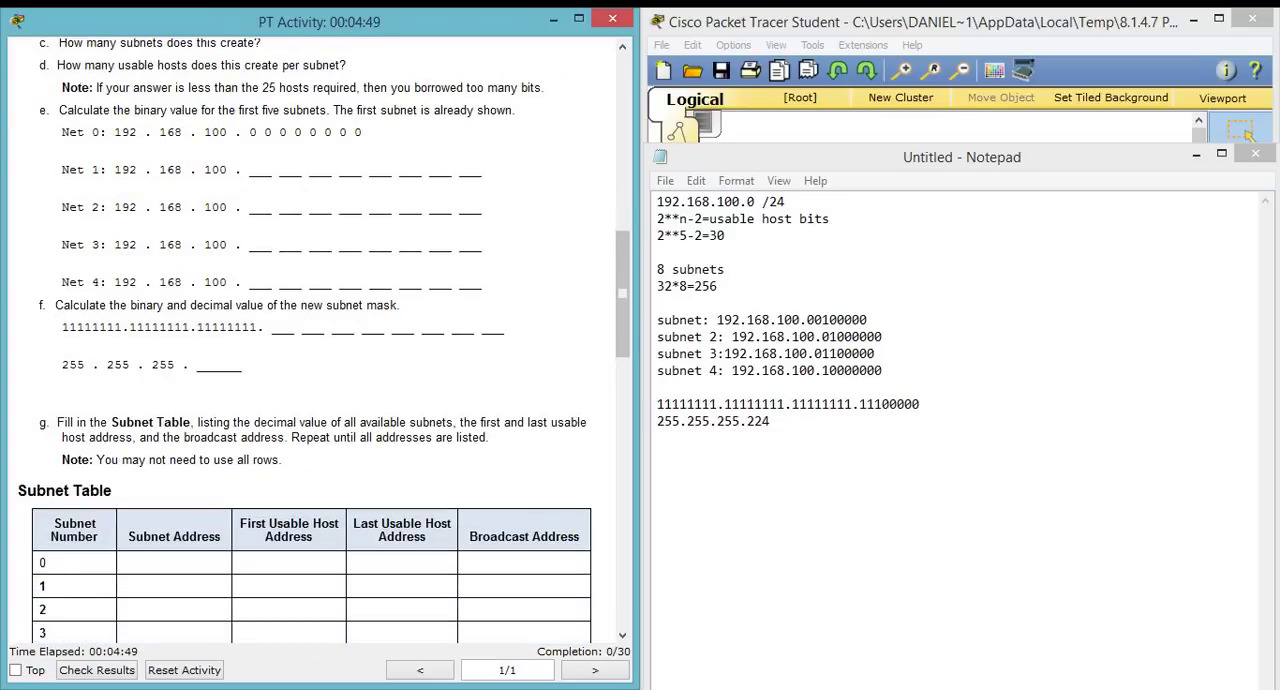
scroll("up", 3)
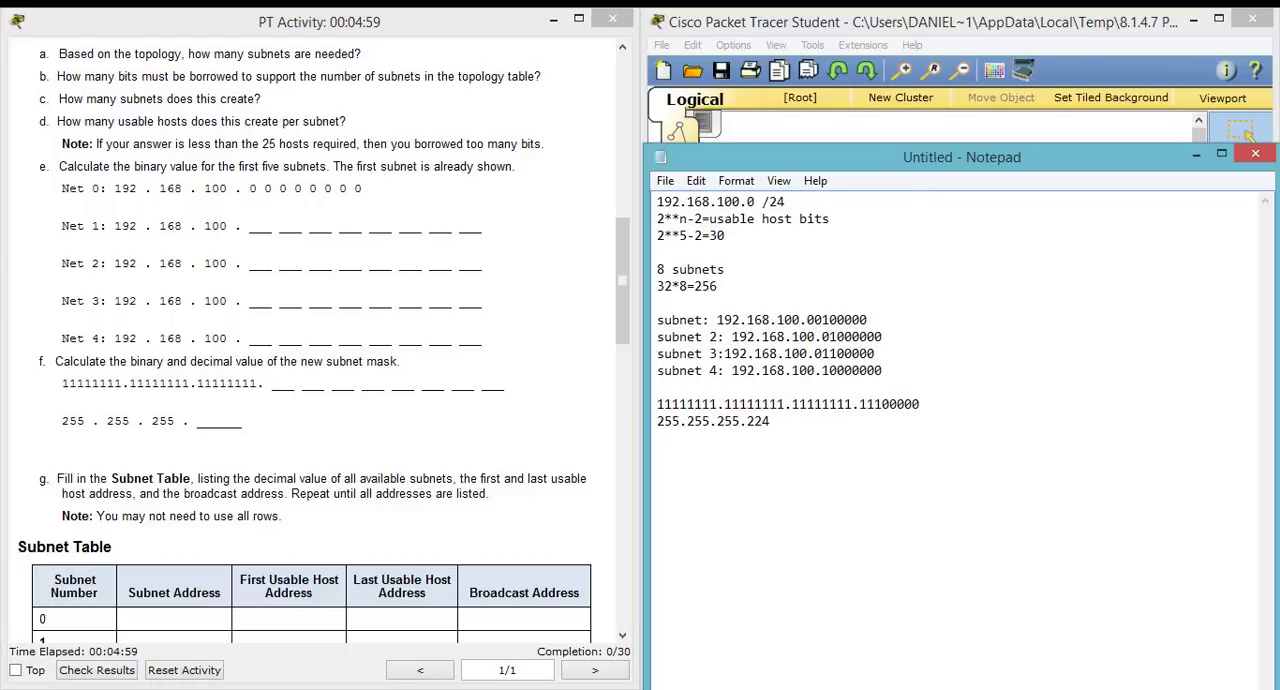
- Add 192.168.100.31 after 192.168.100.0 on the formula line, then double-click it to check
double_click(696, 218)
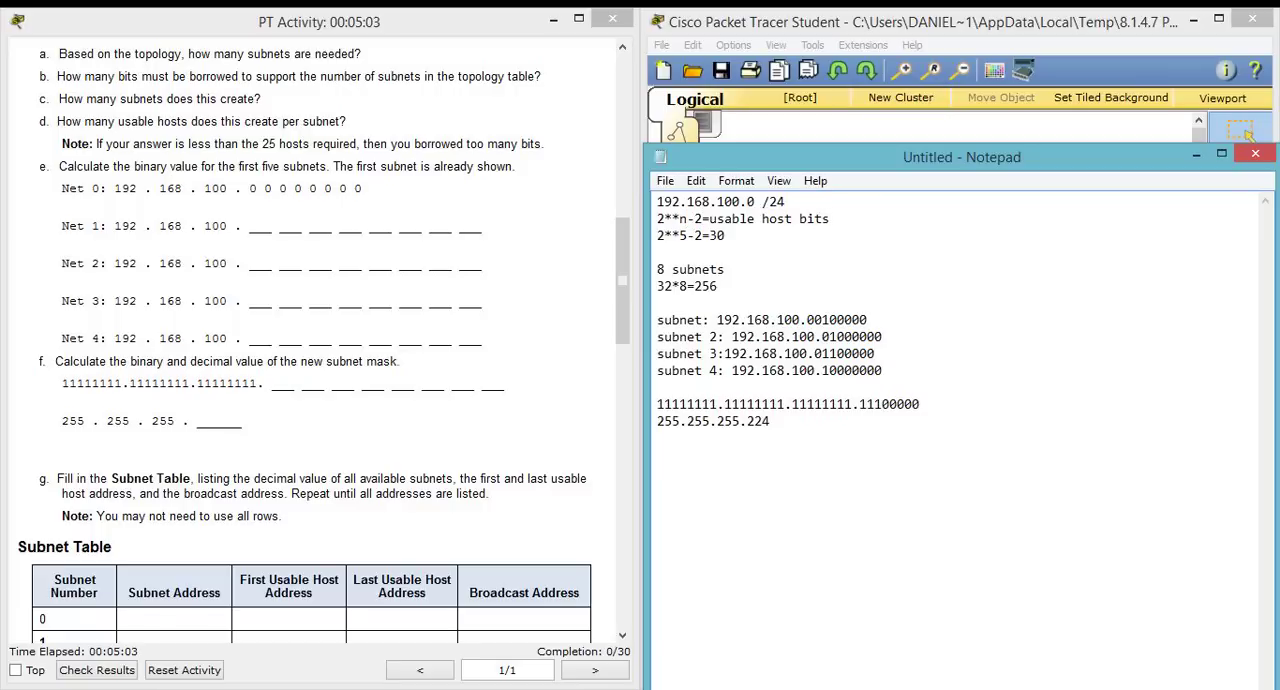
type("192.168.100.0")
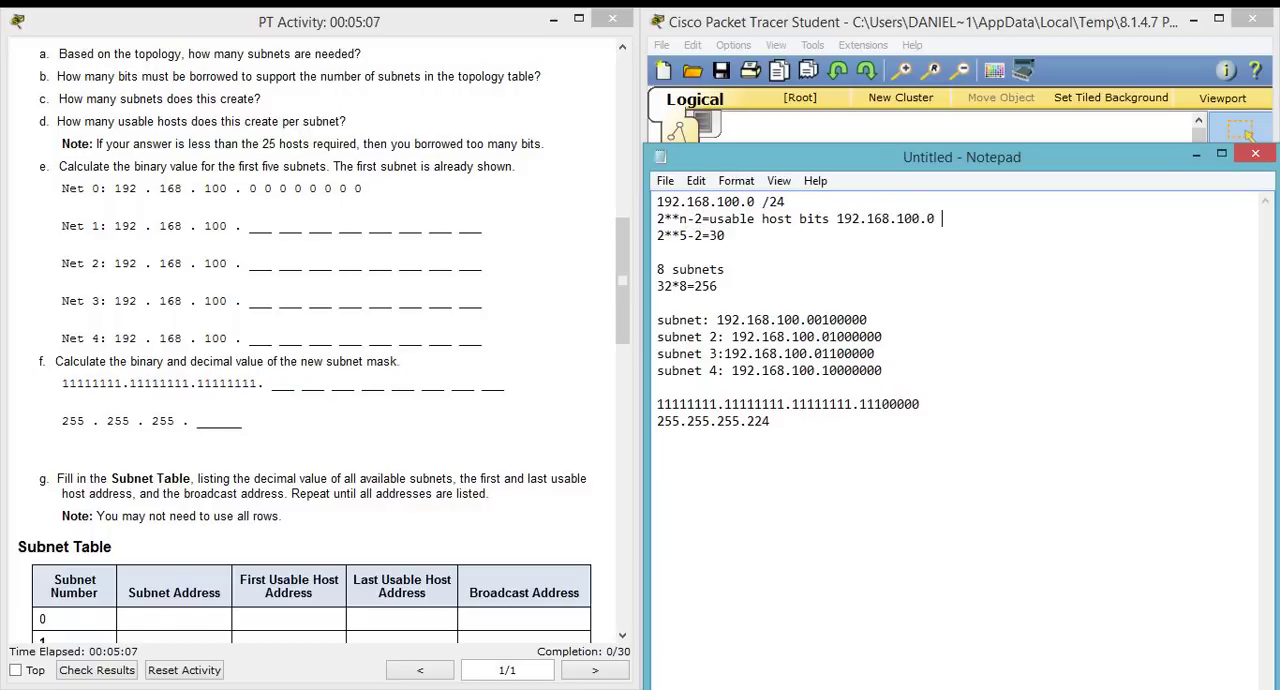
type("192.168")
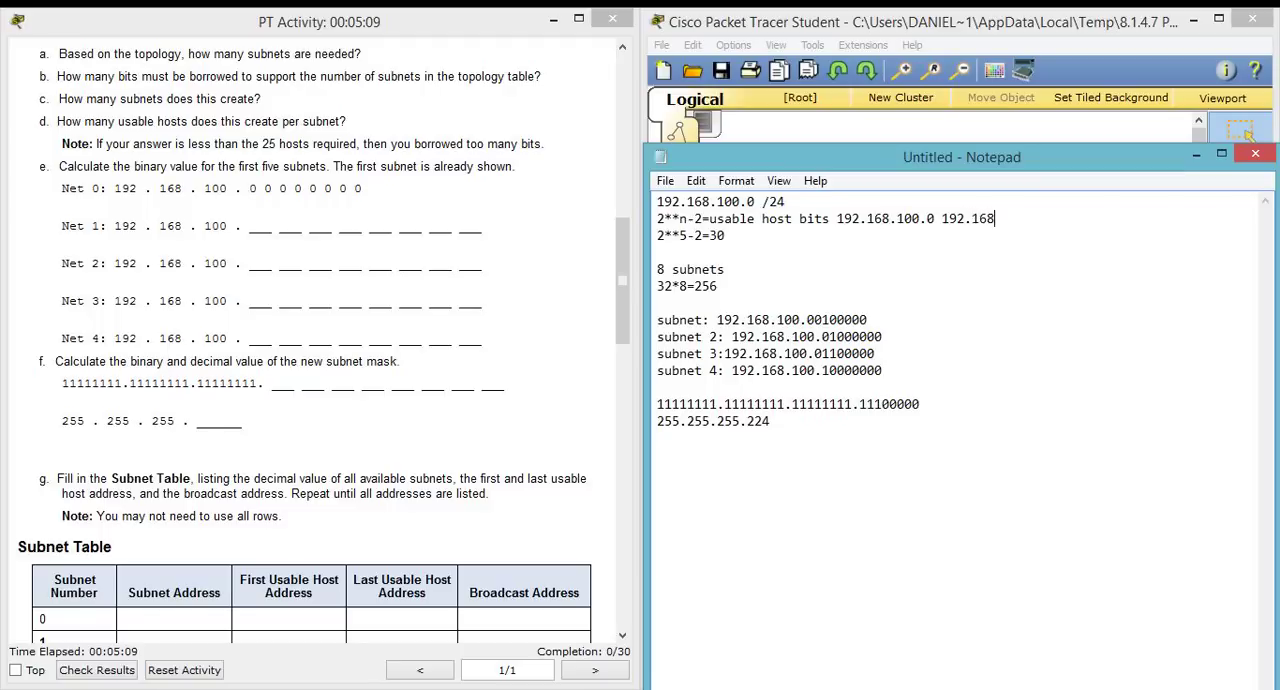
type("100.")
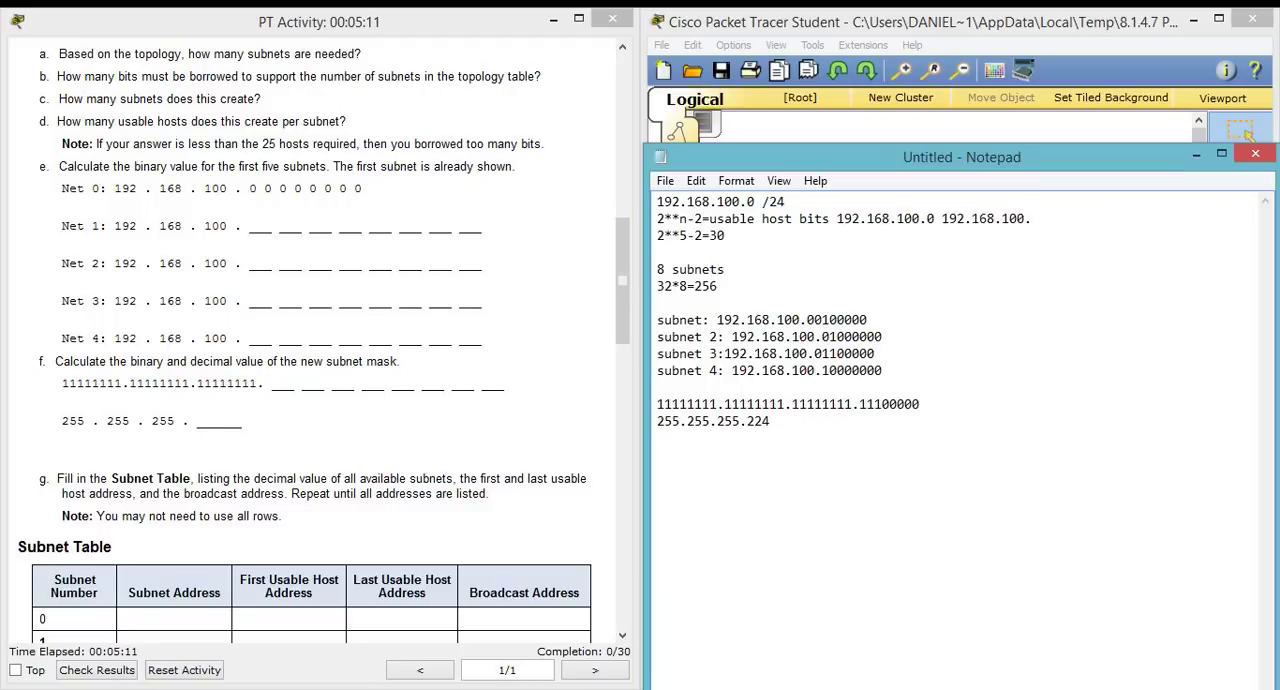
type("31")
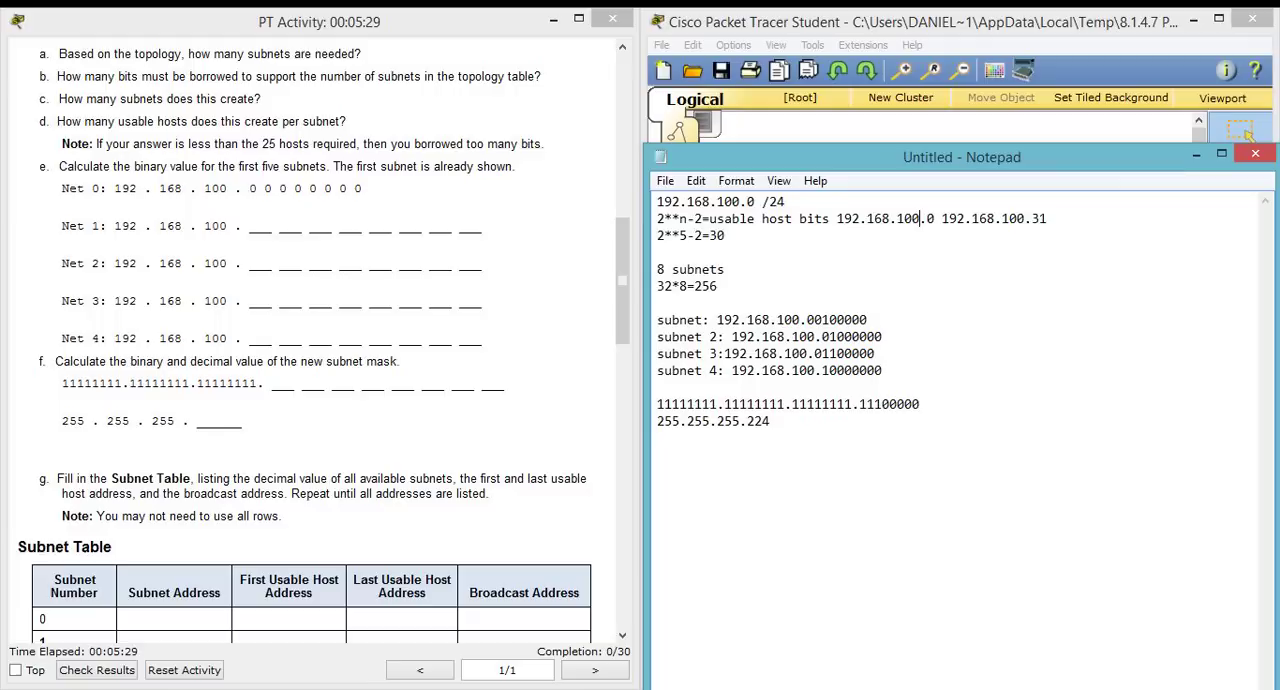
double_click(993, 218)
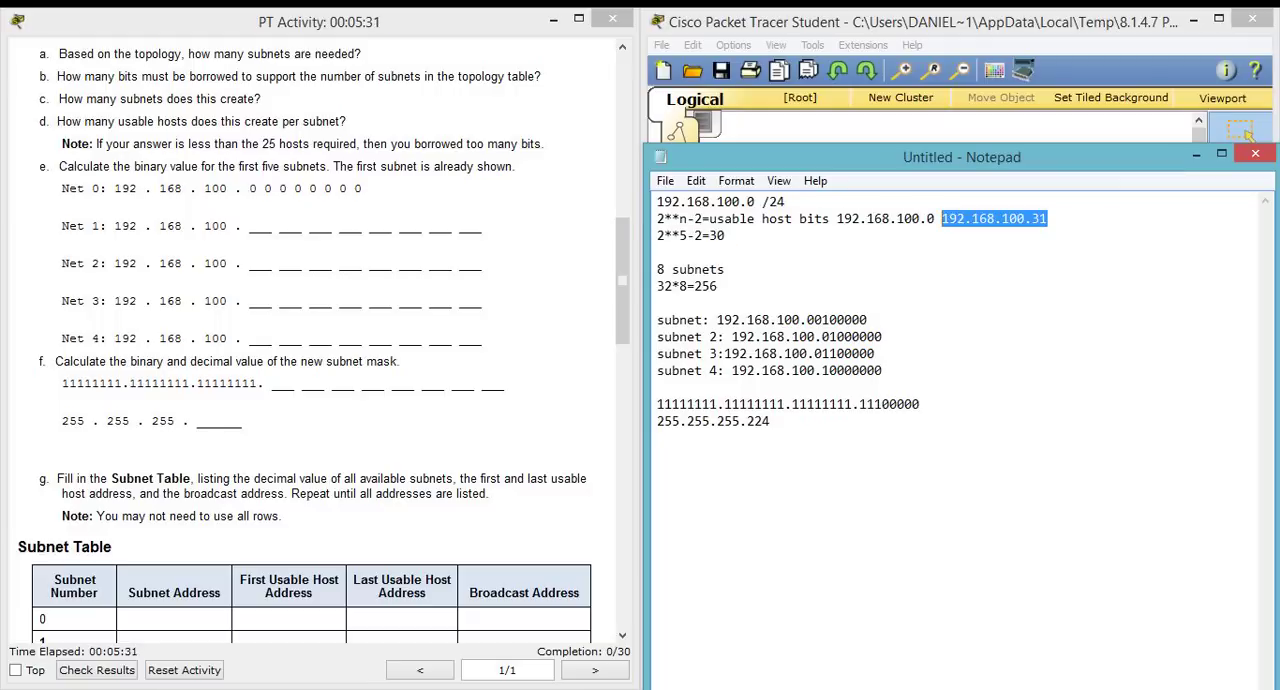
left_click(1047, 218)
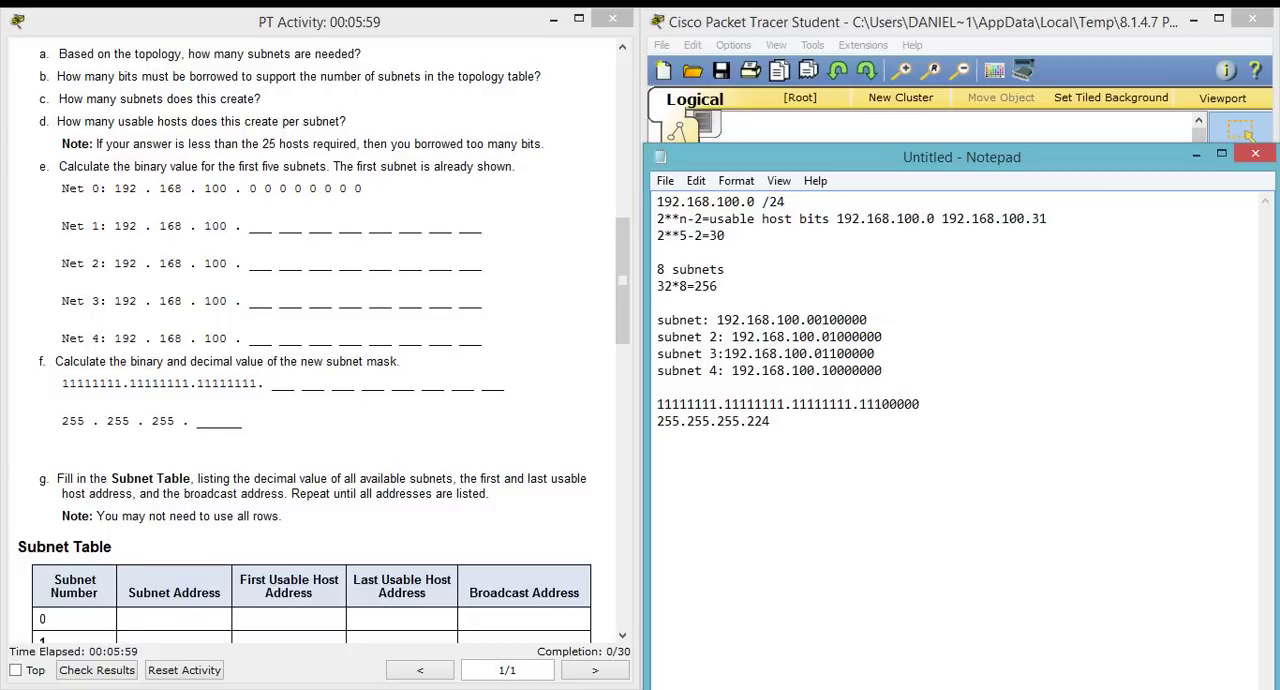
- Bring the Subnet Table into view and type the next address ending in .32 below the mask
scroll("down", 3)
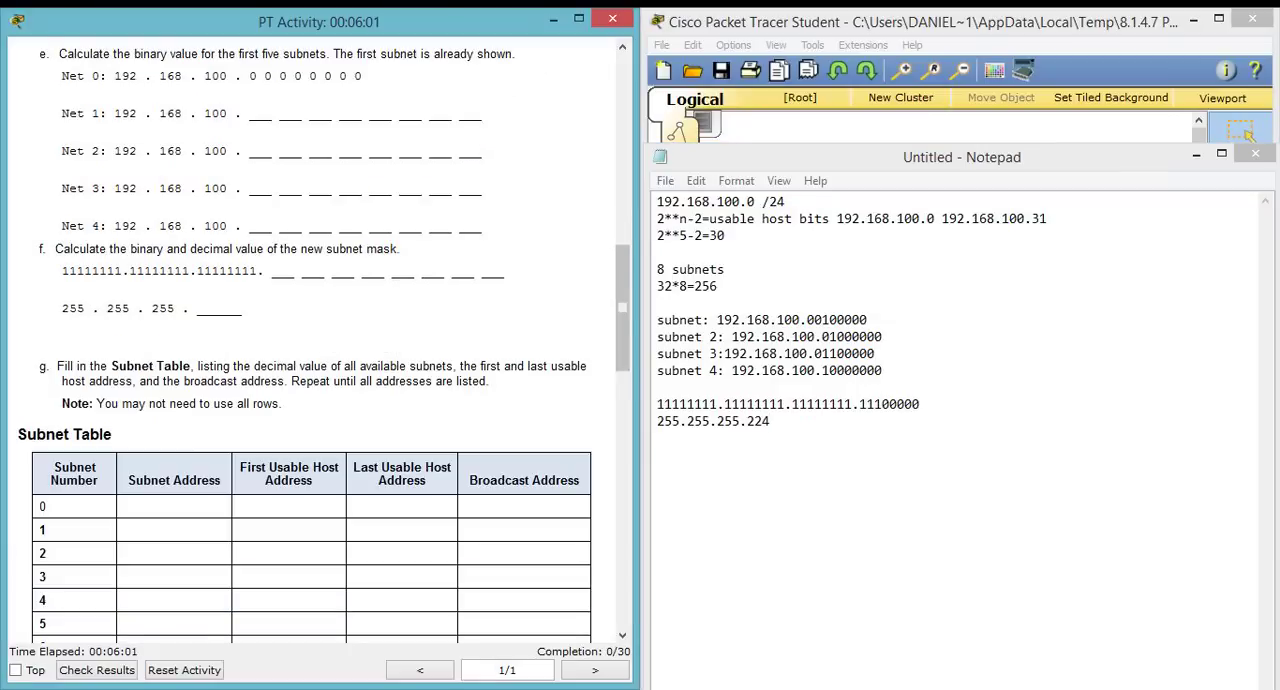
scroll("down", 3)
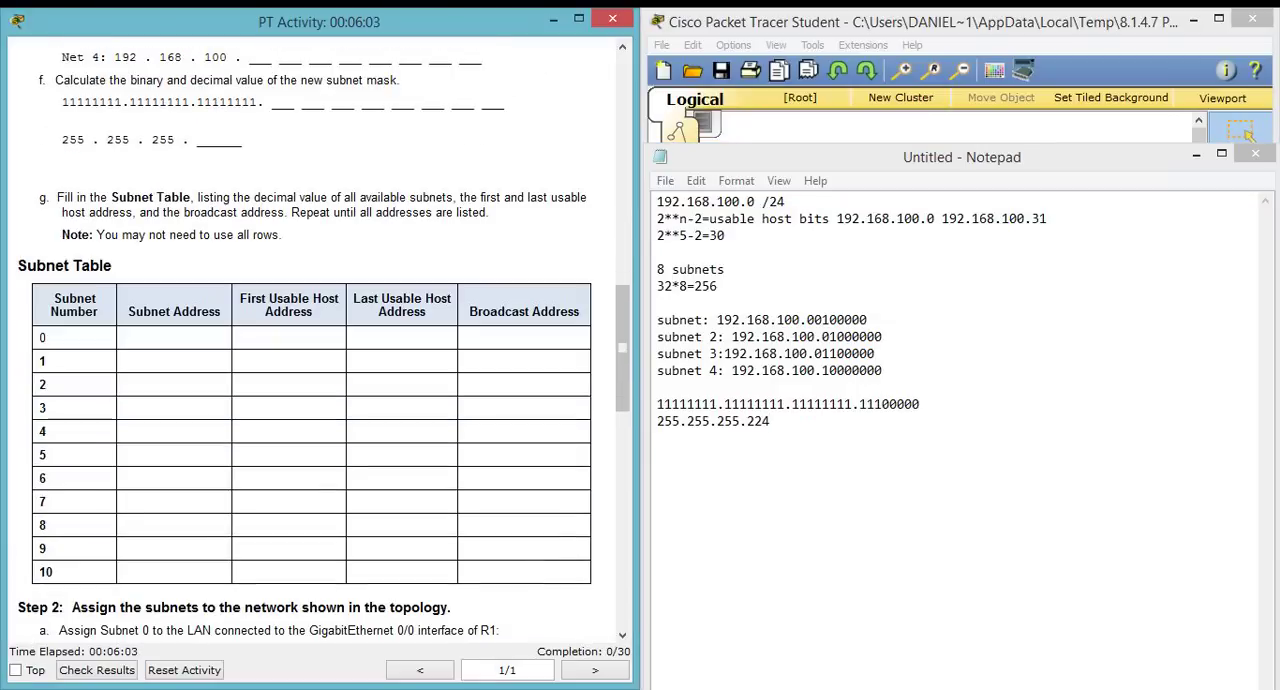
left_click(174, 337)
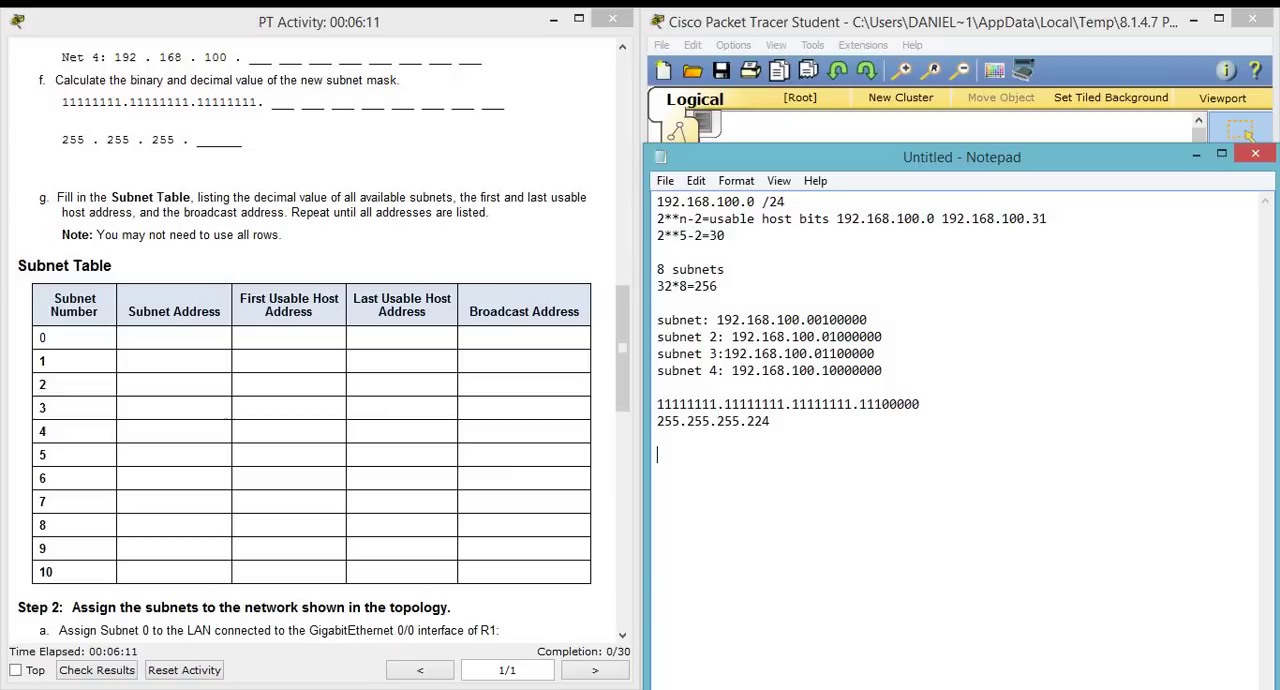
type("192.1")
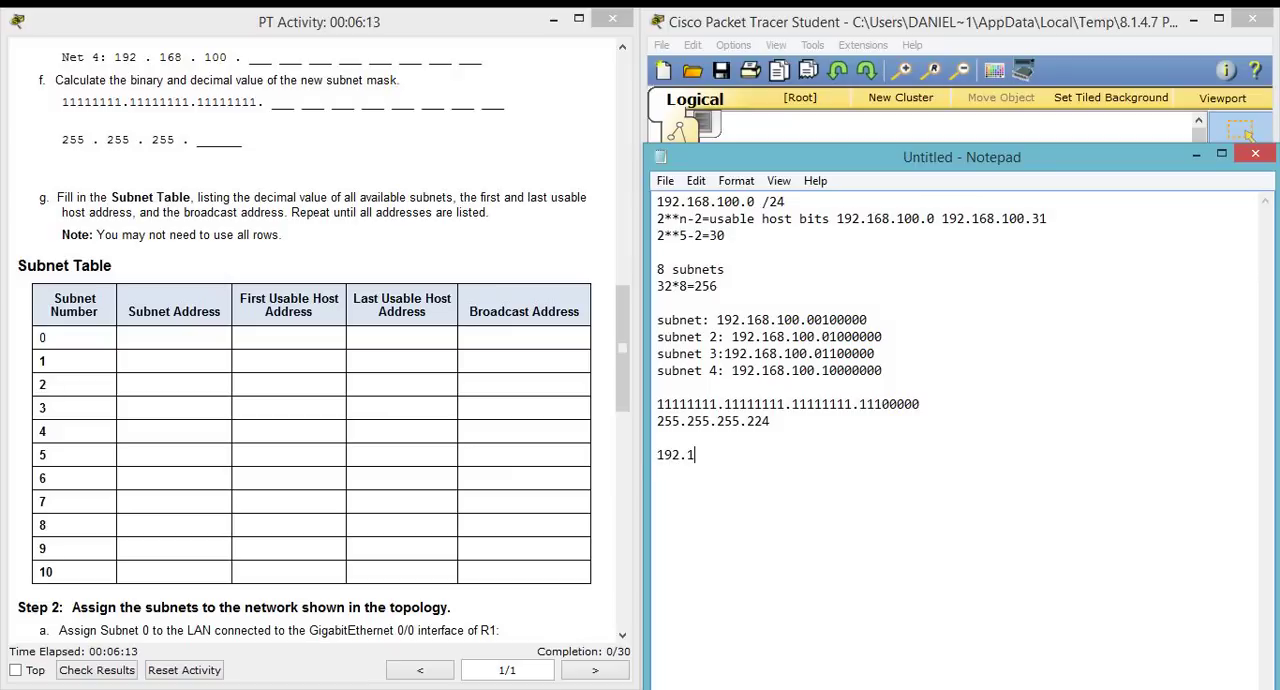
type("68.100.")
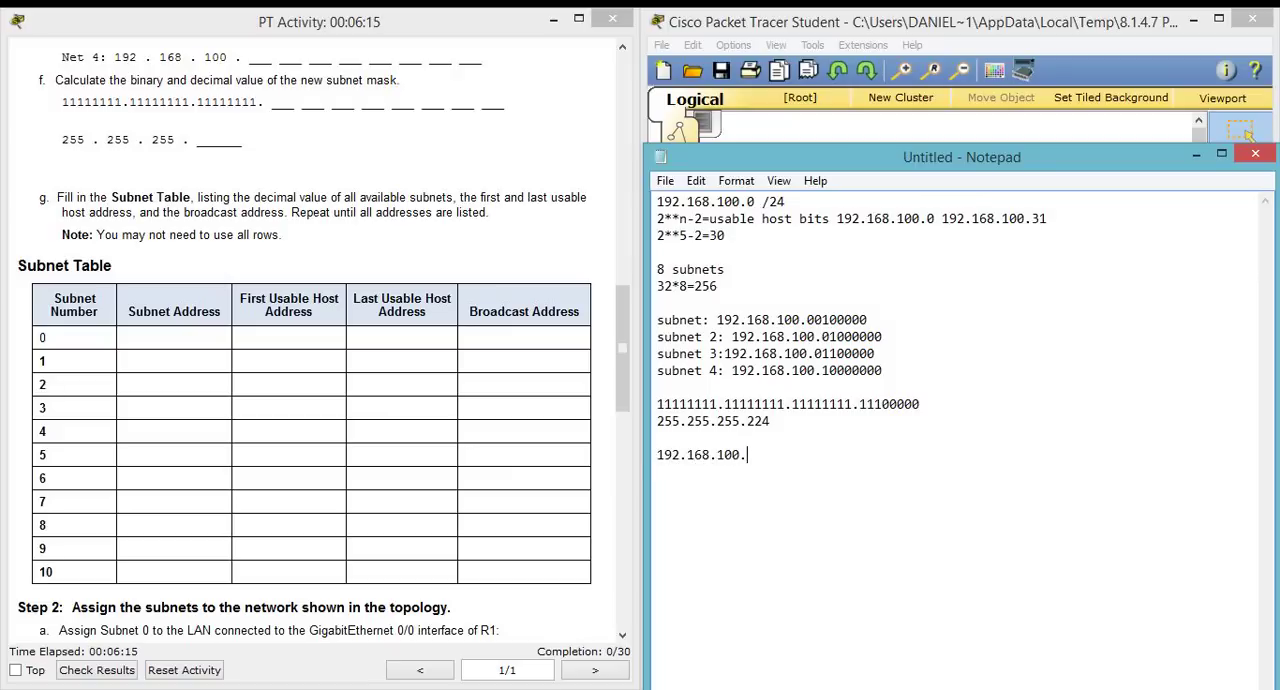
type("128")
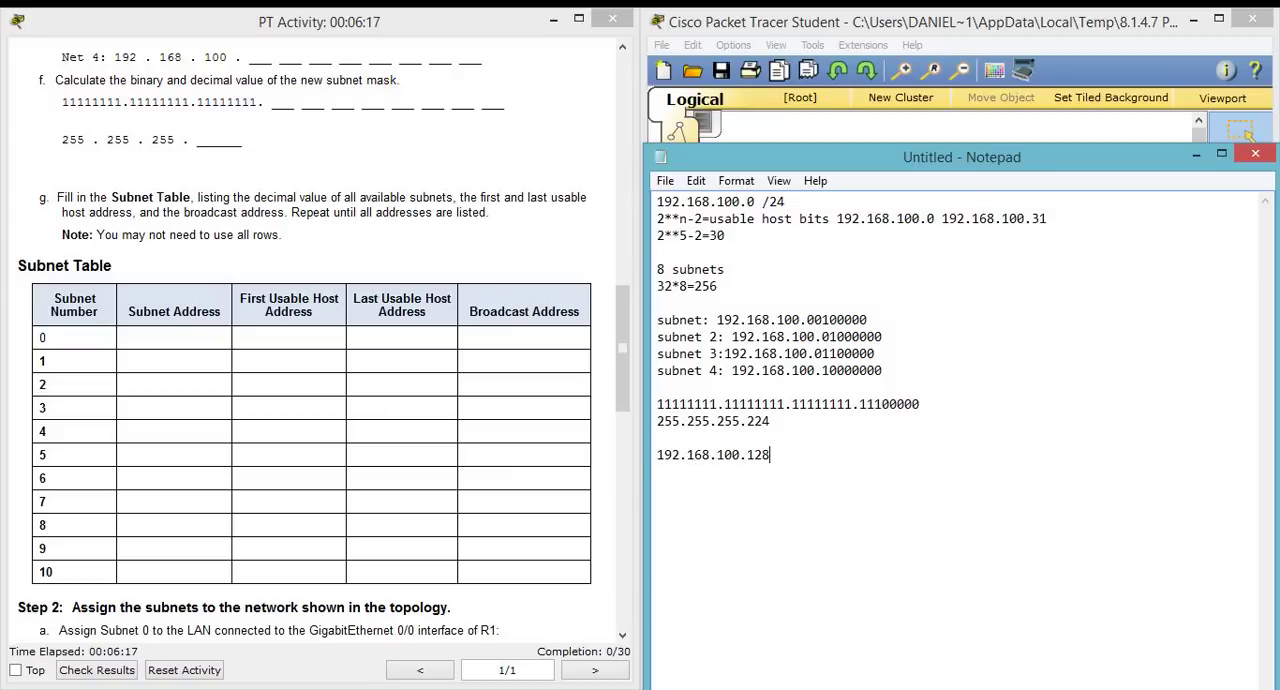
key("Backspace")
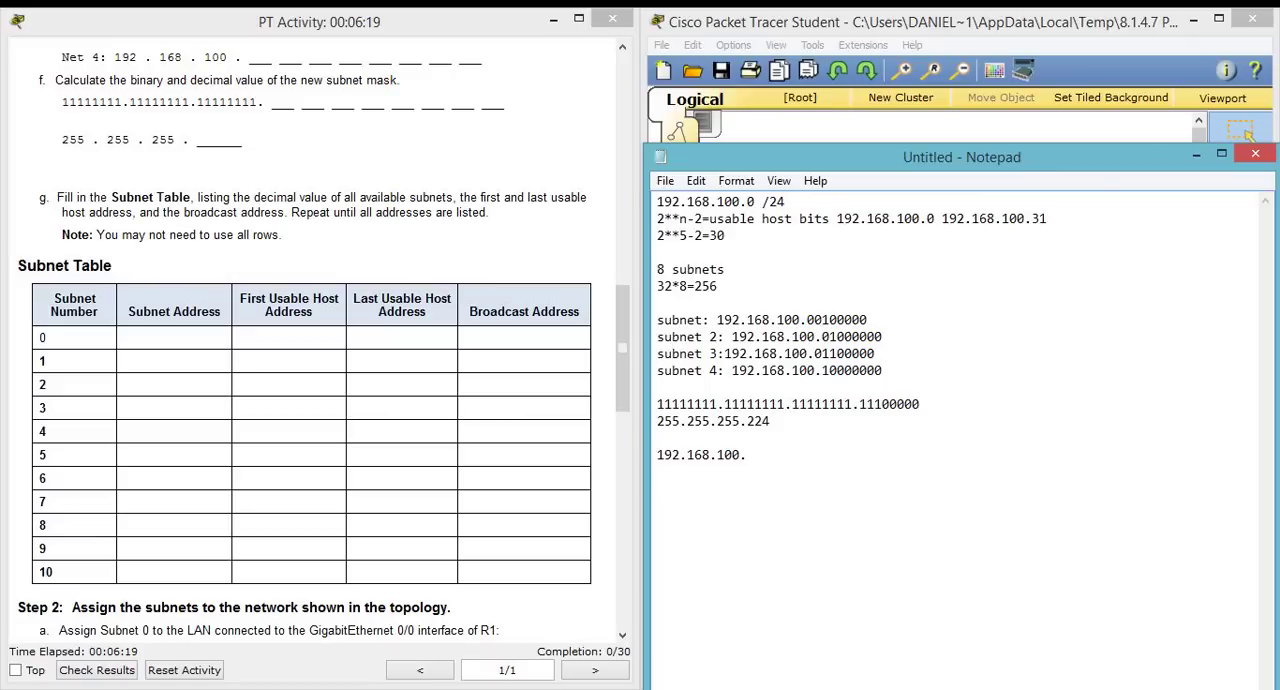
type("32")
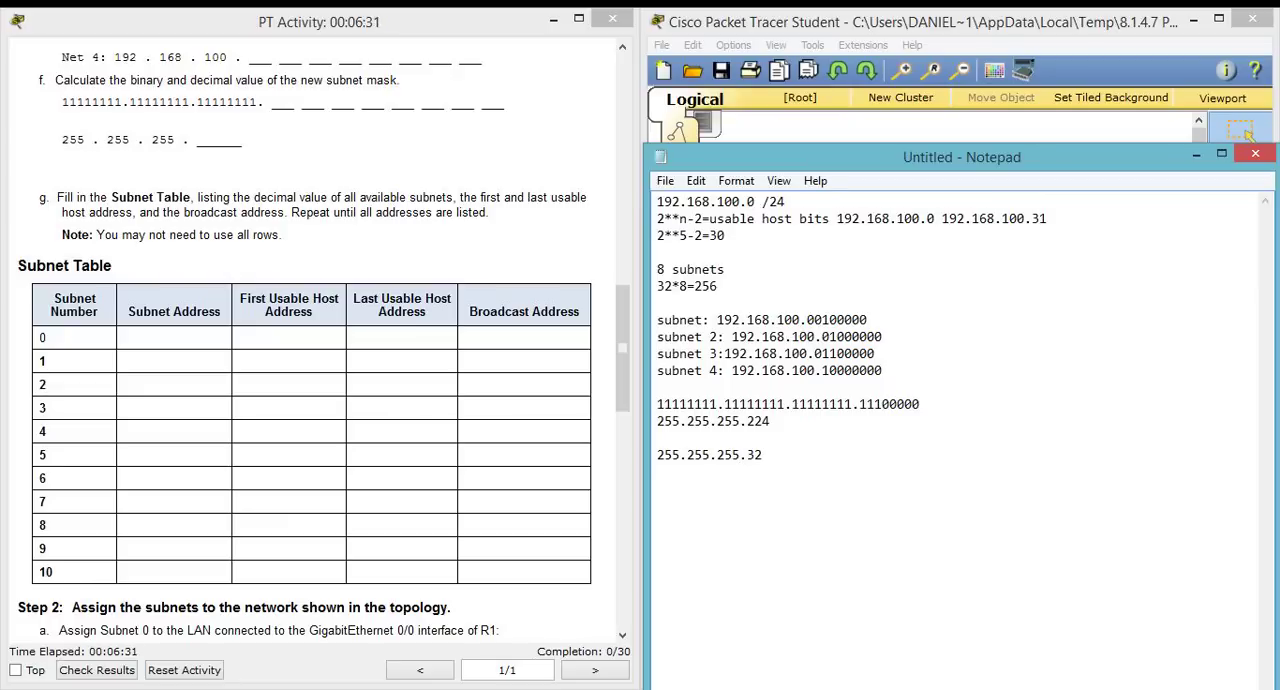
- Change 255.255.255 to 192.168.100 and add hosts .33–.62 and broadcast .63
double_click(698, 454)
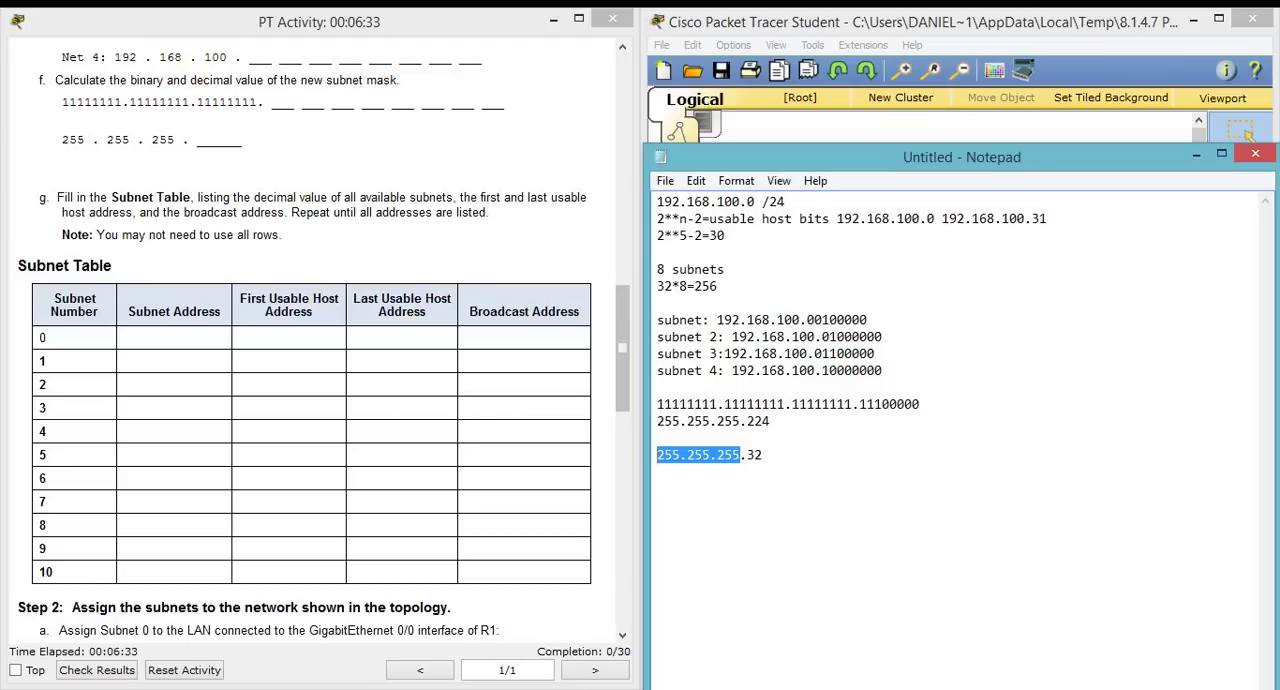
type("192.168.10.32")
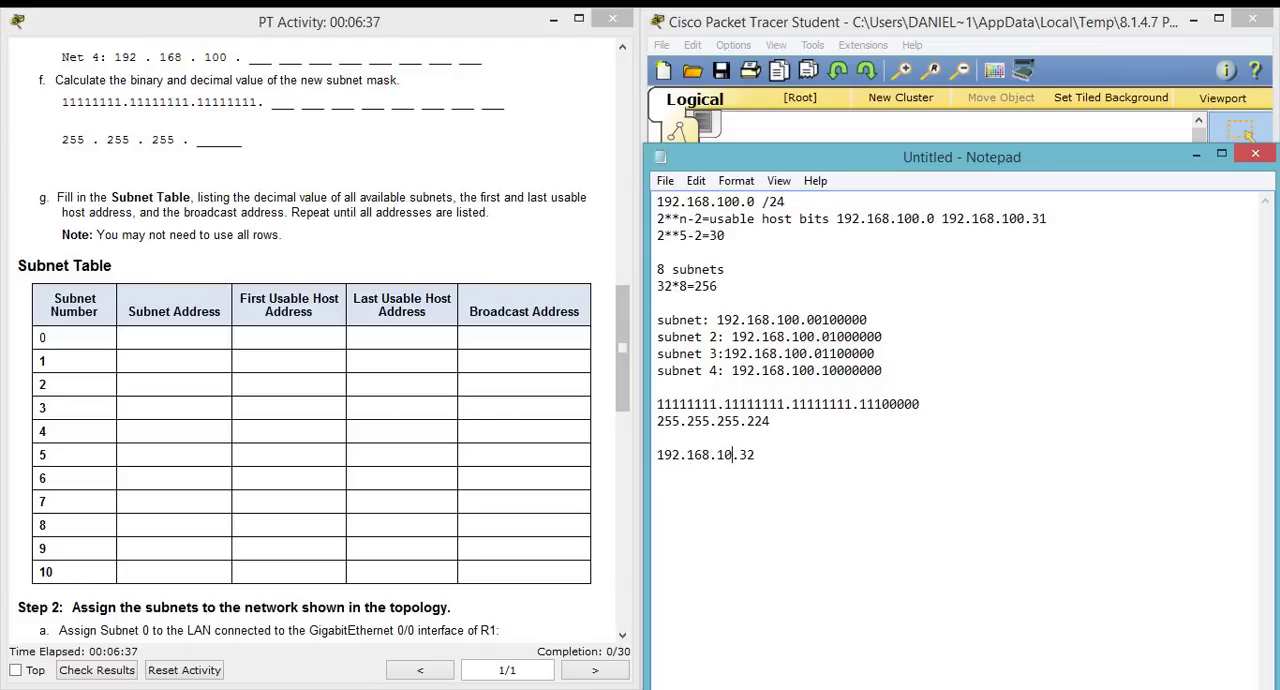
type("0")
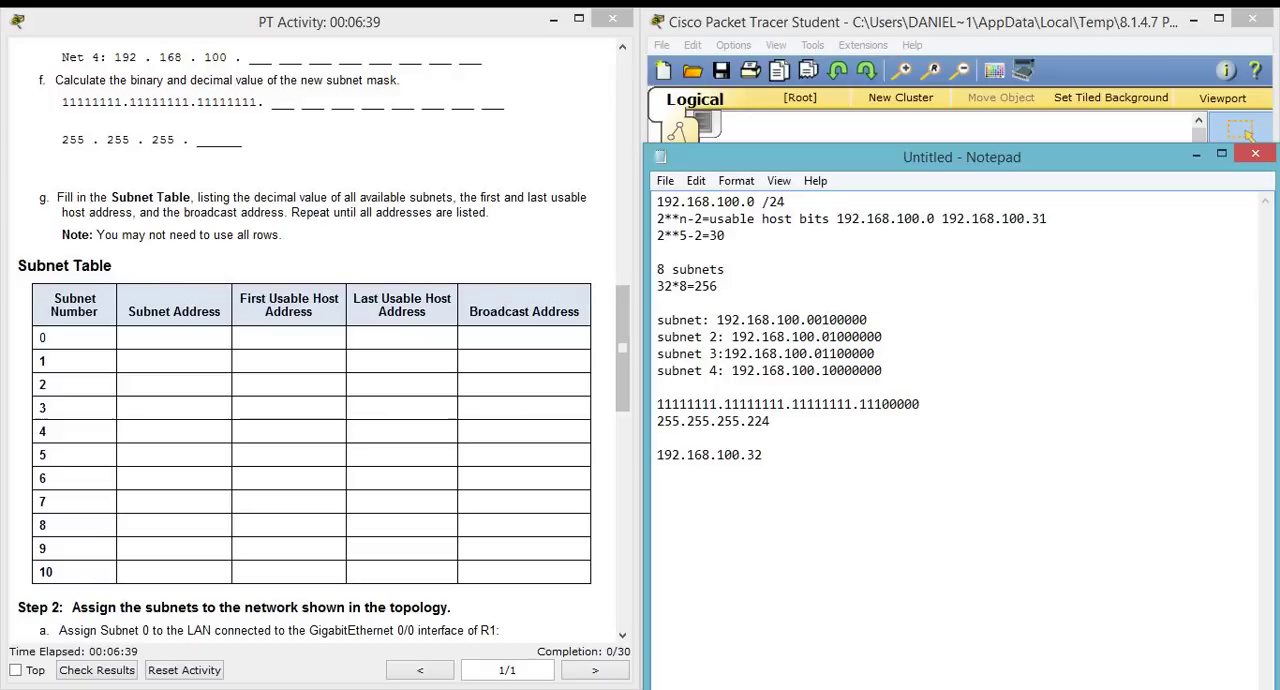
type("1")
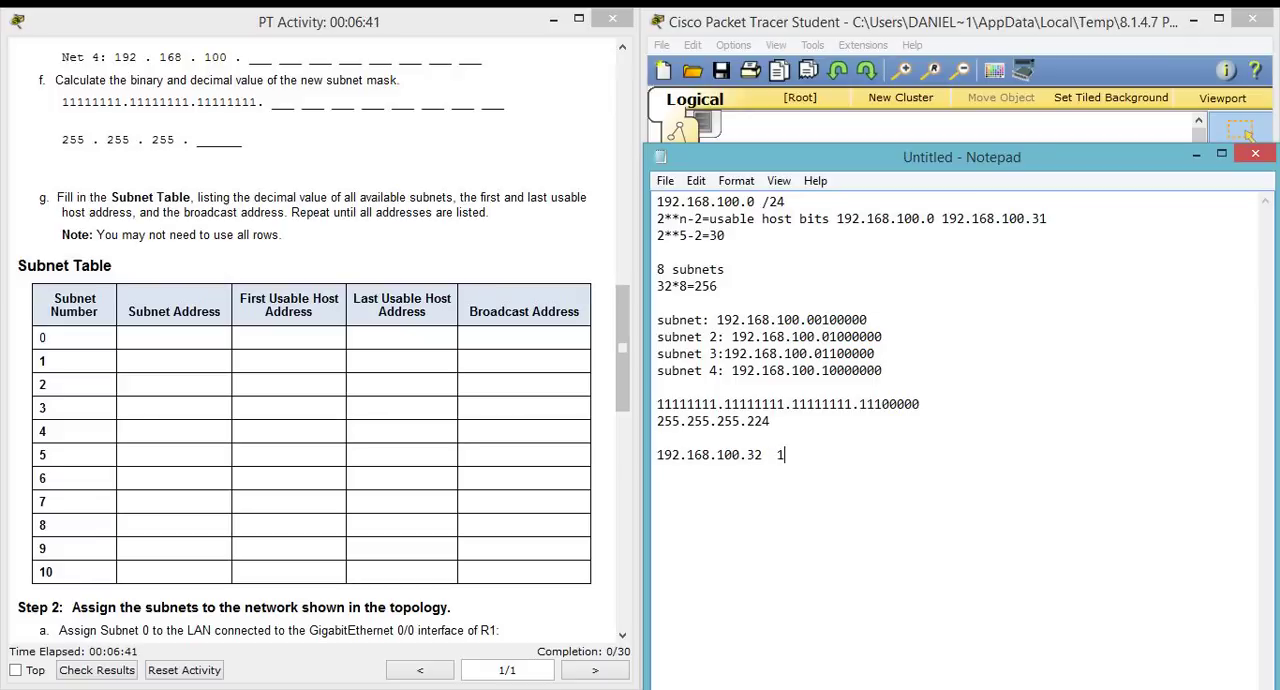
type("92.168.100.33 192")
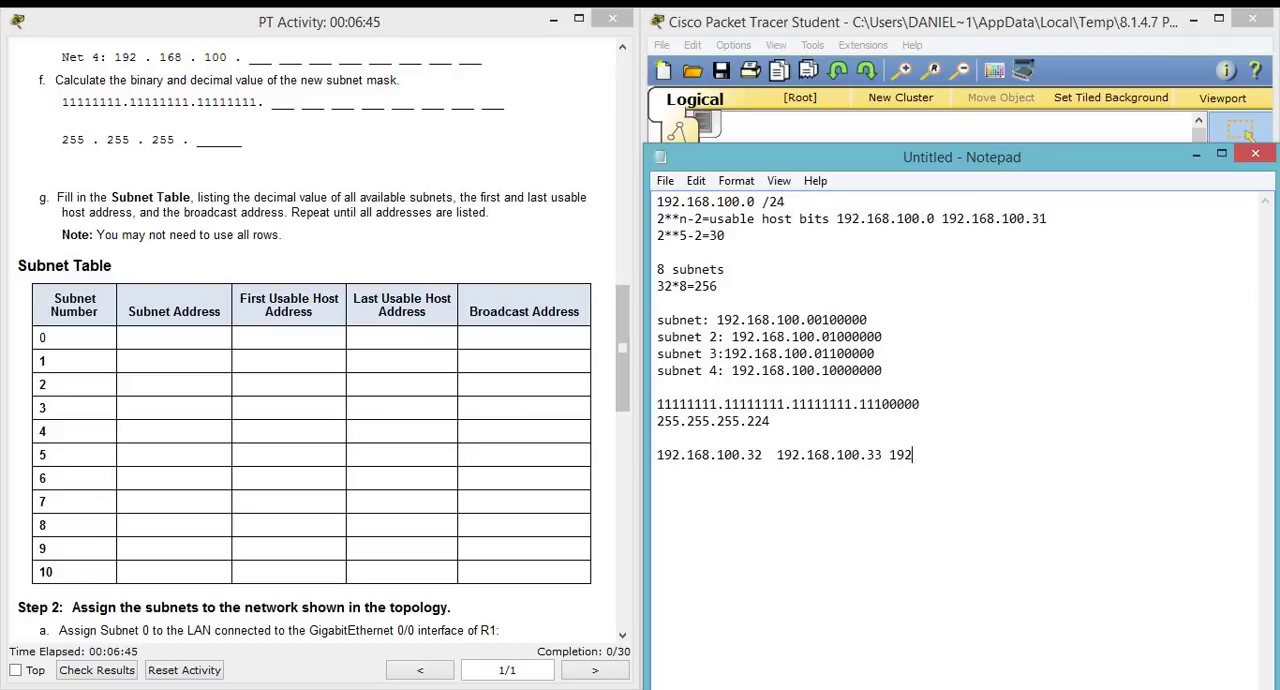
type(".1681")
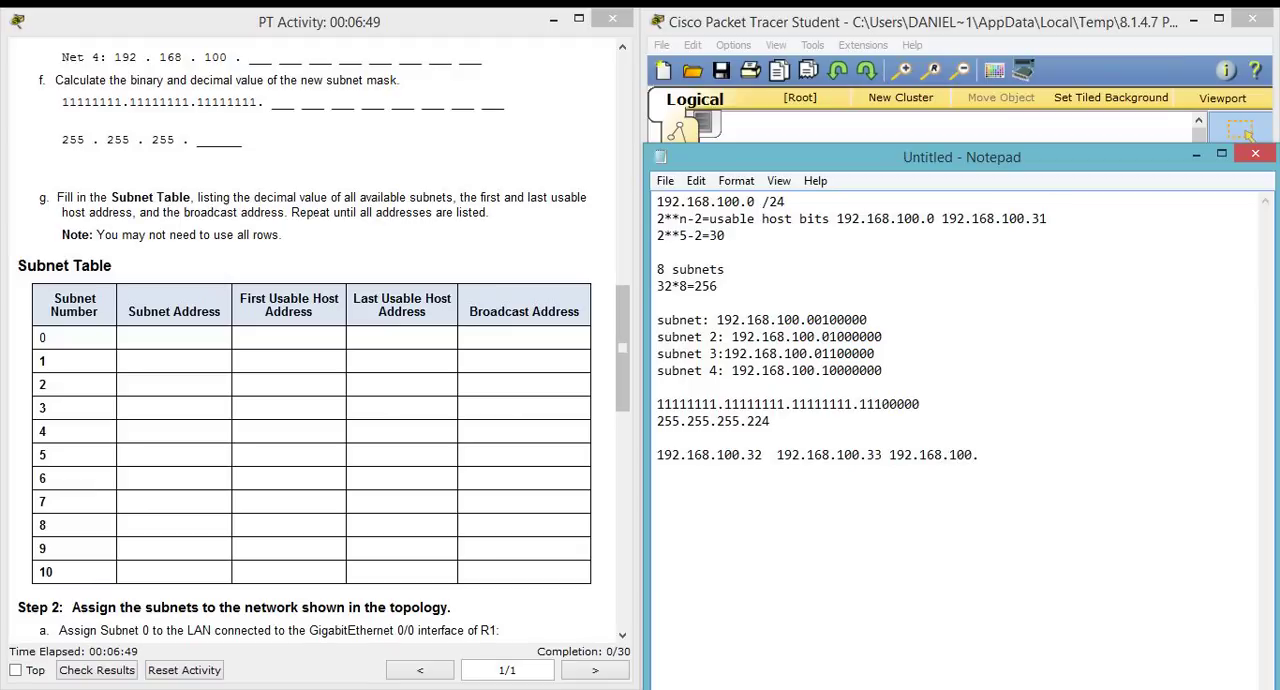
type("62 192")
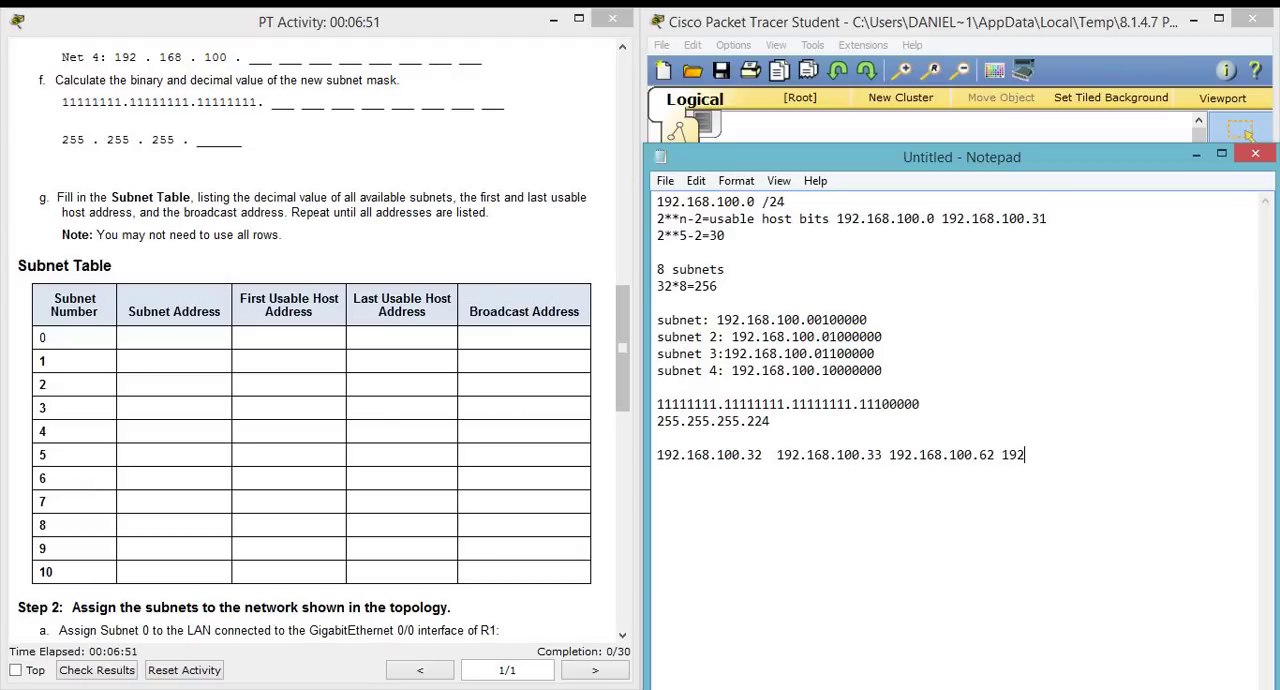
type(".168.100.")
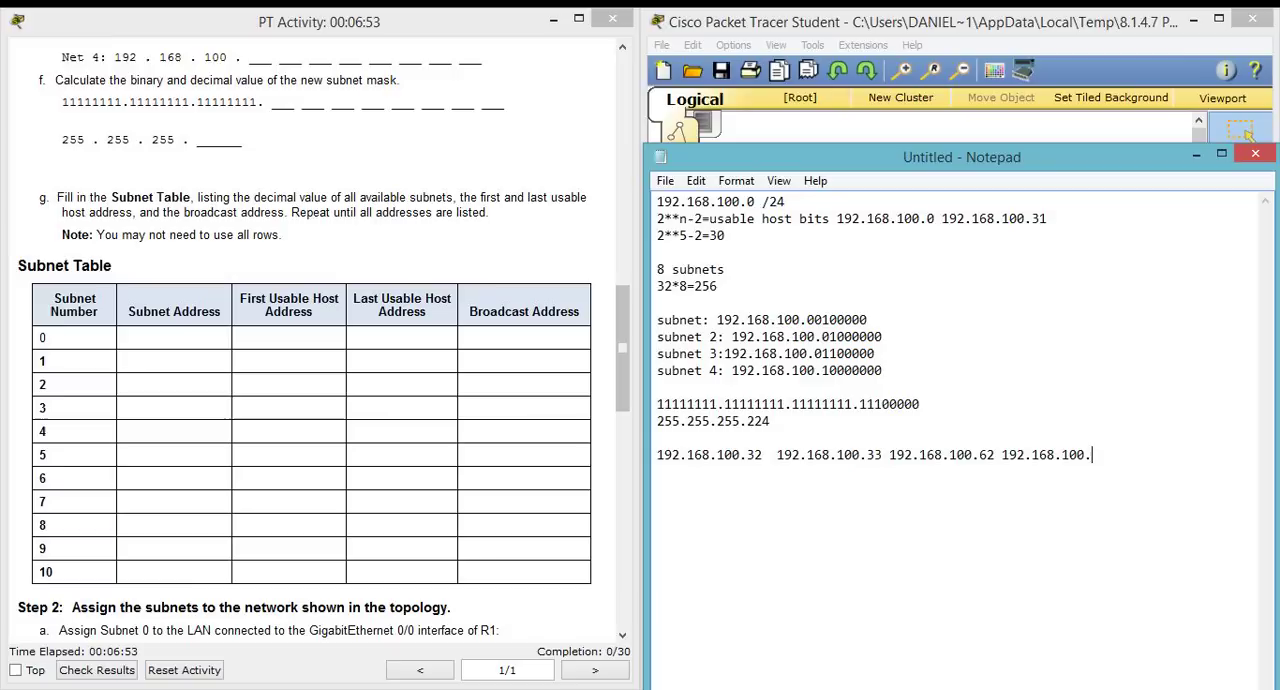
type("63")
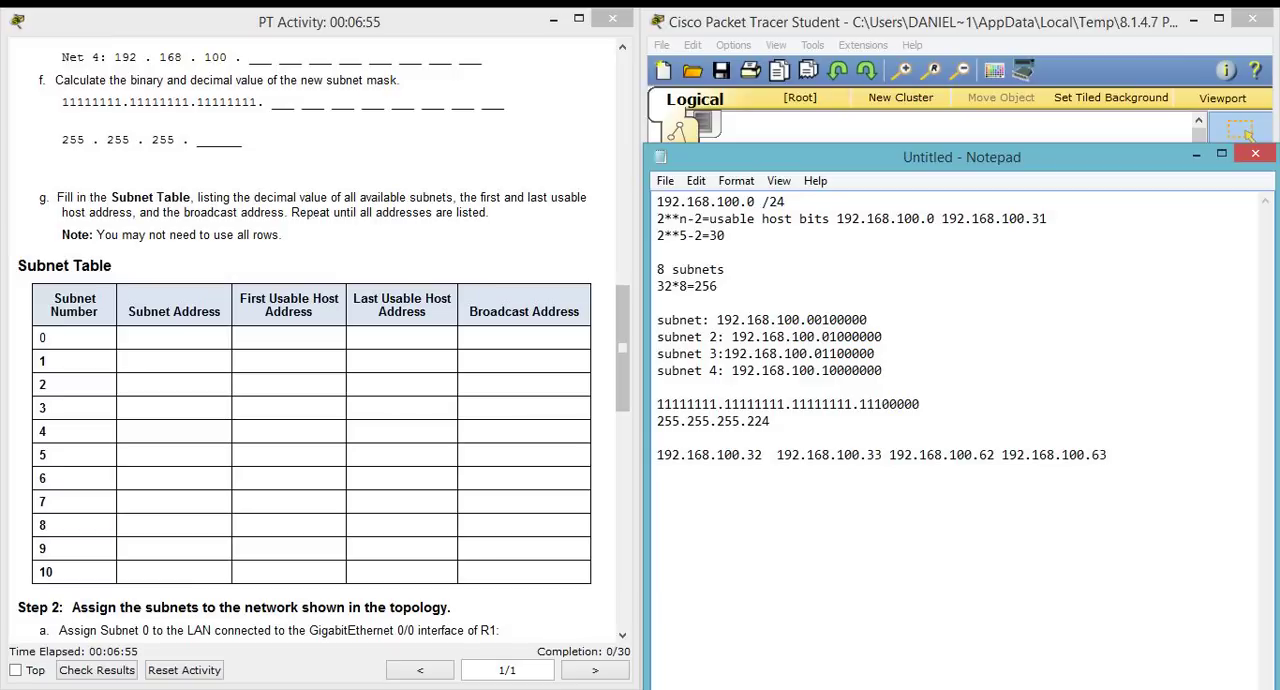
double_click(1081, 454)
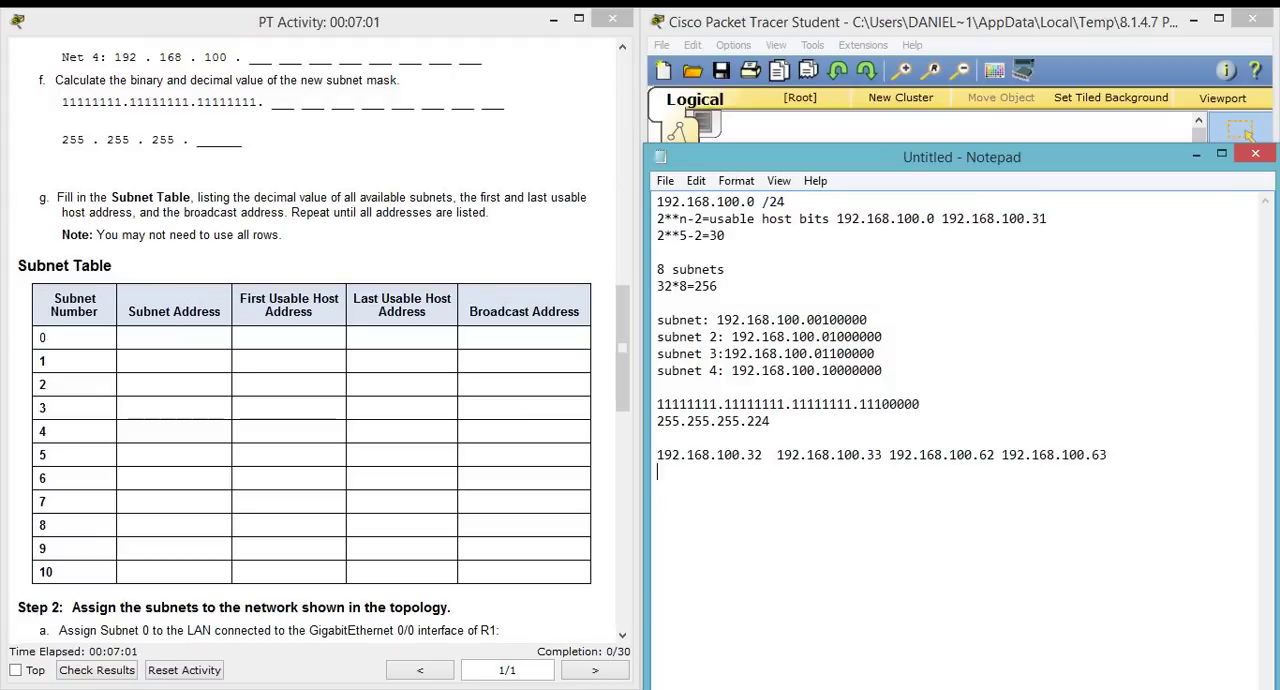
- Type the .64 subnet row: 192.168.100.64, first host .65, last host .94
type("192.168.10")
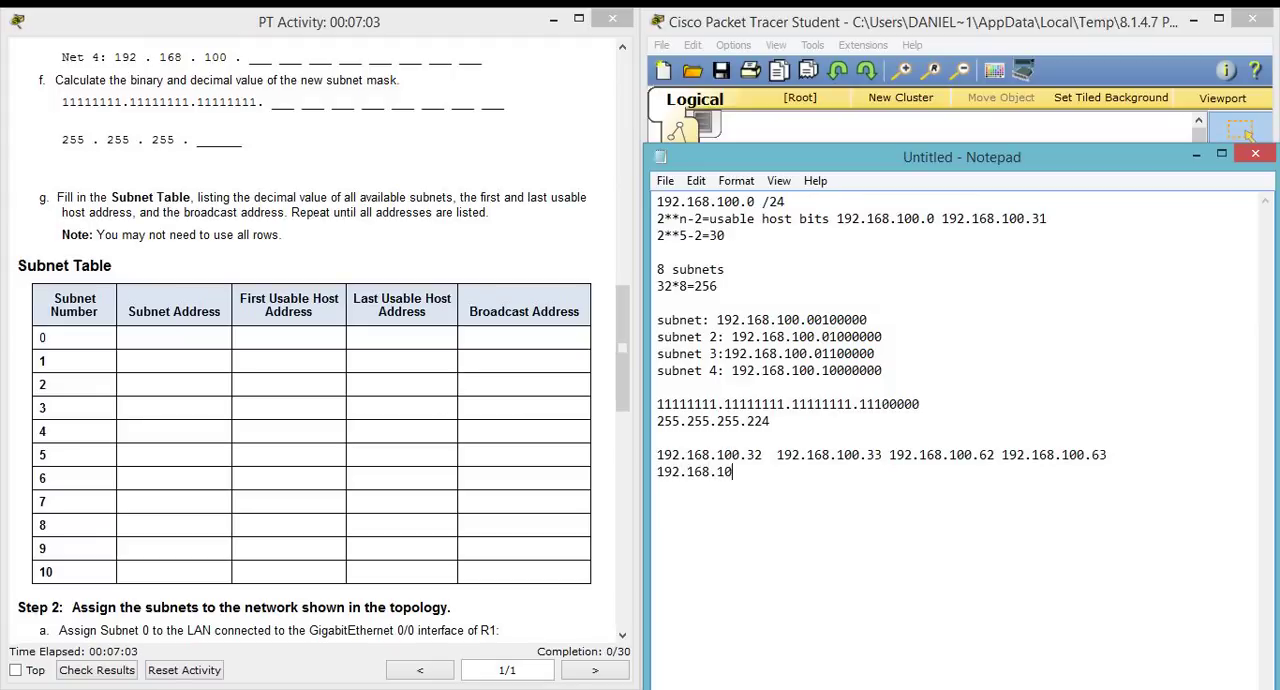
type("0.64 19")
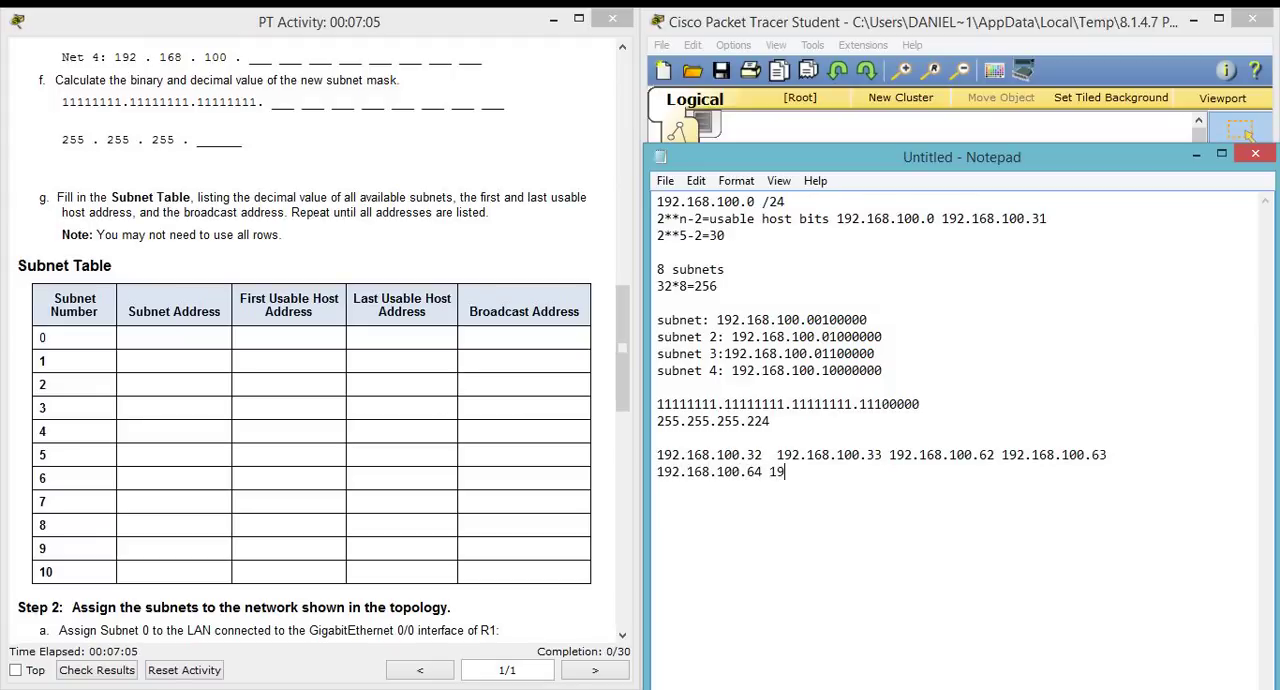
type("2")
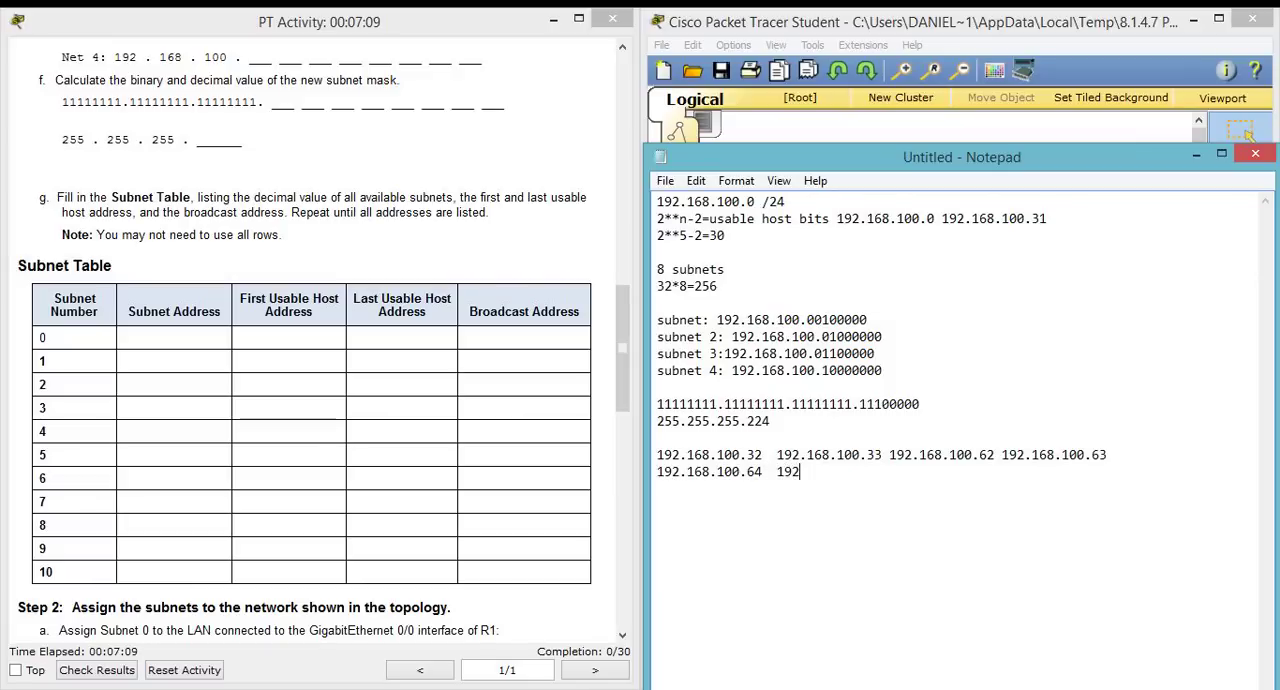
type(".19")
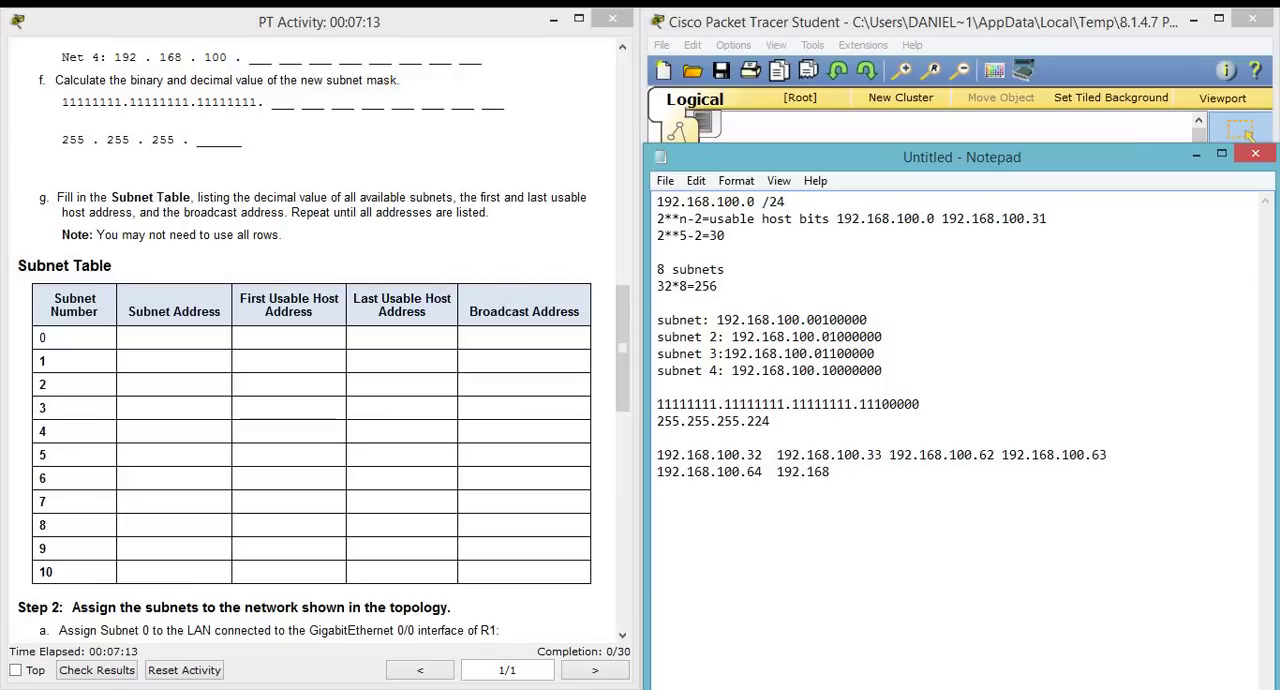
type("100.")
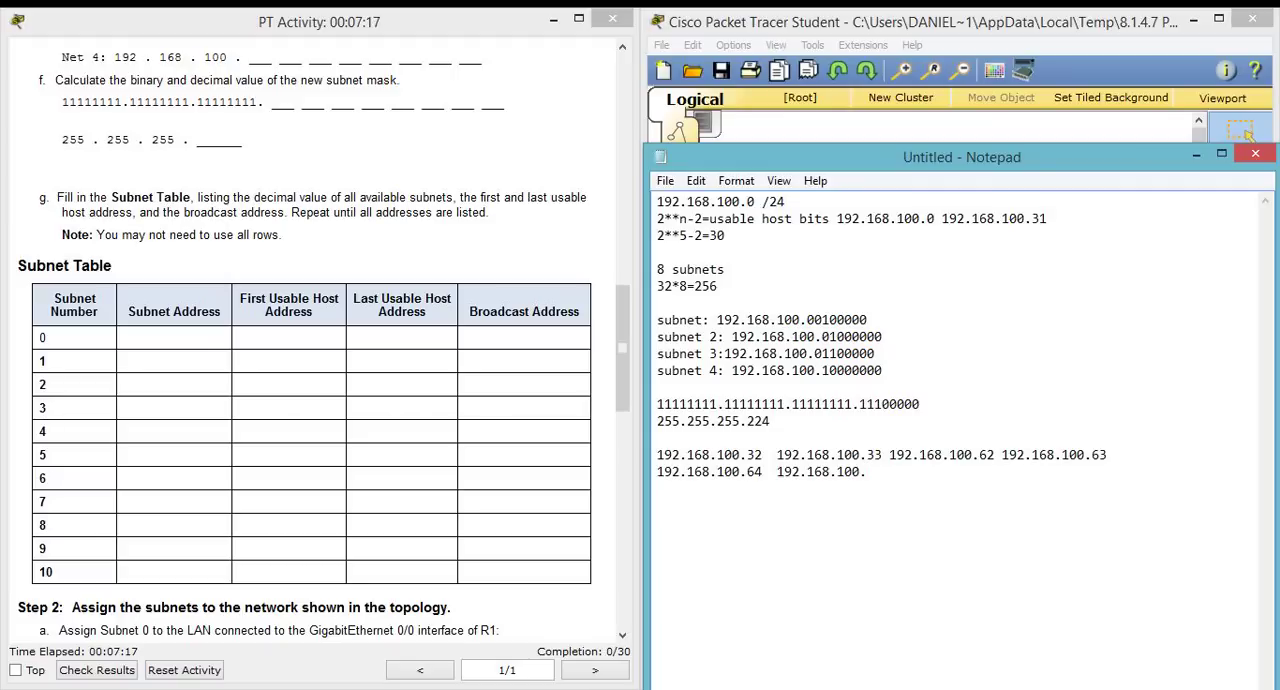
type("65 1")
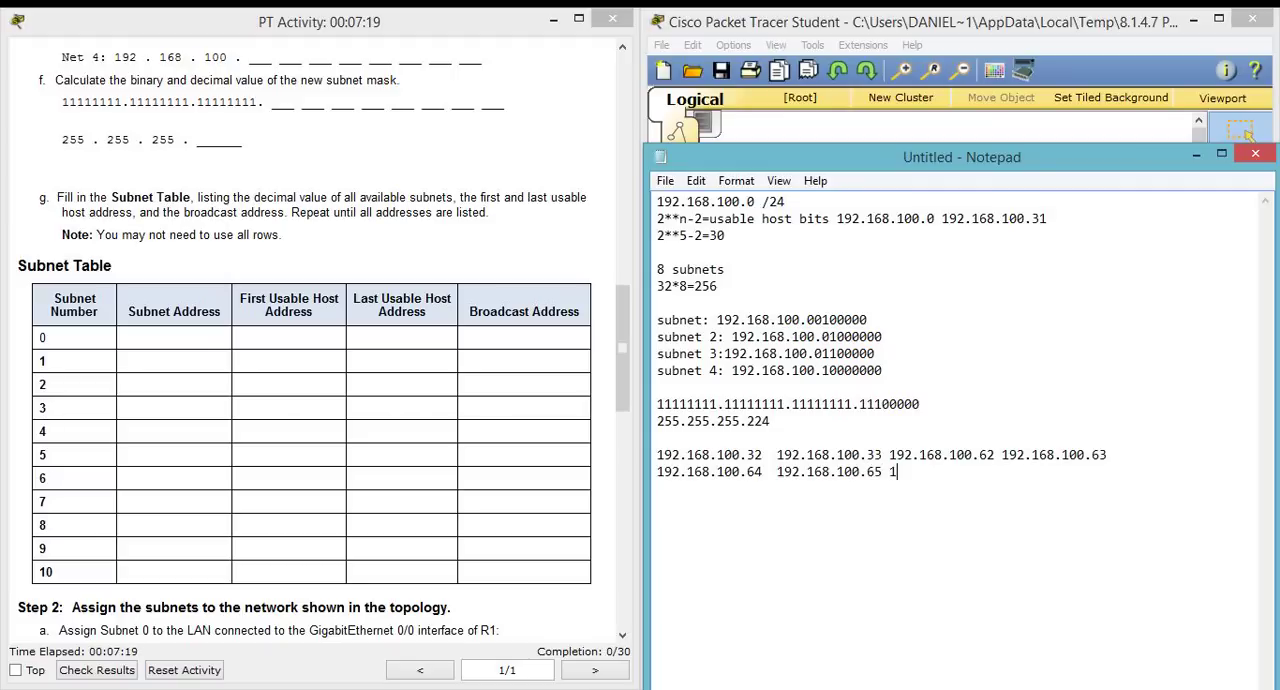
type("92.168.10")
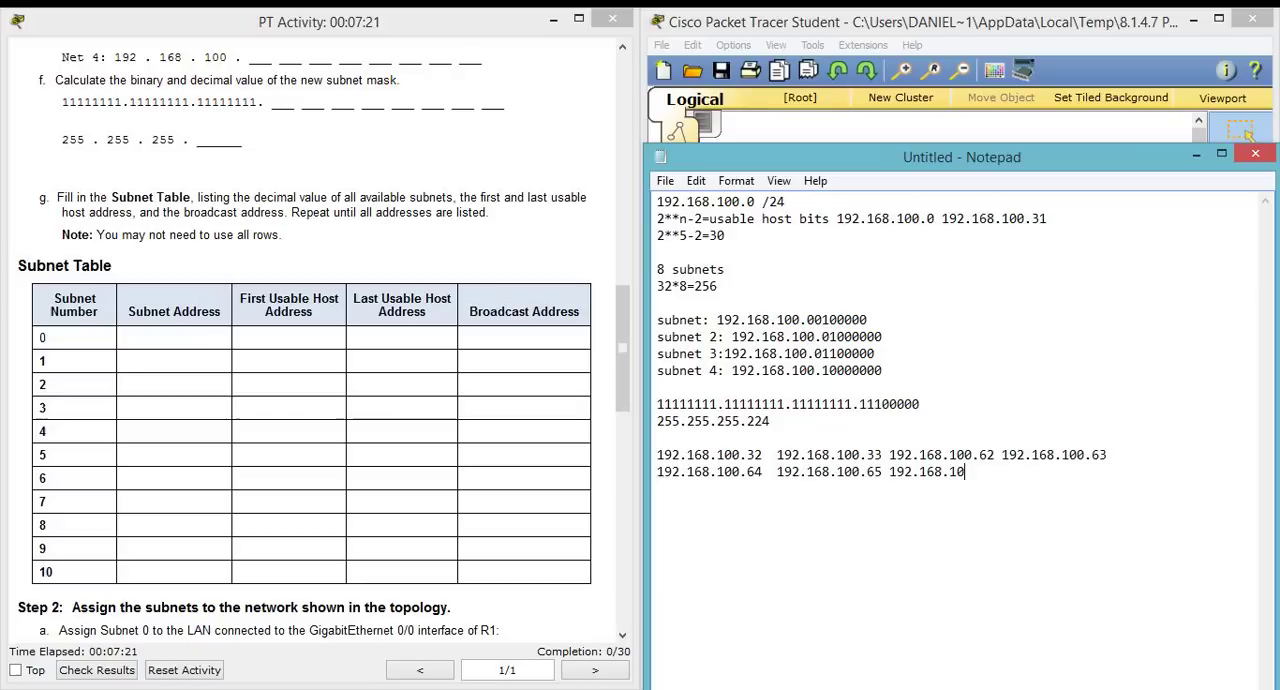
type(".")
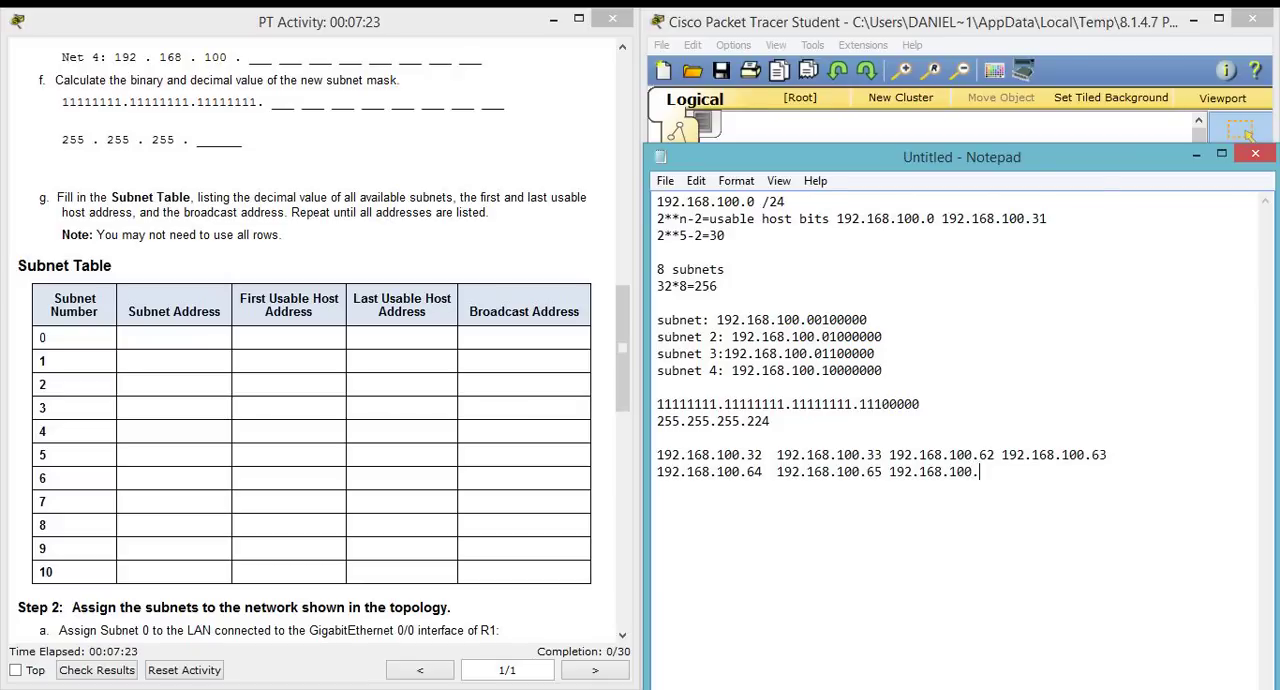
type("94")
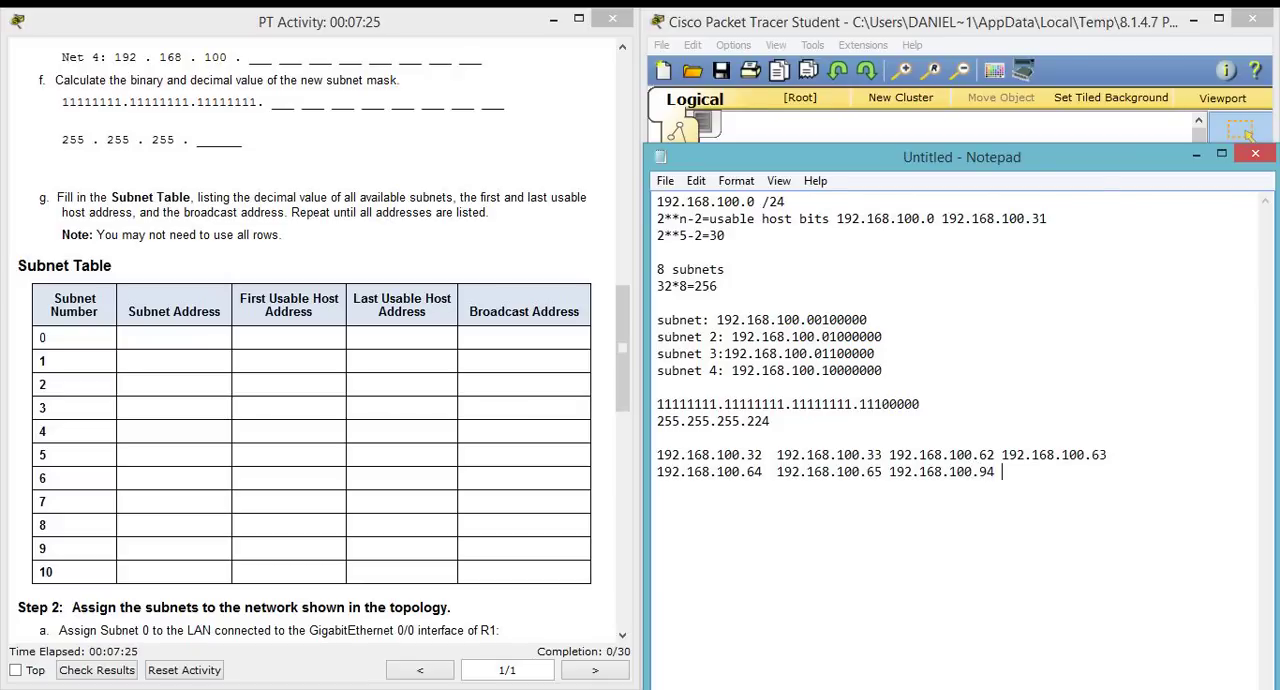
- Fix the broadcast to .95 and start the 192.168.100.96 row with host .97
type("192.168.100.92")
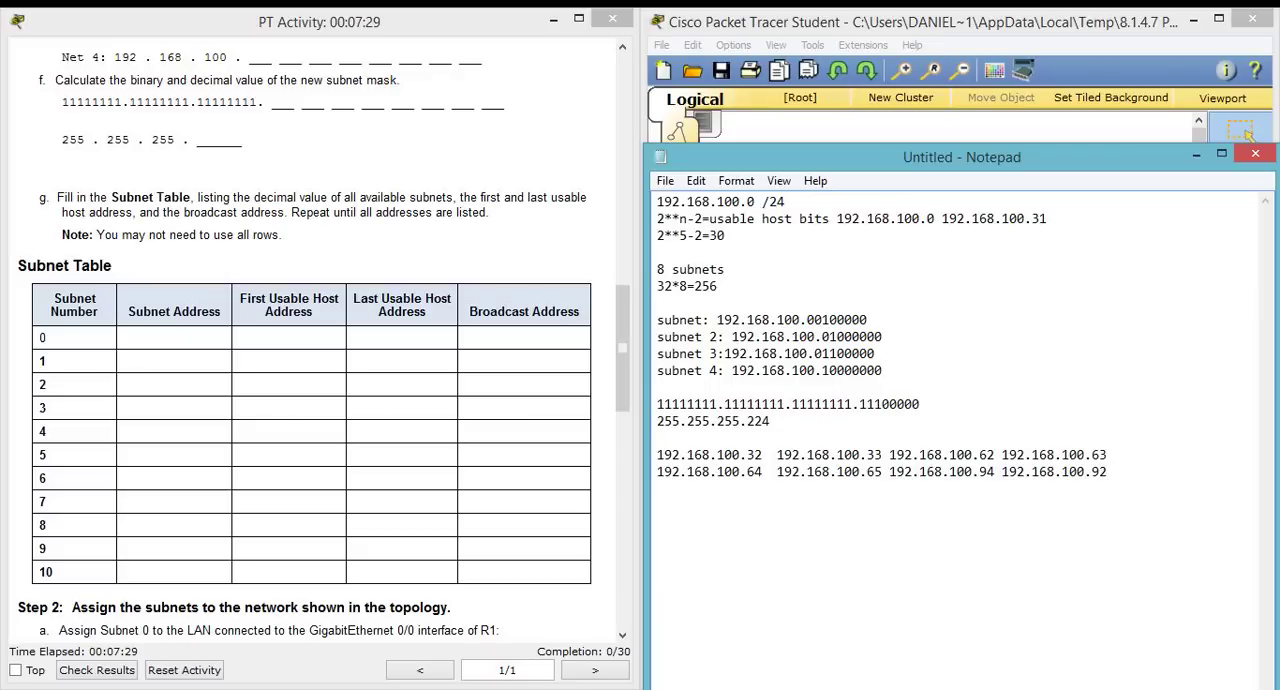
type("19")
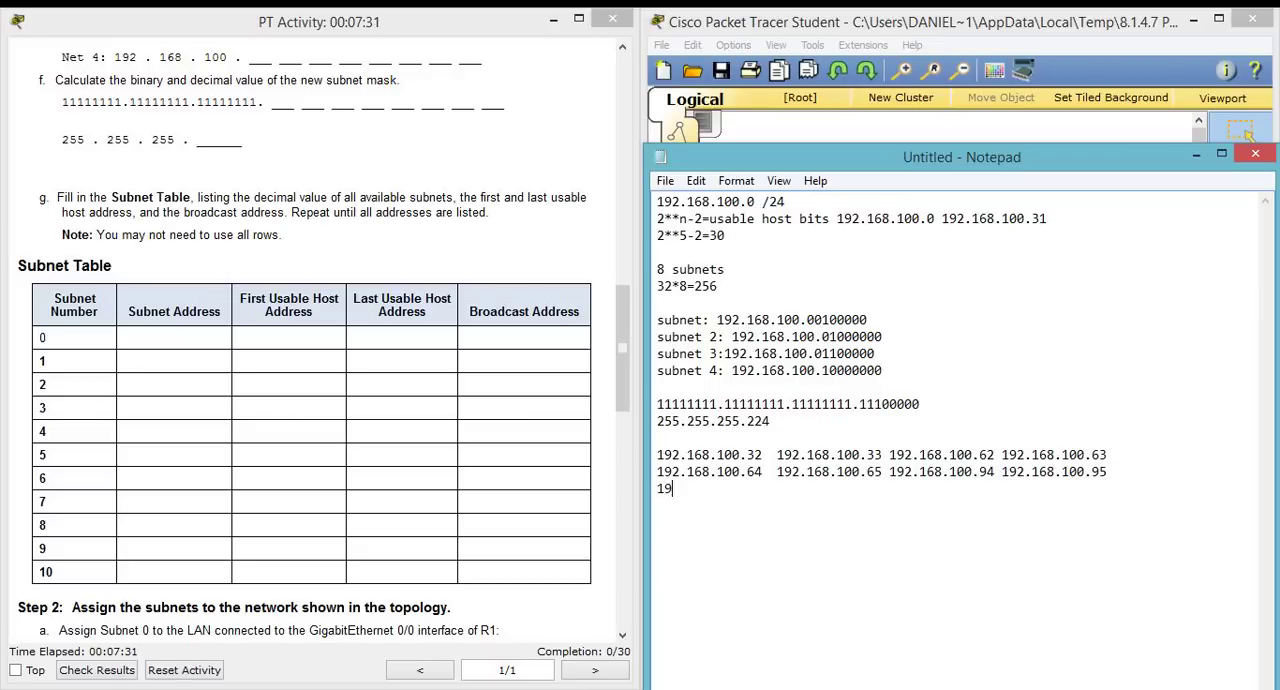
type("2.168.100.")
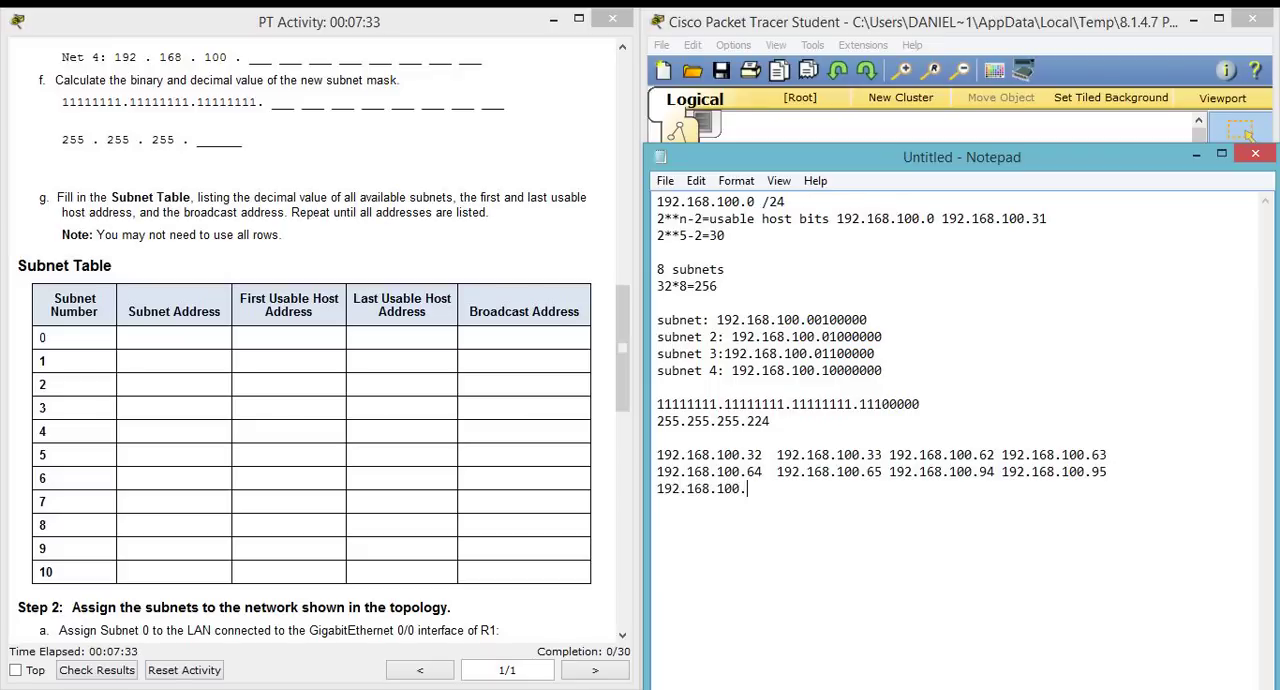
type("96")
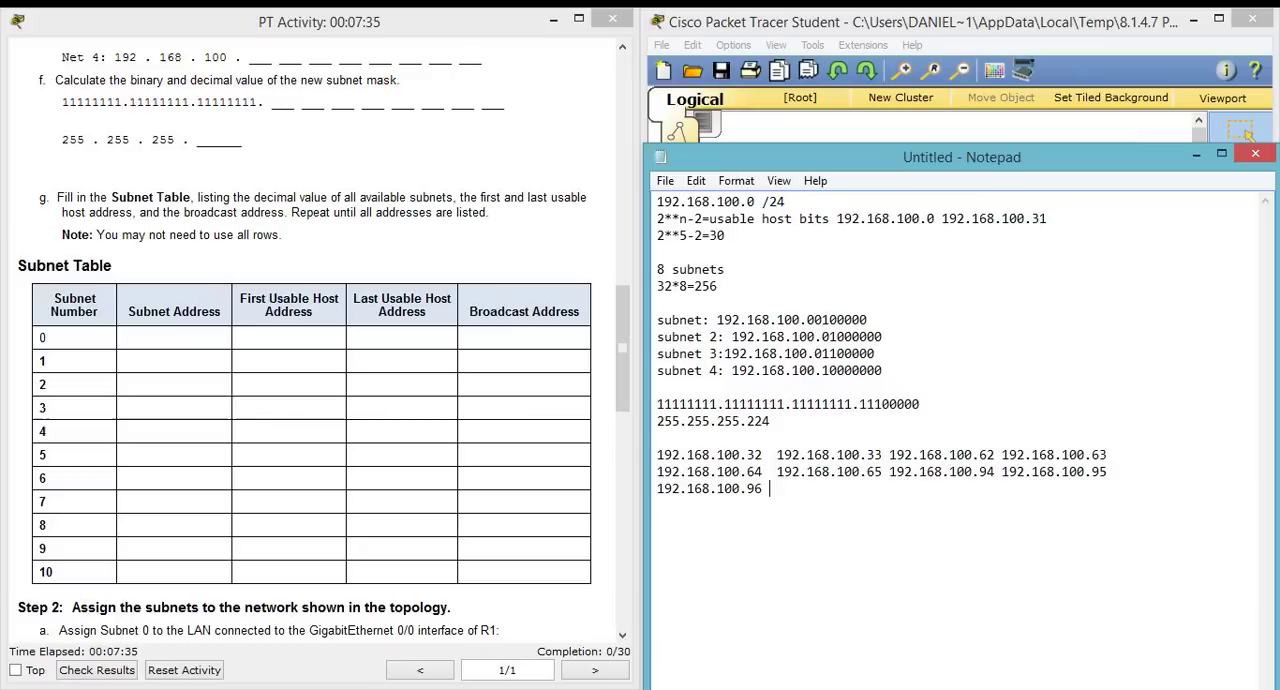
type("192.168")
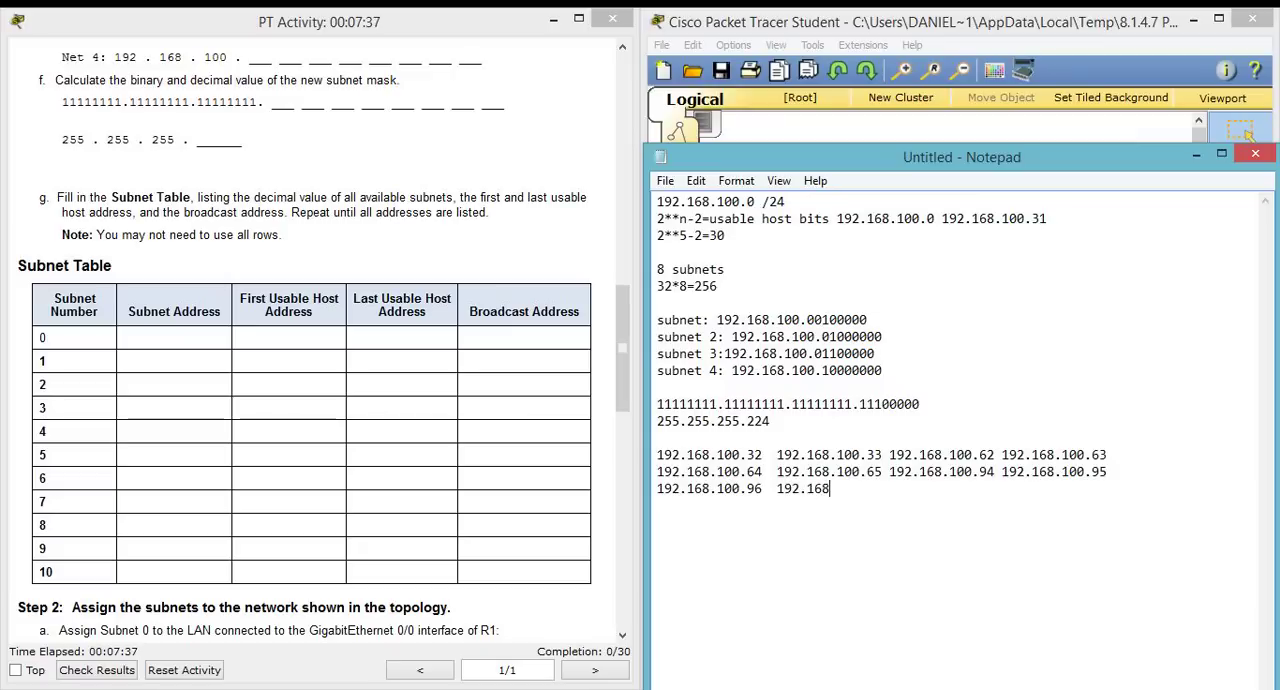
type(".")
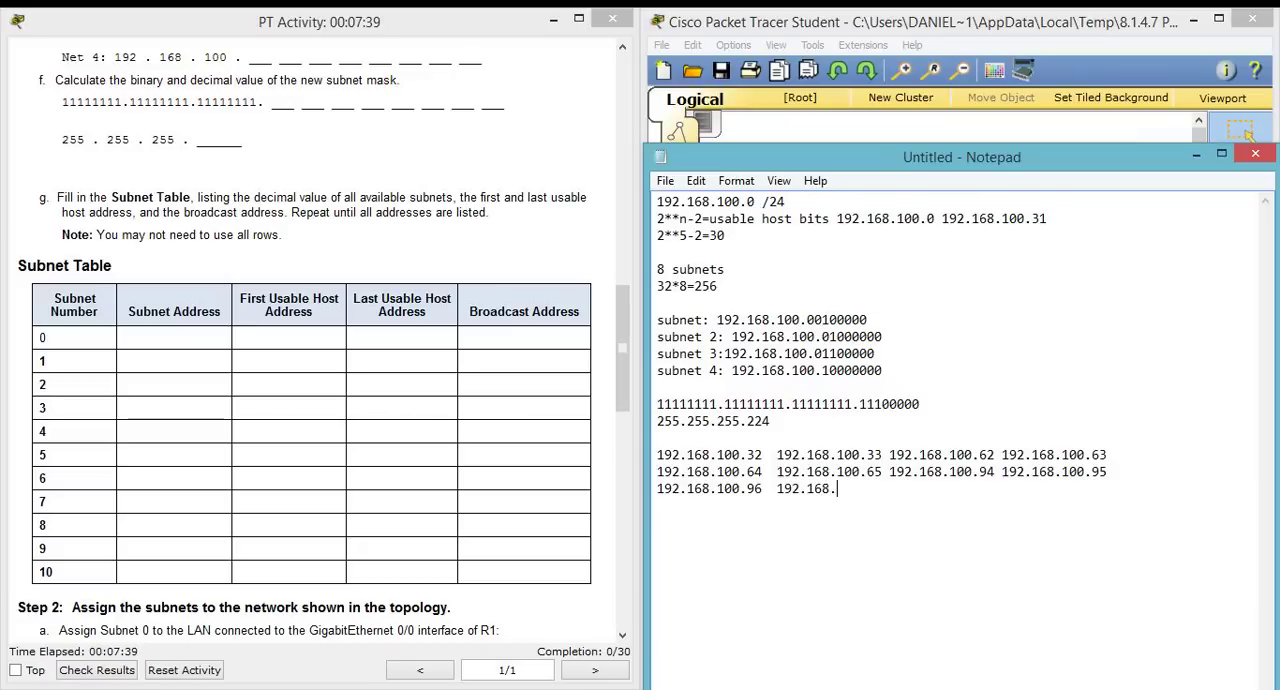
type("100.")
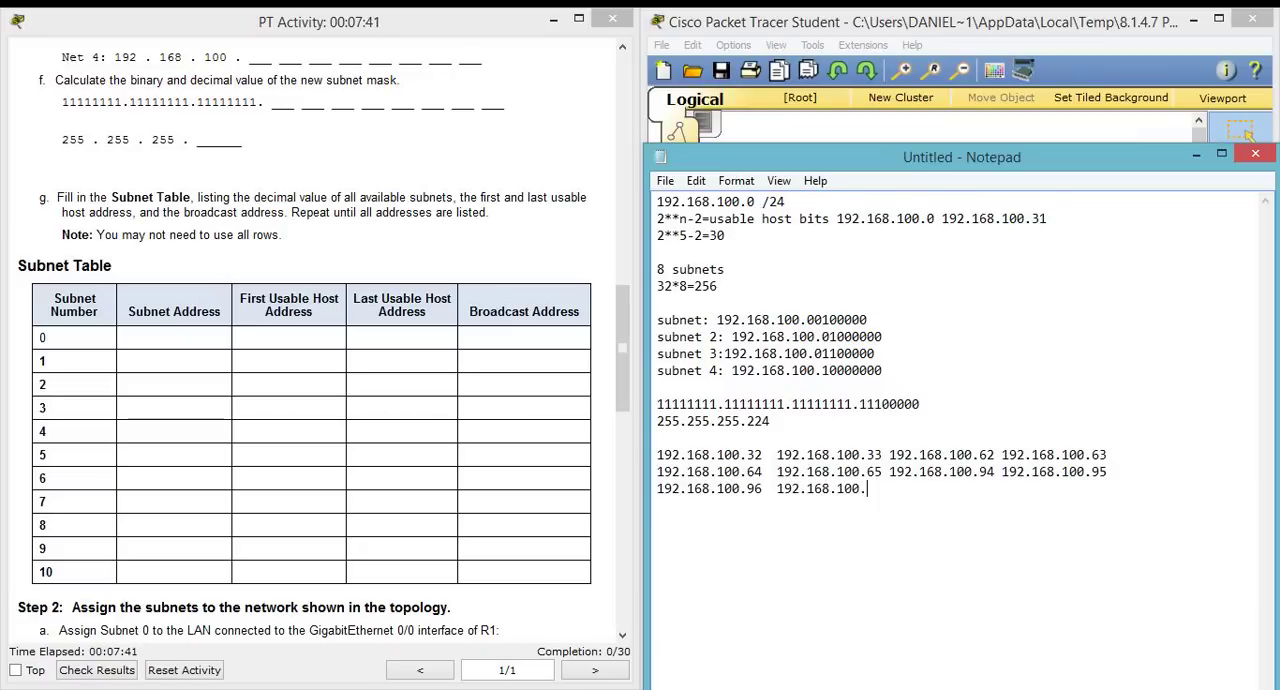
type("97 19")
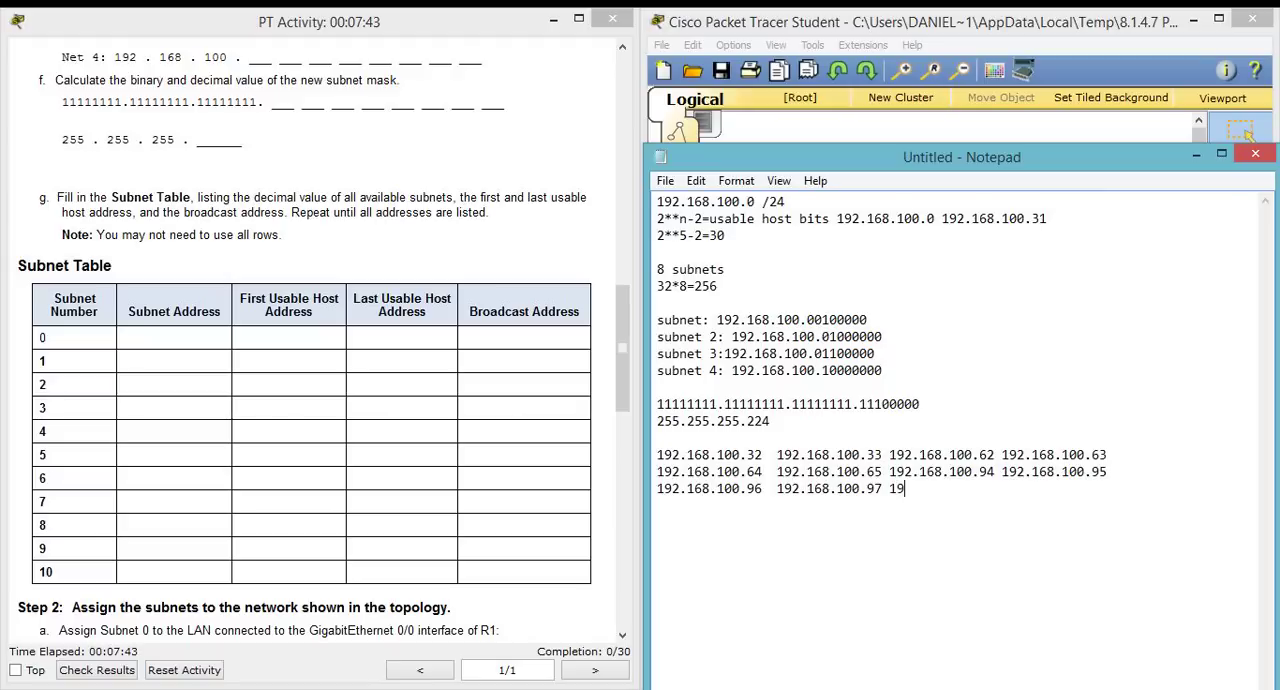
type("2.168.")
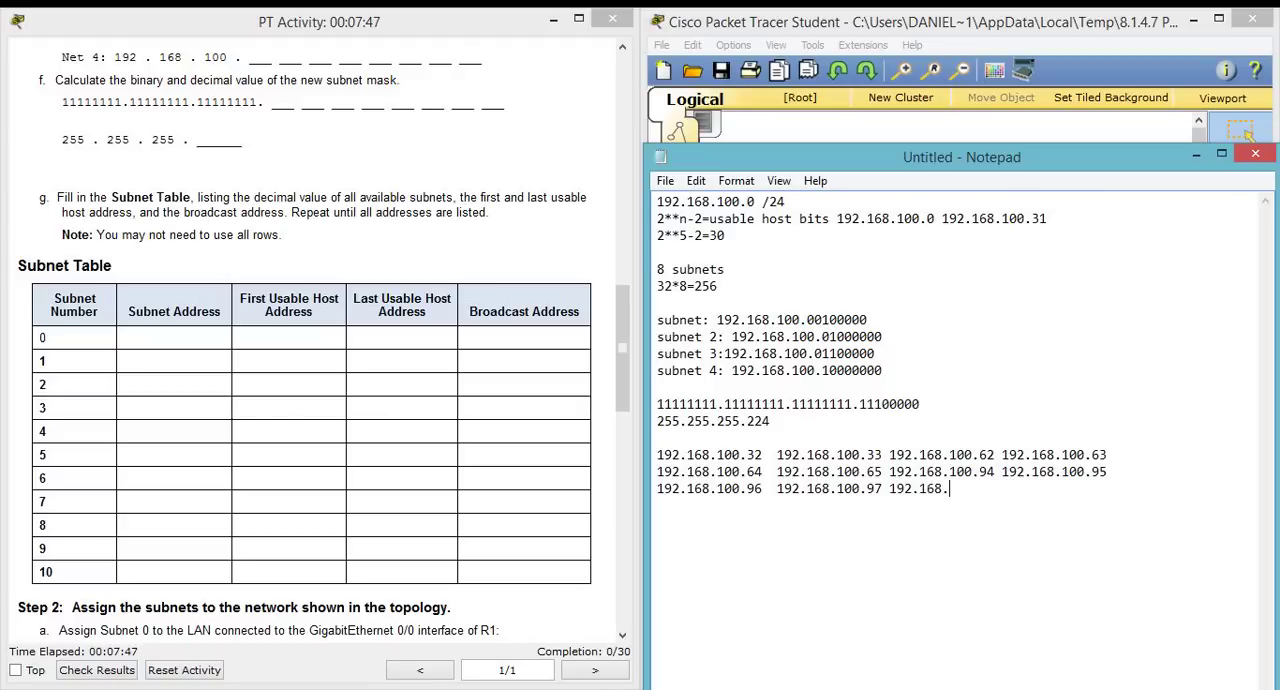
- Insert the top row 192.168.100.0 with hosts .1–.30 and broadcast .31
scroll("down", 3)
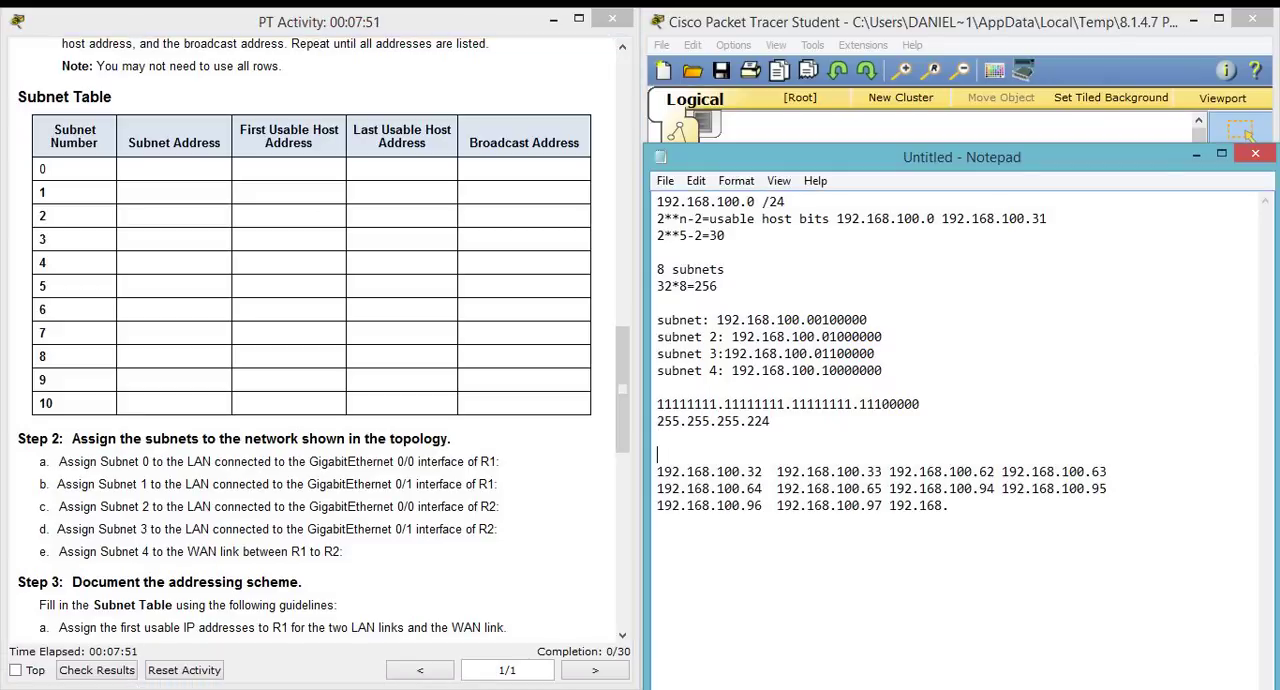
type("192.168.100.0   192.1")
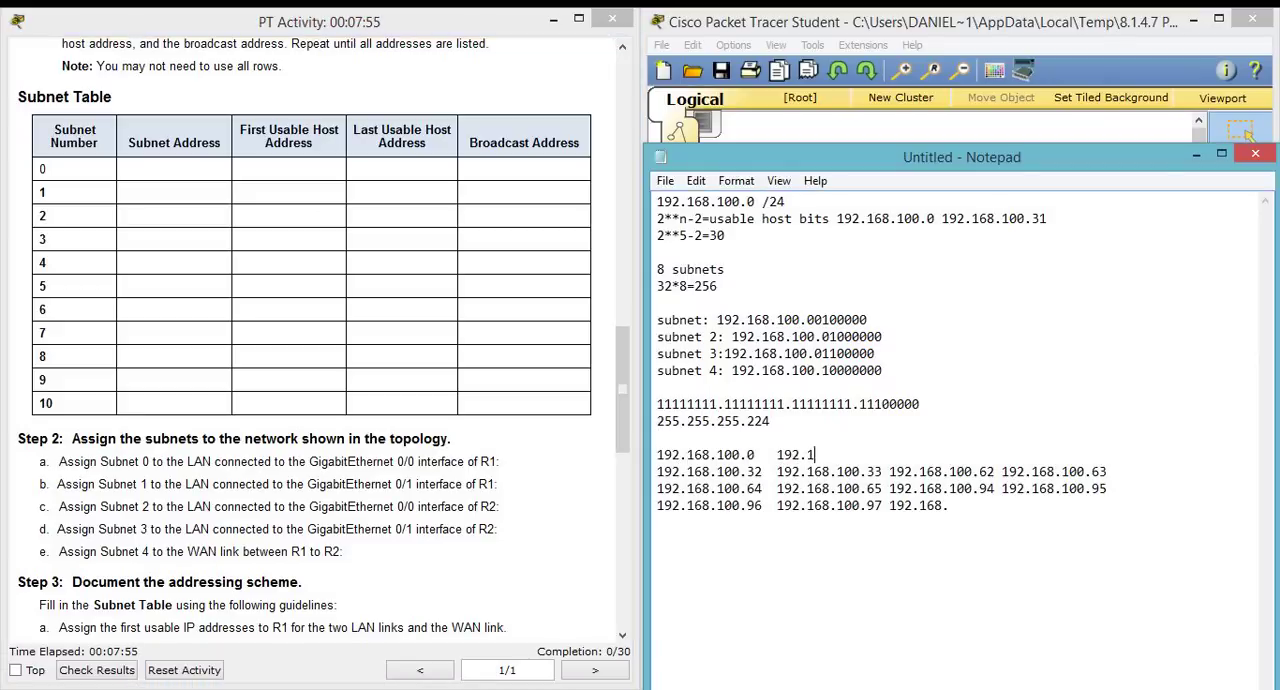
type("68.100.1")
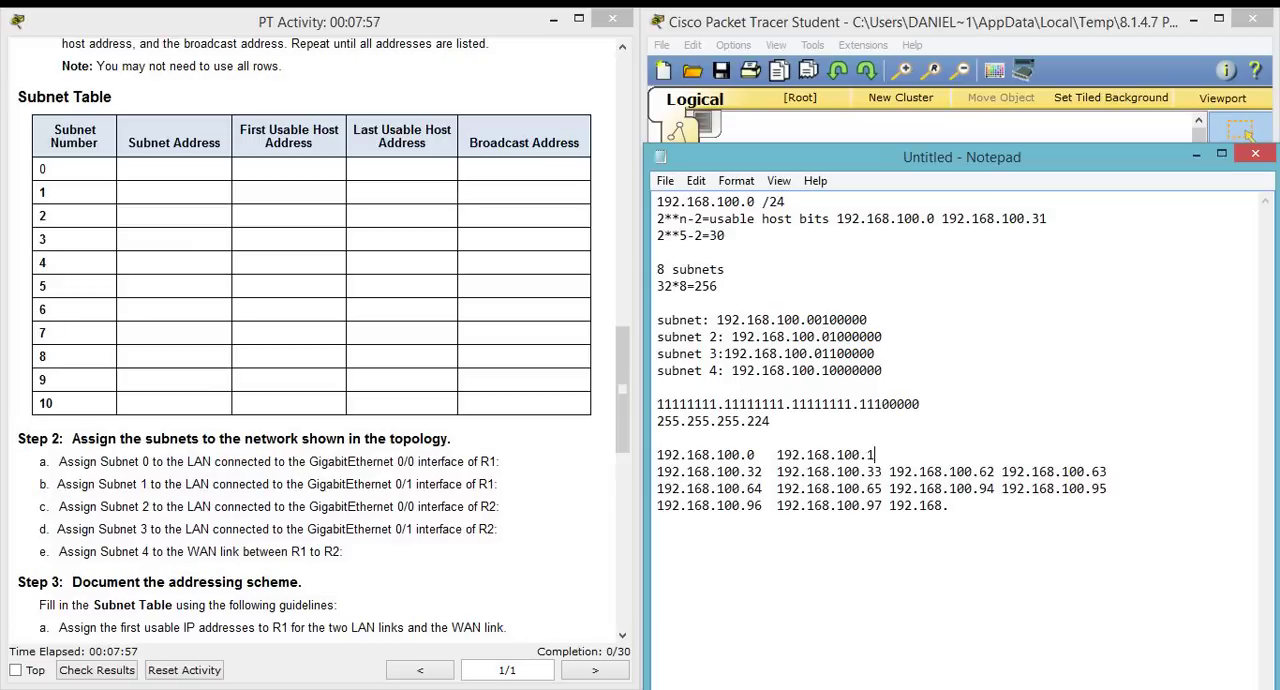
type("192.168.100.30 192.168.100.3")
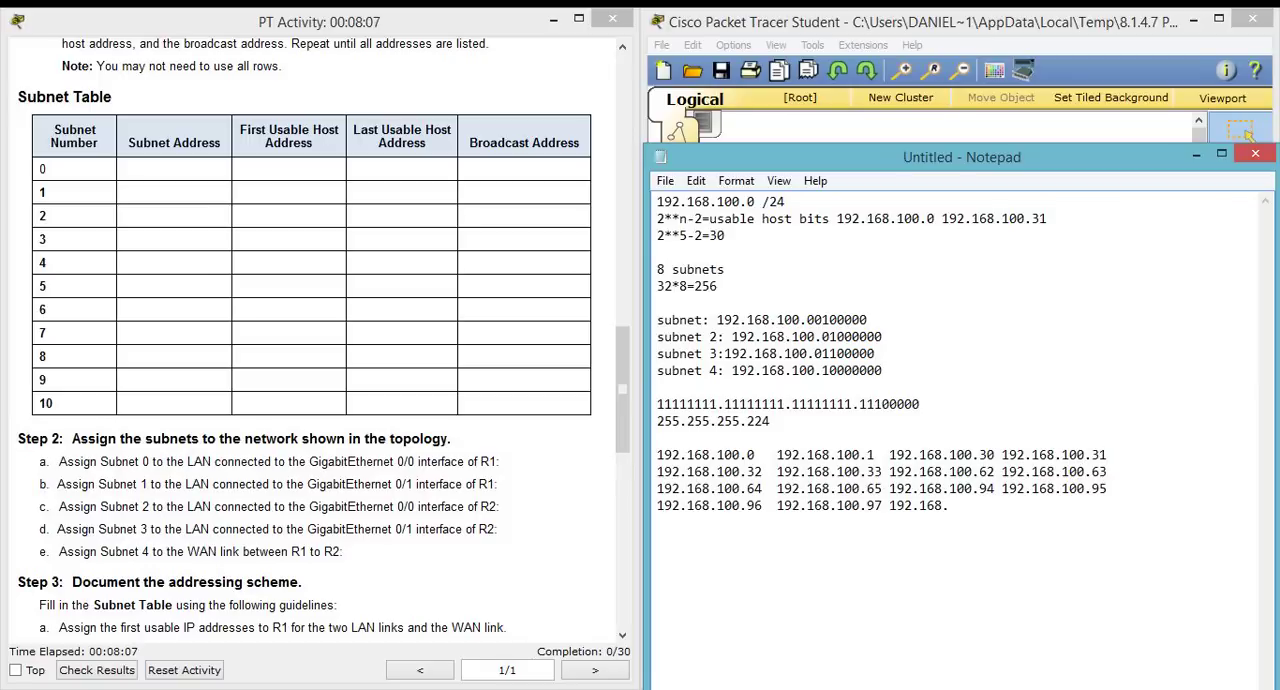
type("10.")
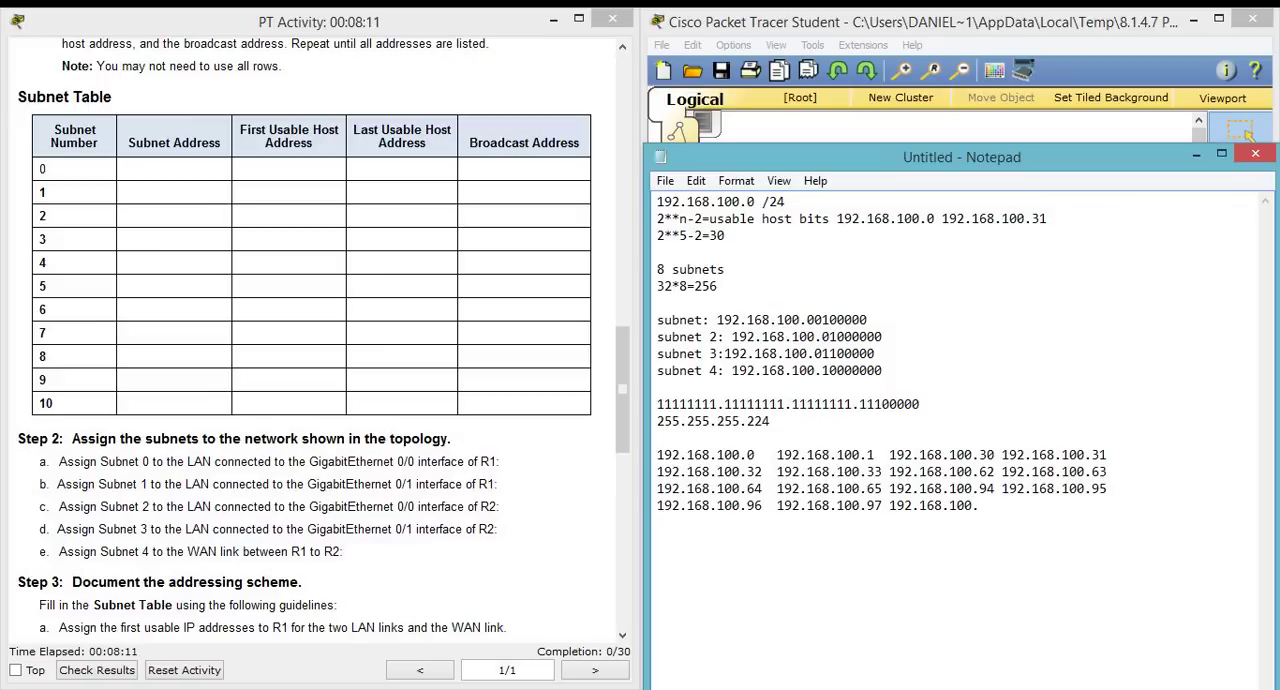
type("21")
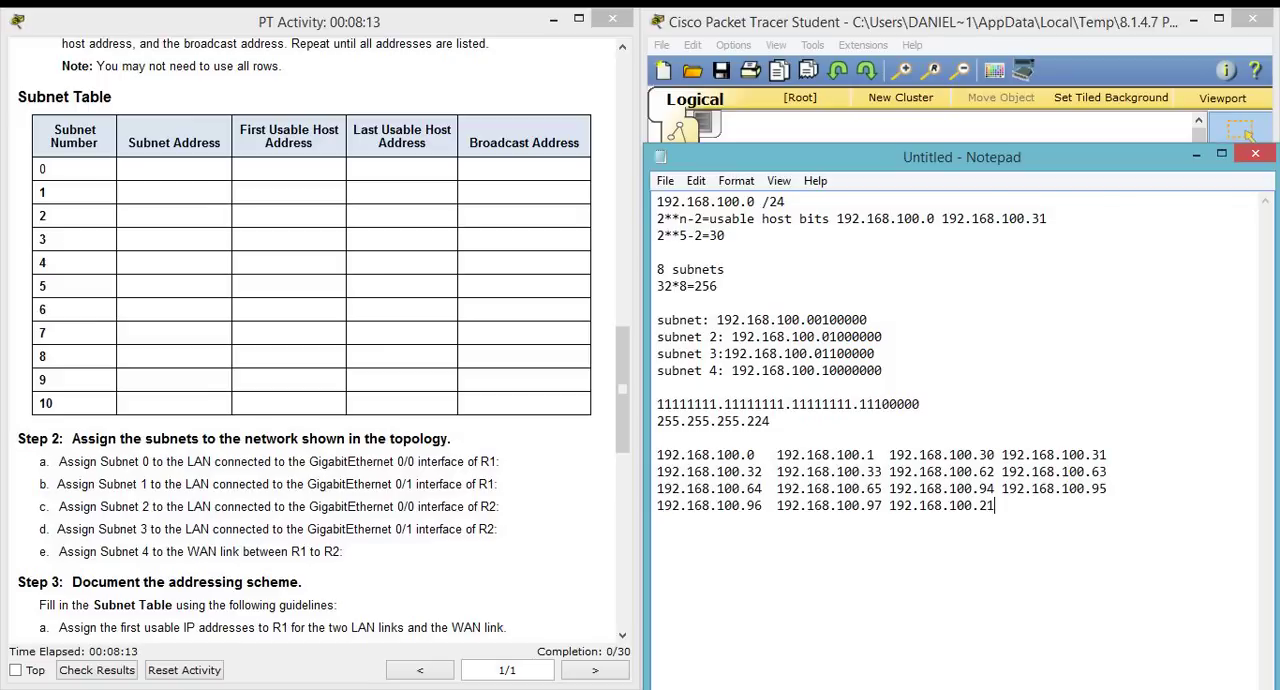
key("BackSpace")
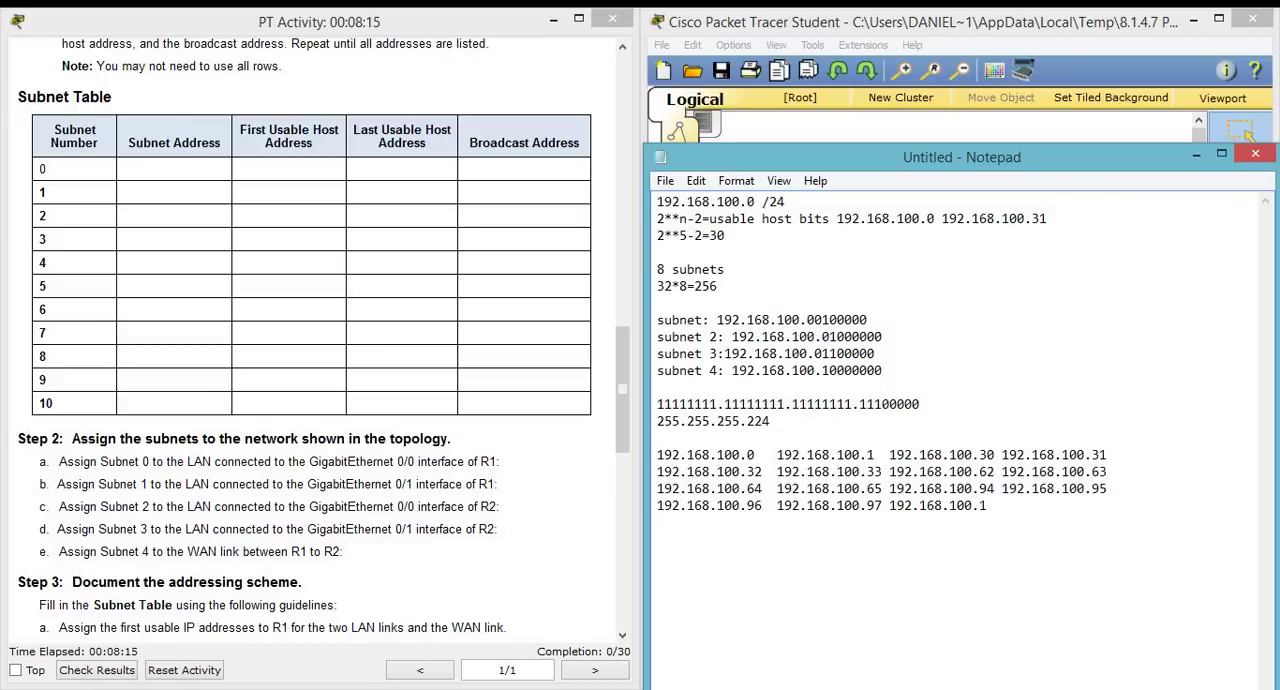
- End the .96 row with .126 and .127 and begin the 192.168.100.128 row
type("26 192")
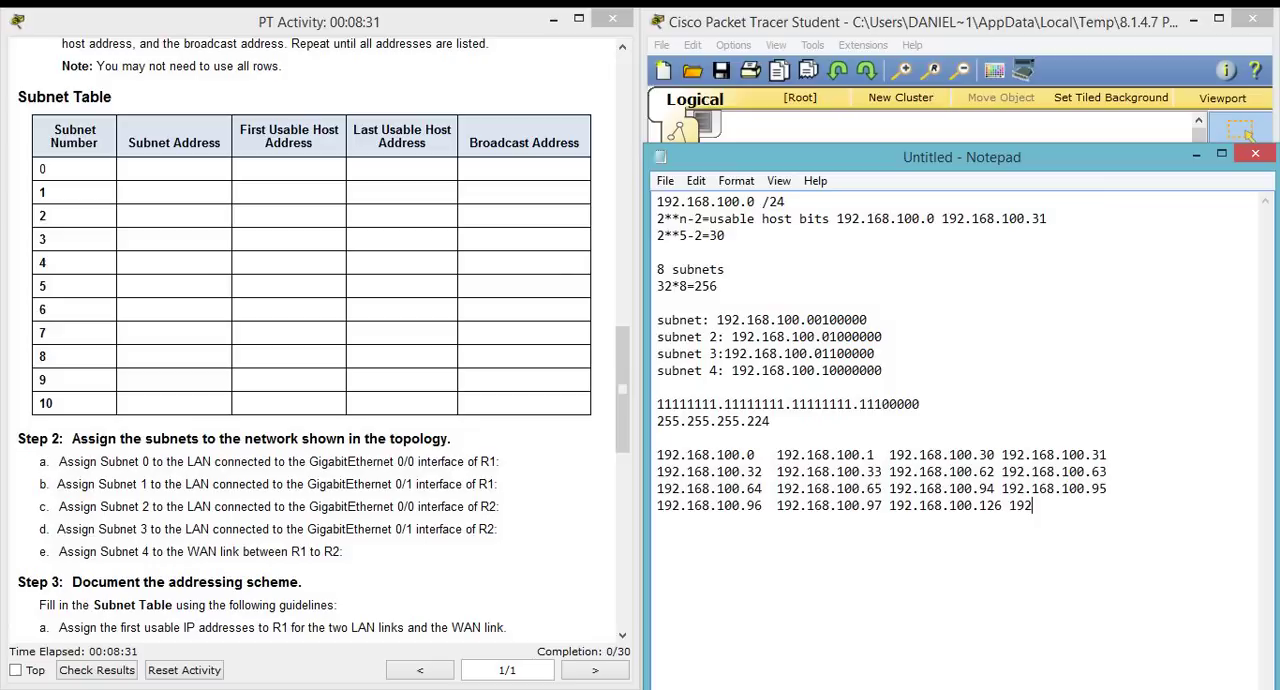
type(".168.100.127")
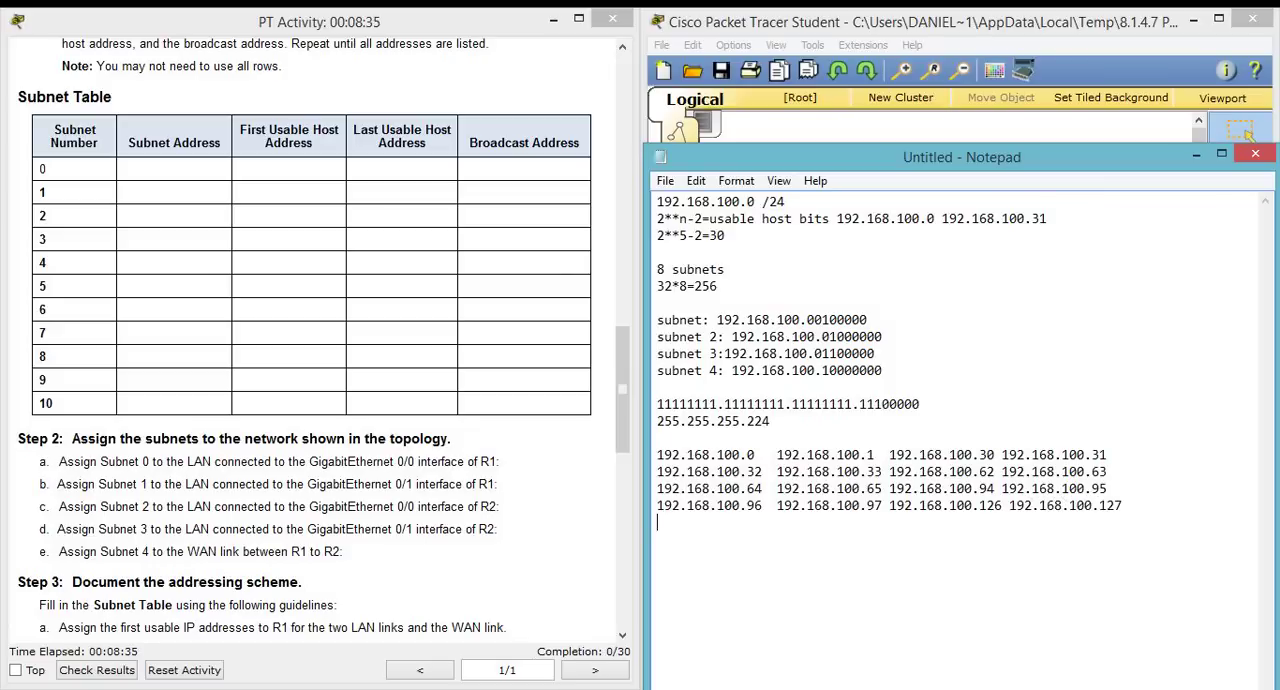
type("1")
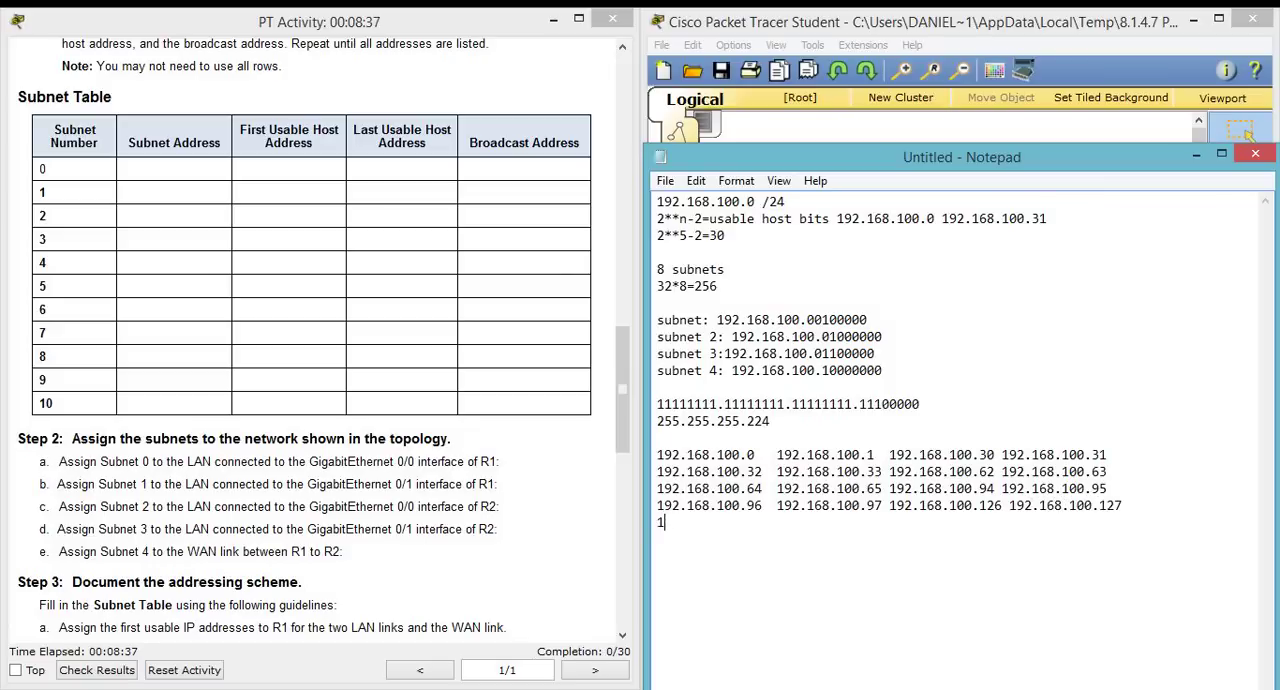
type("92.168.100.128 192.168.100.1")
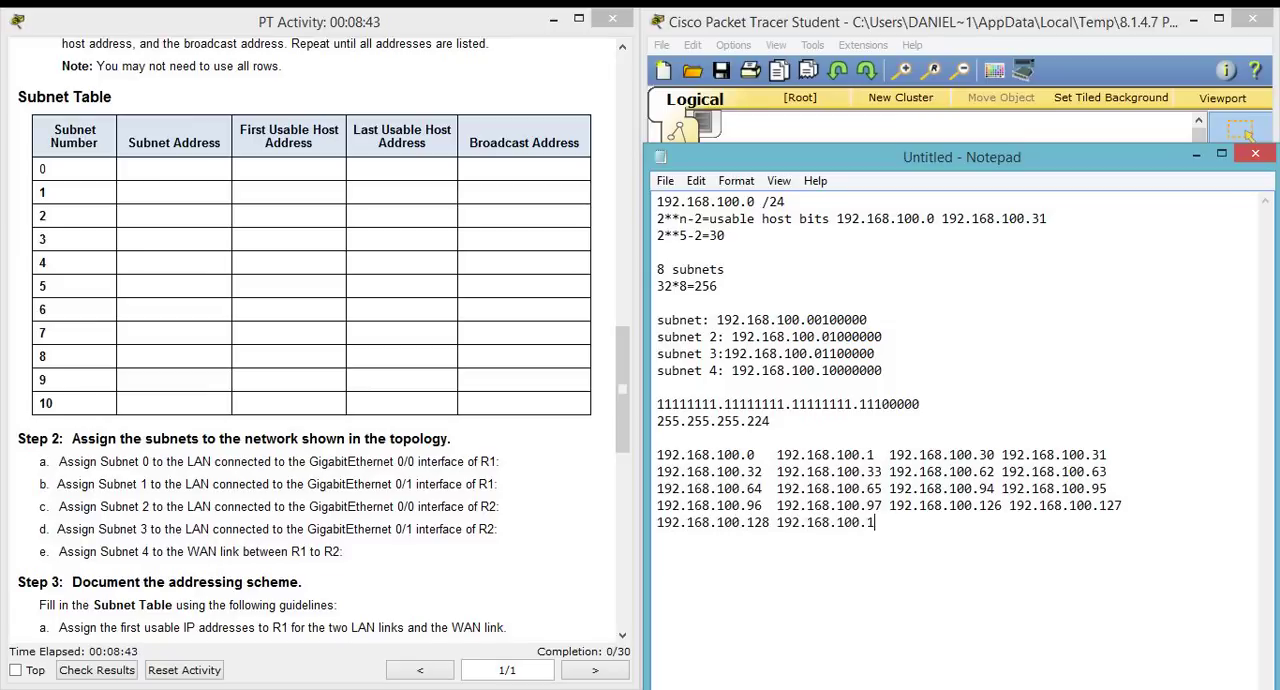
type("9 192.16")
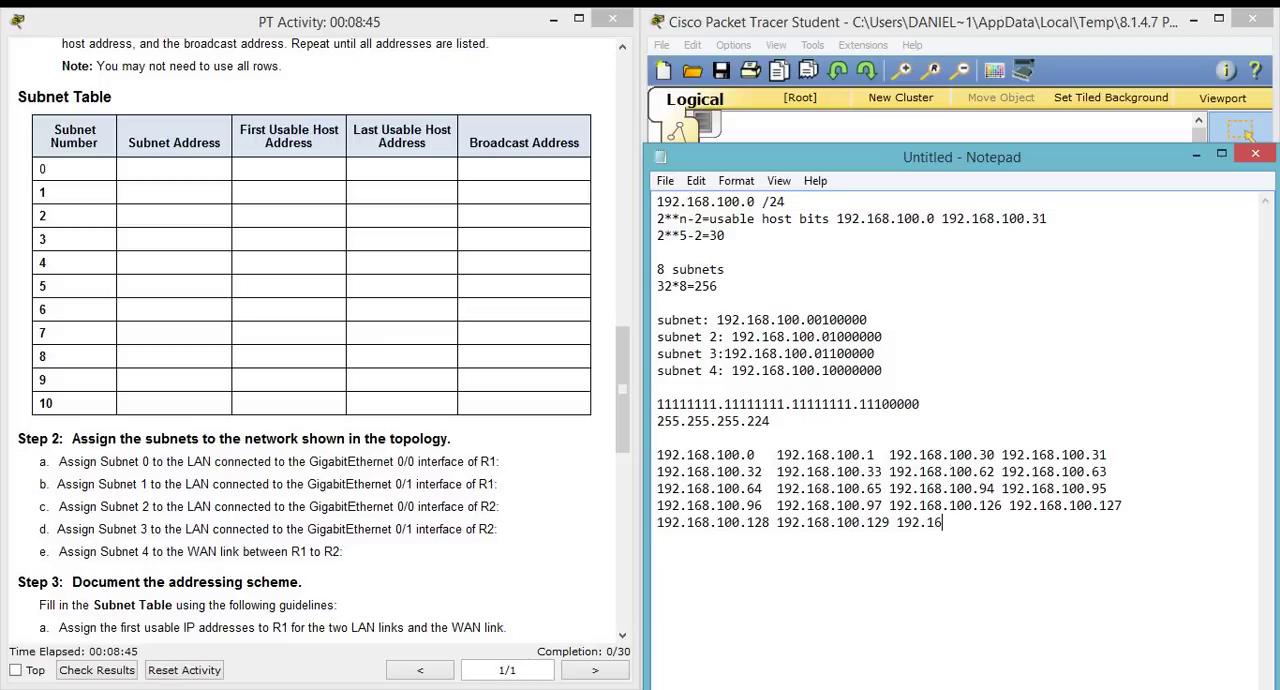
type("8.100.")
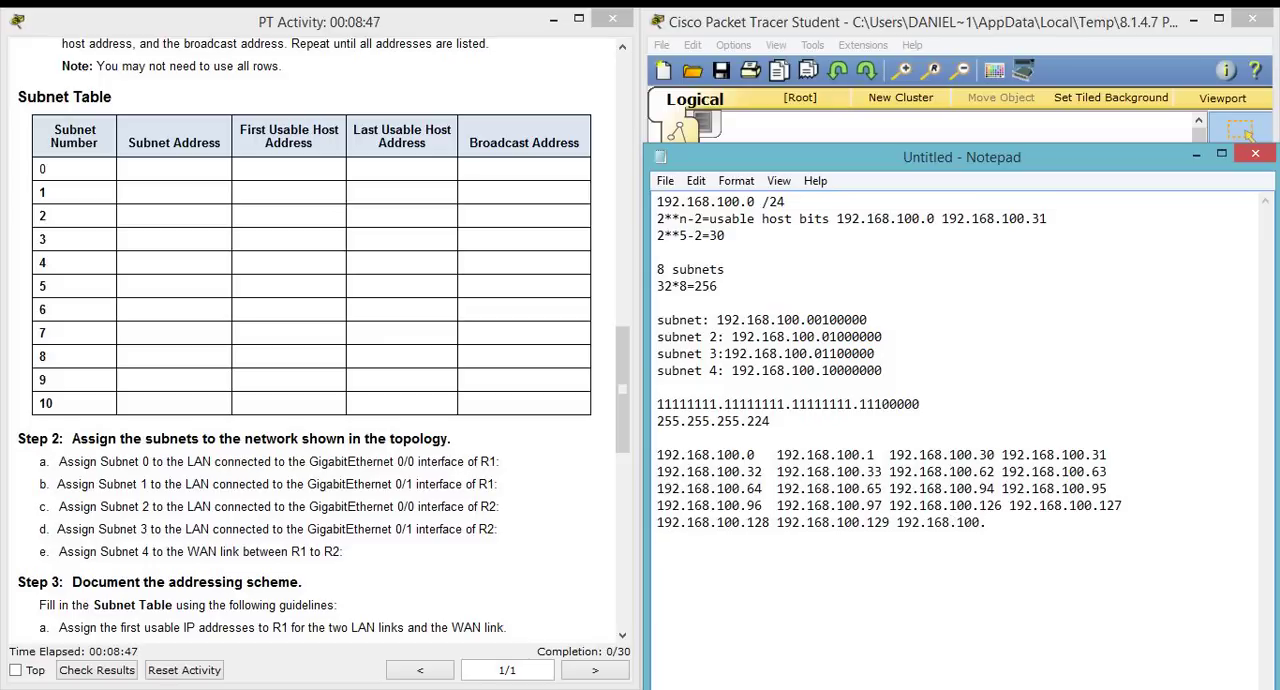
- Finish the .128 row with .148 and .149 and note 128+32=150
type("1")
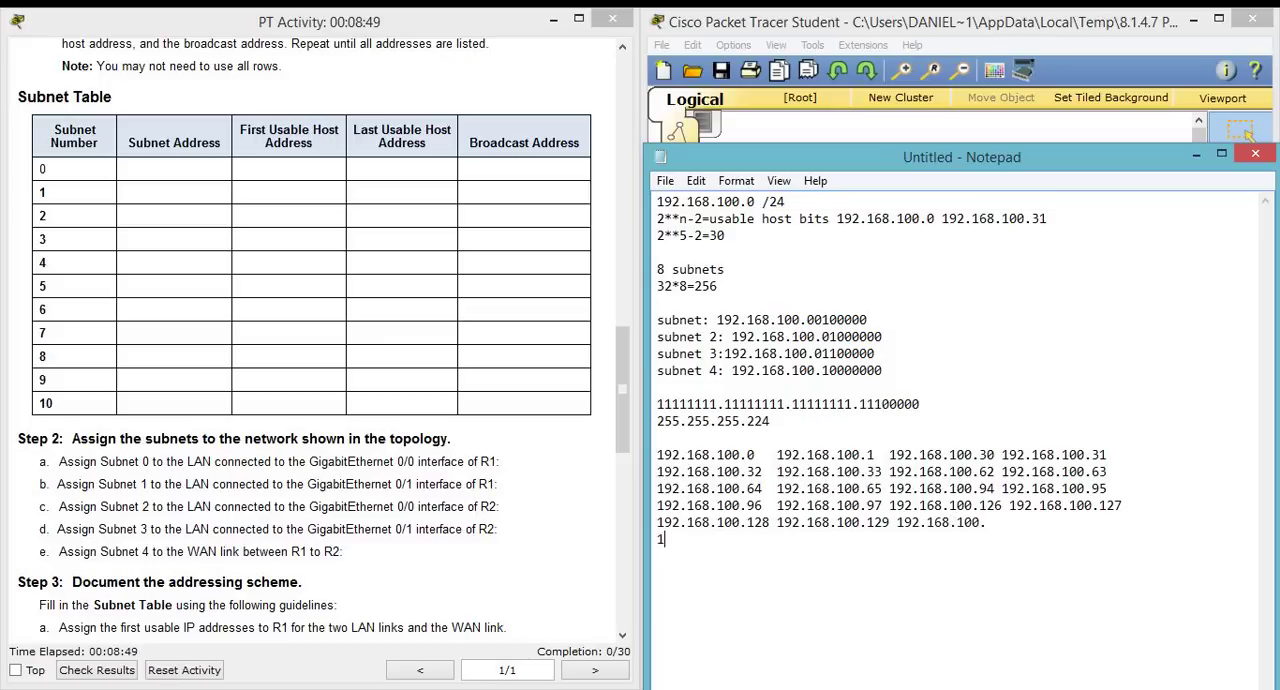
type("28+")
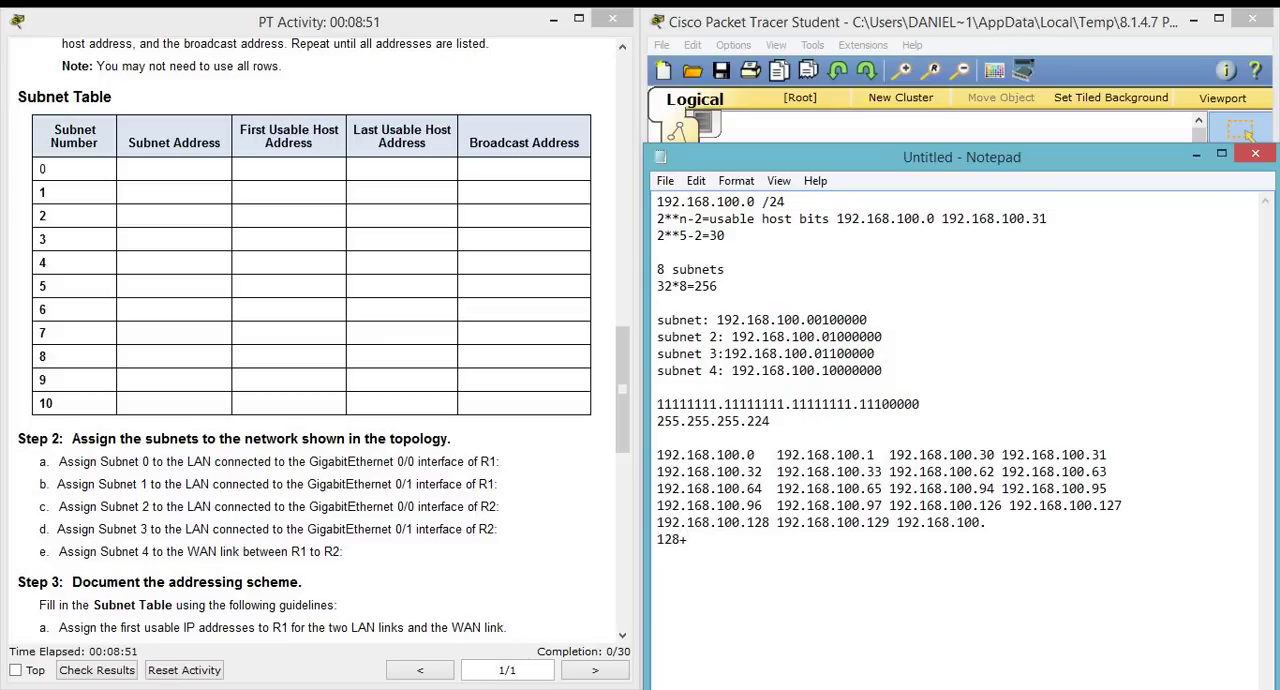
type("32=")
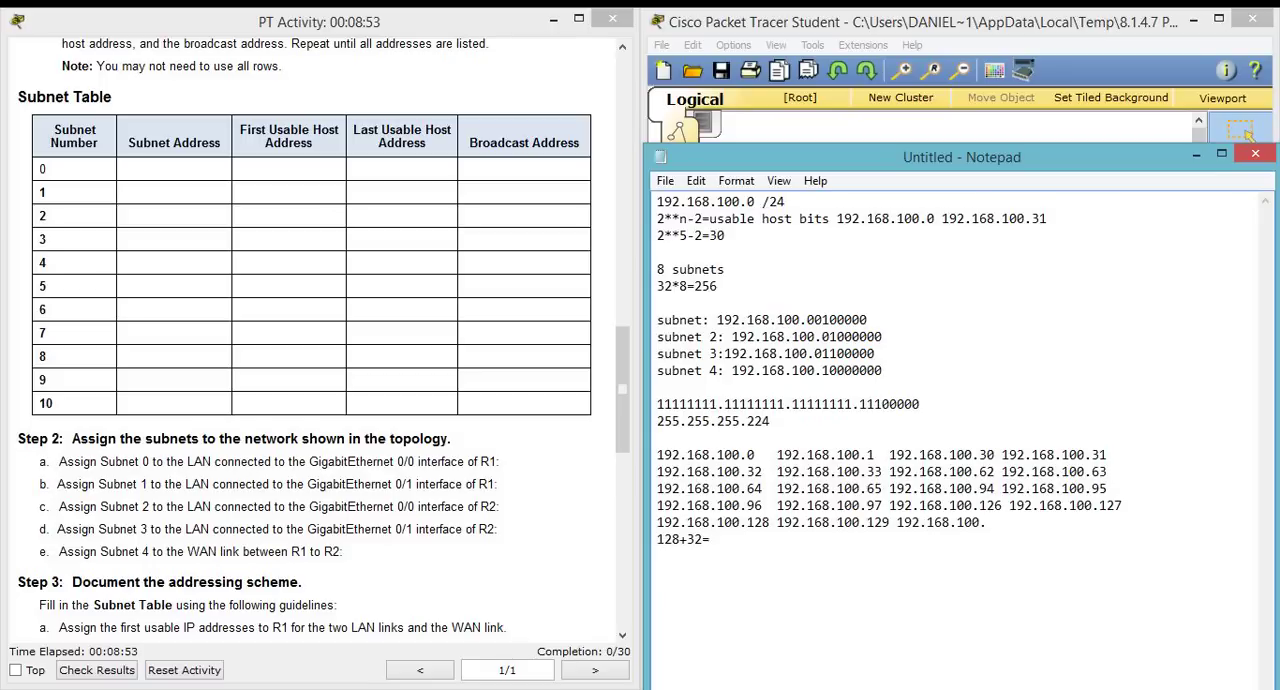
type("150")
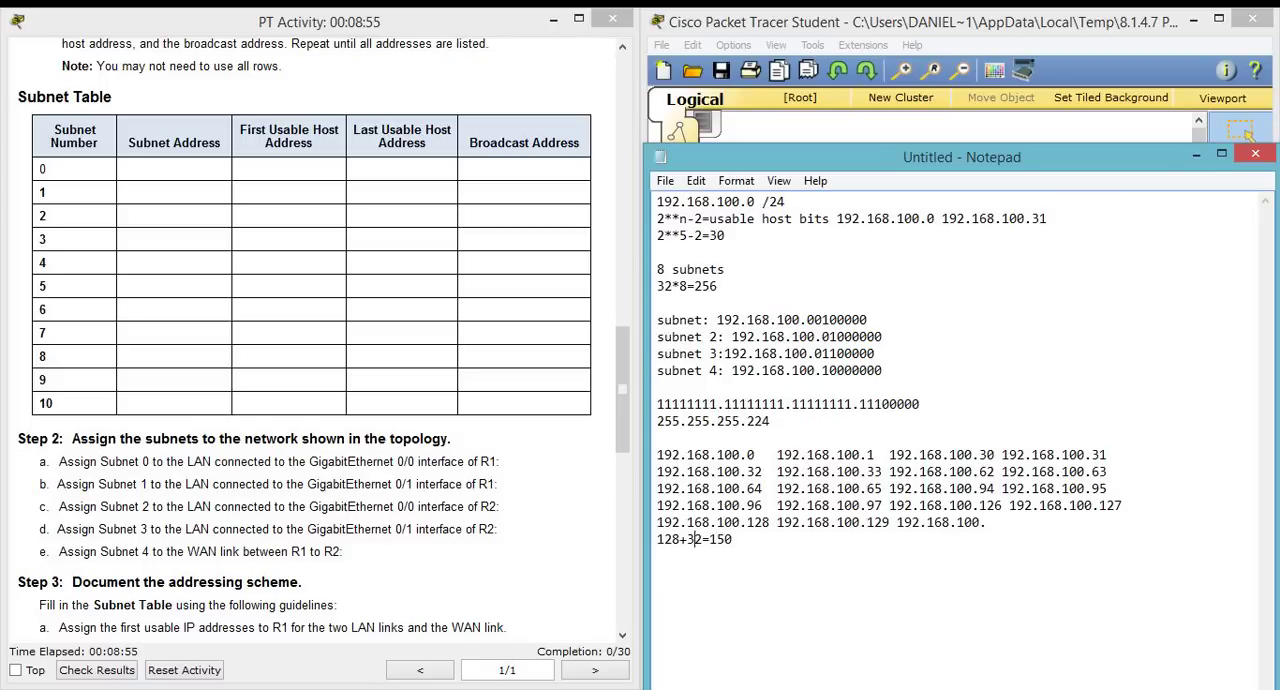
type("148 192.168.100.14")
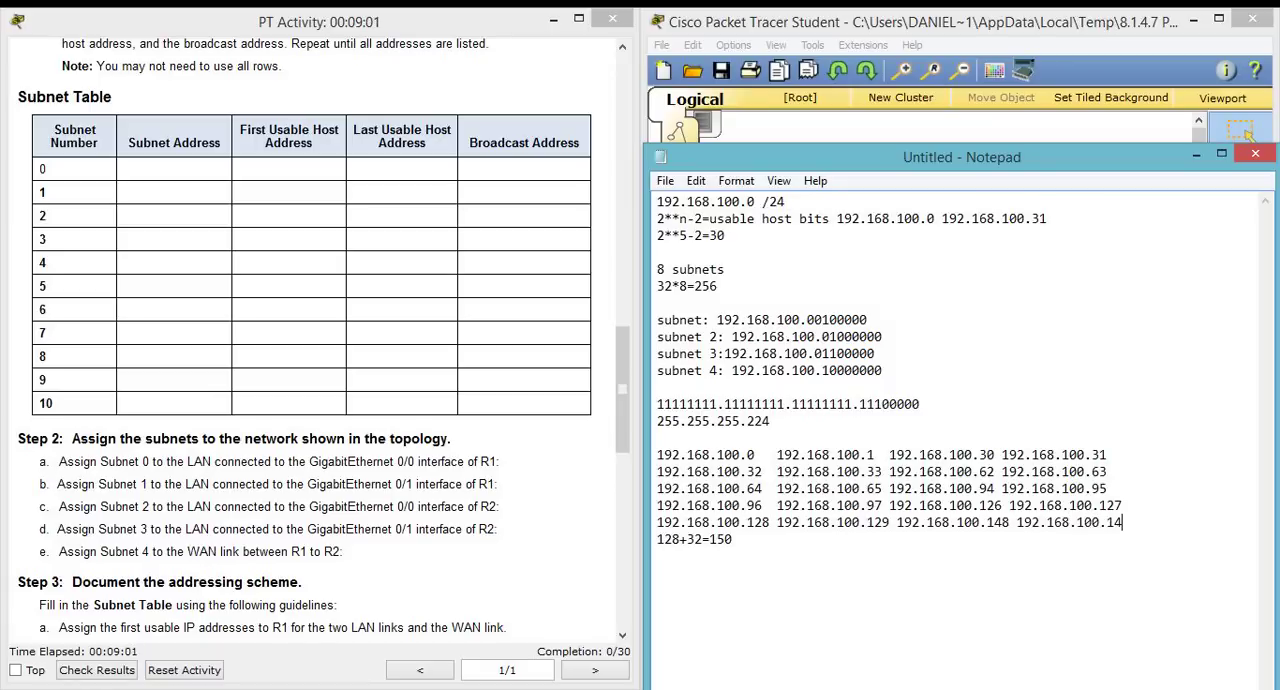
type("9")
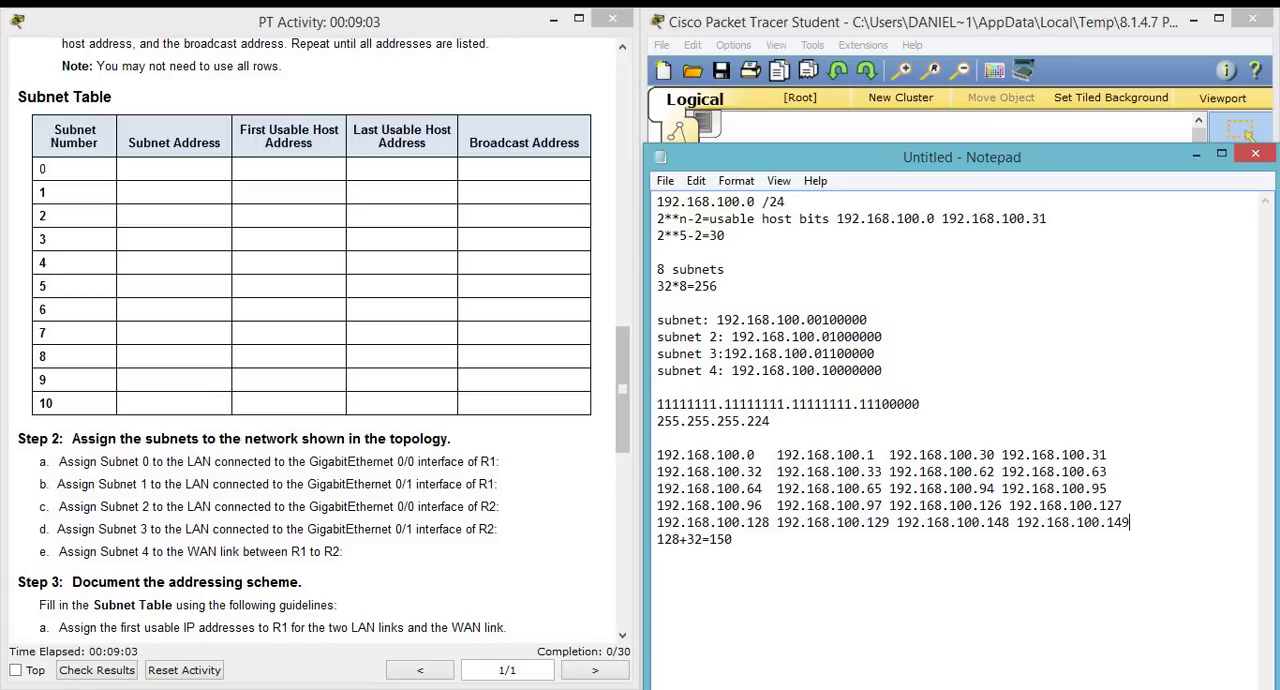
- Read down the activity instructions, then bring up router R1's device window
scroll("down", 3)
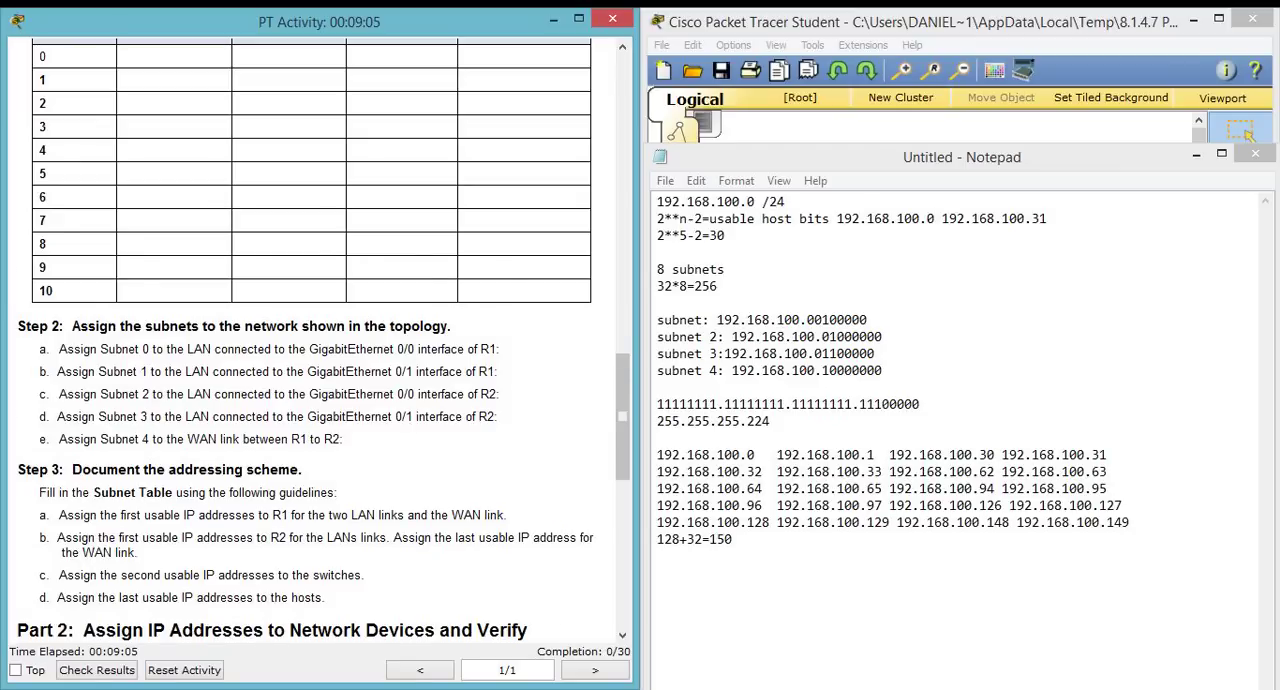
scroll("down", 3)
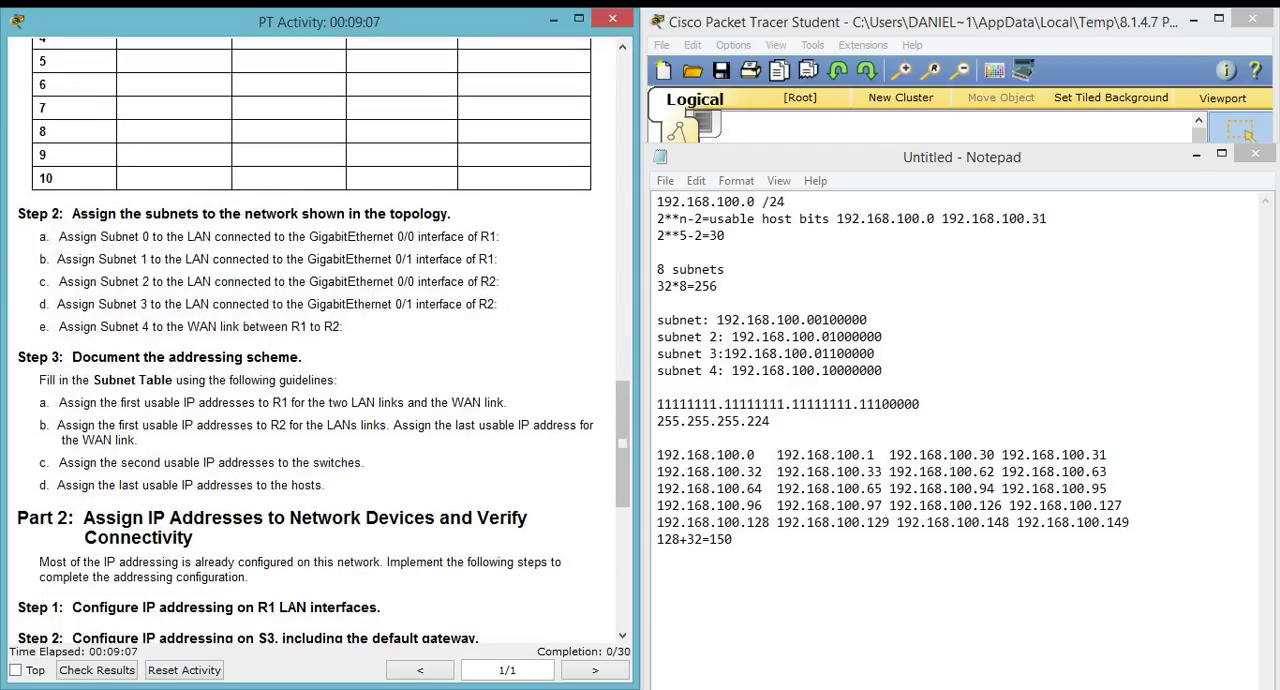
scroll("down", 3)
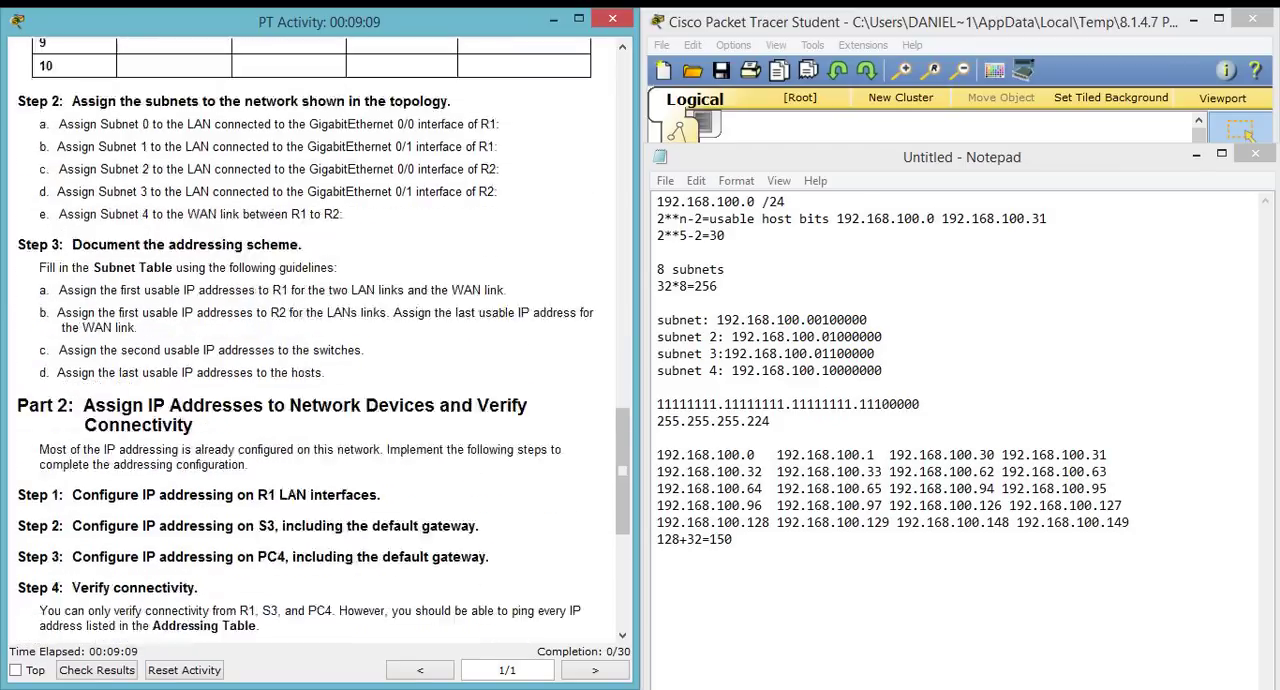
scroll("down", 3)
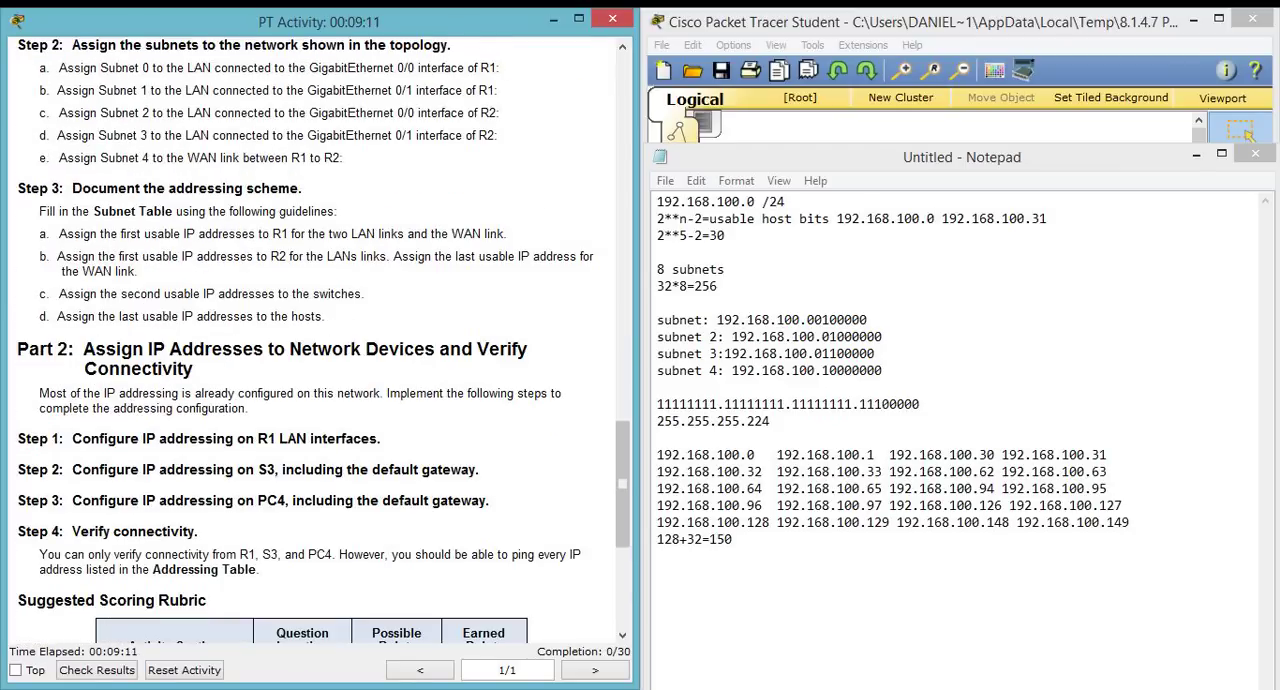
scroll("up", 3)
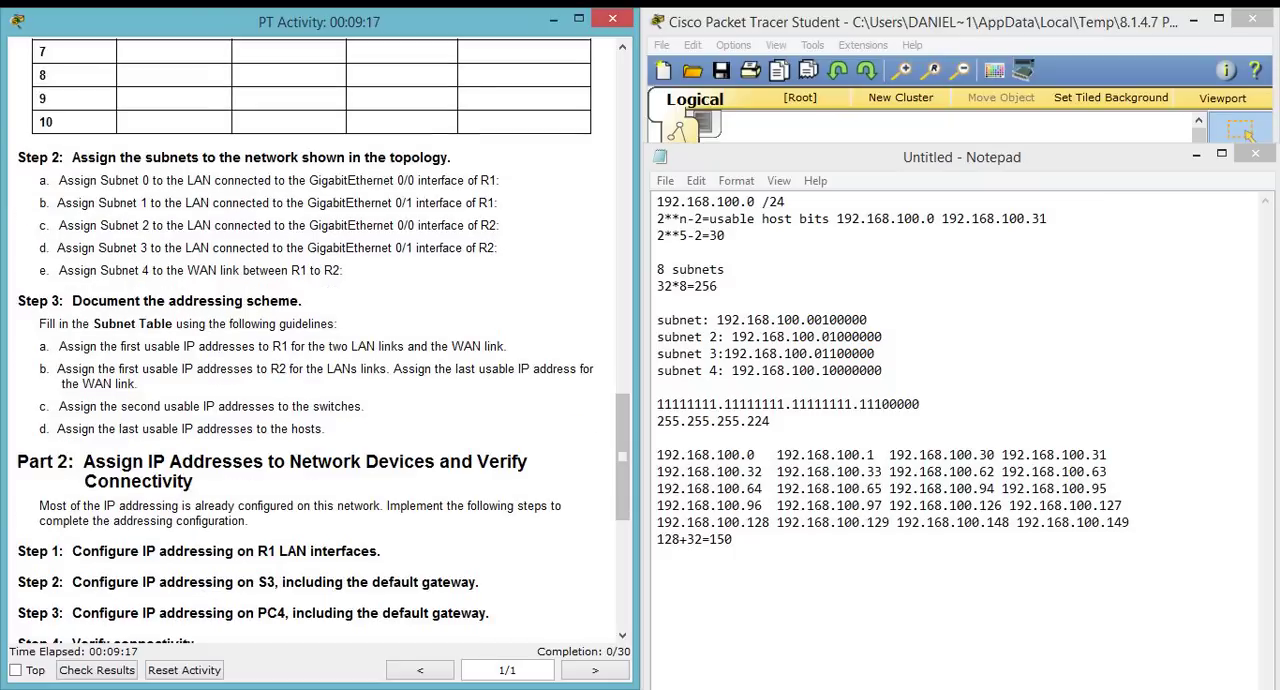
left_click(1254, 157)
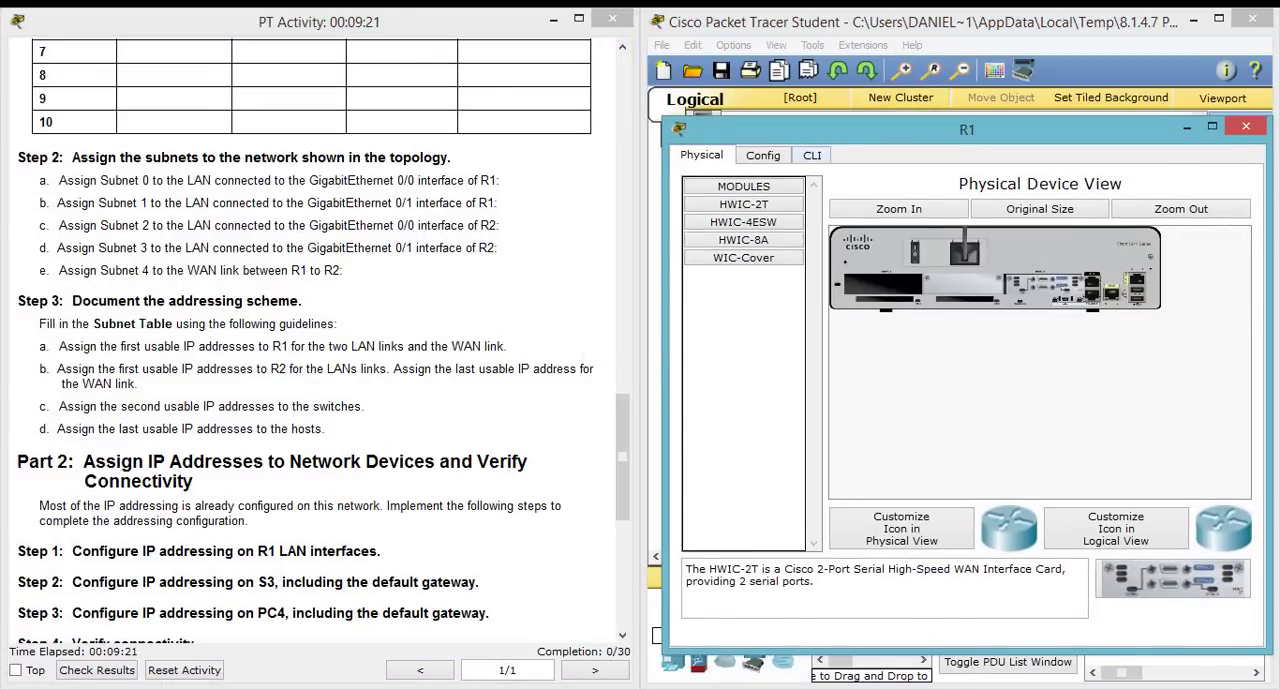
- In R1's CLI, address G0/0 as 192.168.100.1 255.255.255.224 and enable it
left_click(811, 155)
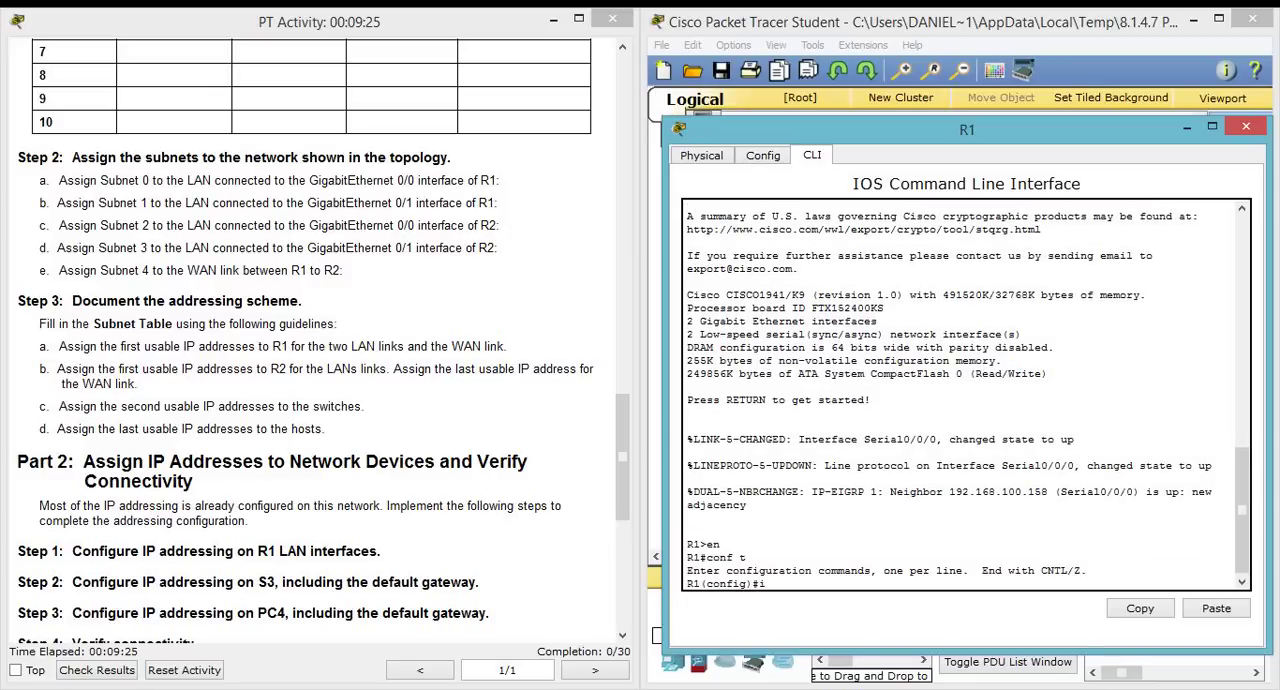
type("int g0/0")
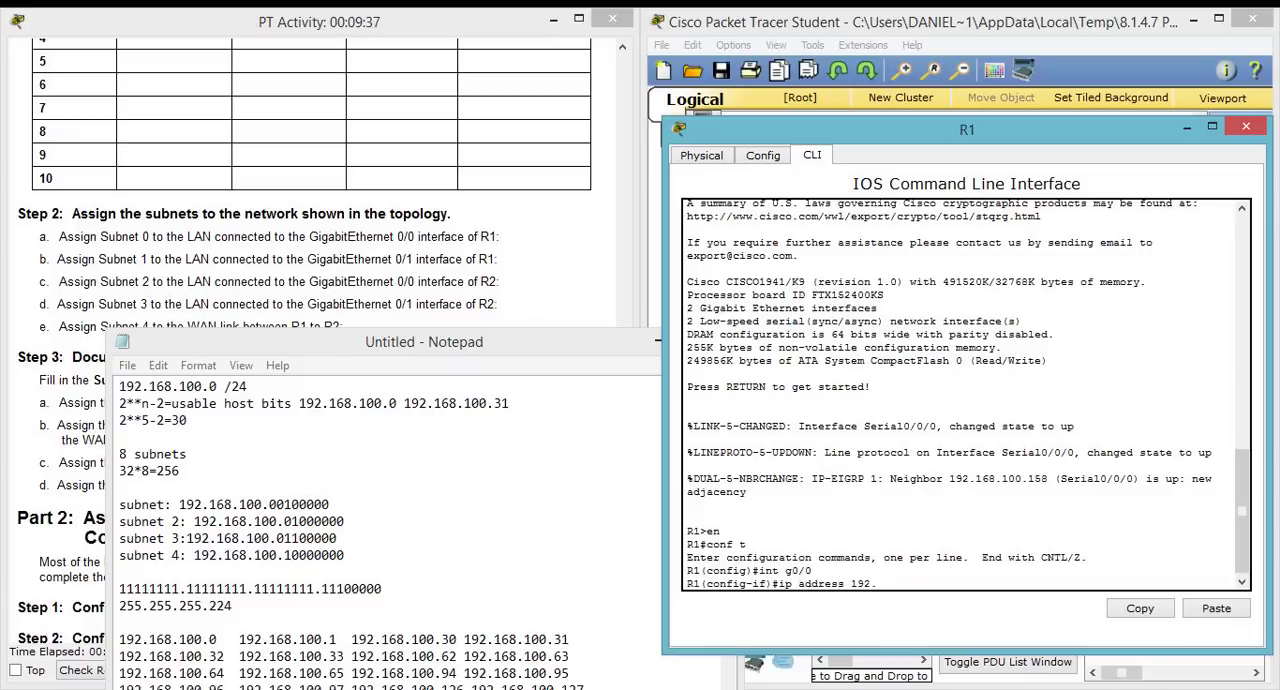
type("168.100.")
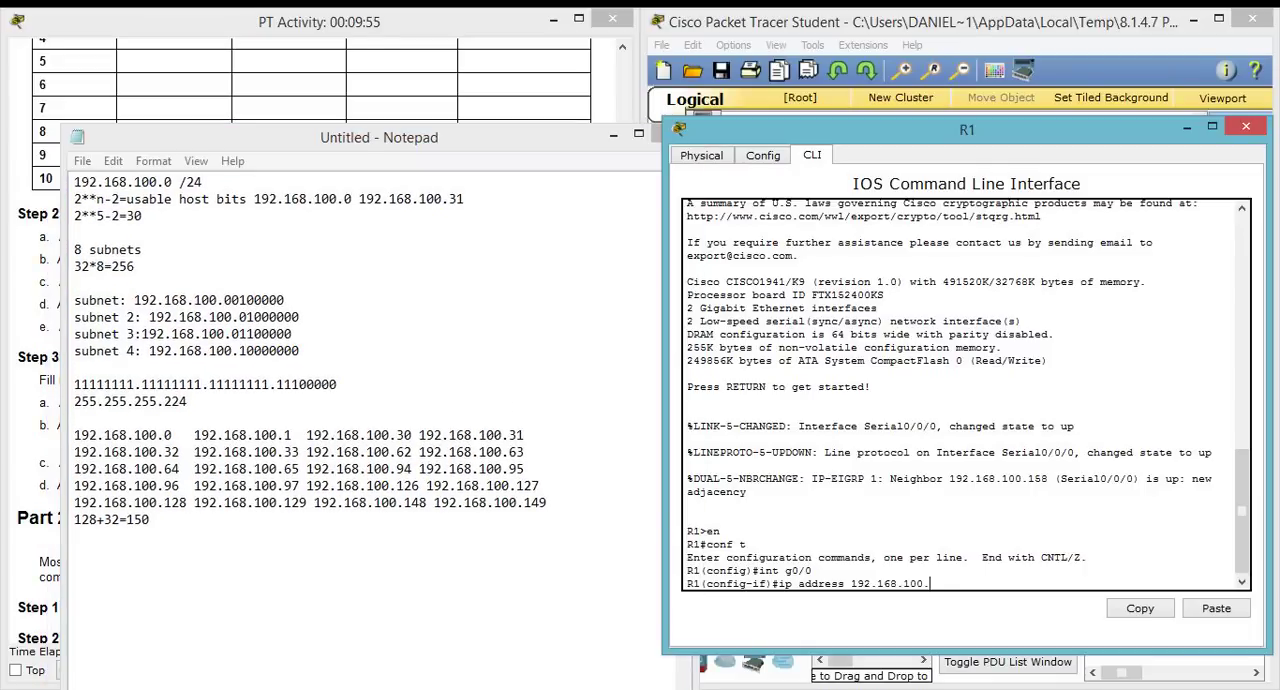
type("1 192.")
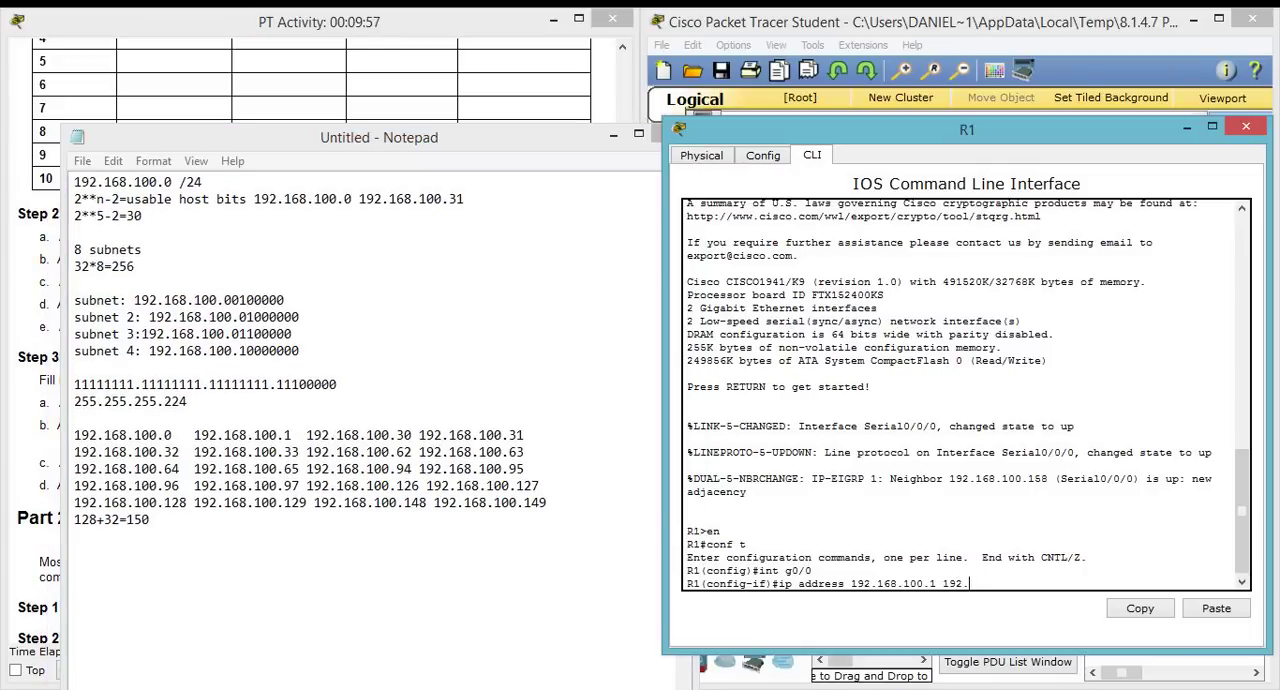
type("255")
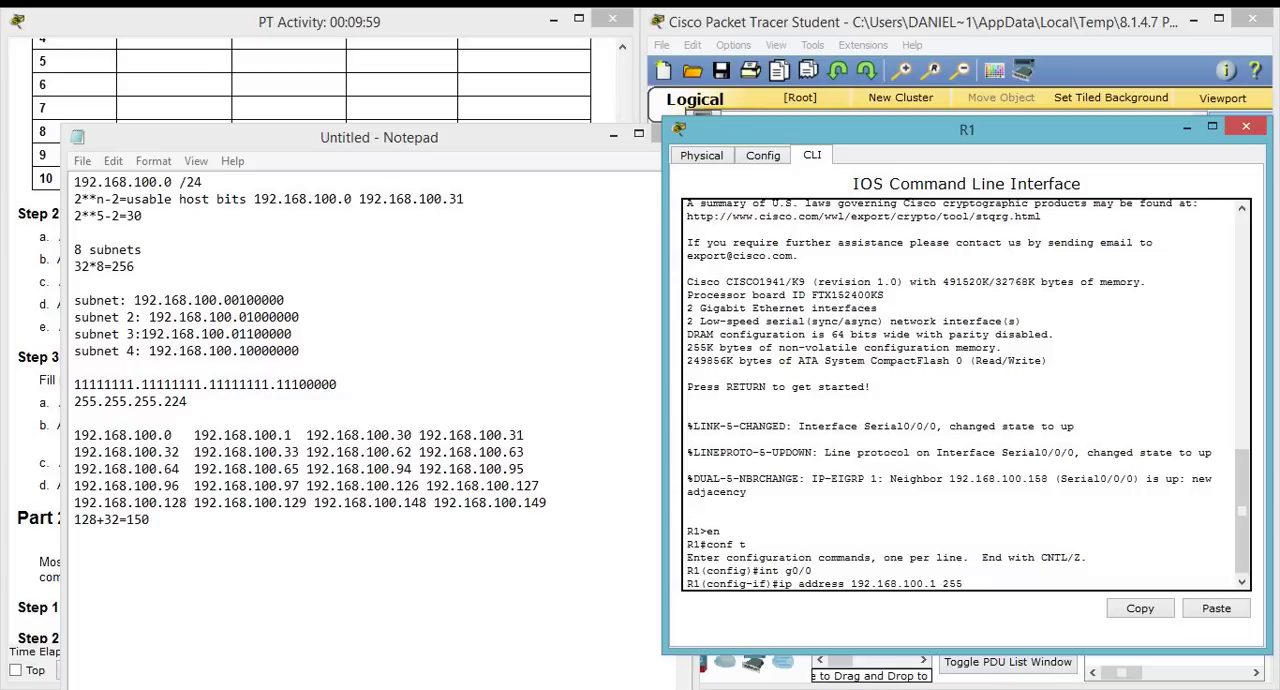
type("255.255.224")
type("int g0/1")
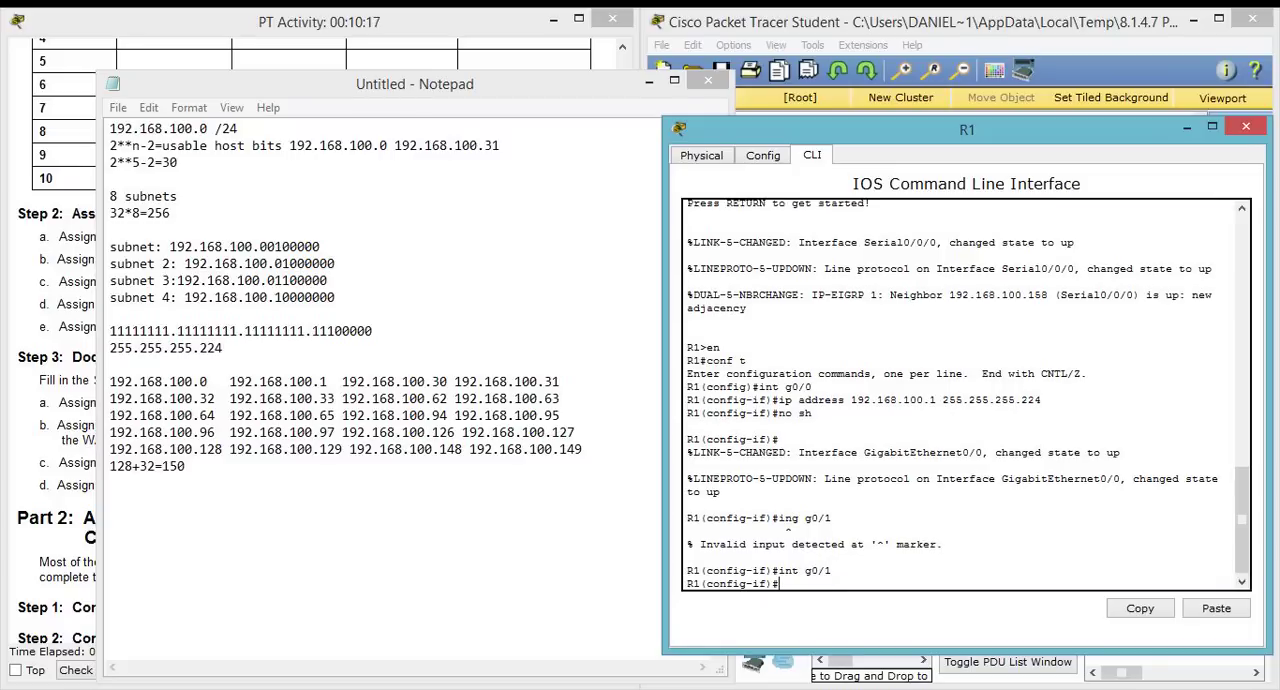
- Assign R1's G0/1 192.168.100.33 255.255.255.224 and bring it up
type("ip address 192.168.1")
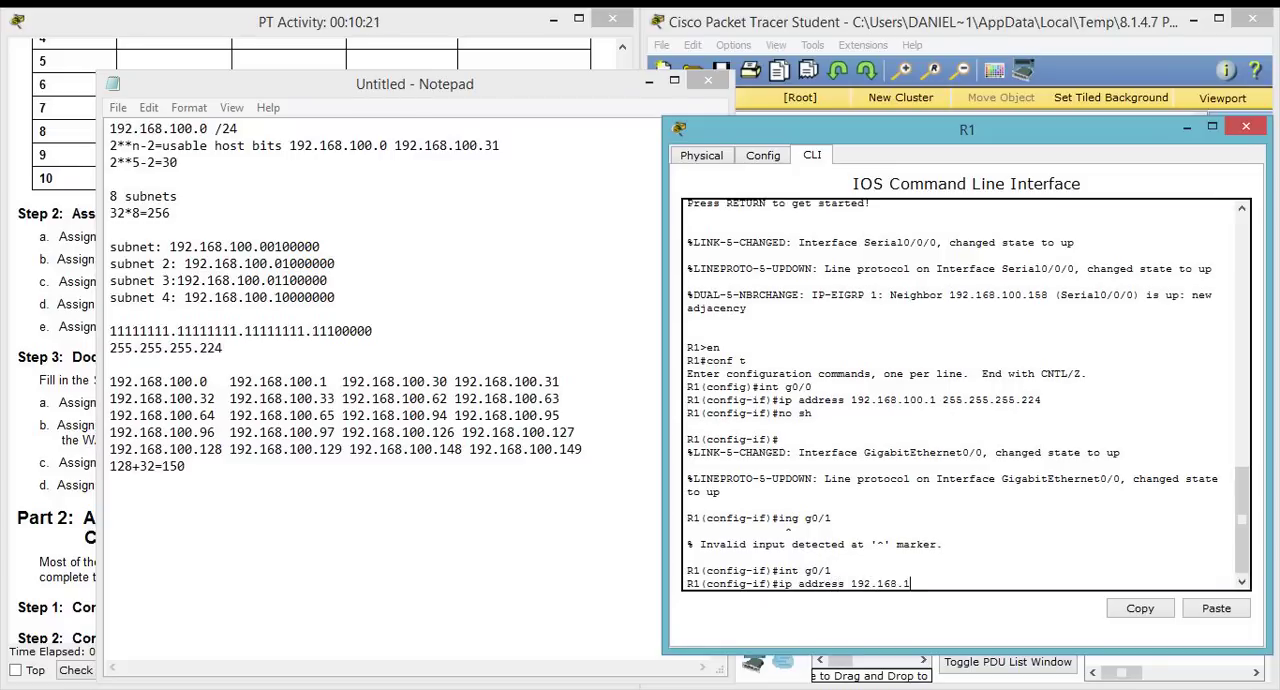
type("00.33")
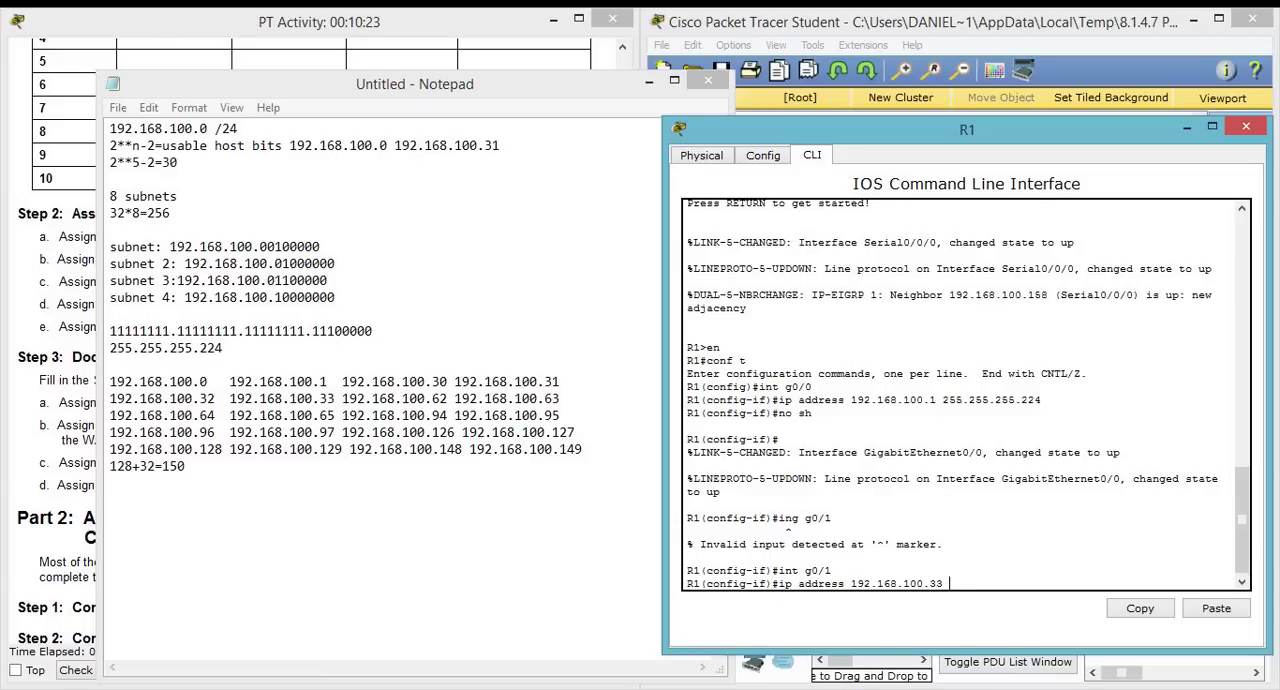
type("255.255.255.224")
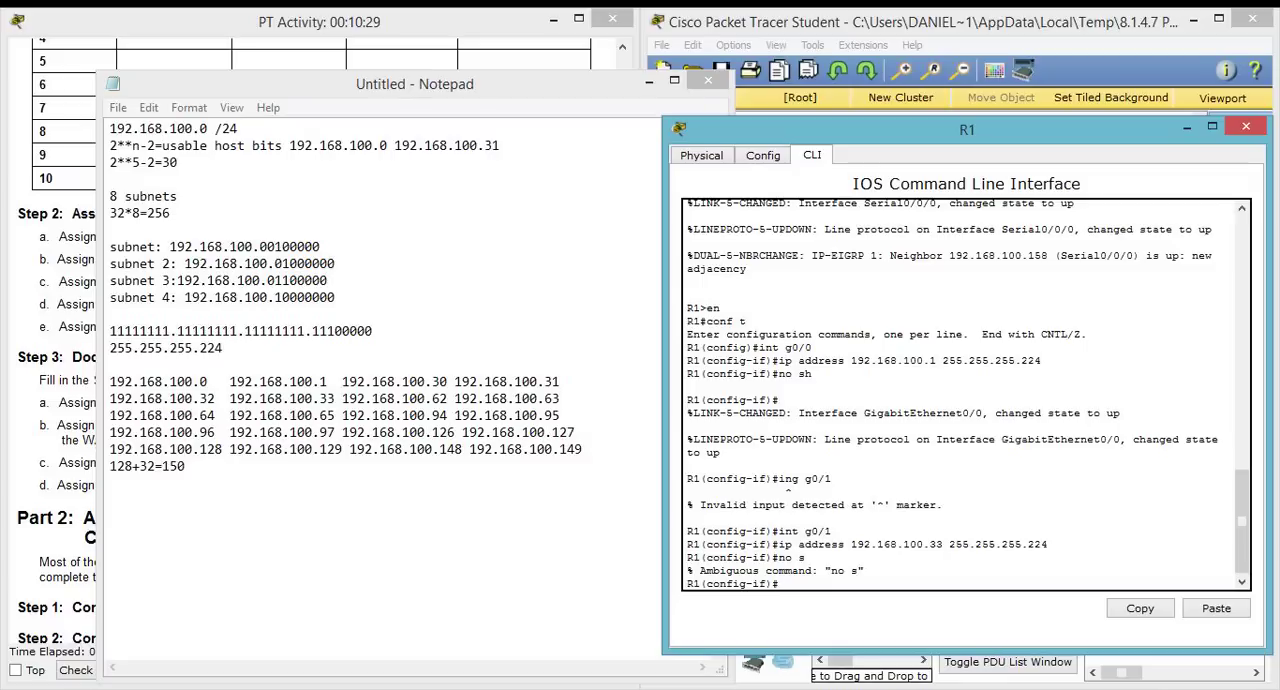
type("no s")
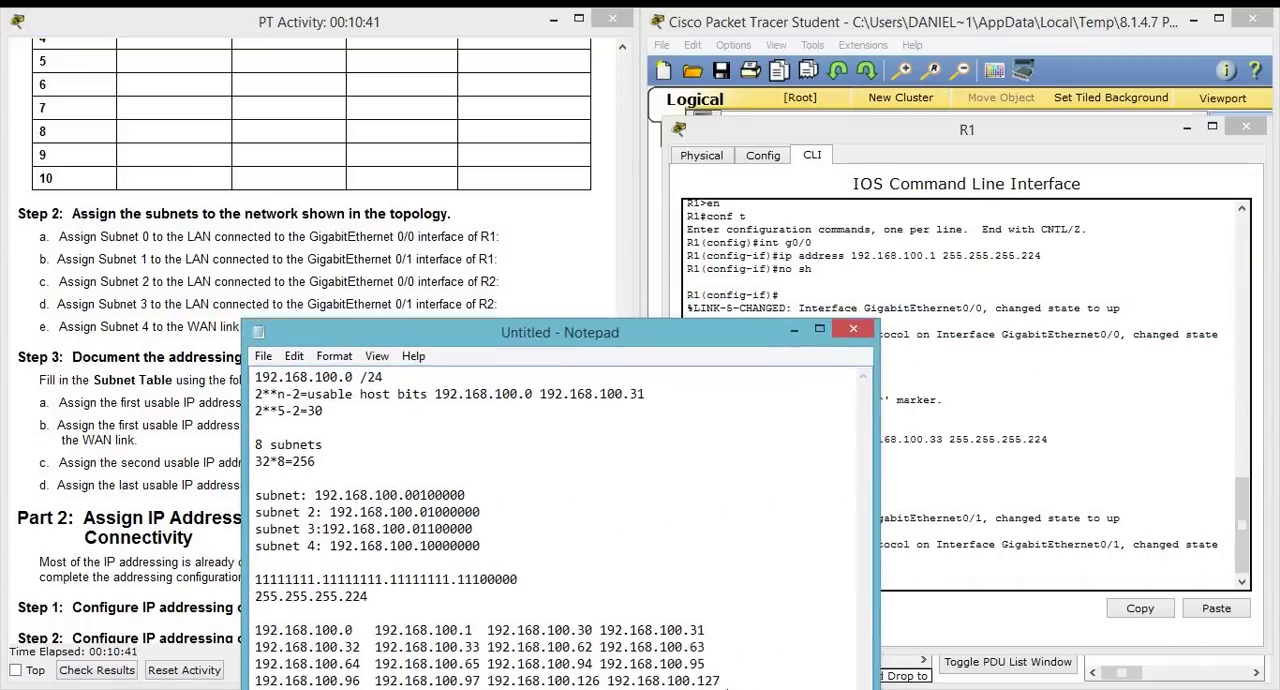
left_click(853, 330)
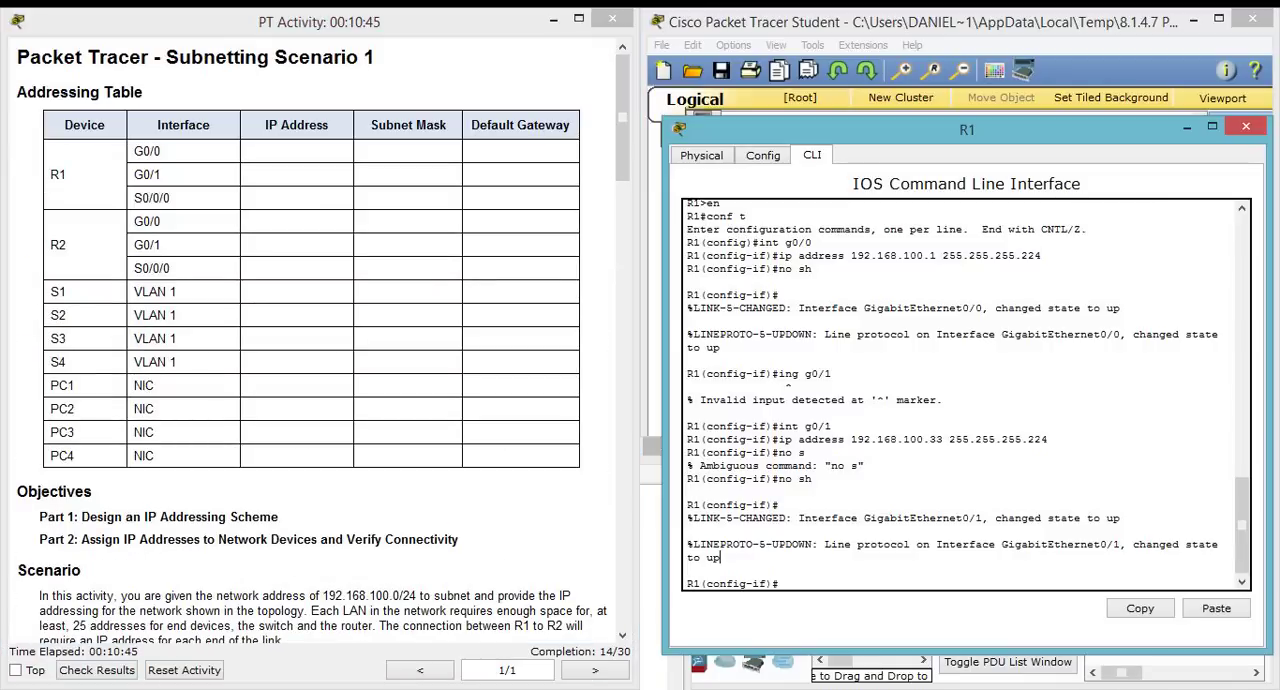
type("int s0/0/0")
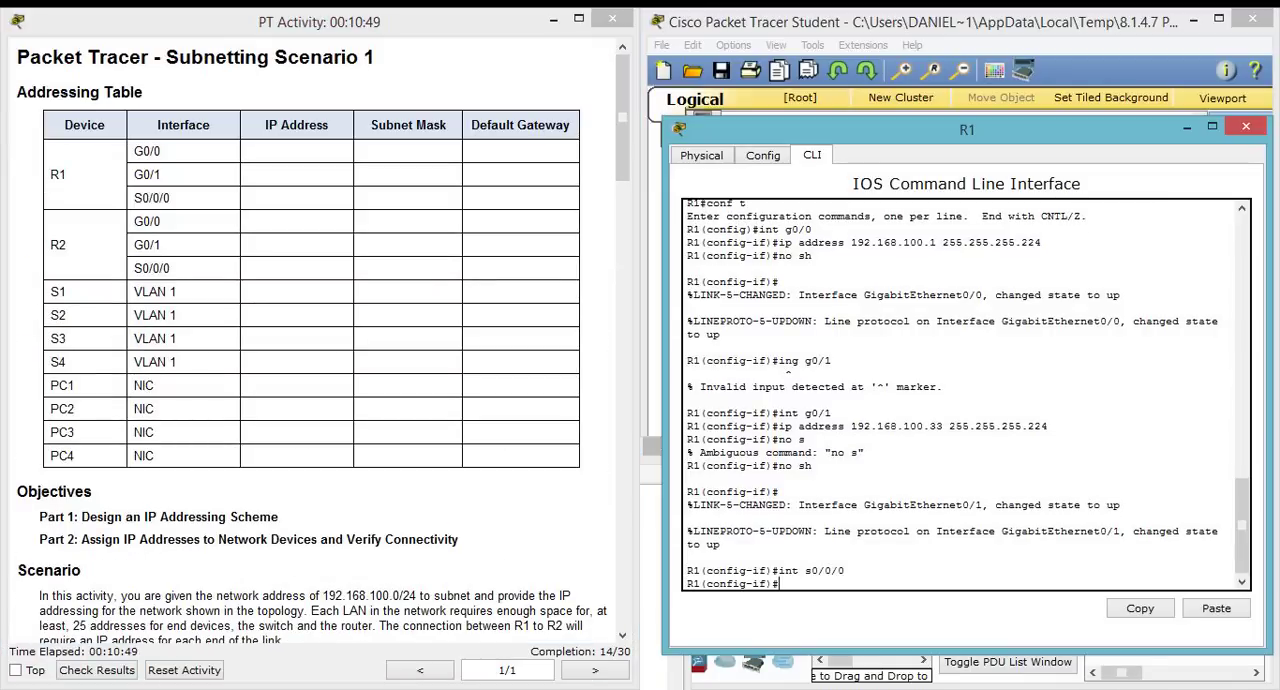
- Address Serial0/0/0 as 192.168.100.129 255.255.255.224, with Notepad moved aside for reference
type("ip address 192.168.100.")
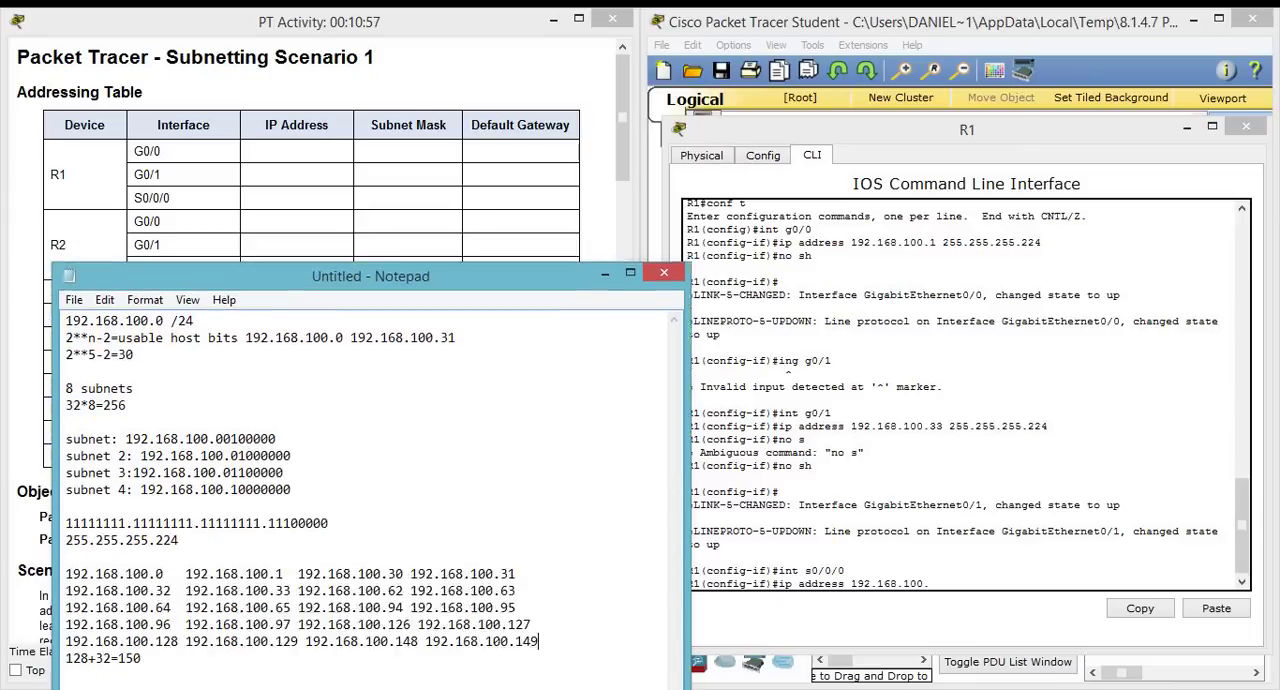
left_click_drag(370, 276, 384, 91)
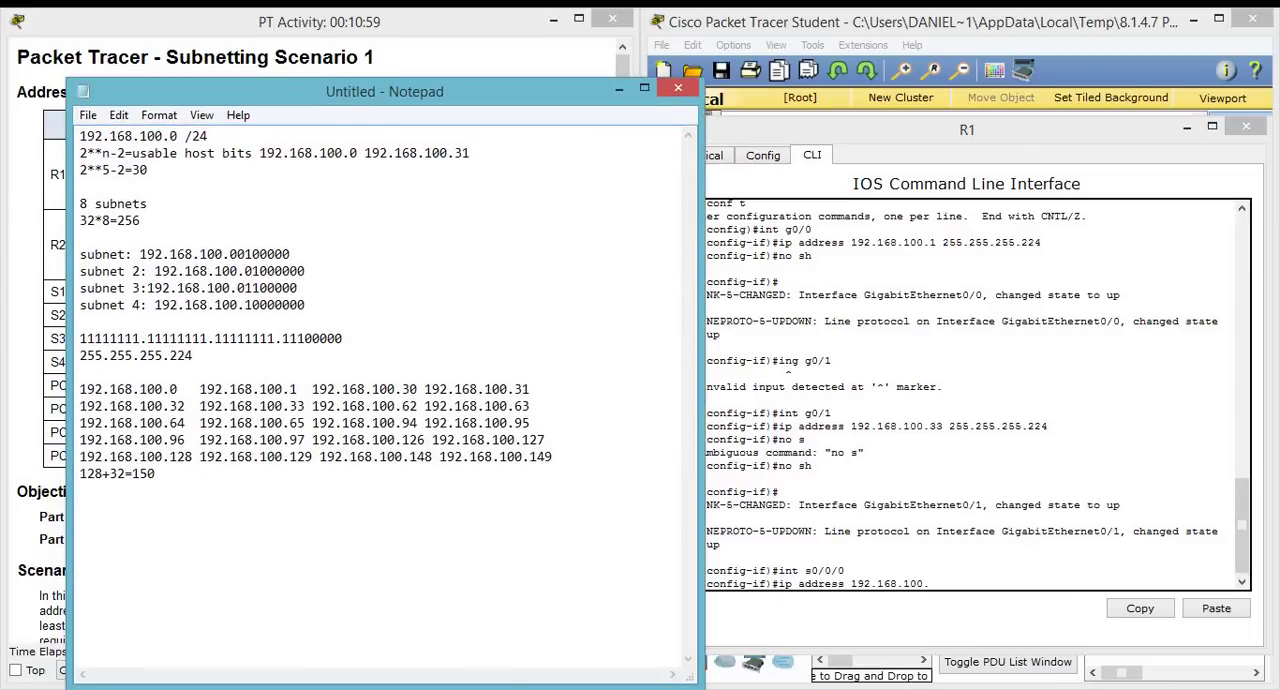
type("12")
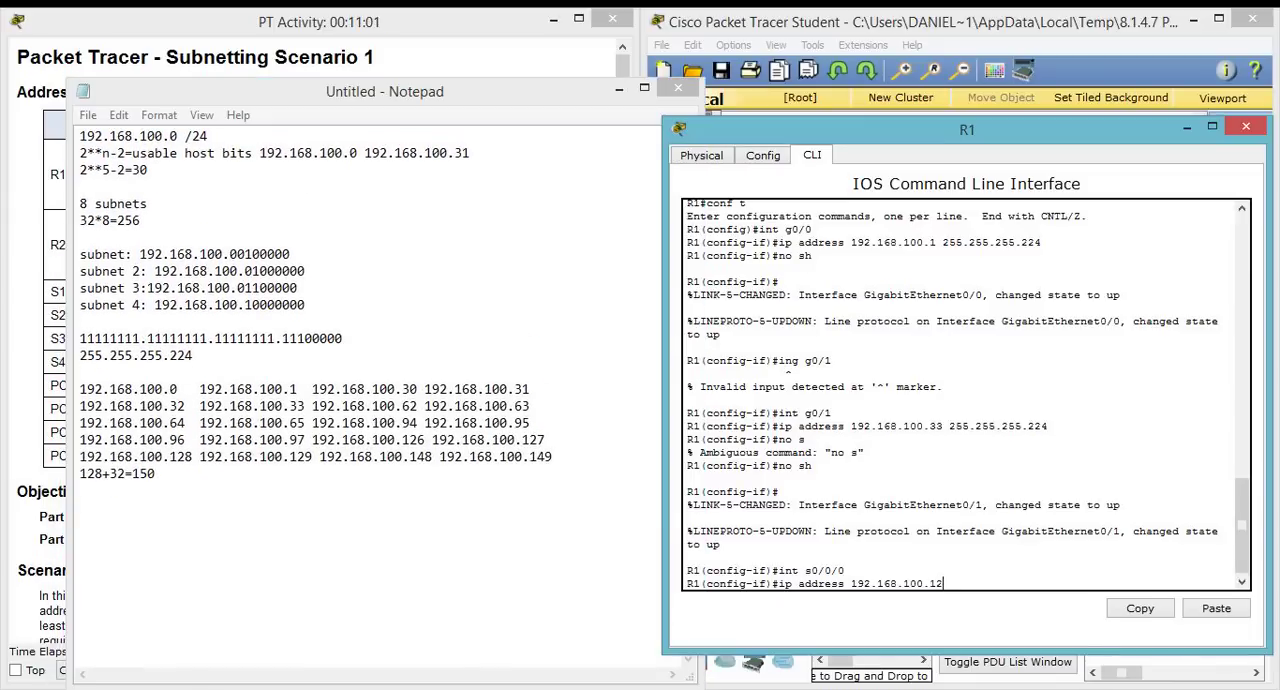
type("9")
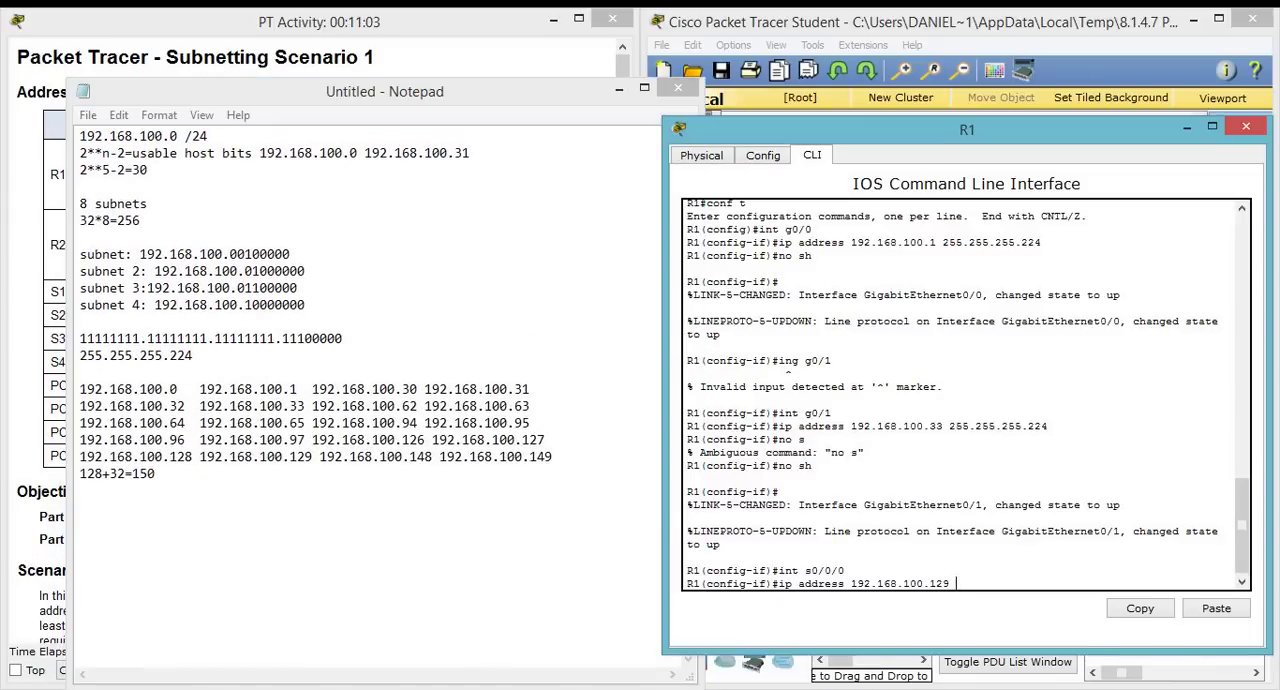
type("255.255.2")
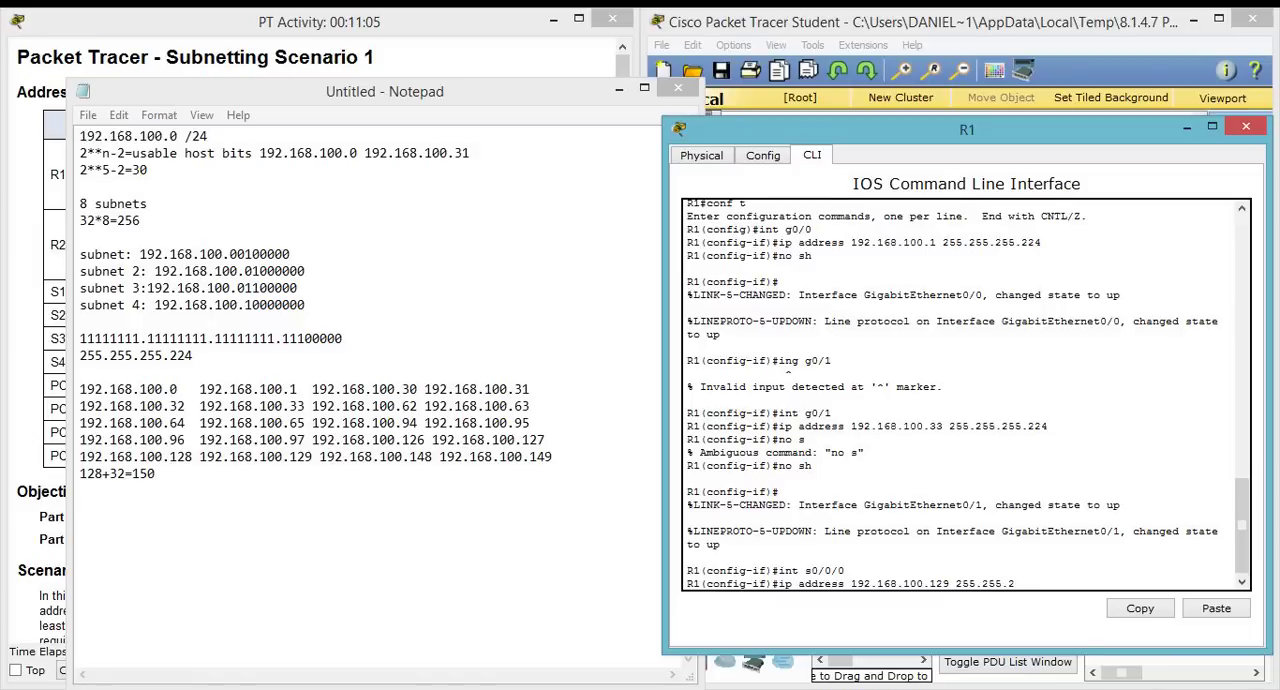
type("255.224")
type("no sh")
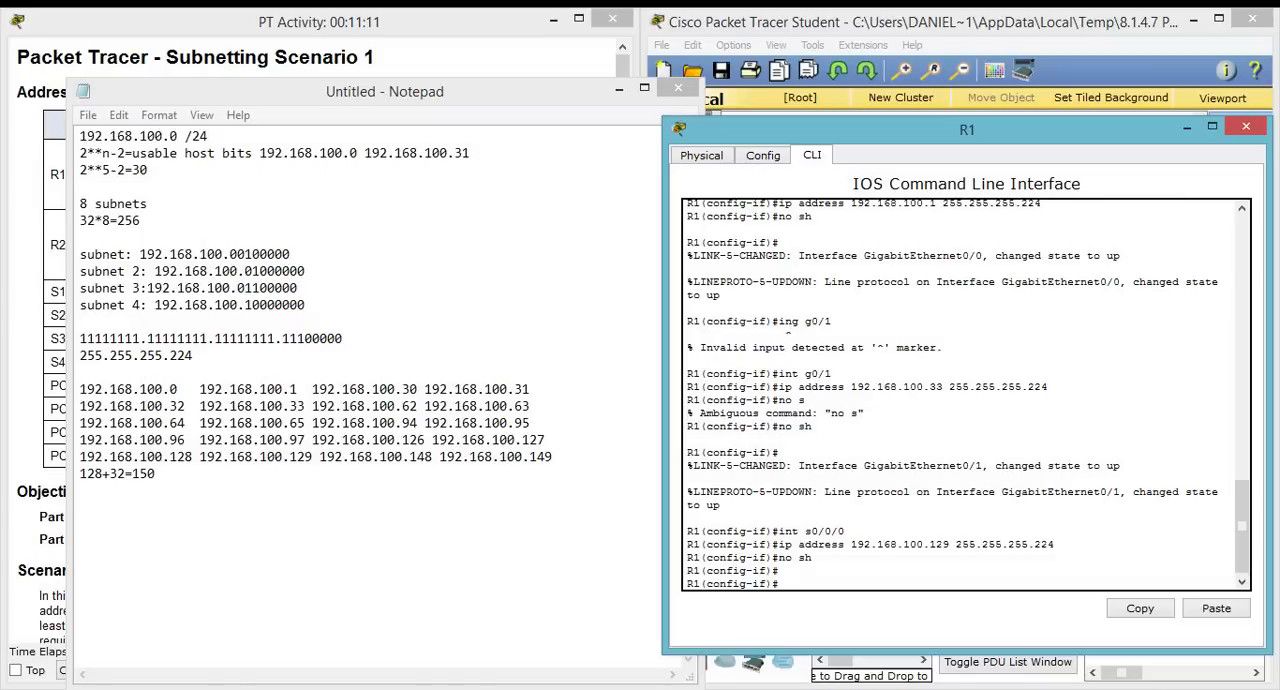
left_click(385, 91)
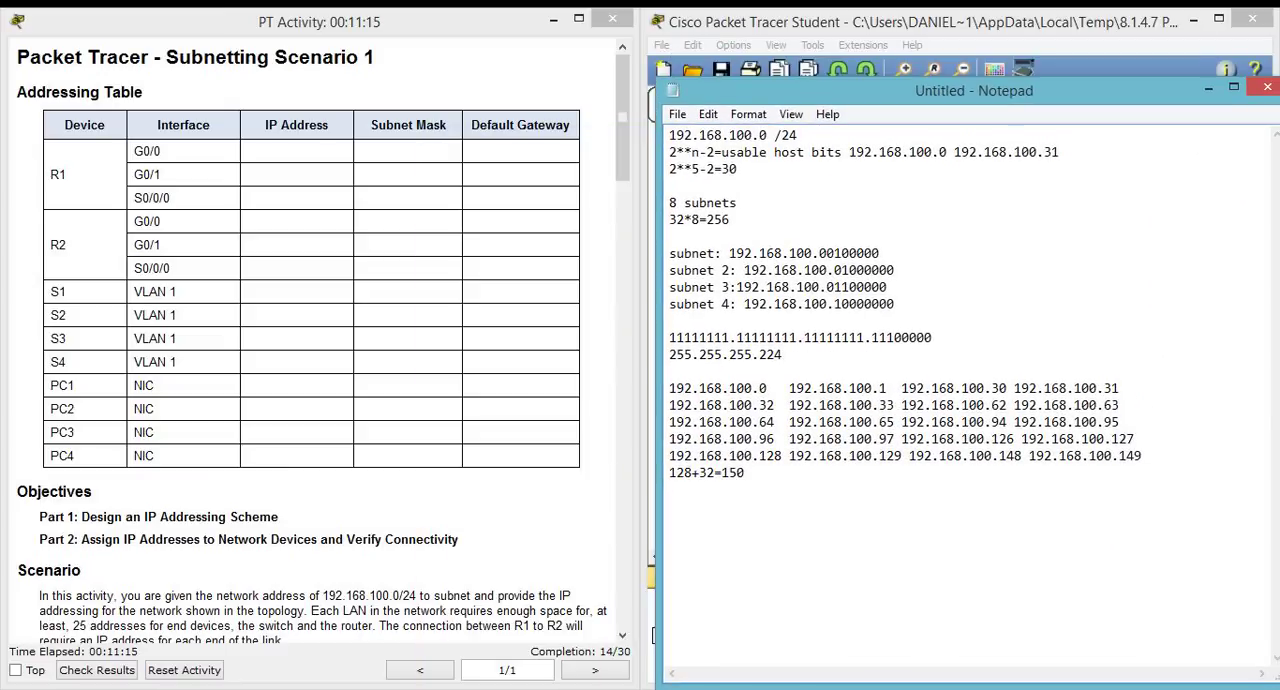
- Close R1's window and review the Part 2 addressing guidelines in the instructions
scroll("down", 3)
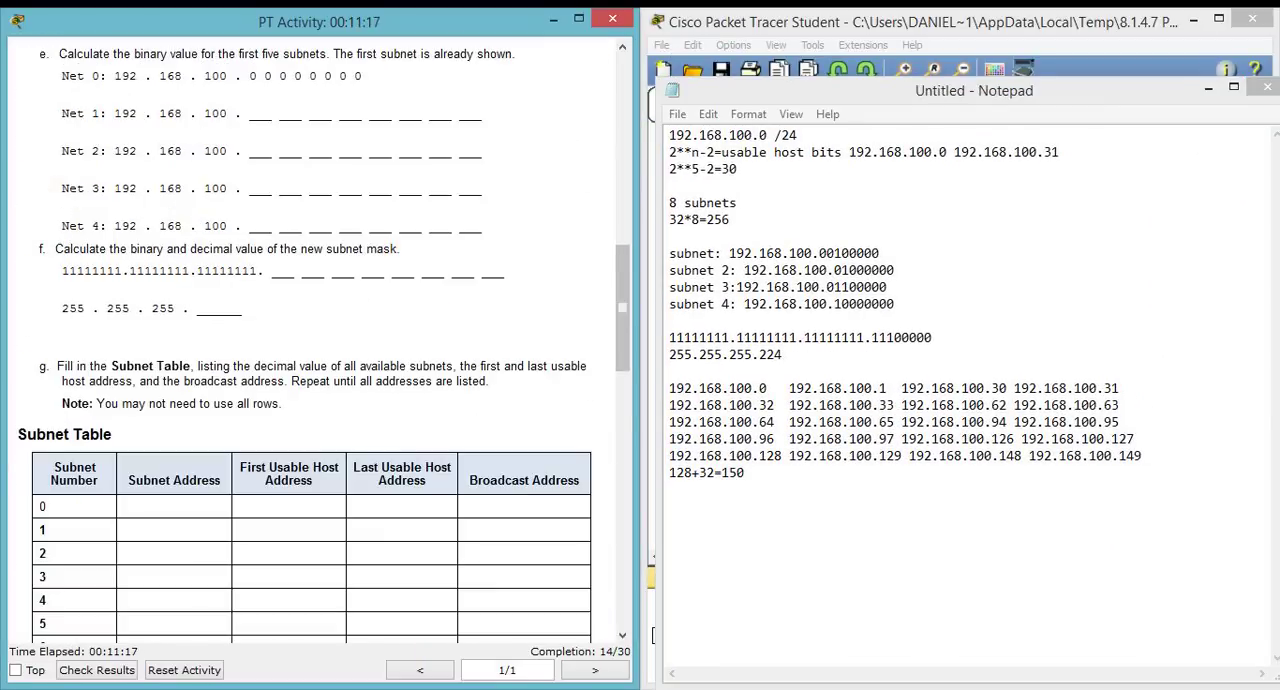
scroll("down", 3)
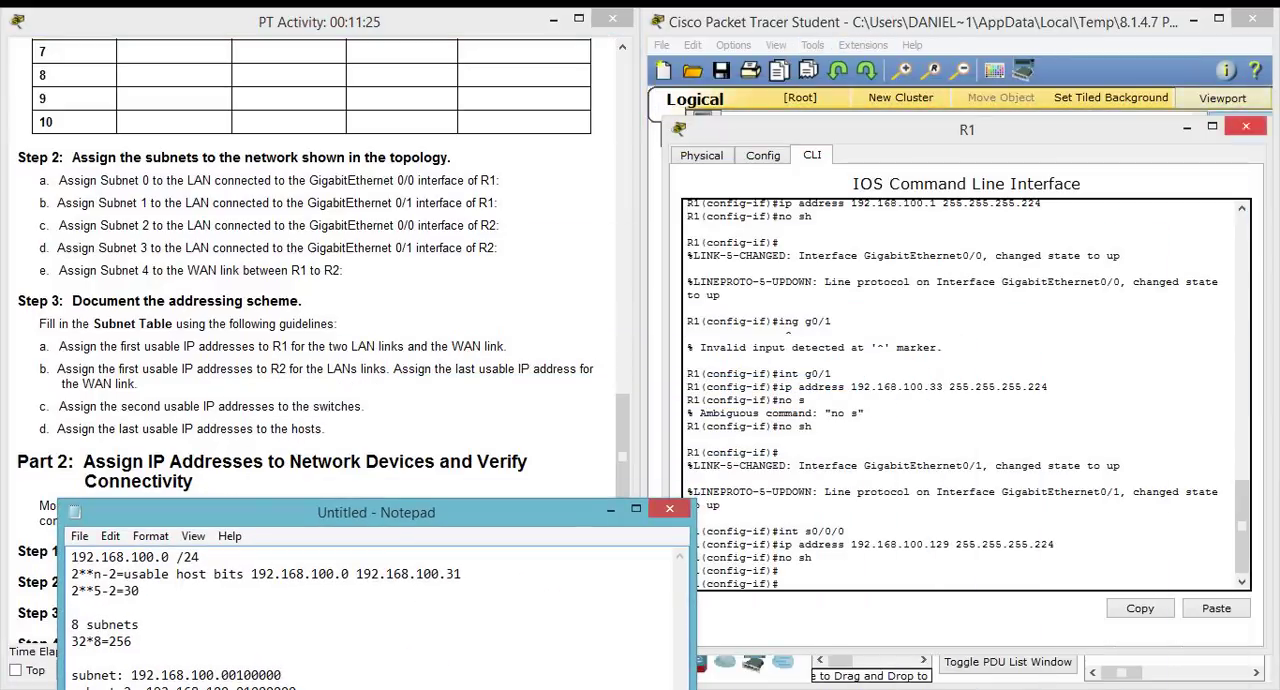
left_click(1245, 125)
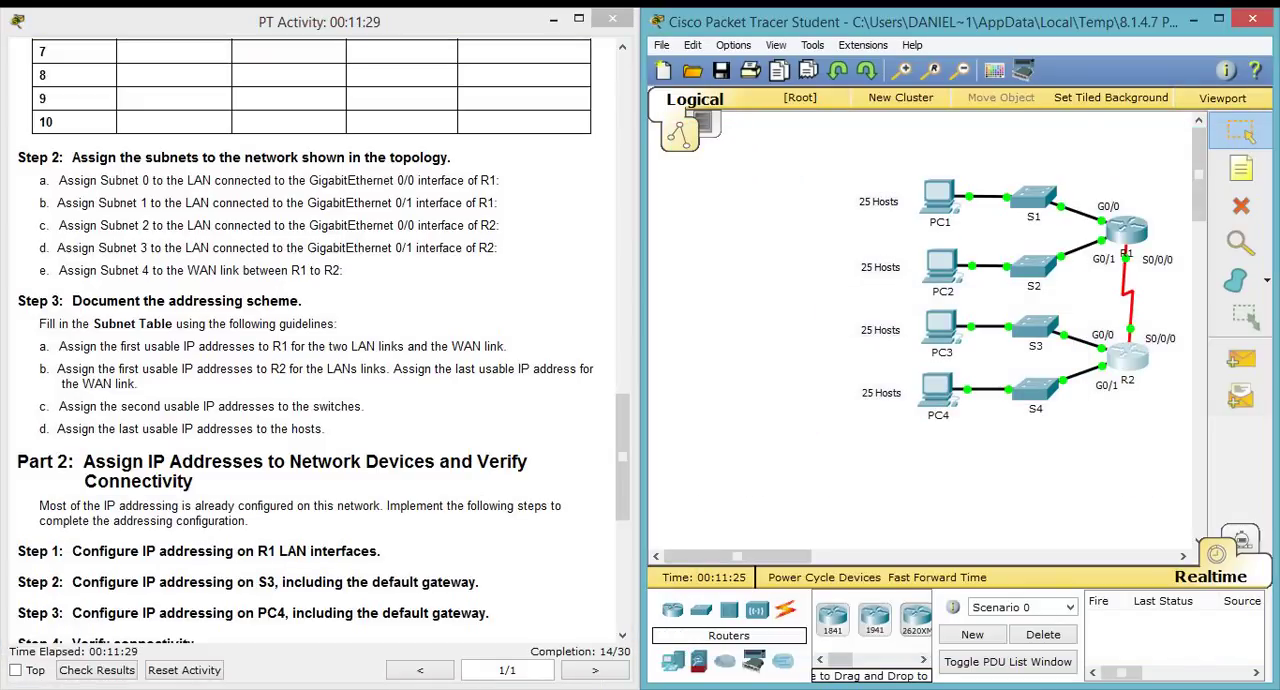
left_click_drag(60, 225, 325, 428)
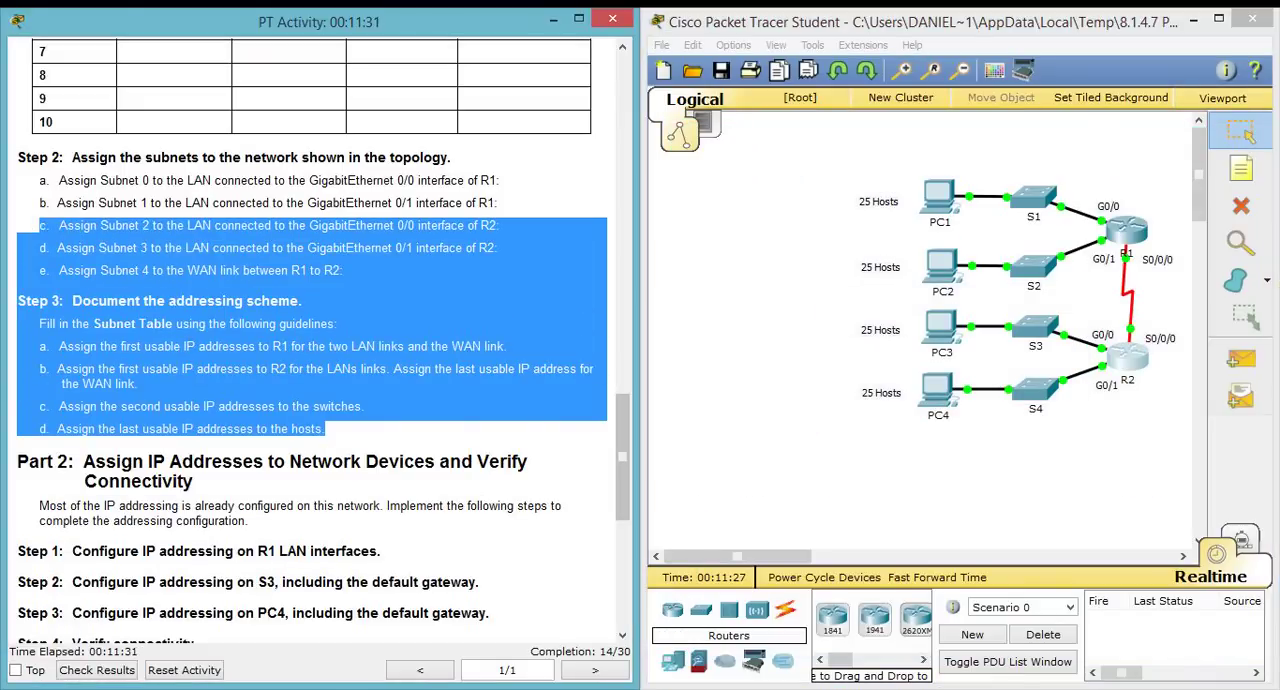
scroll("down", 3)
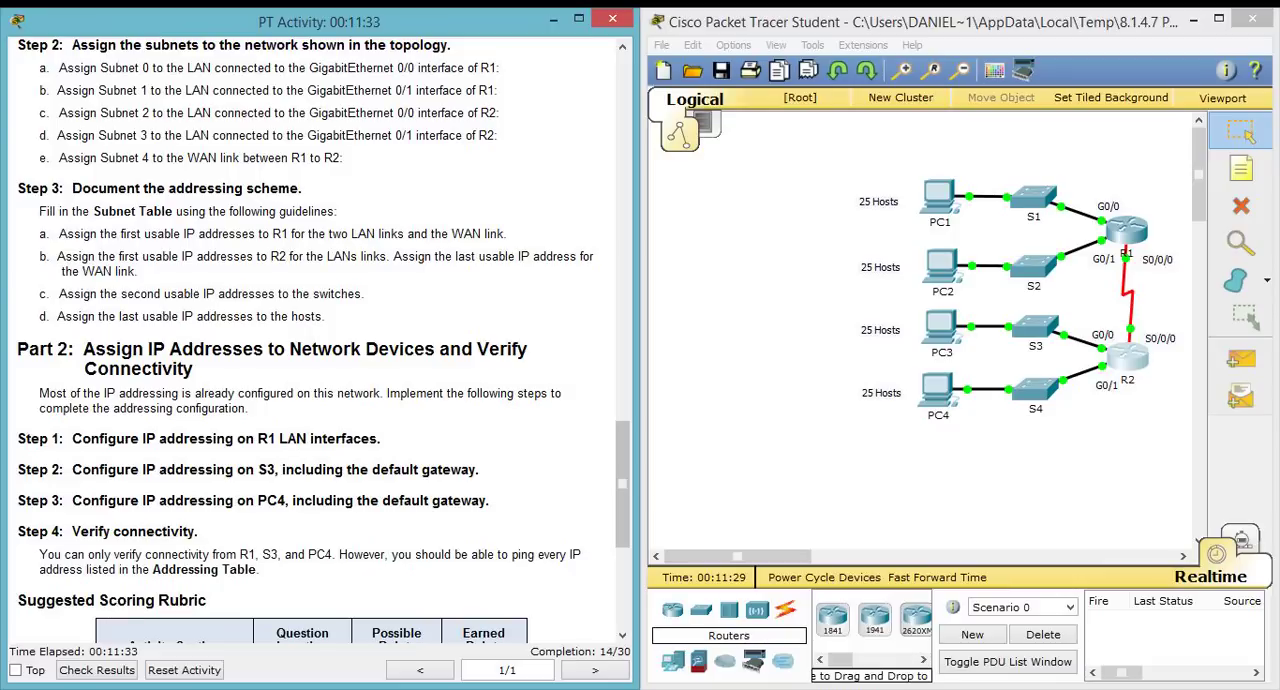
scroll("up", 3)
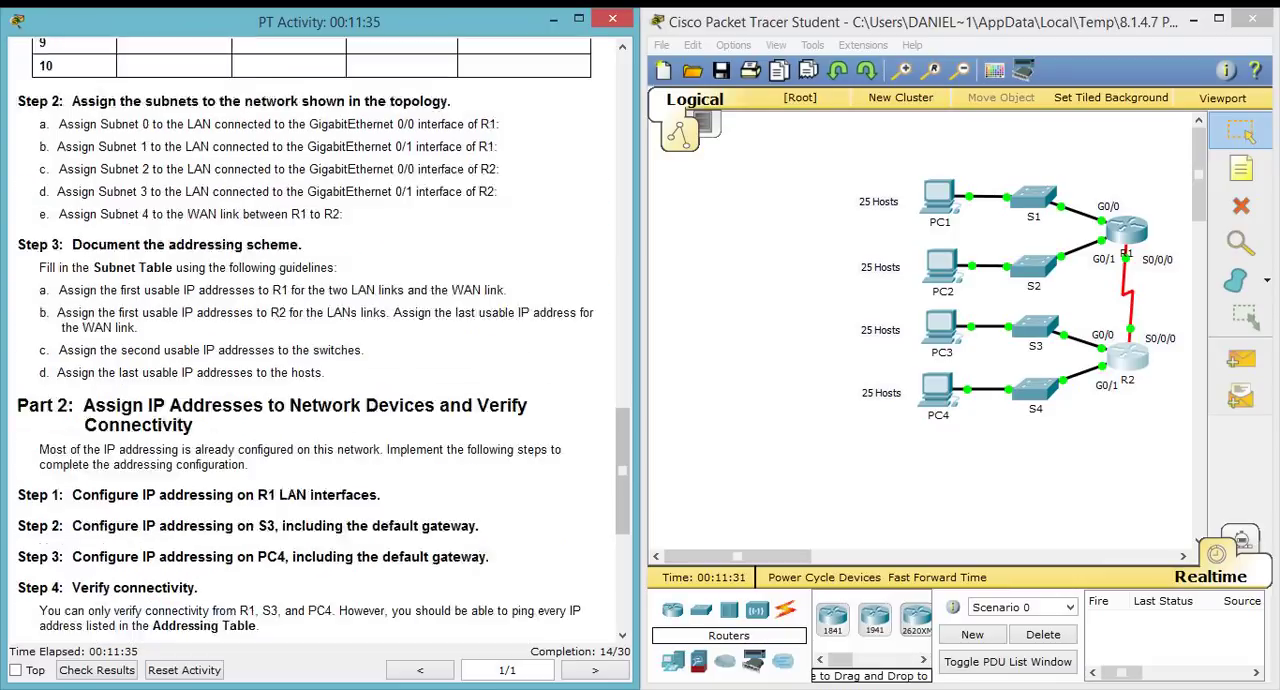
scroll("up", 3)
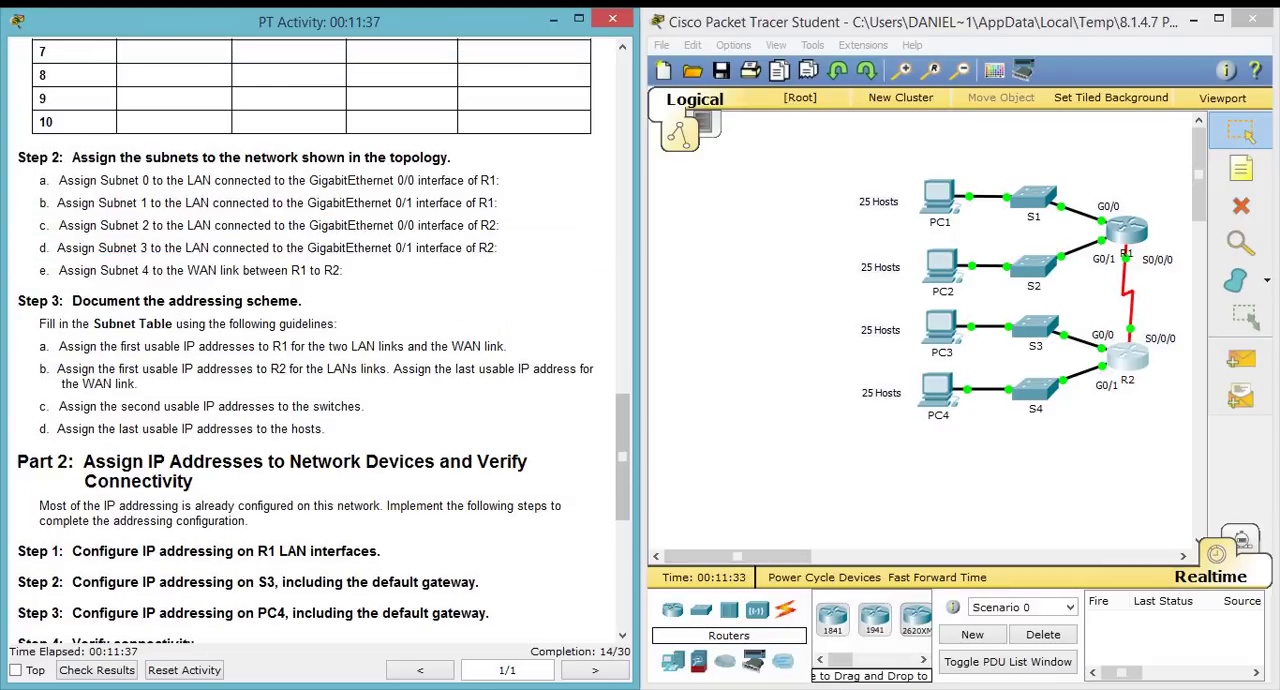
scroll("down", 3)
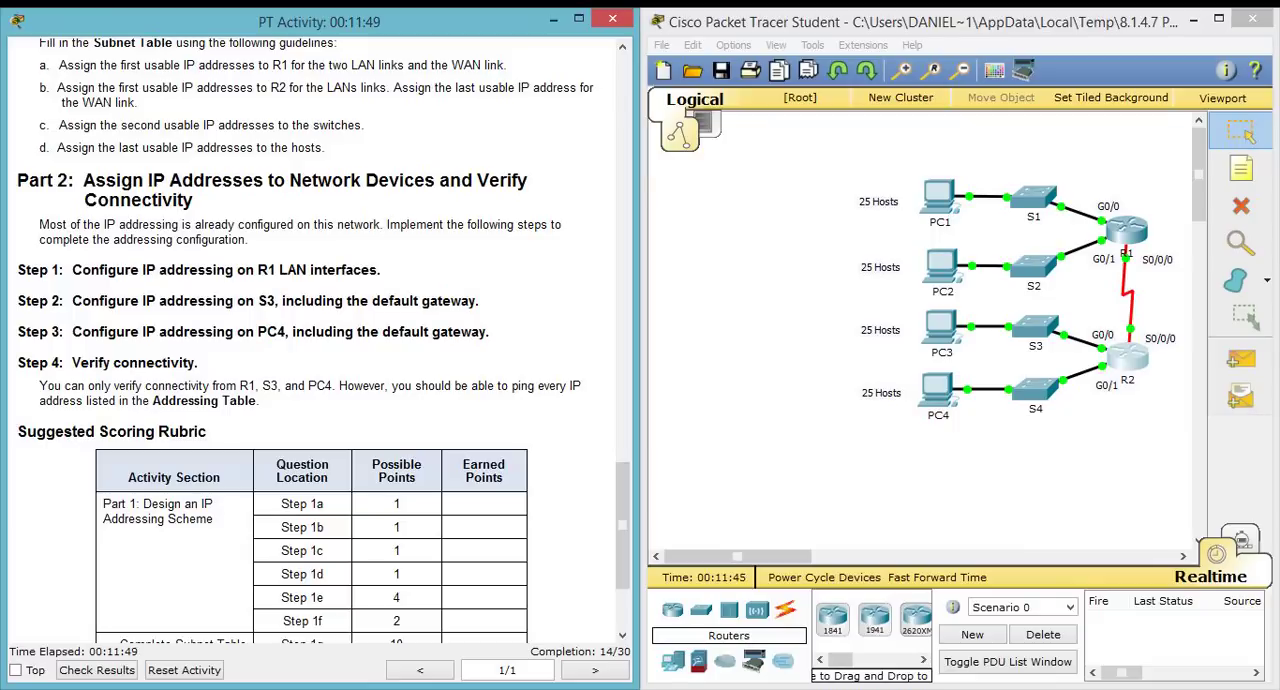
scroll("down", 3)
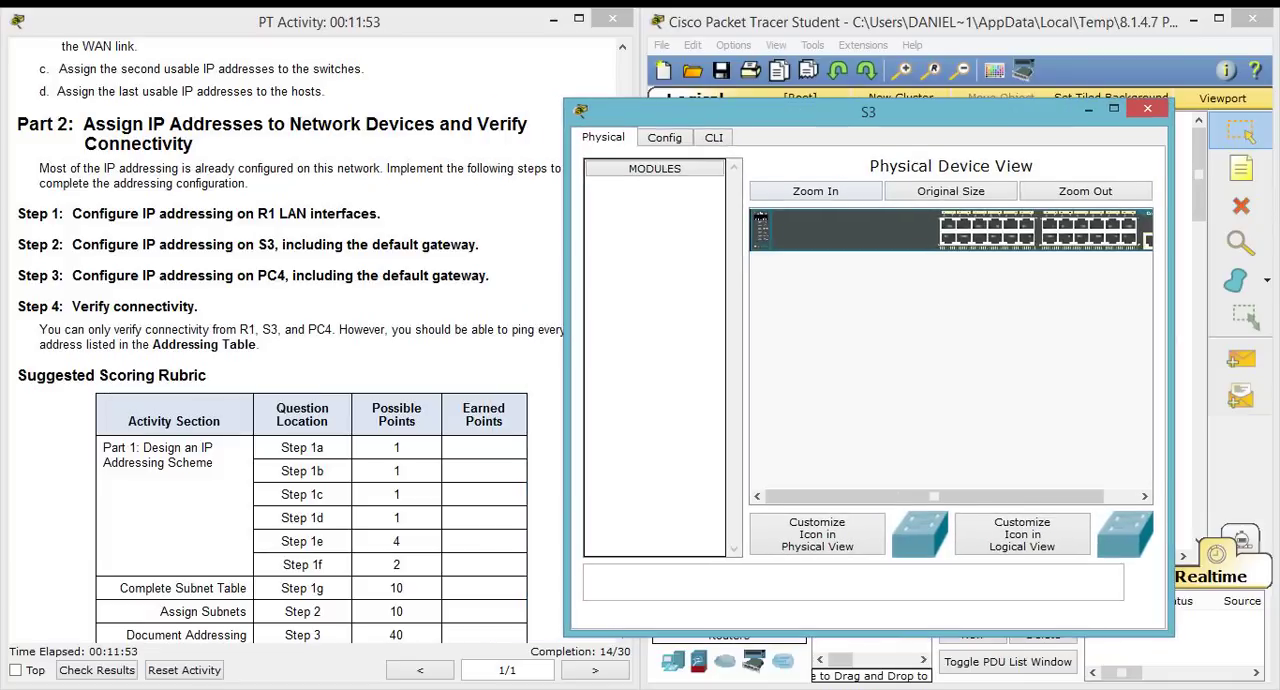
- In S3's CLI, give interface VLAN 1 192.168.100.66 255.255.255.224
left_click(713, 137)
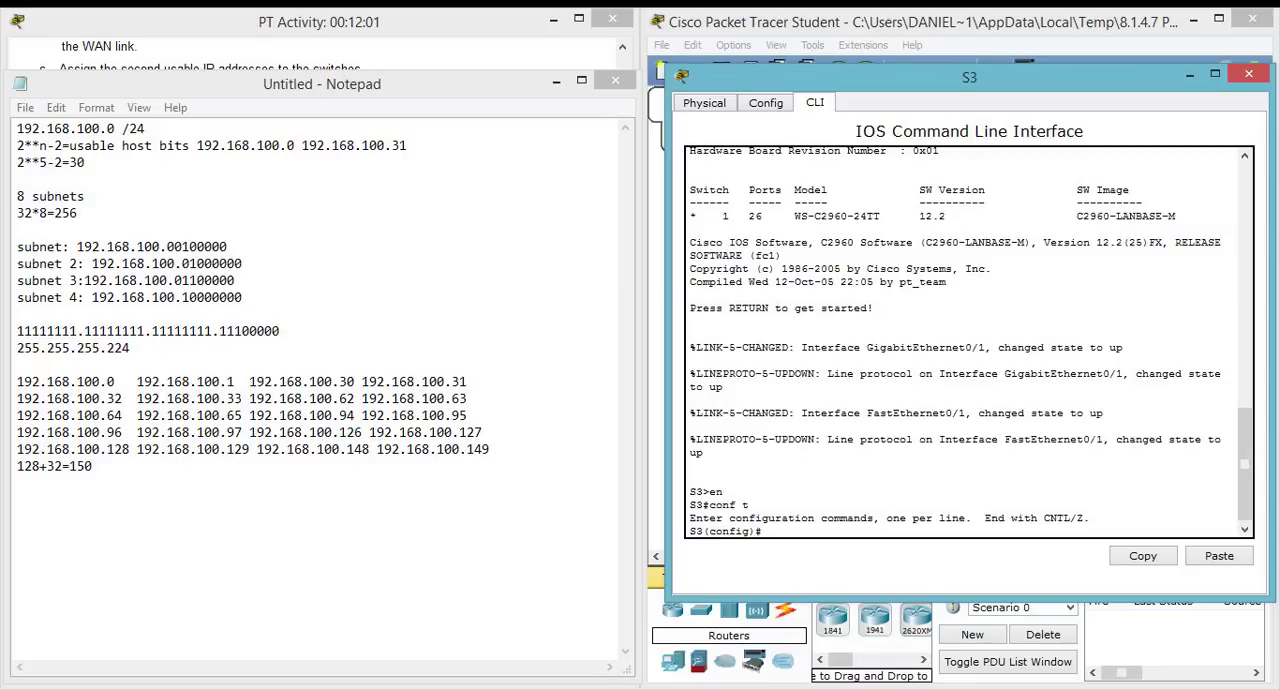
type("in")
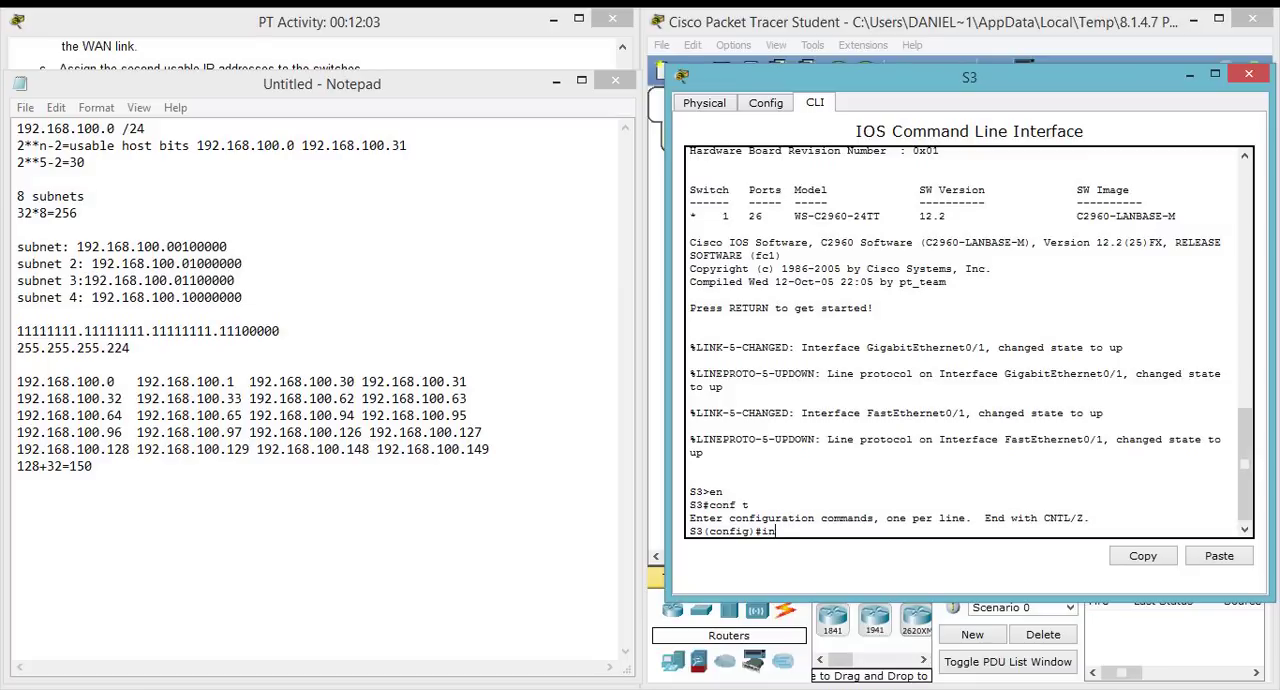
key("BackSpace")
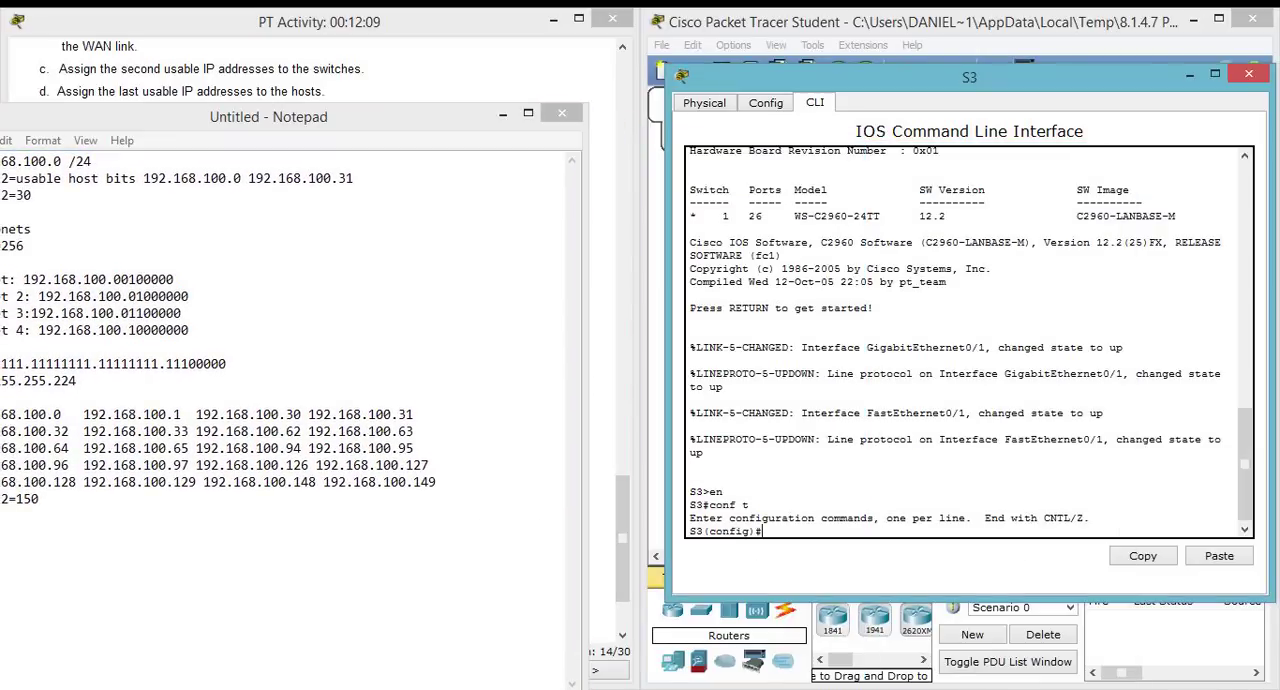
type("int vlan 1")
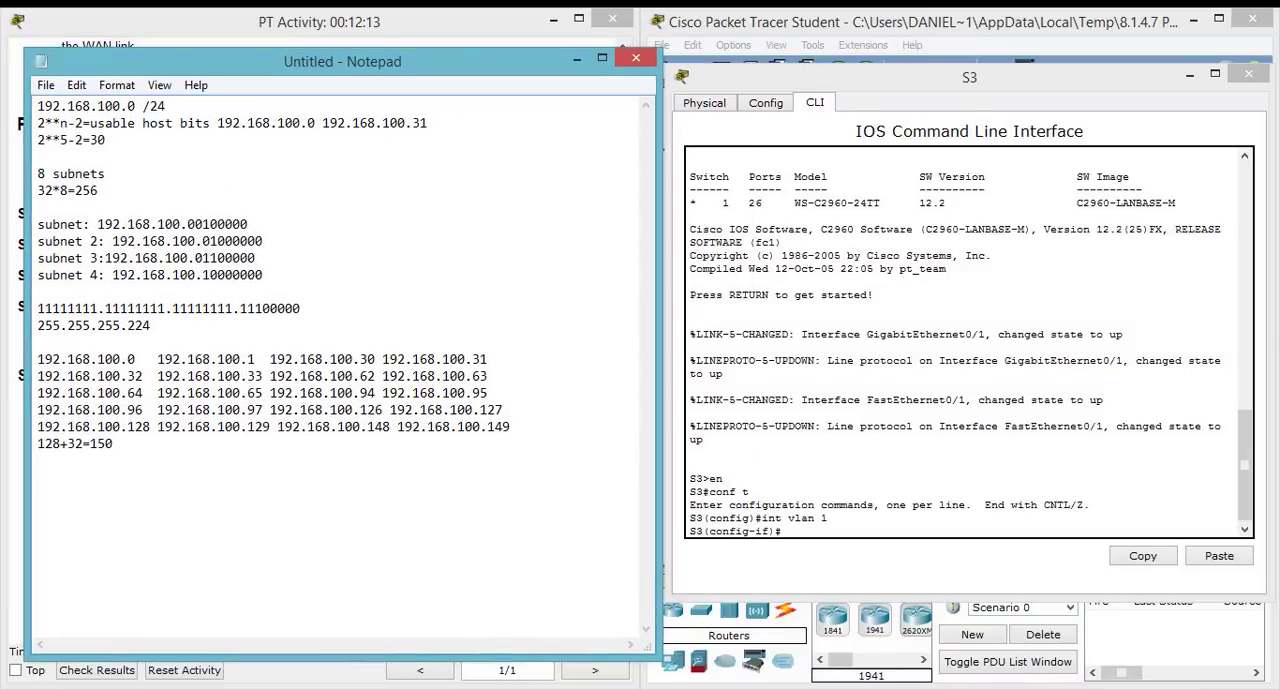
type("ip a")
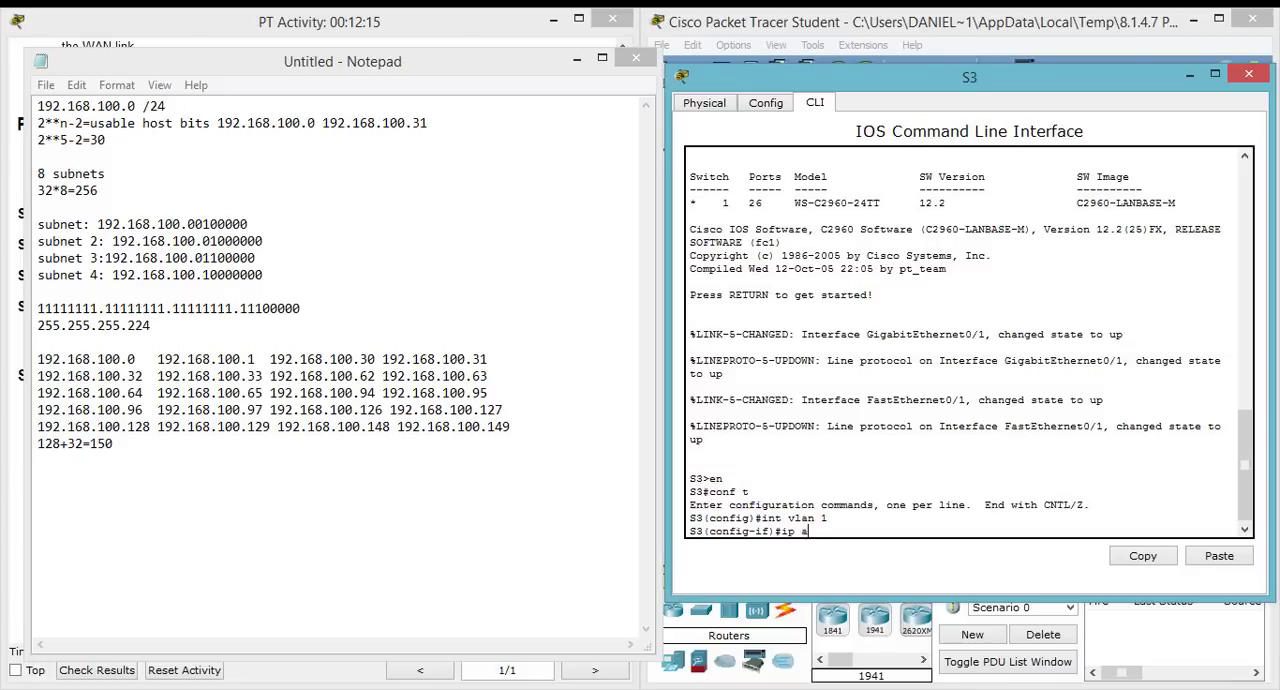
type("ddress 192.168.100.")
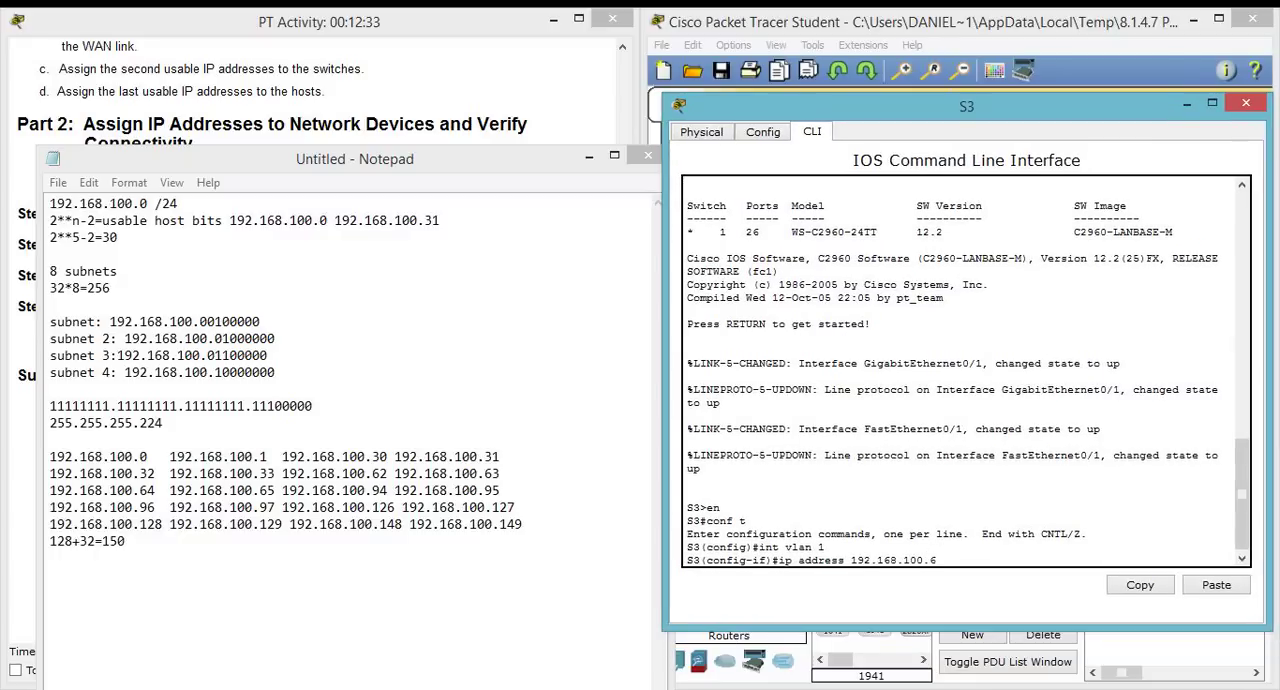
type("6 2")
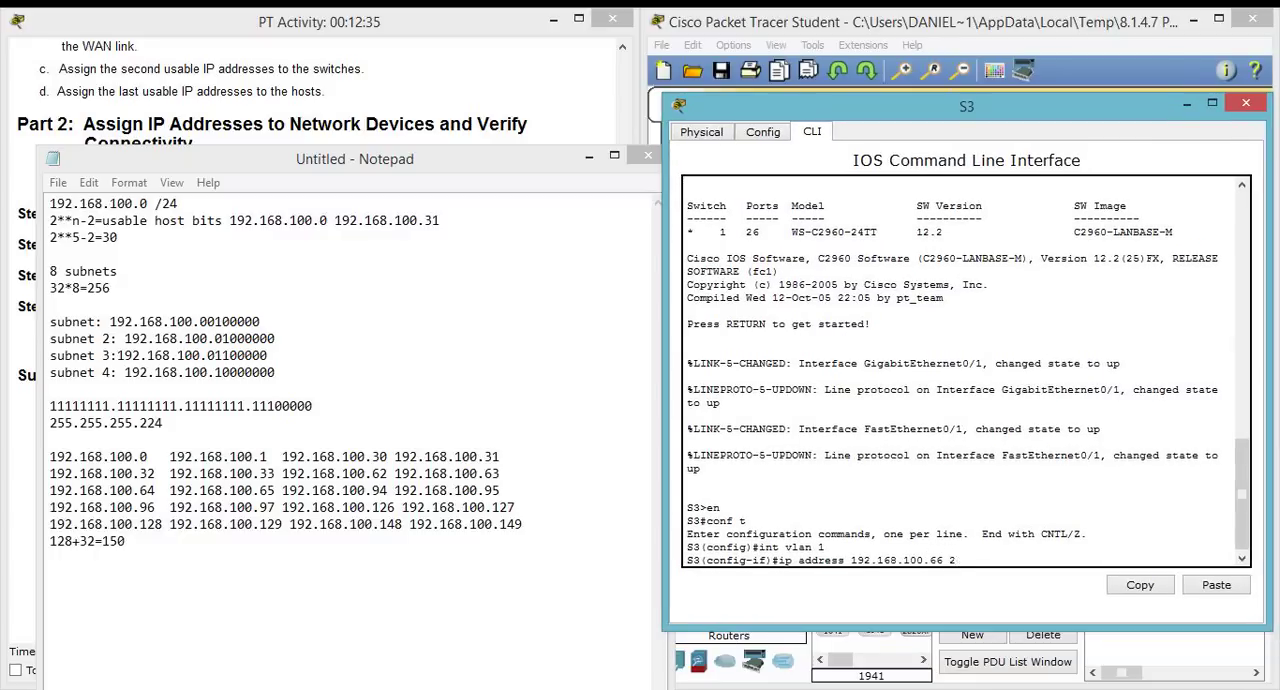
type("255.255.255.")
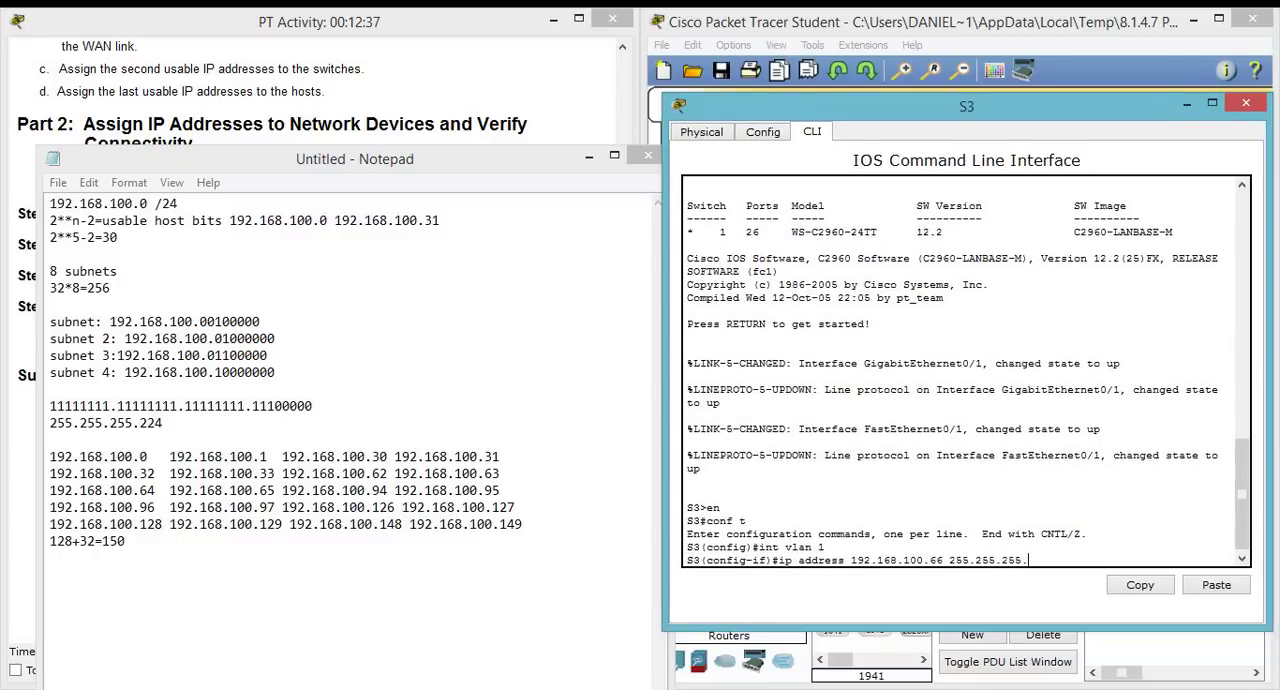
key("Return")
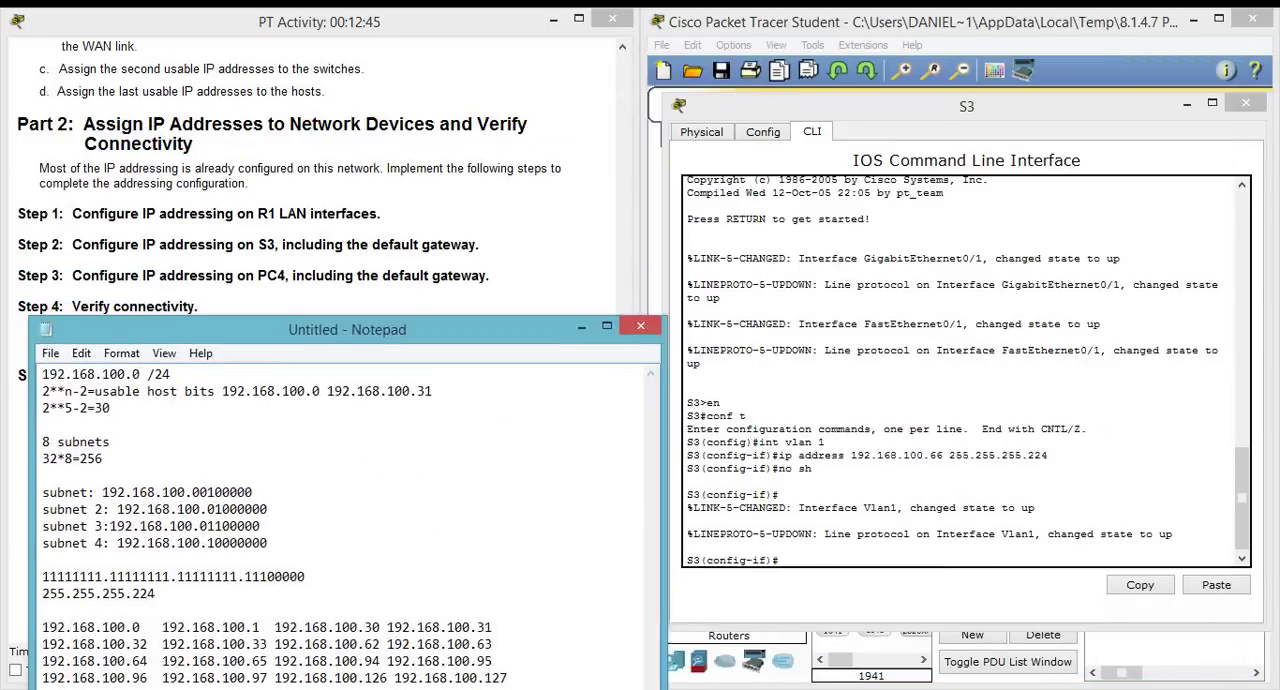
- Open PC4's IP Configuration and enter the static address 192.168.100.126
left_click(1245, 102)
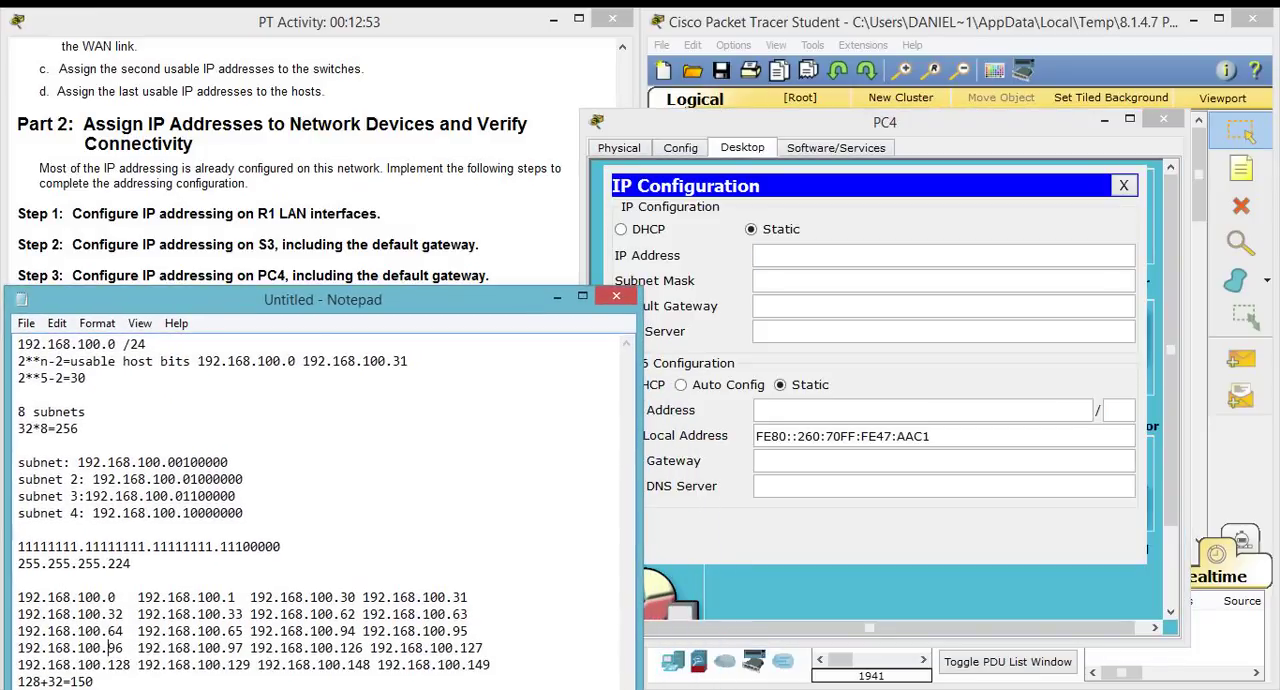
left_click_drag(323, 299, 323, 183)
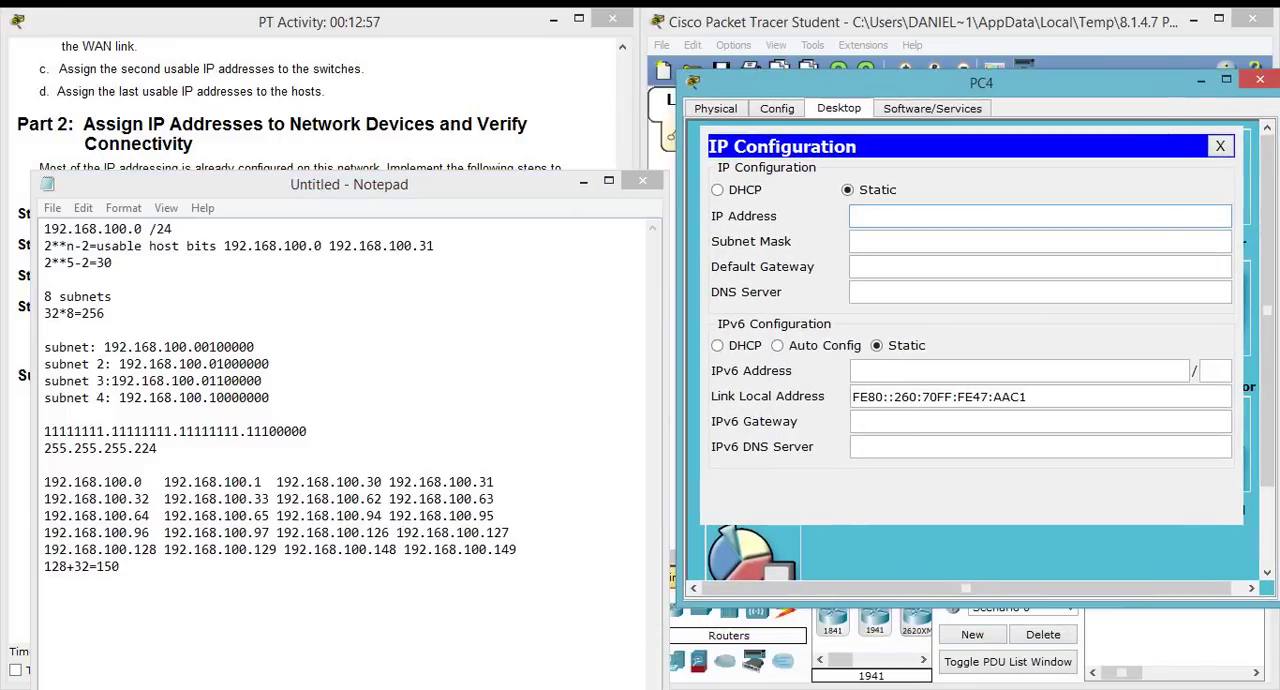
type("192.168")
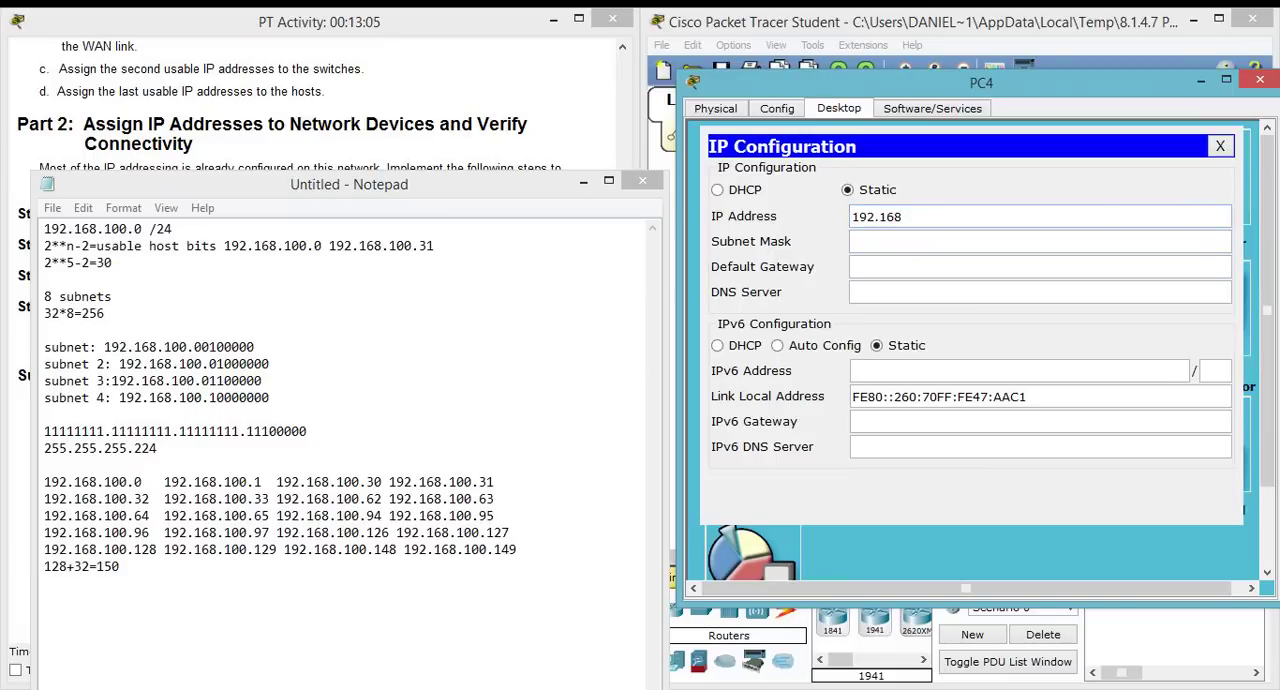
type(".100")
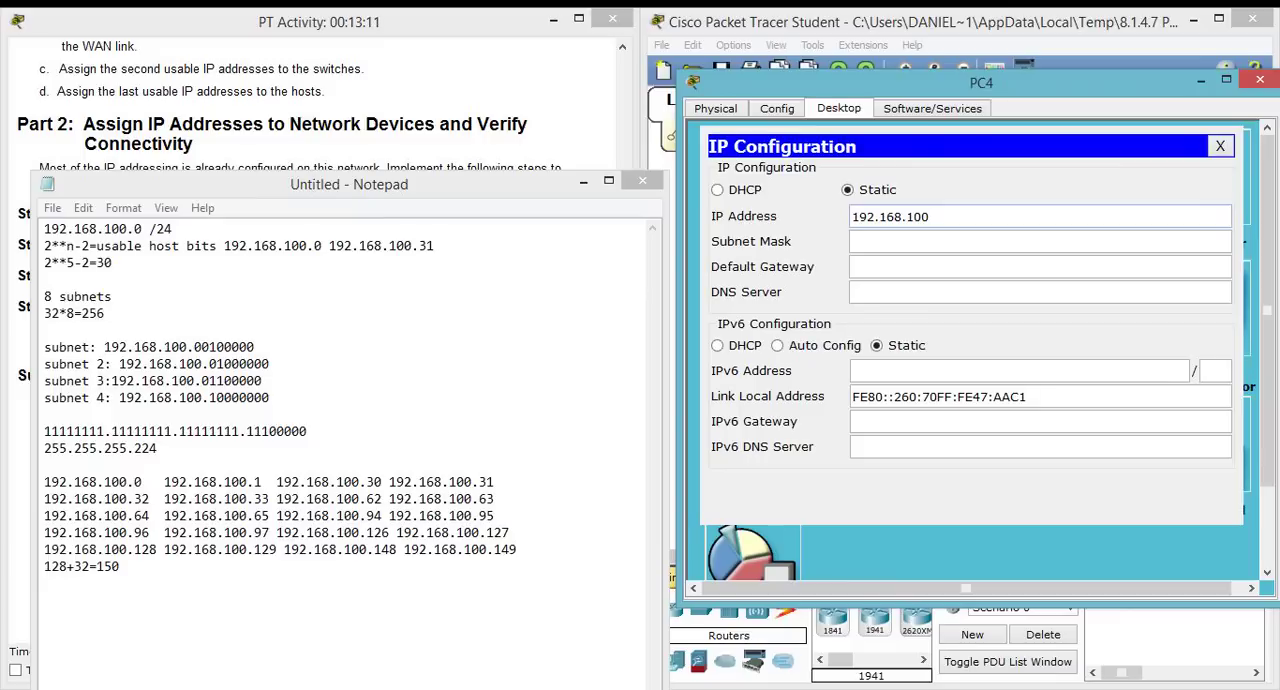
type(".")
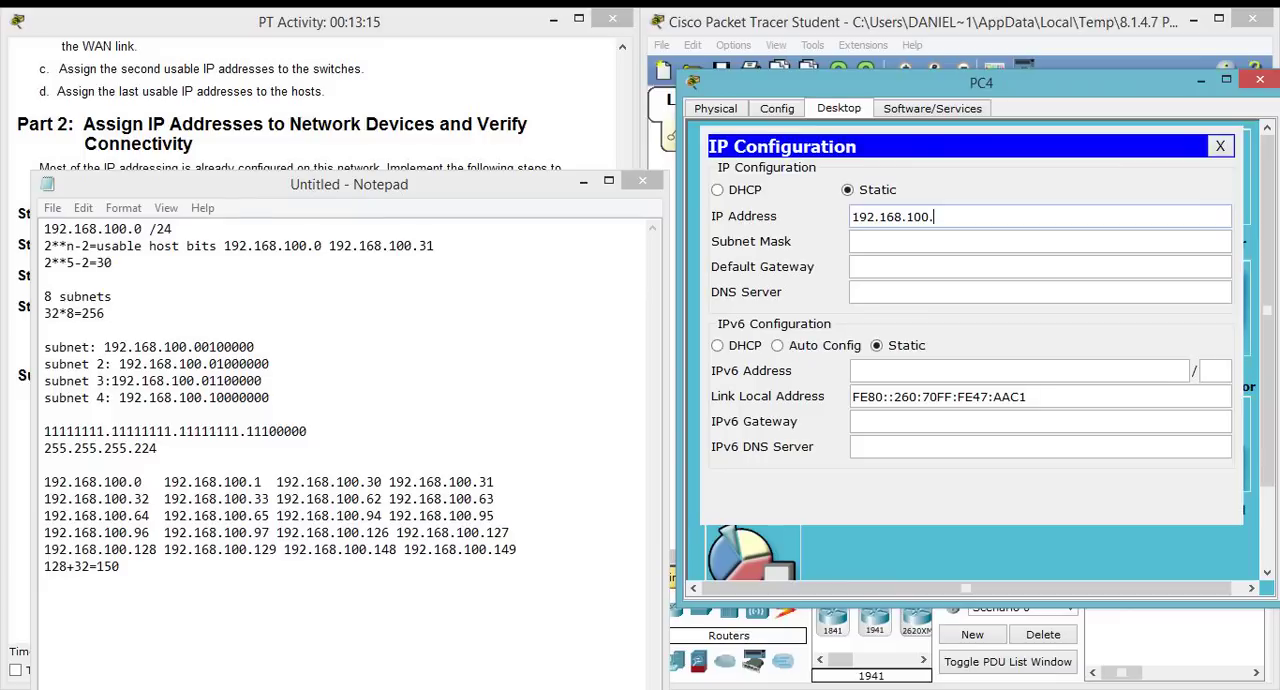
- Set PC4's subnet mask to 255.255.255.224 and start entering the default gateway
left_click(1038, 241)
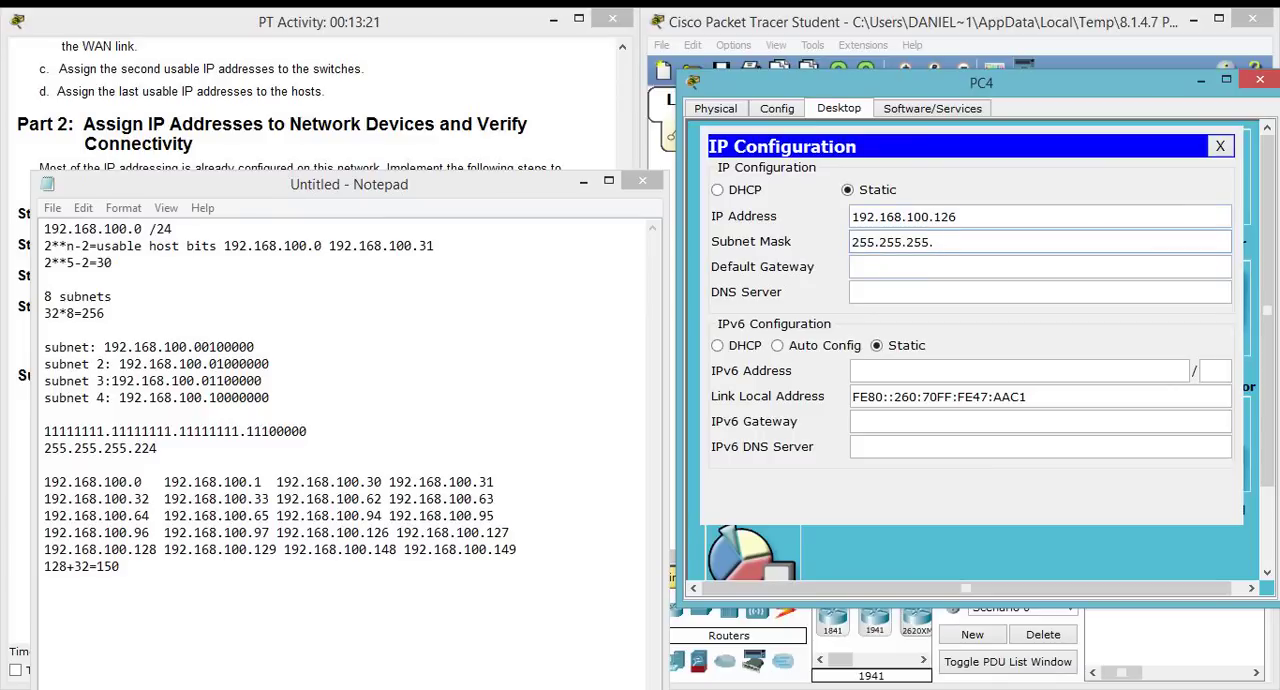
type("224")
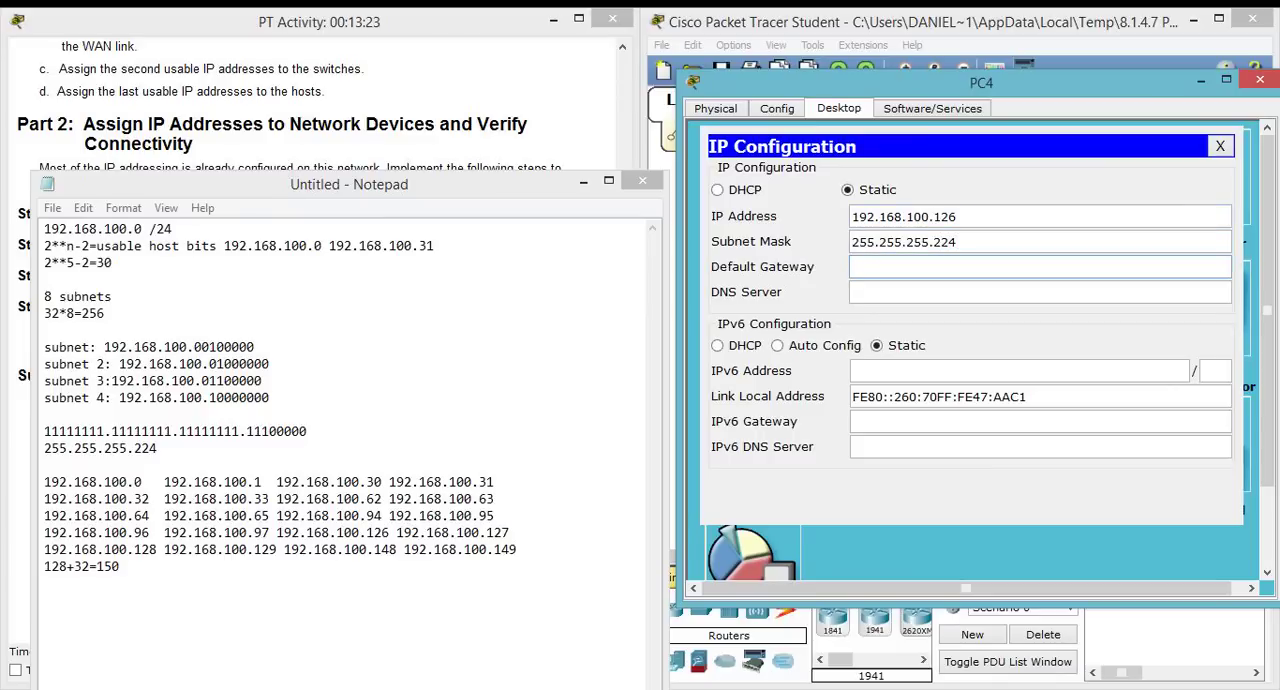
type("192.168.100")
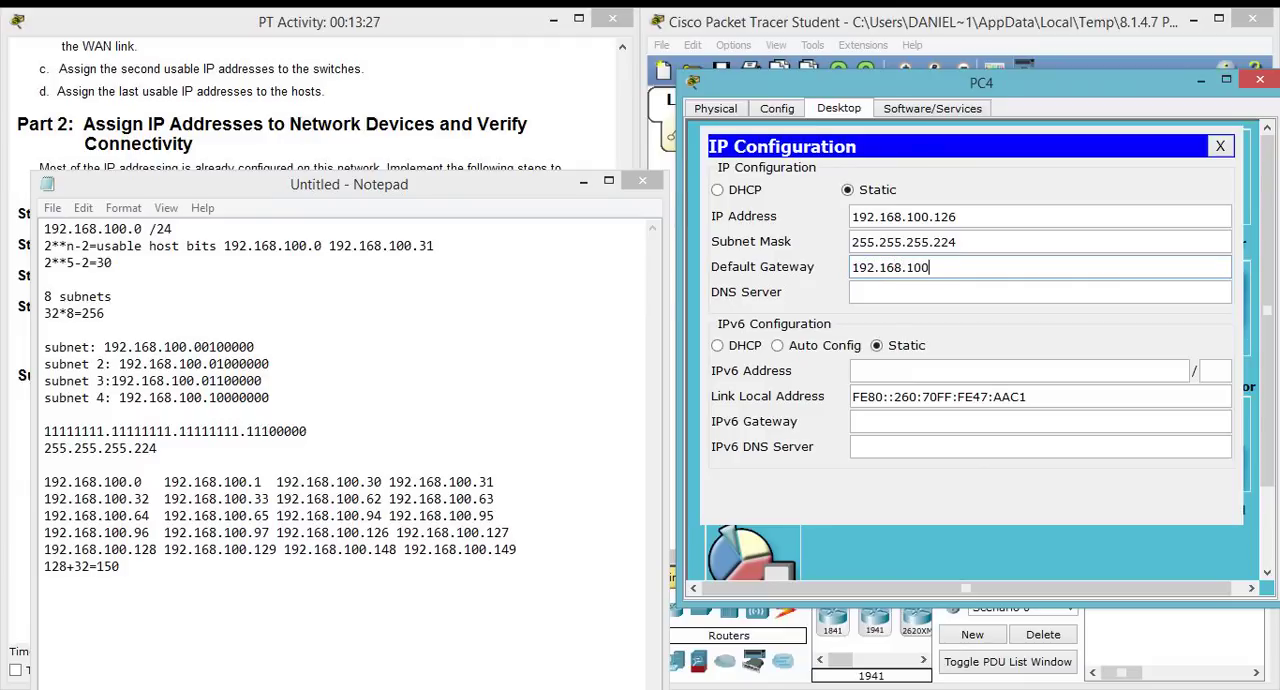
type(".")
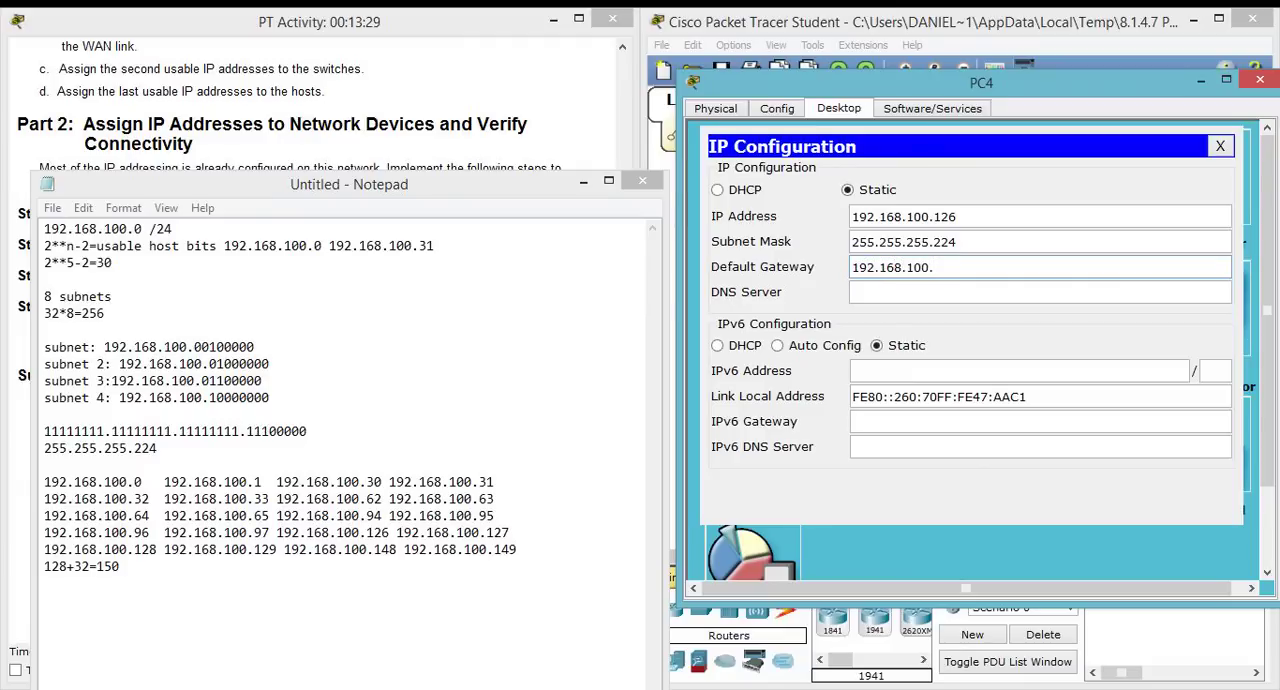
type("97")
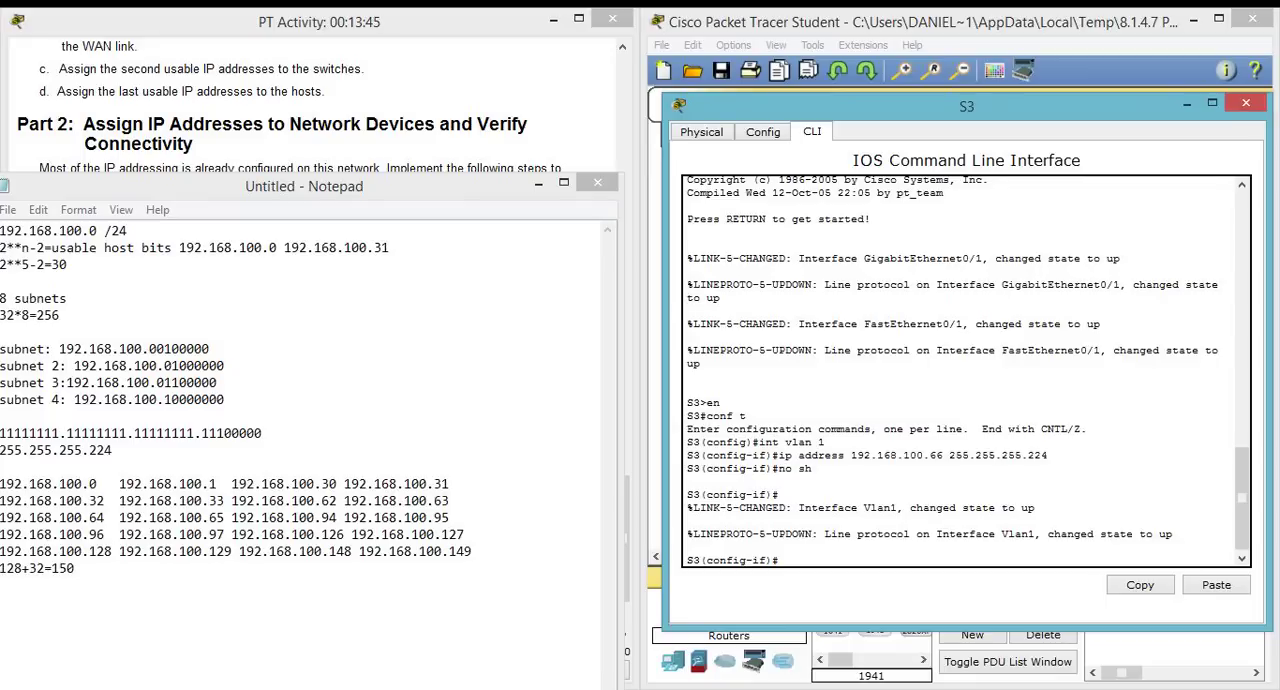
- On S3, exit to global configuration and enter ip default-gateway 192.168.100.65
type("exit")
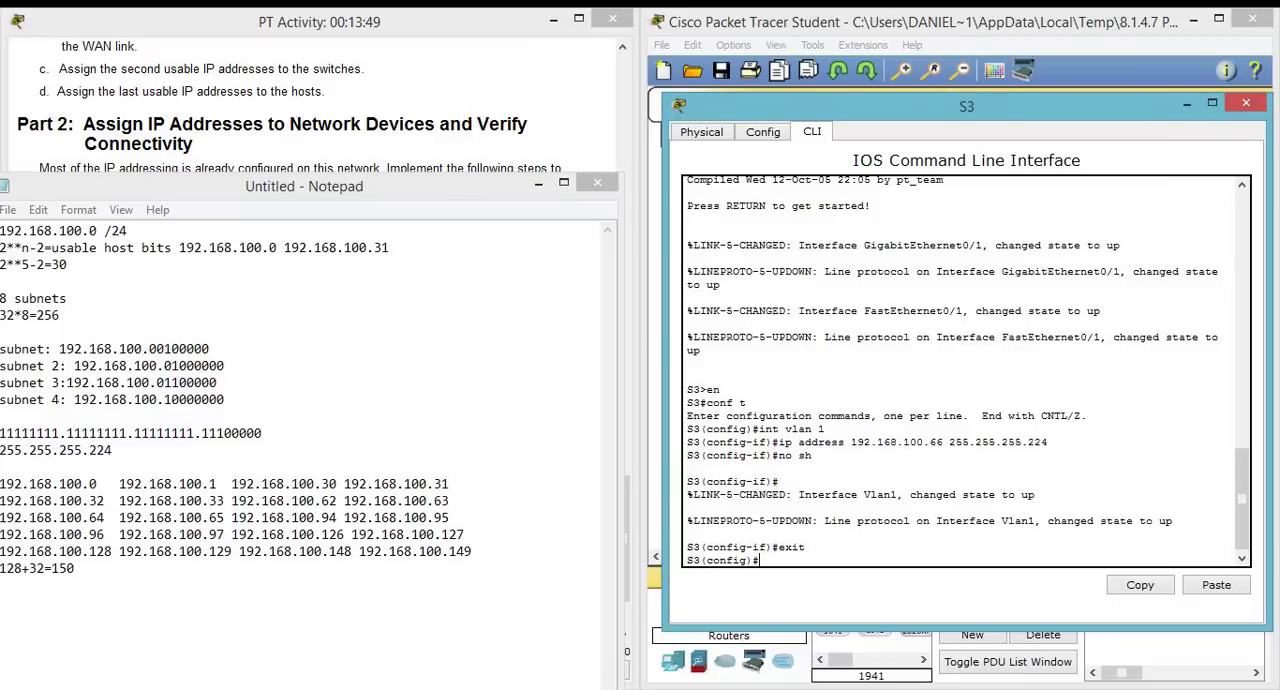
type("ip default-g")
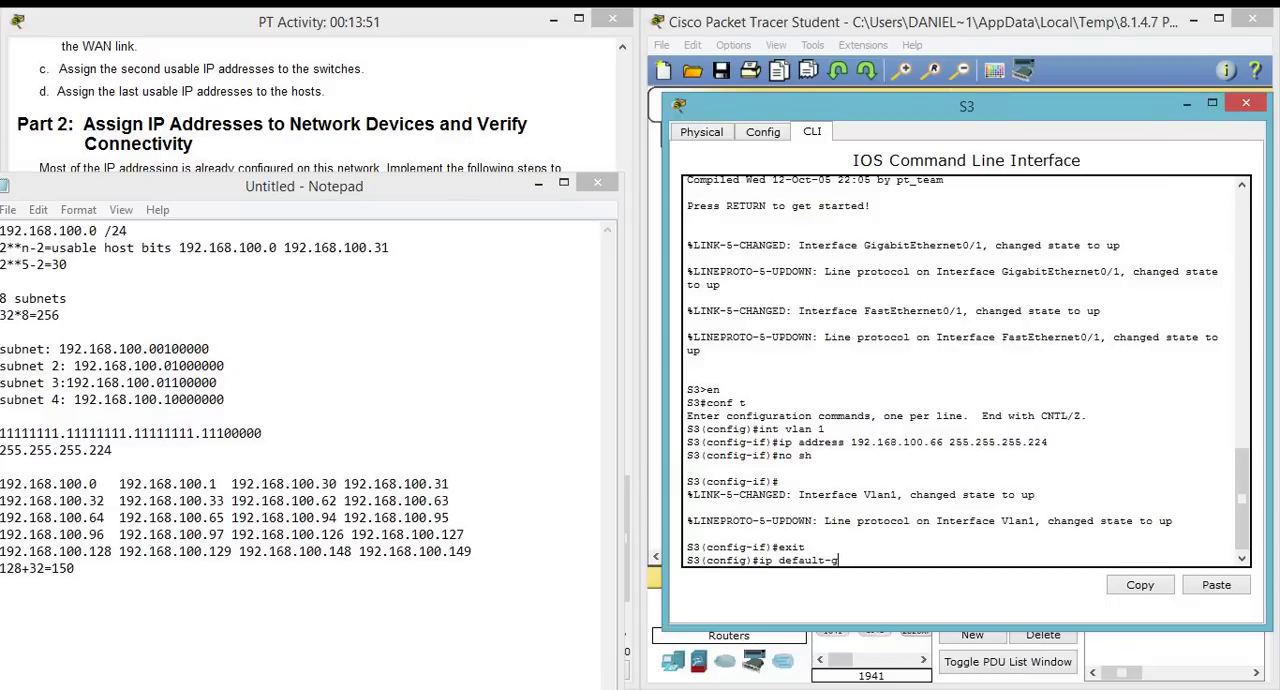
type("ateway 192")
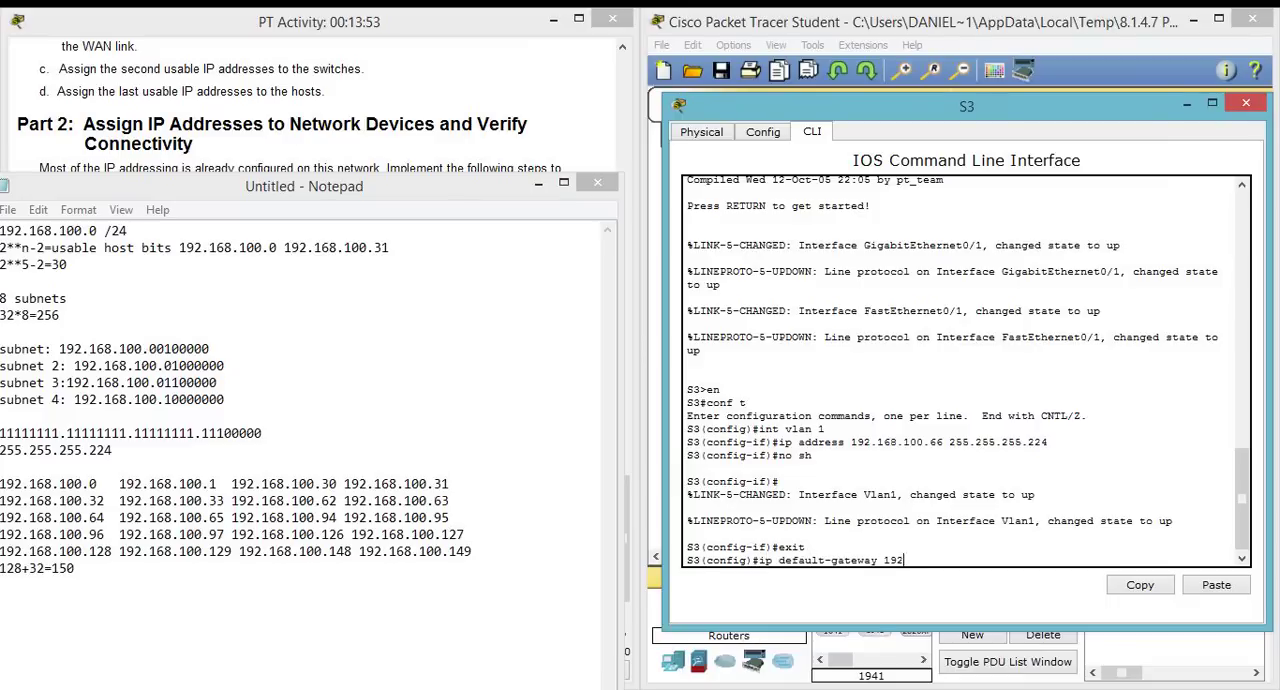
type(".168.100")
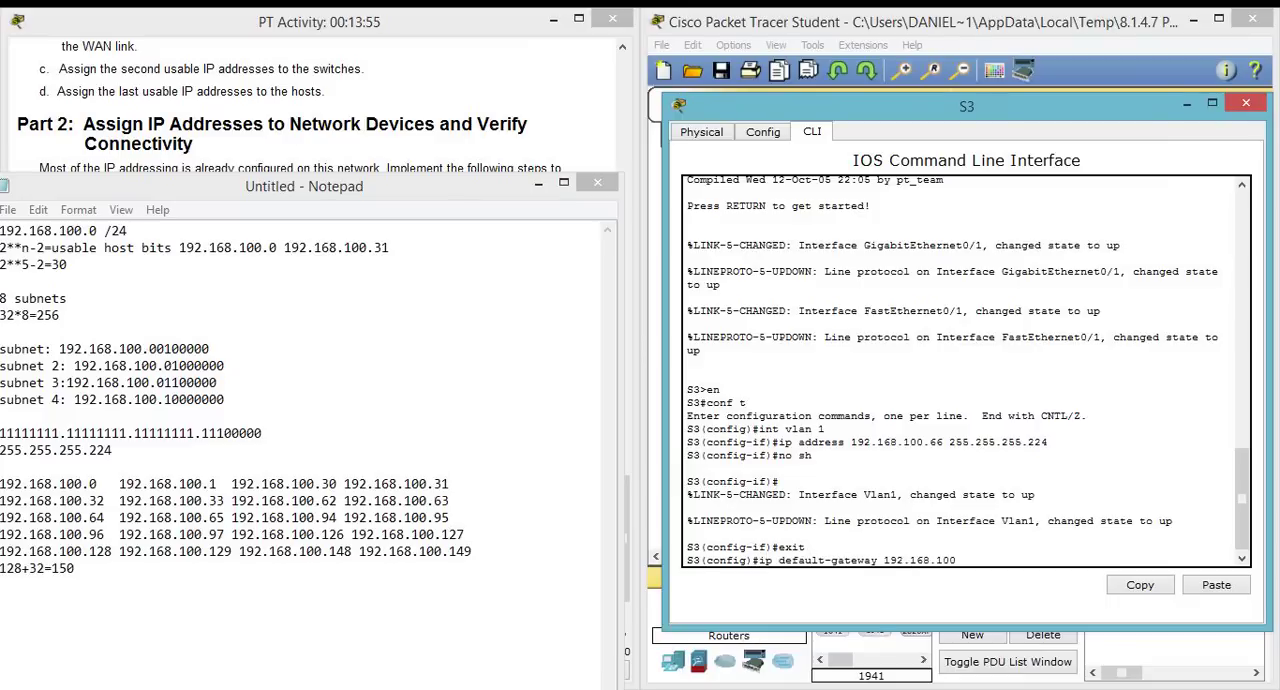
type(".65")
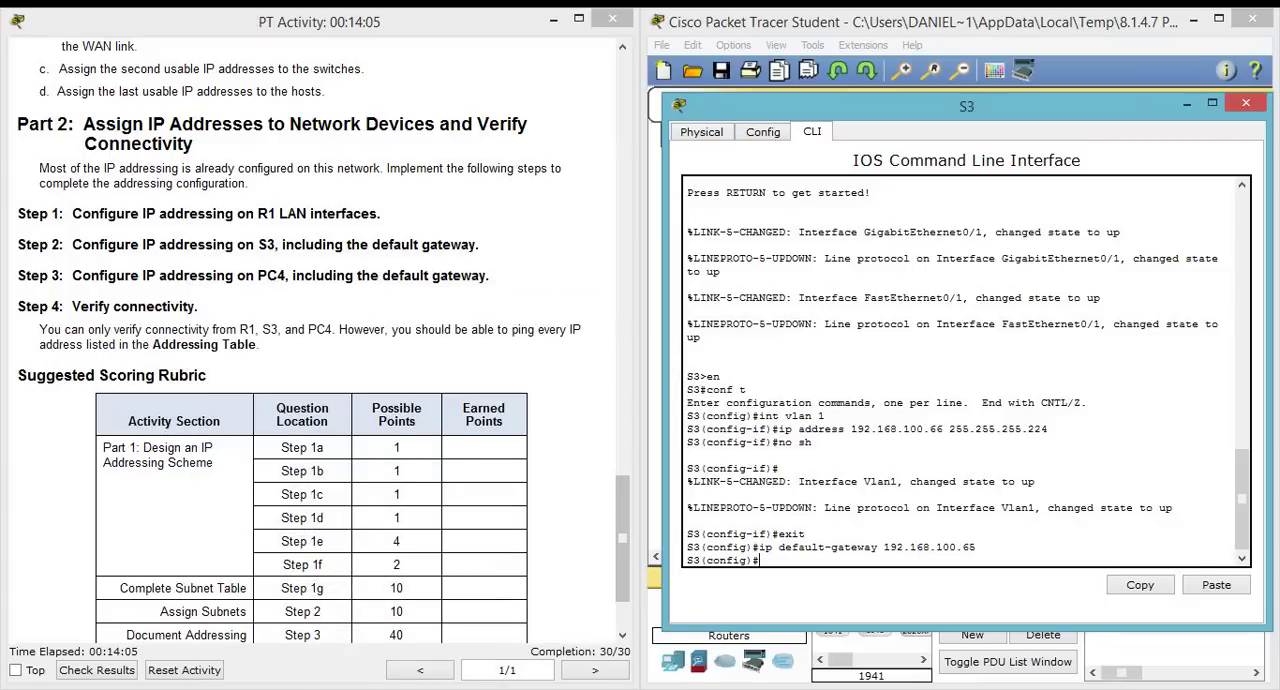
- Check results, dismiss the reset prompt, and view maximized Assessment Items scoring 30/30
left_click(184, 670)
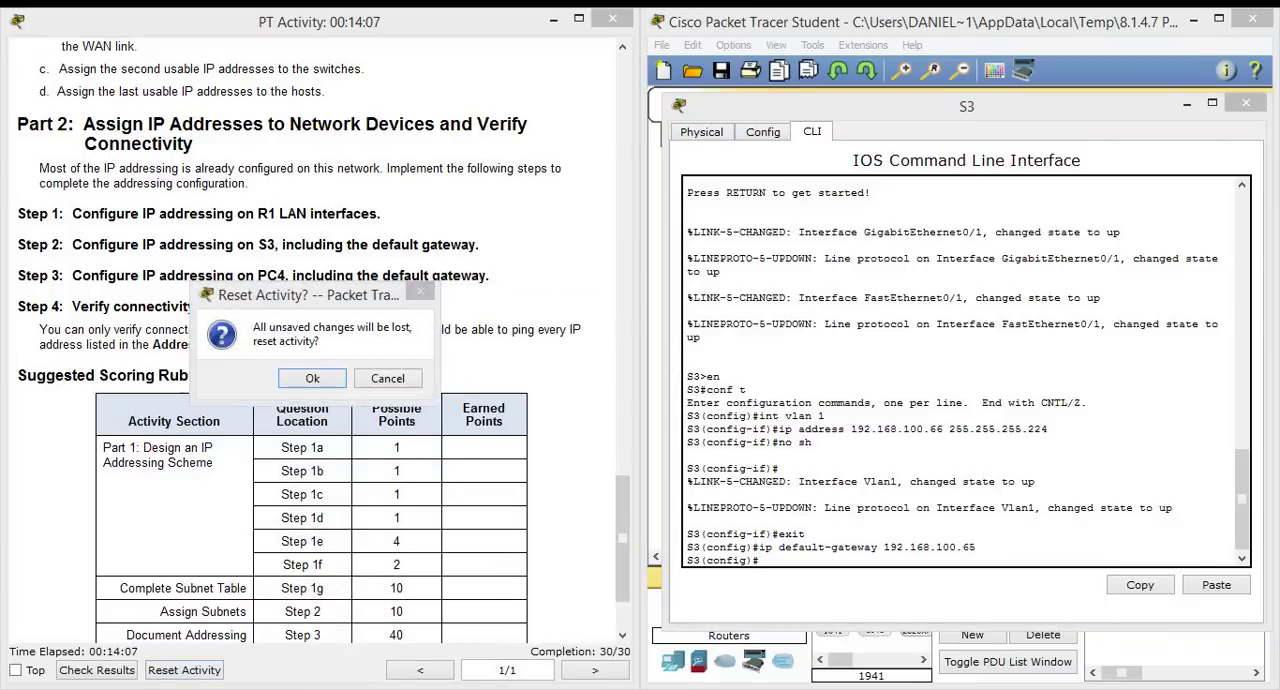
left_click(311, 378)
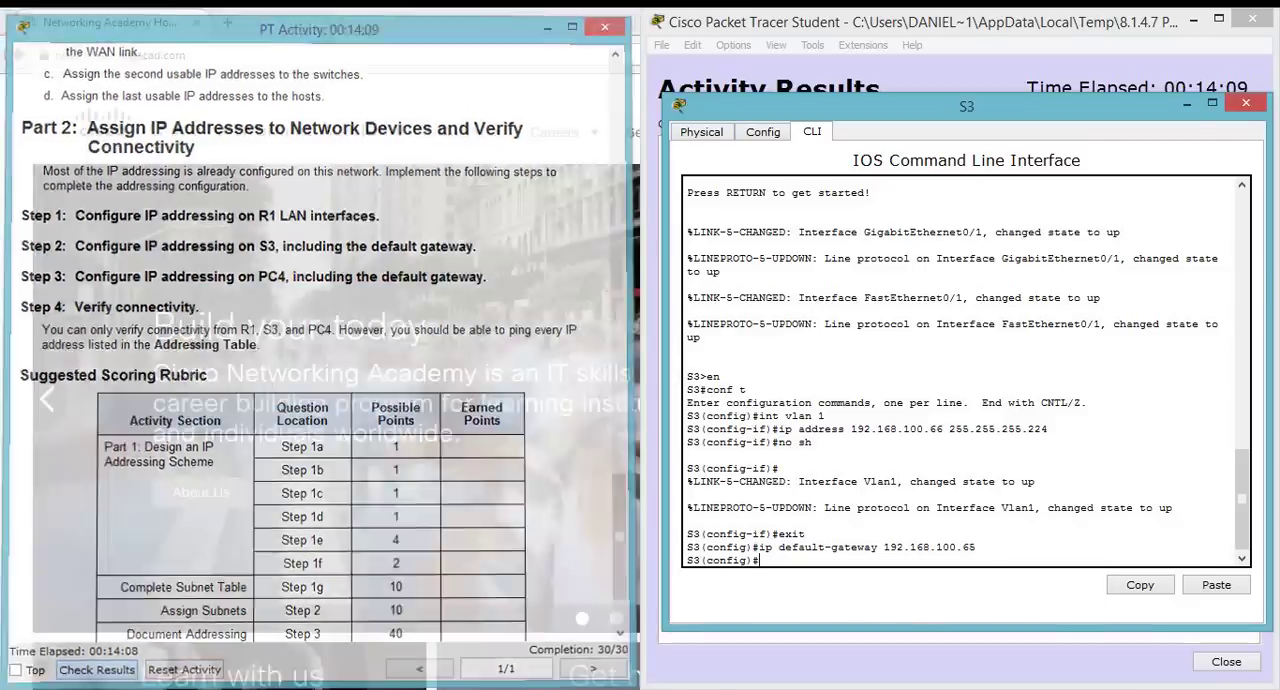
left_click(1246, 102)
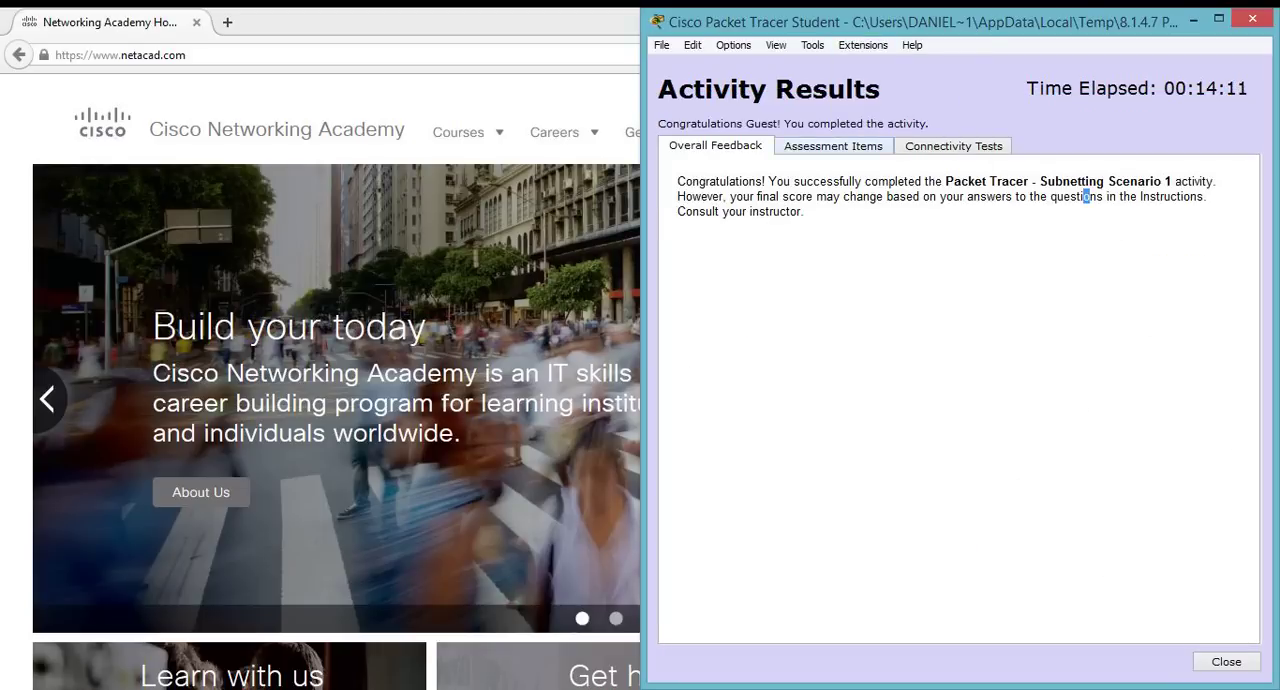
left_click(833, 145)
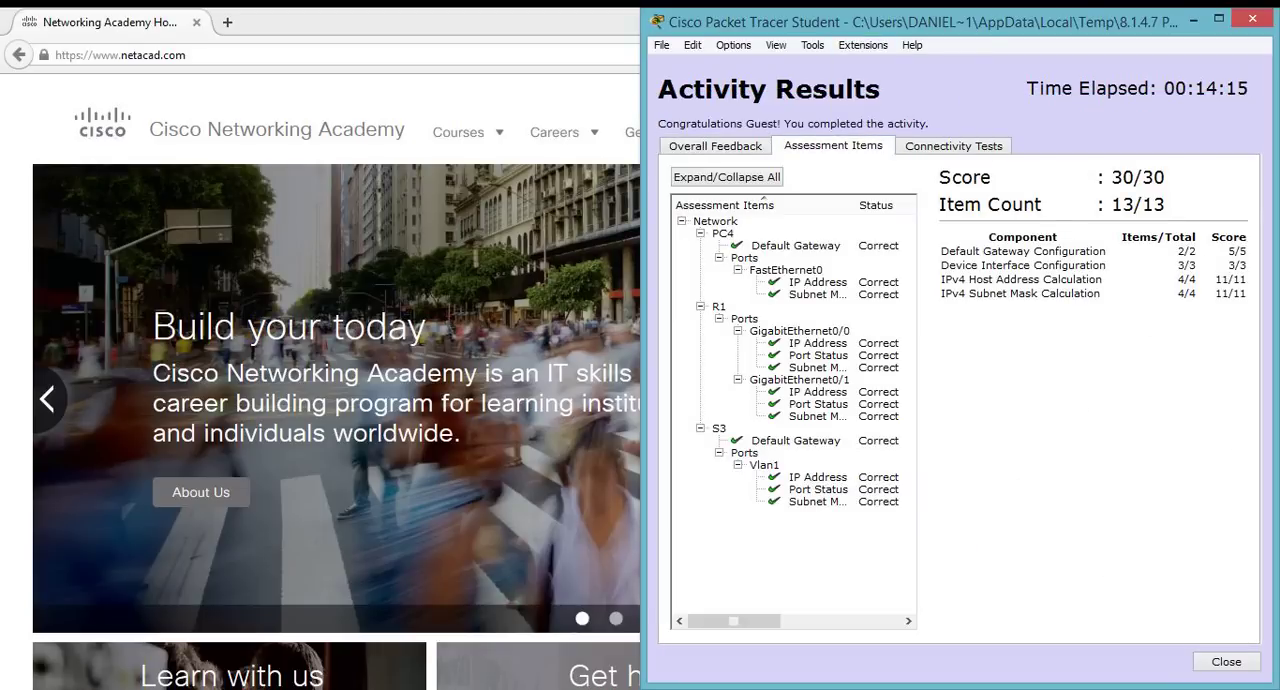
left_click(1218, 18)
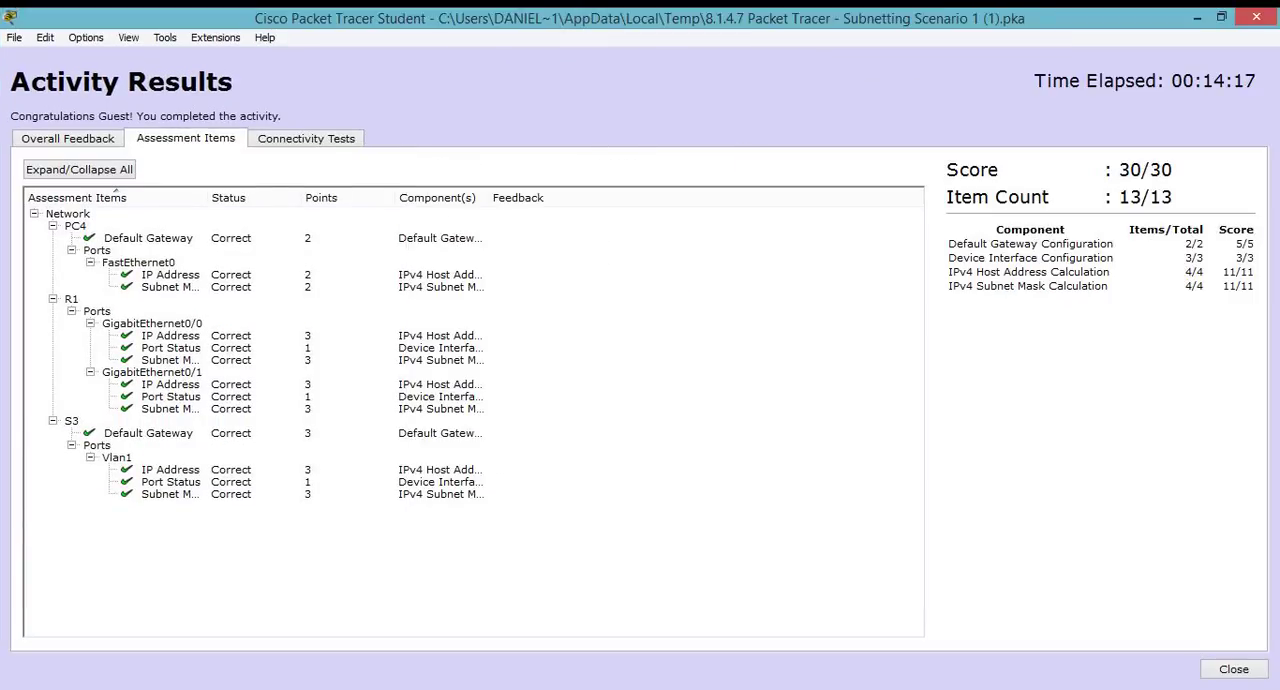